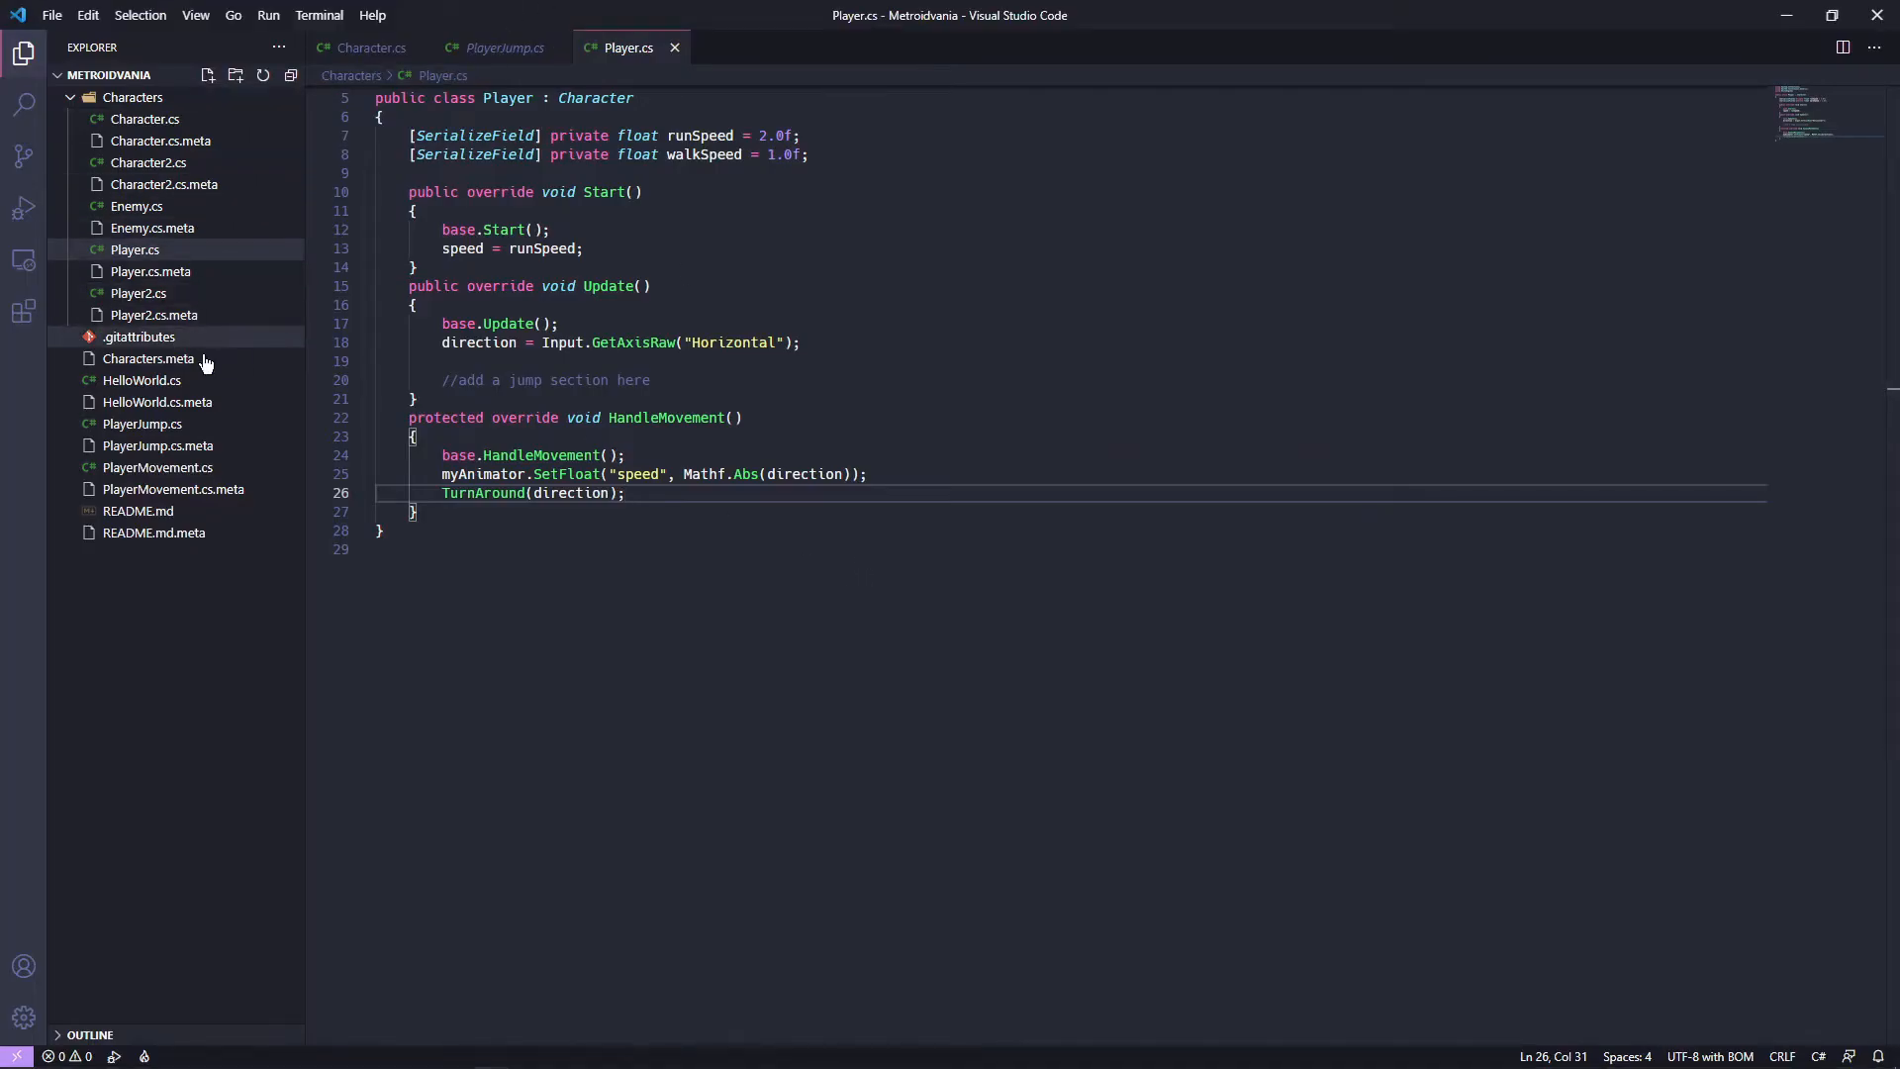
mouse_move(156, 401)
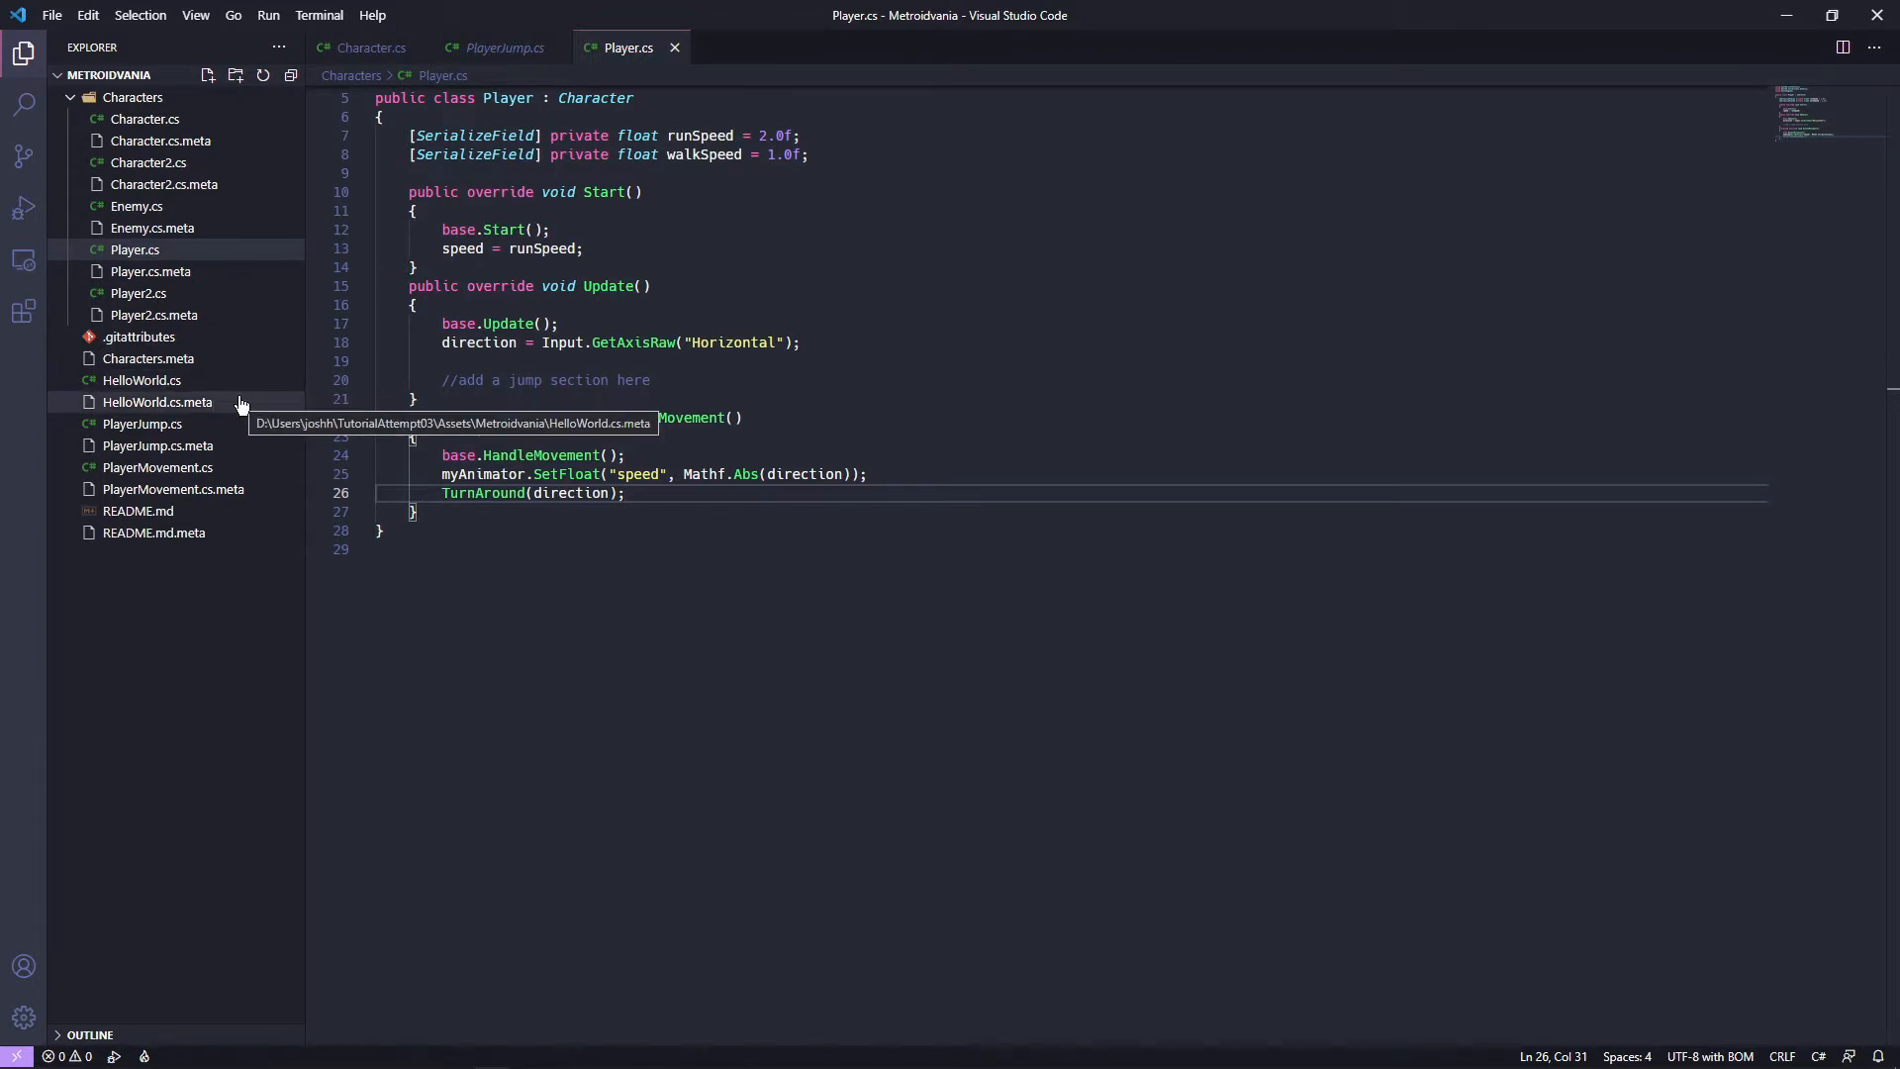
mouse_move(141, 379)
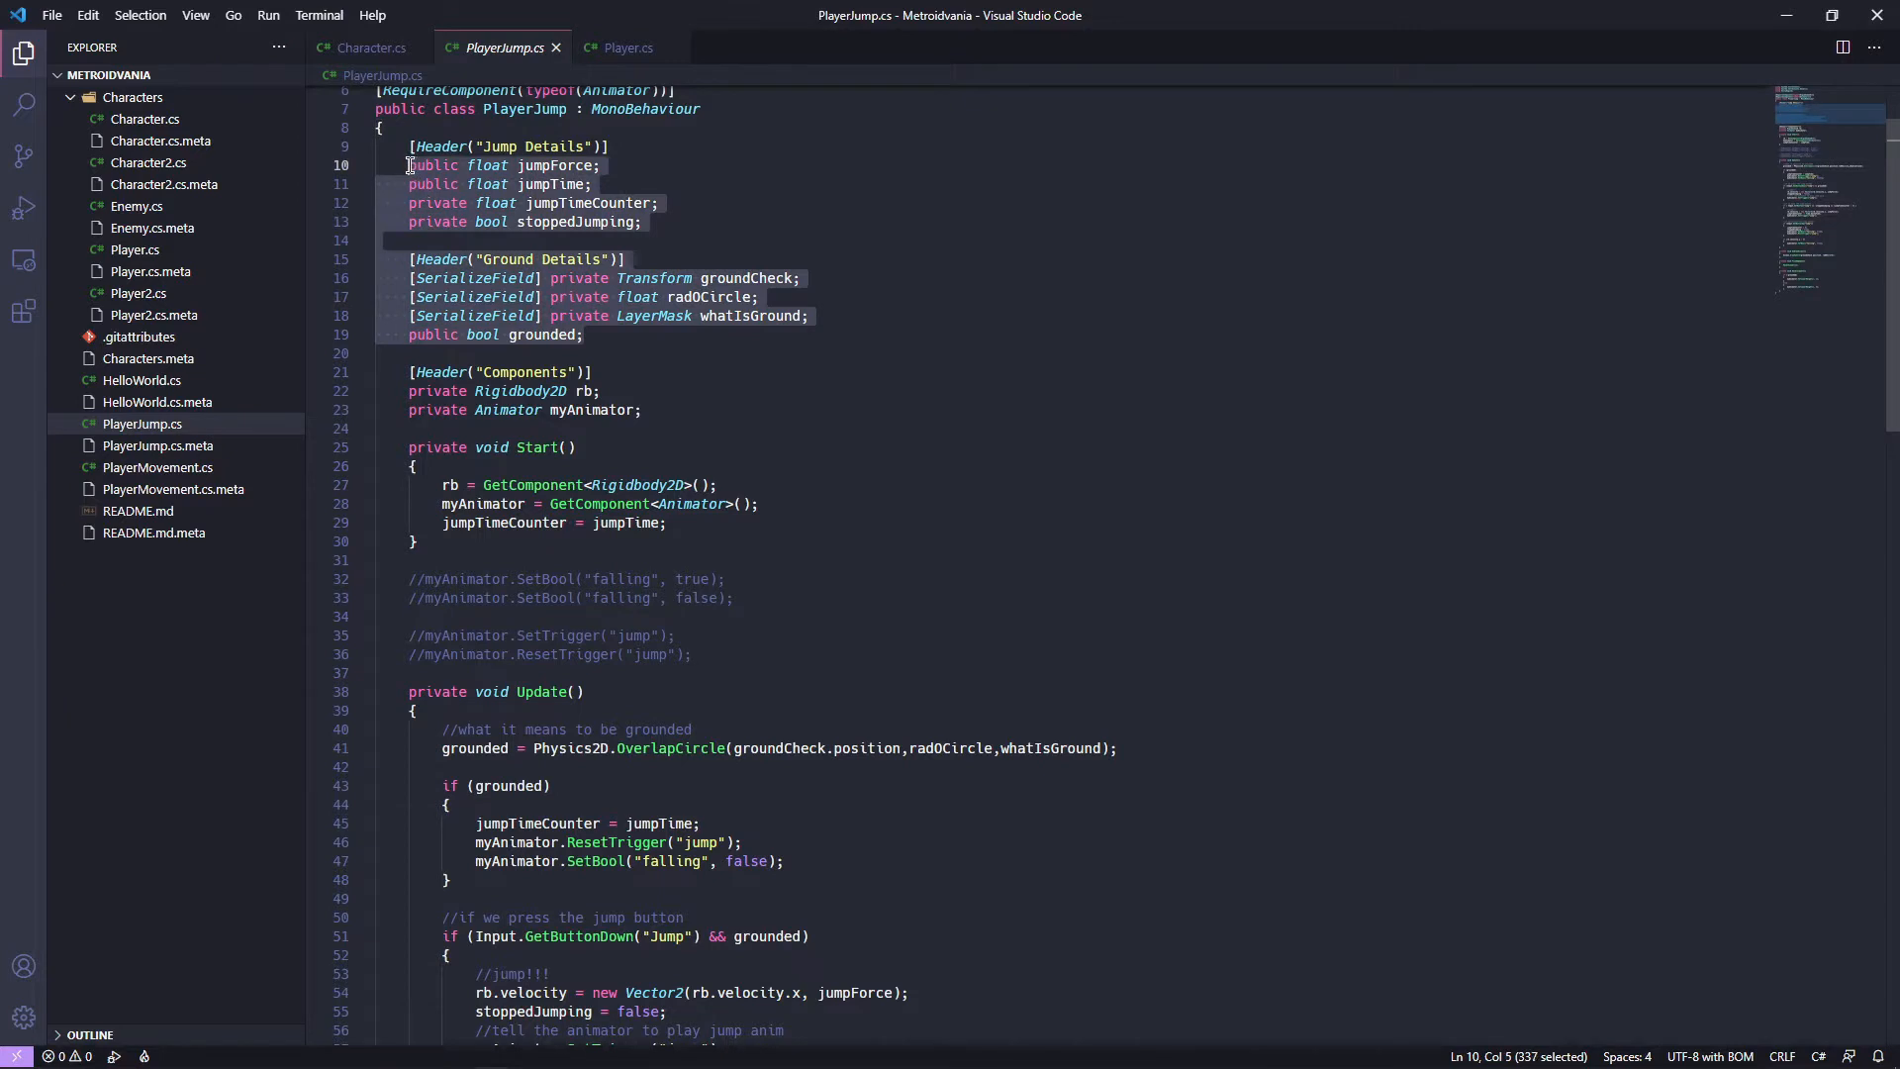
Switch to Character.cs to paste PlayerJump's jump and ground fields under Jump Variables.
click(369, 47)
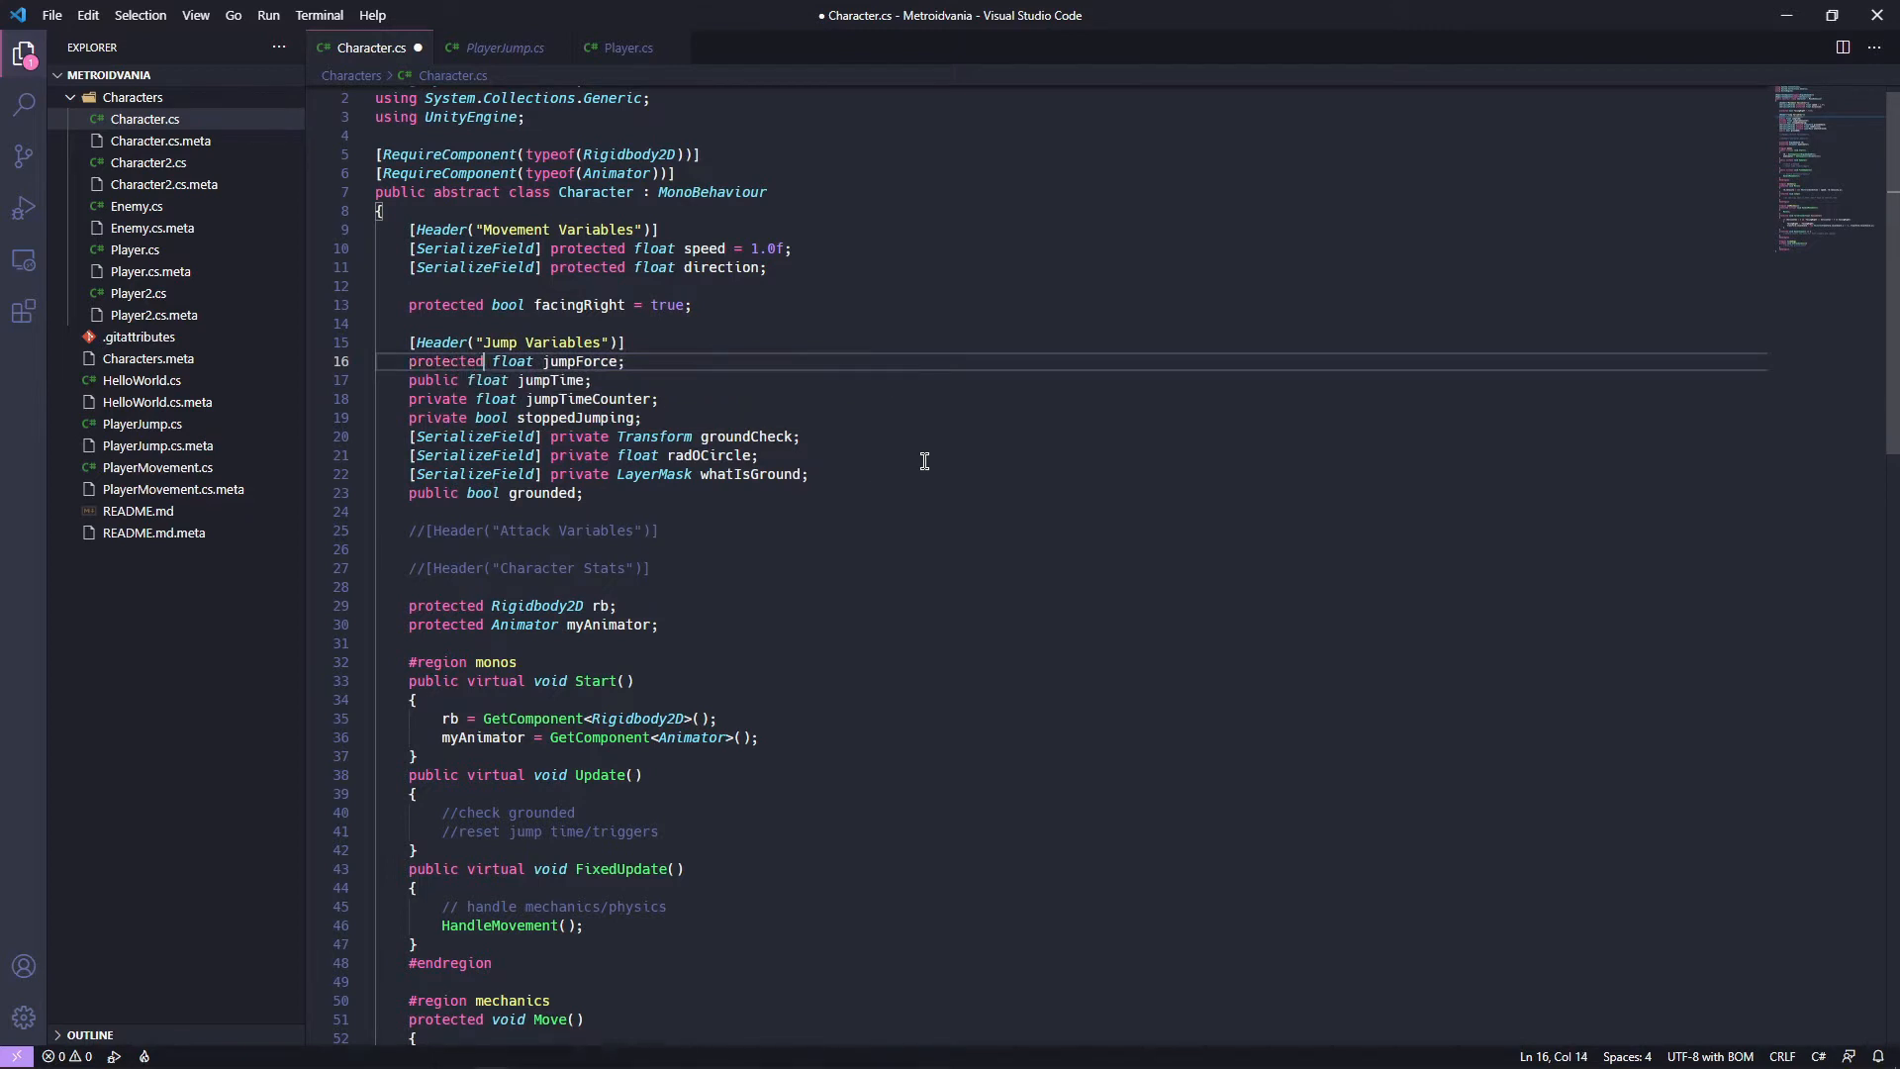
Make Character's jump fields protected, add [SerializeField] to the tunable ones, and save.
double_click(445, 361)
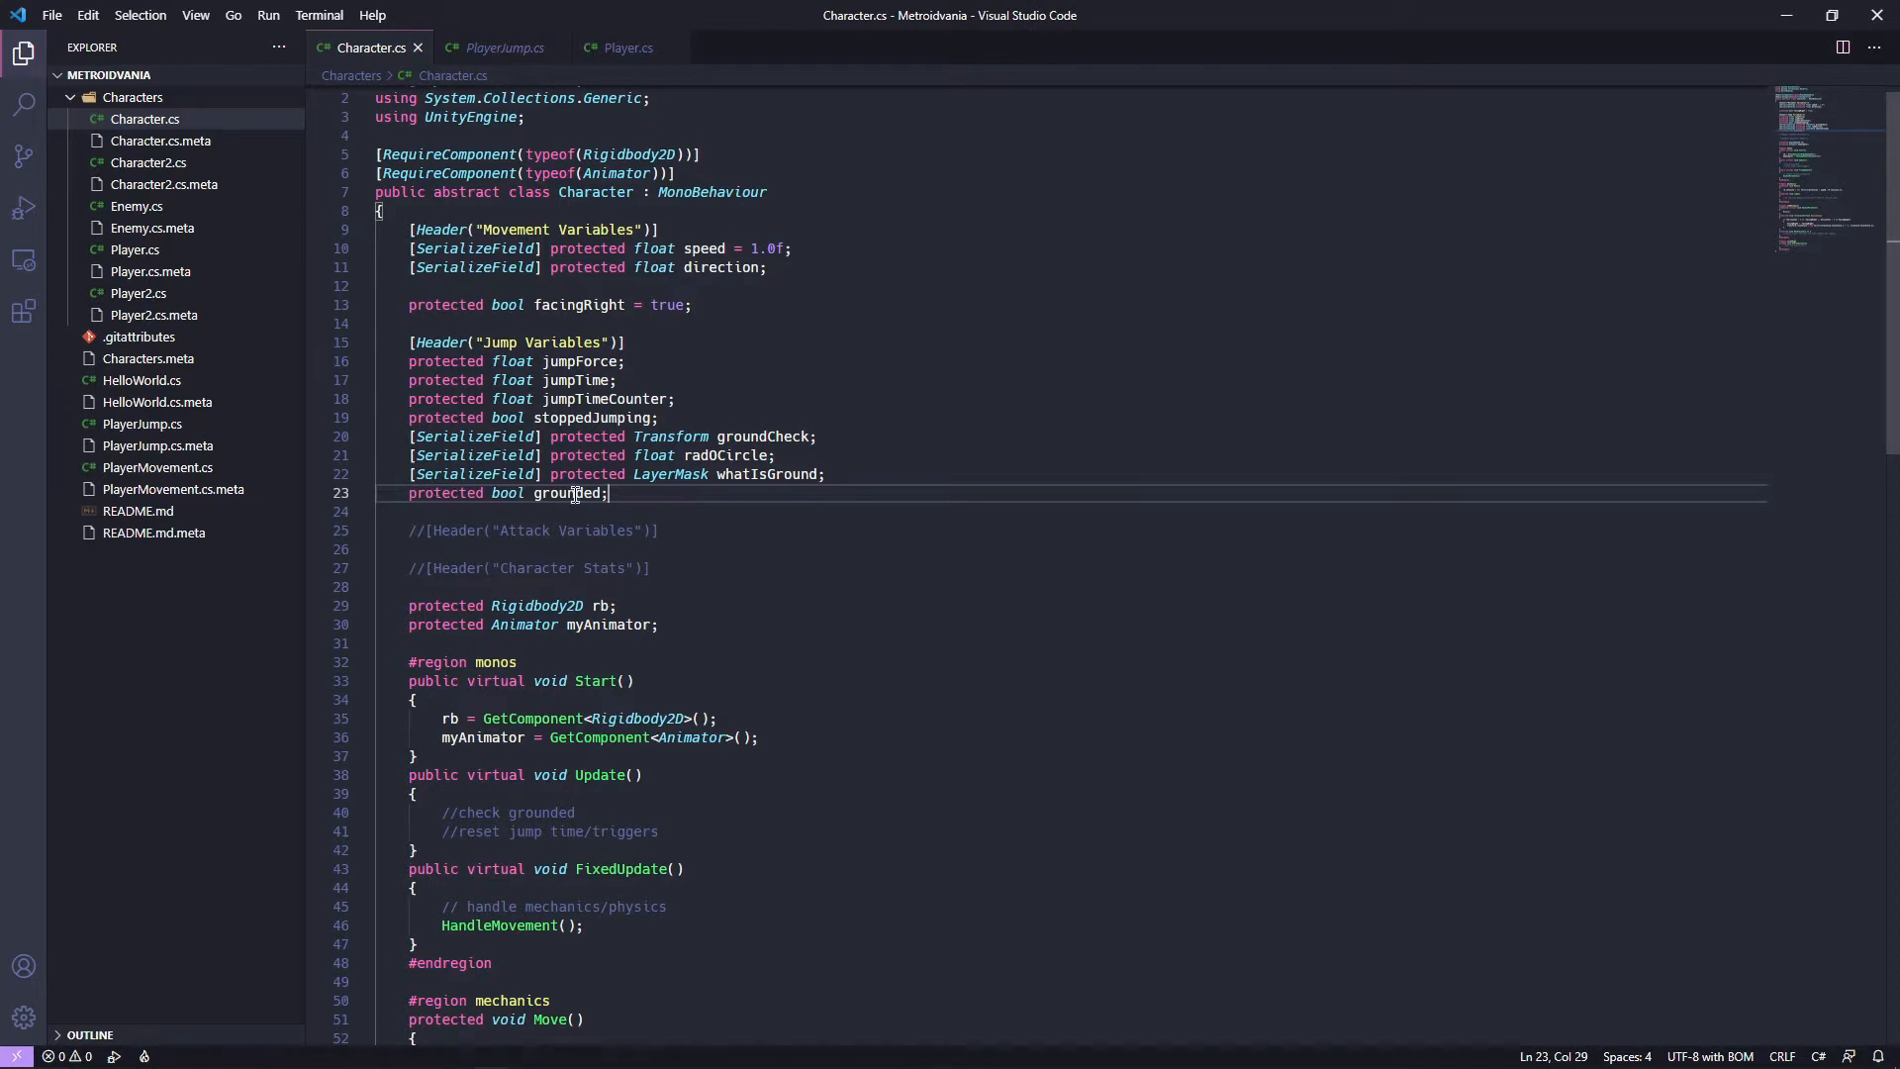
click(536, 474)
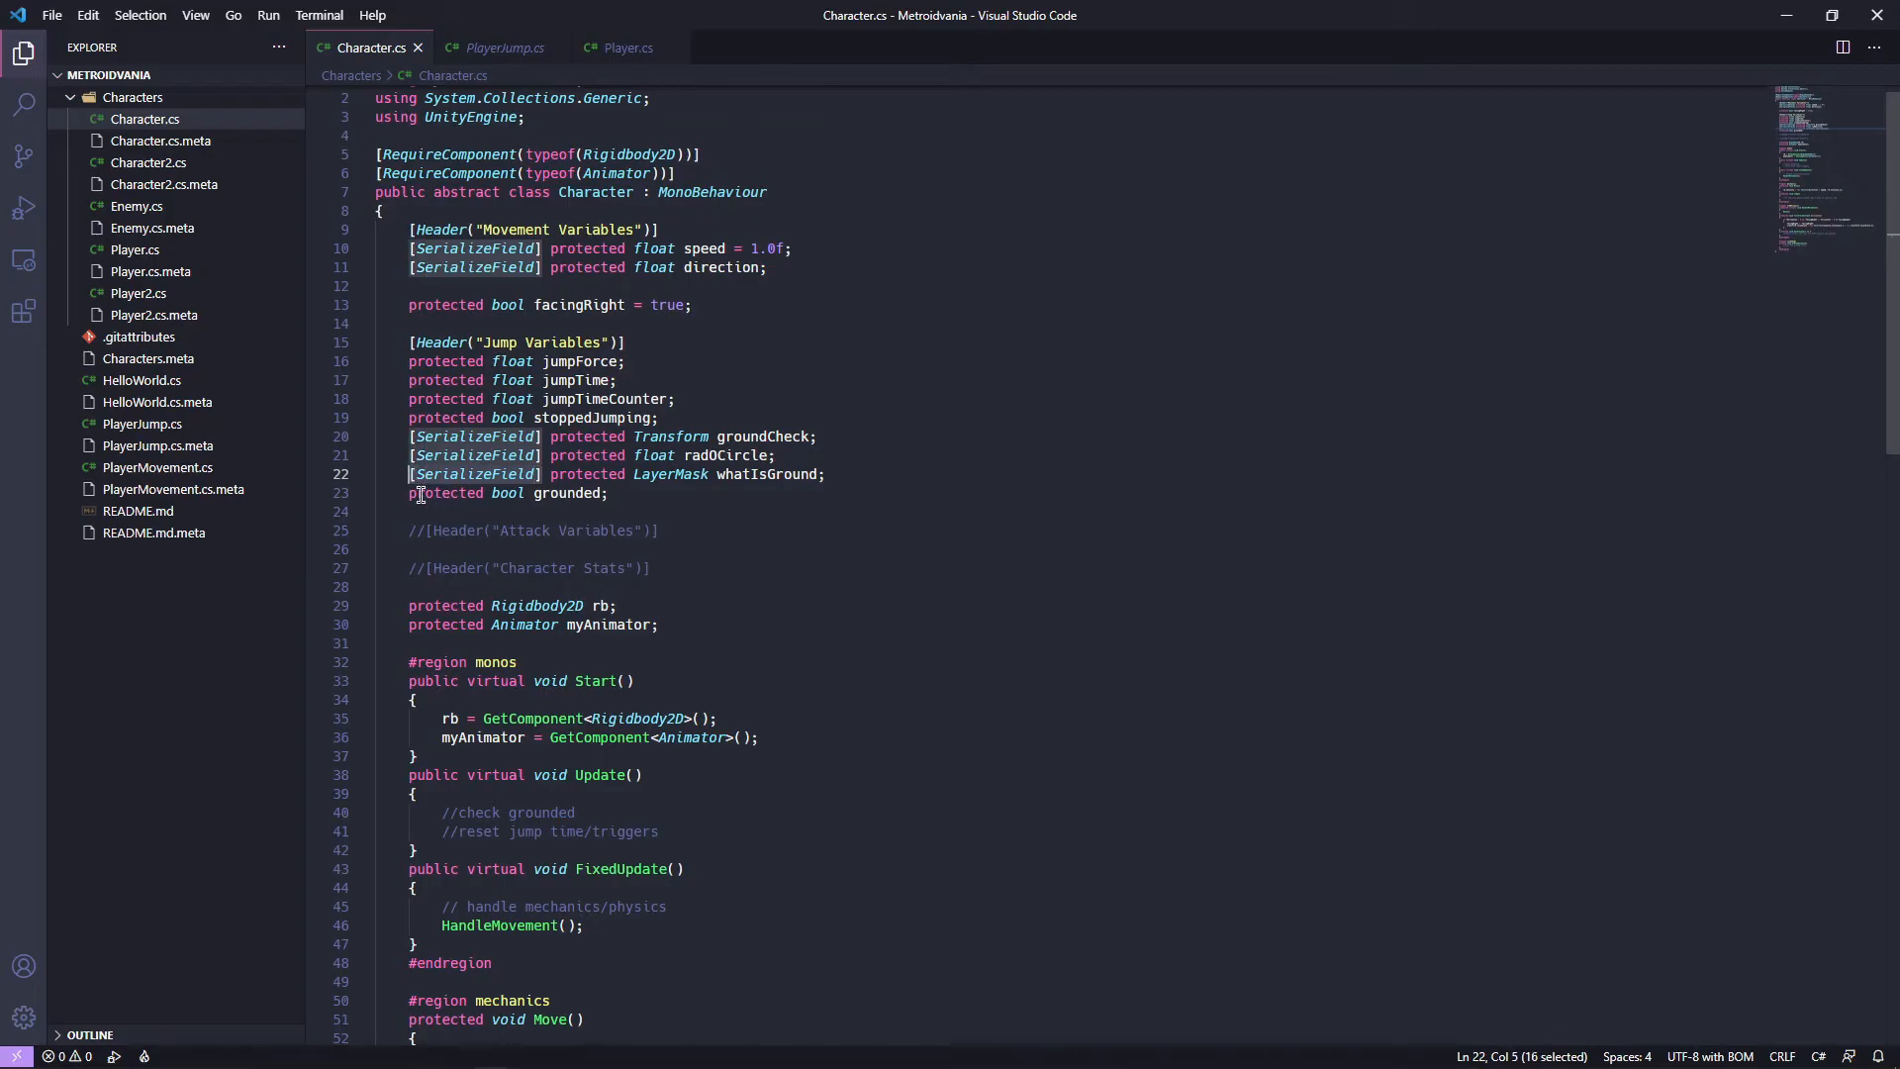
text([SerializeField])
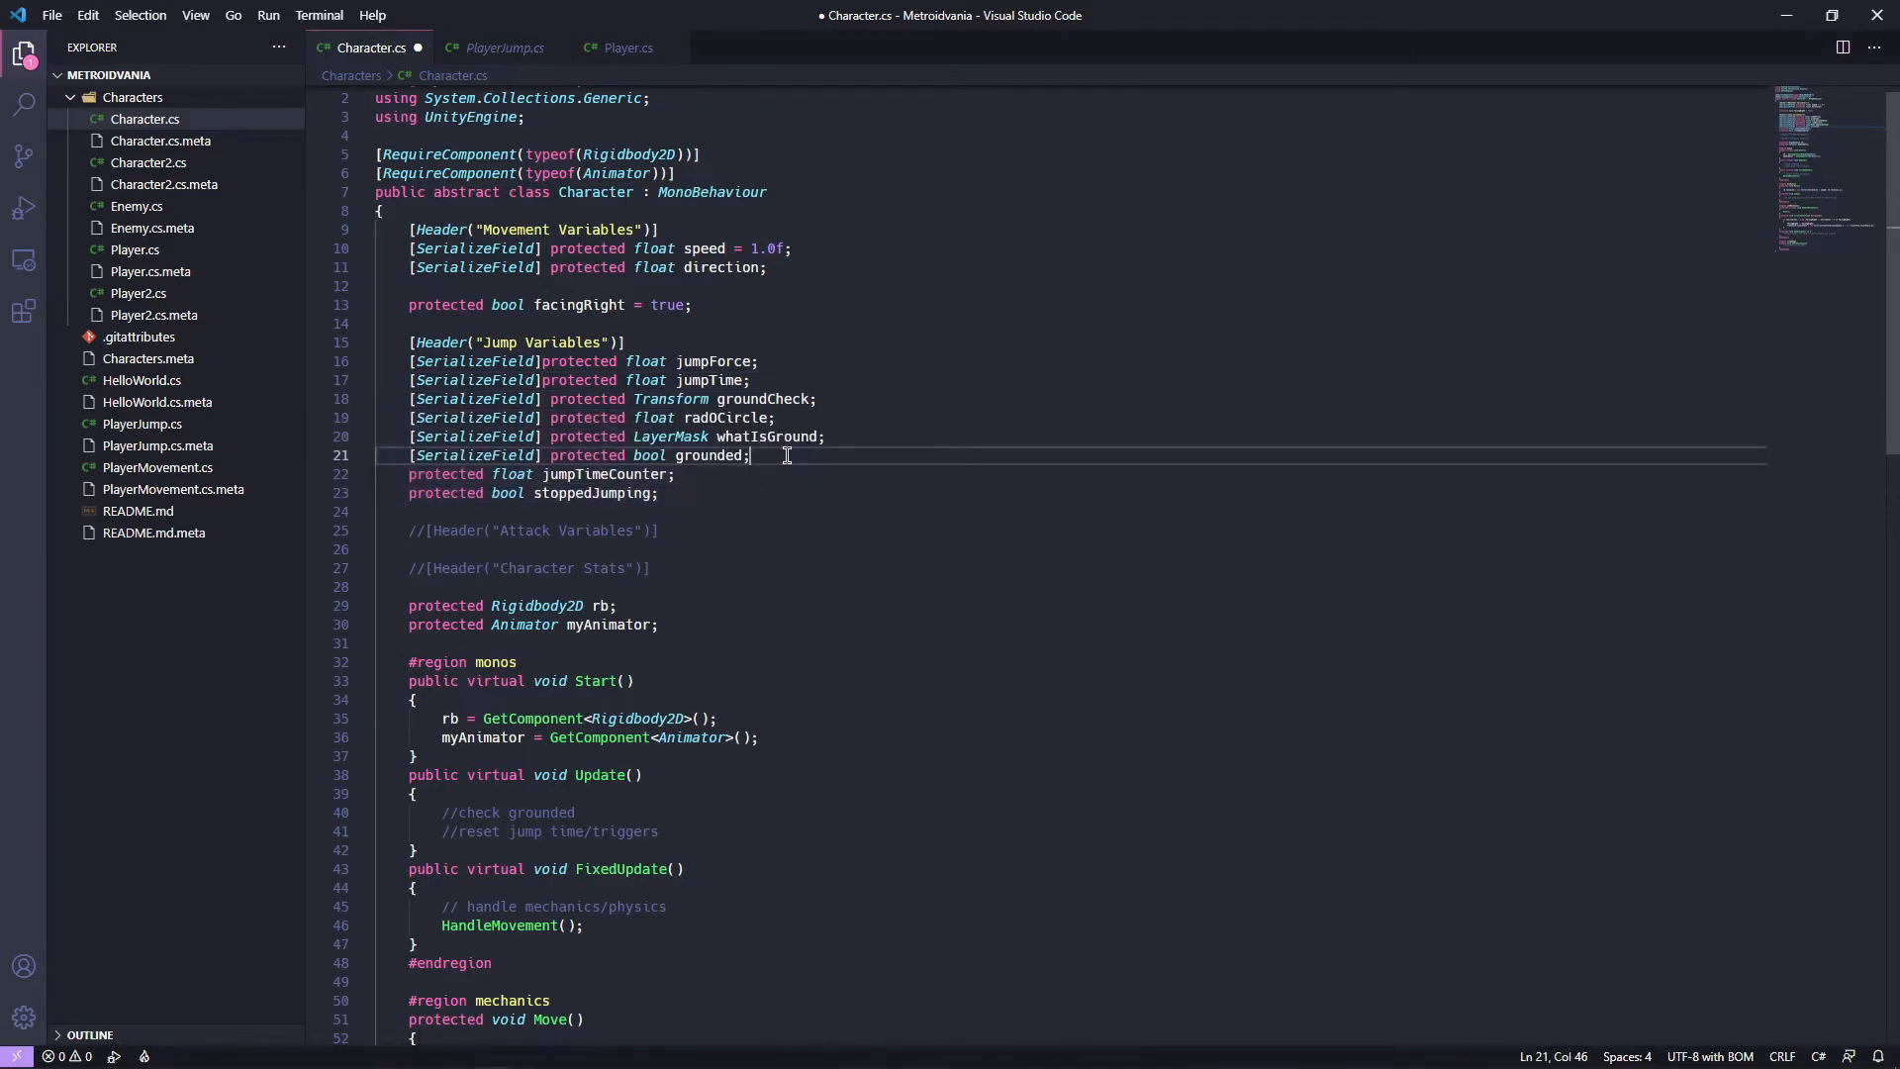
key(ctrl+s)
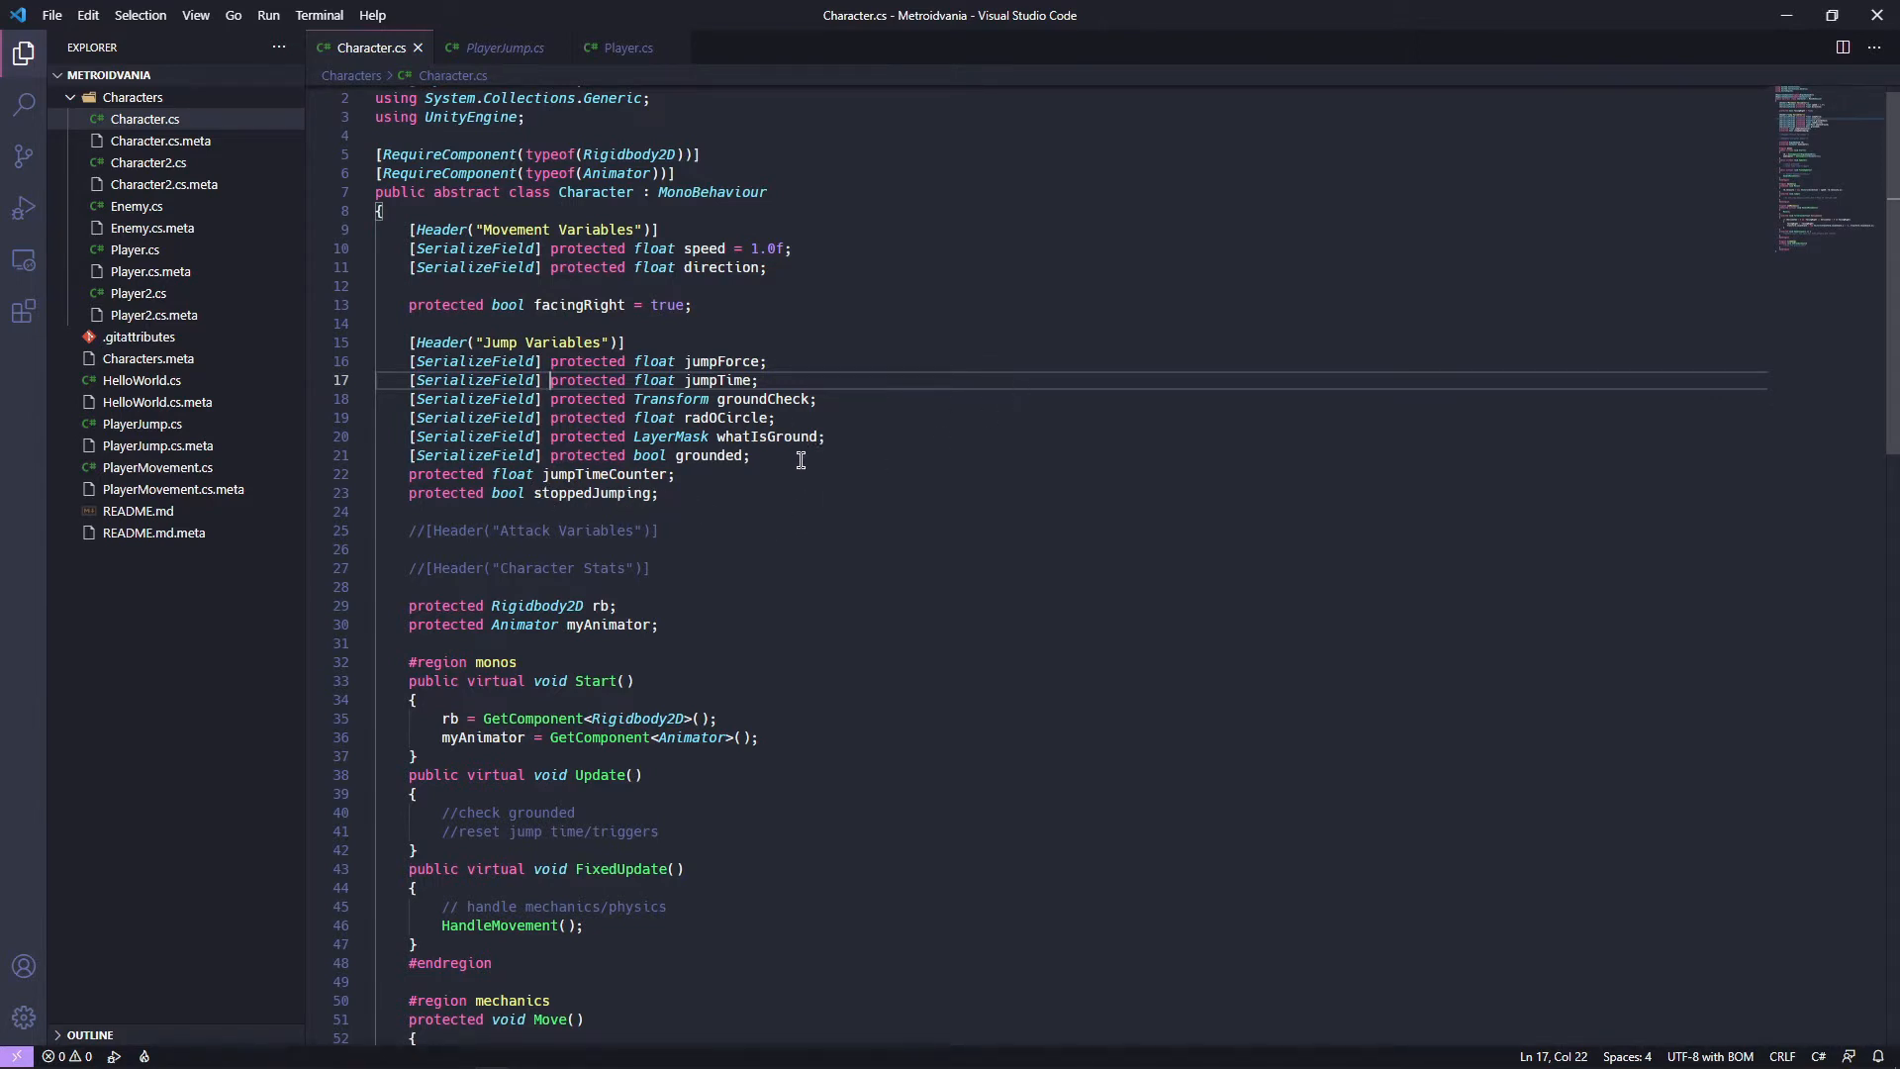
Copy 'jumpTimeCounter = jumpTime;' from PlayerJump and add a blank line in Character's Start.
scroll(down, 3)
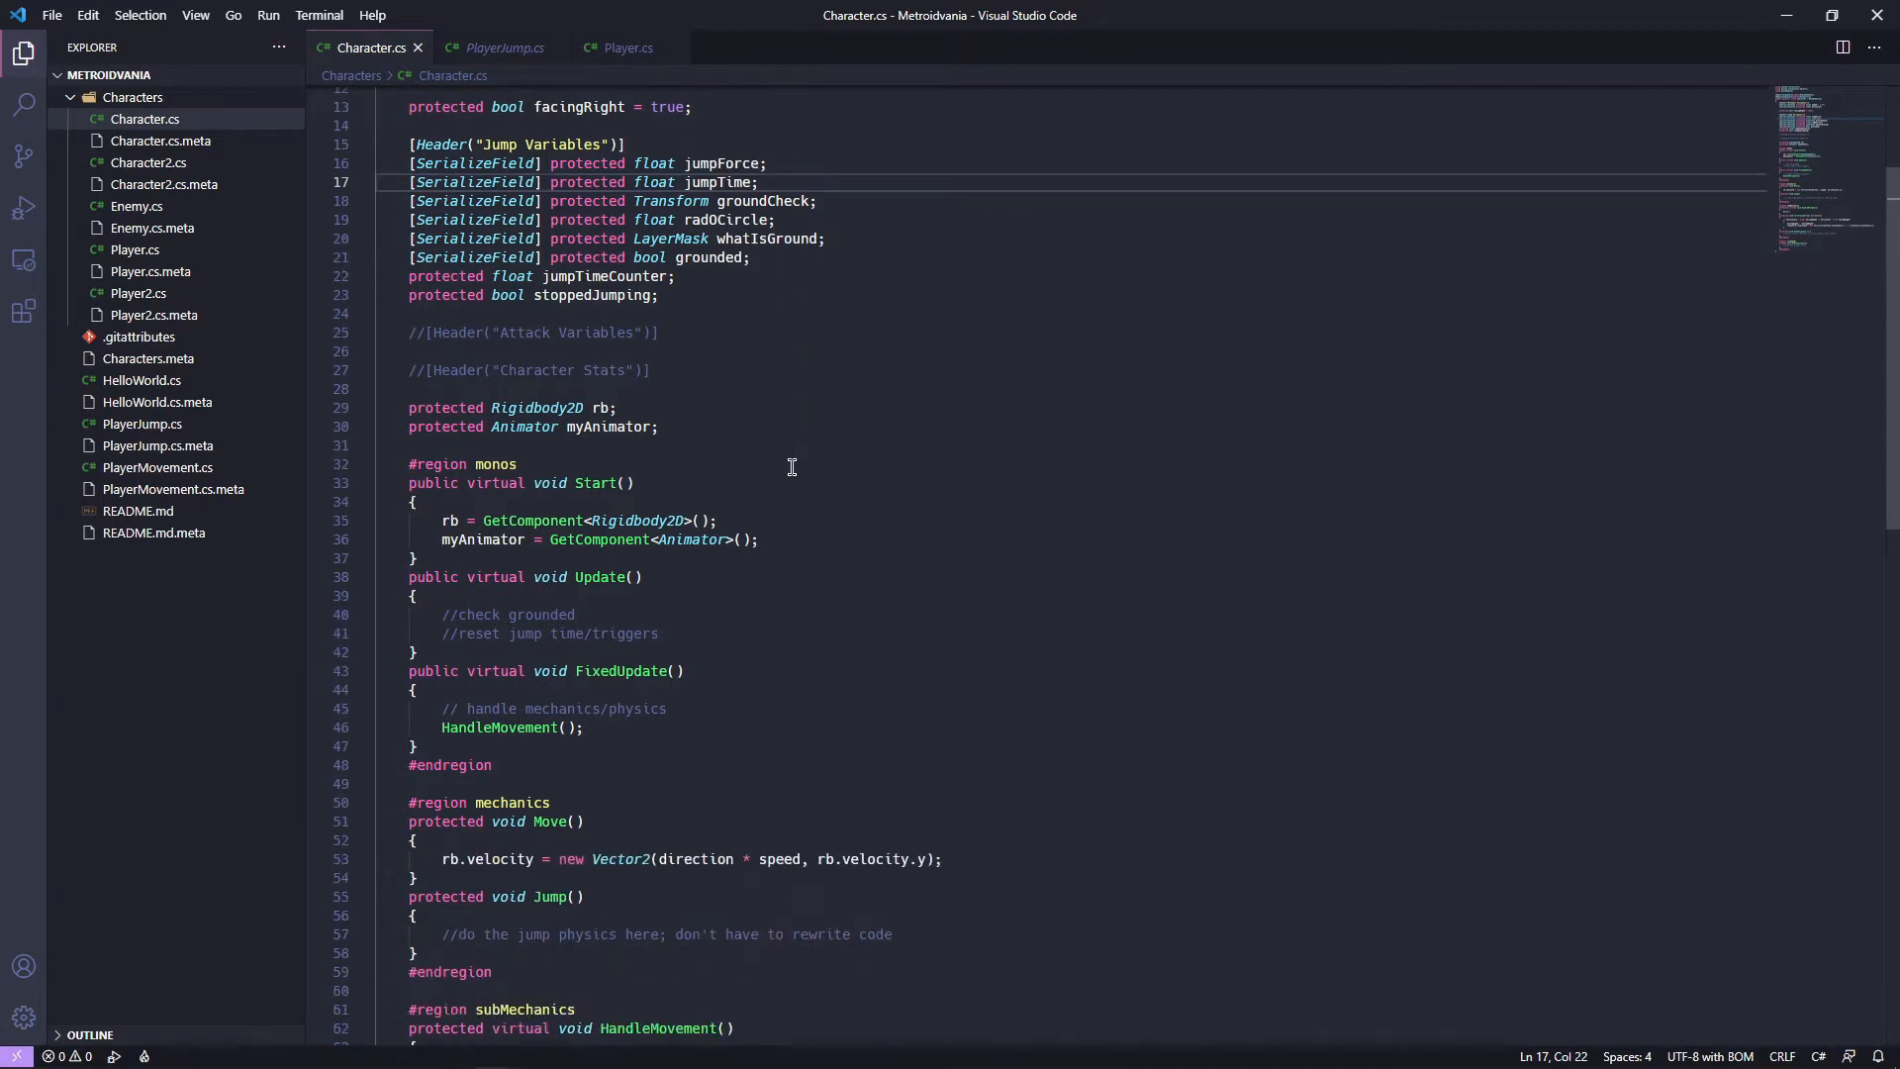
scroll(down, 3)
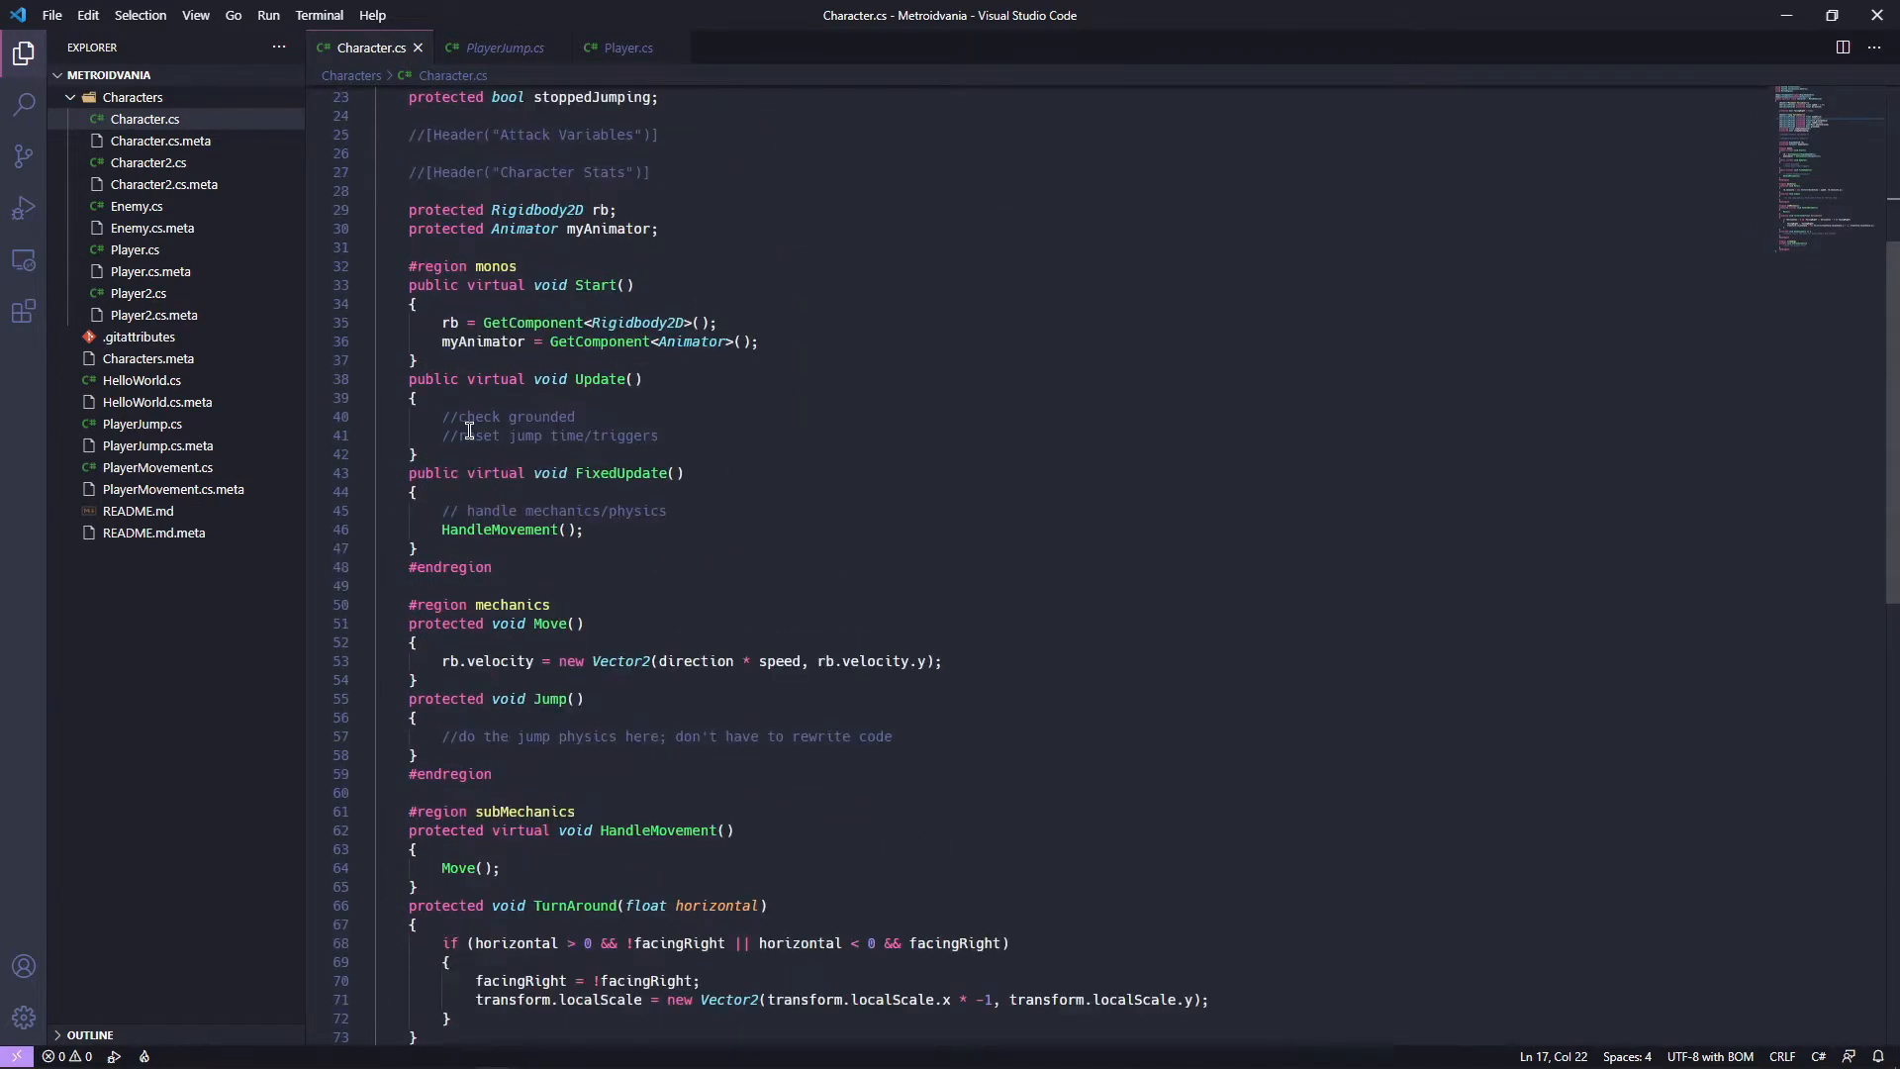
drag(464, 417, 659, 435)
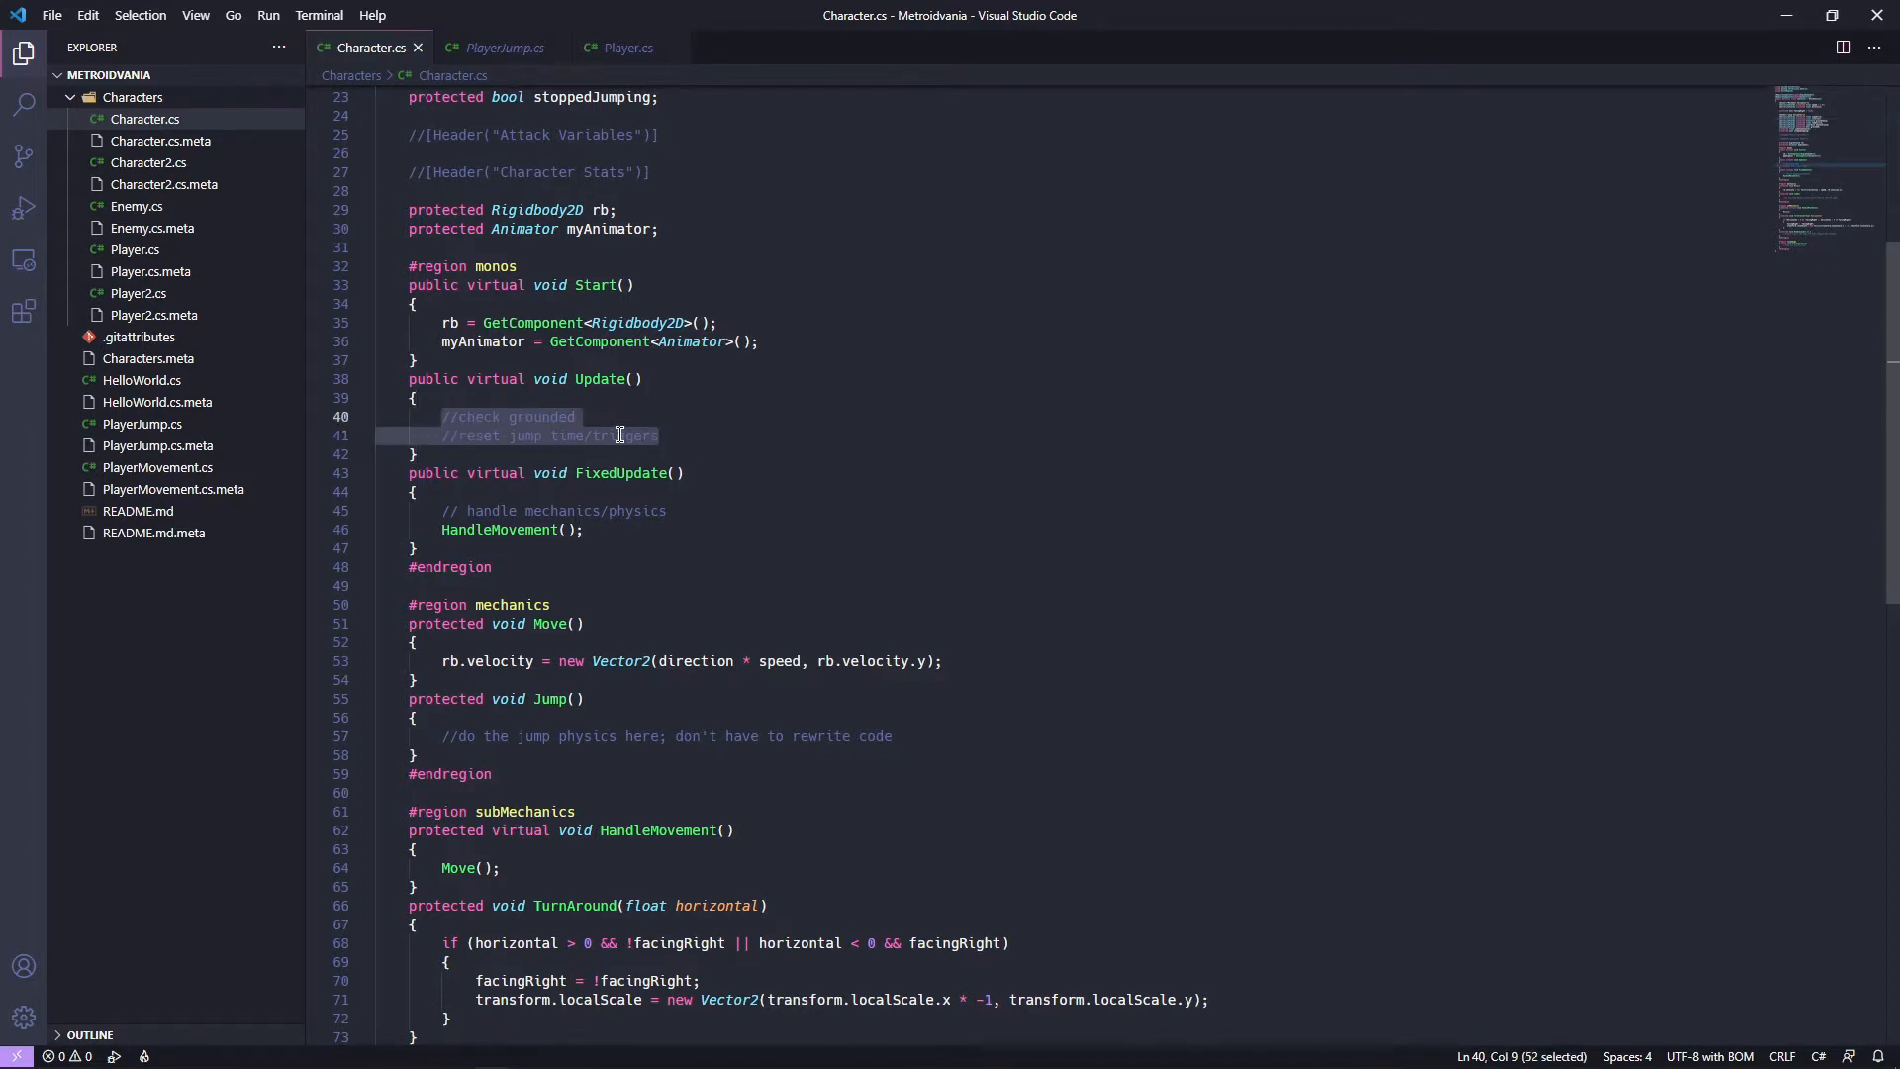
mouse_move(711, 428)
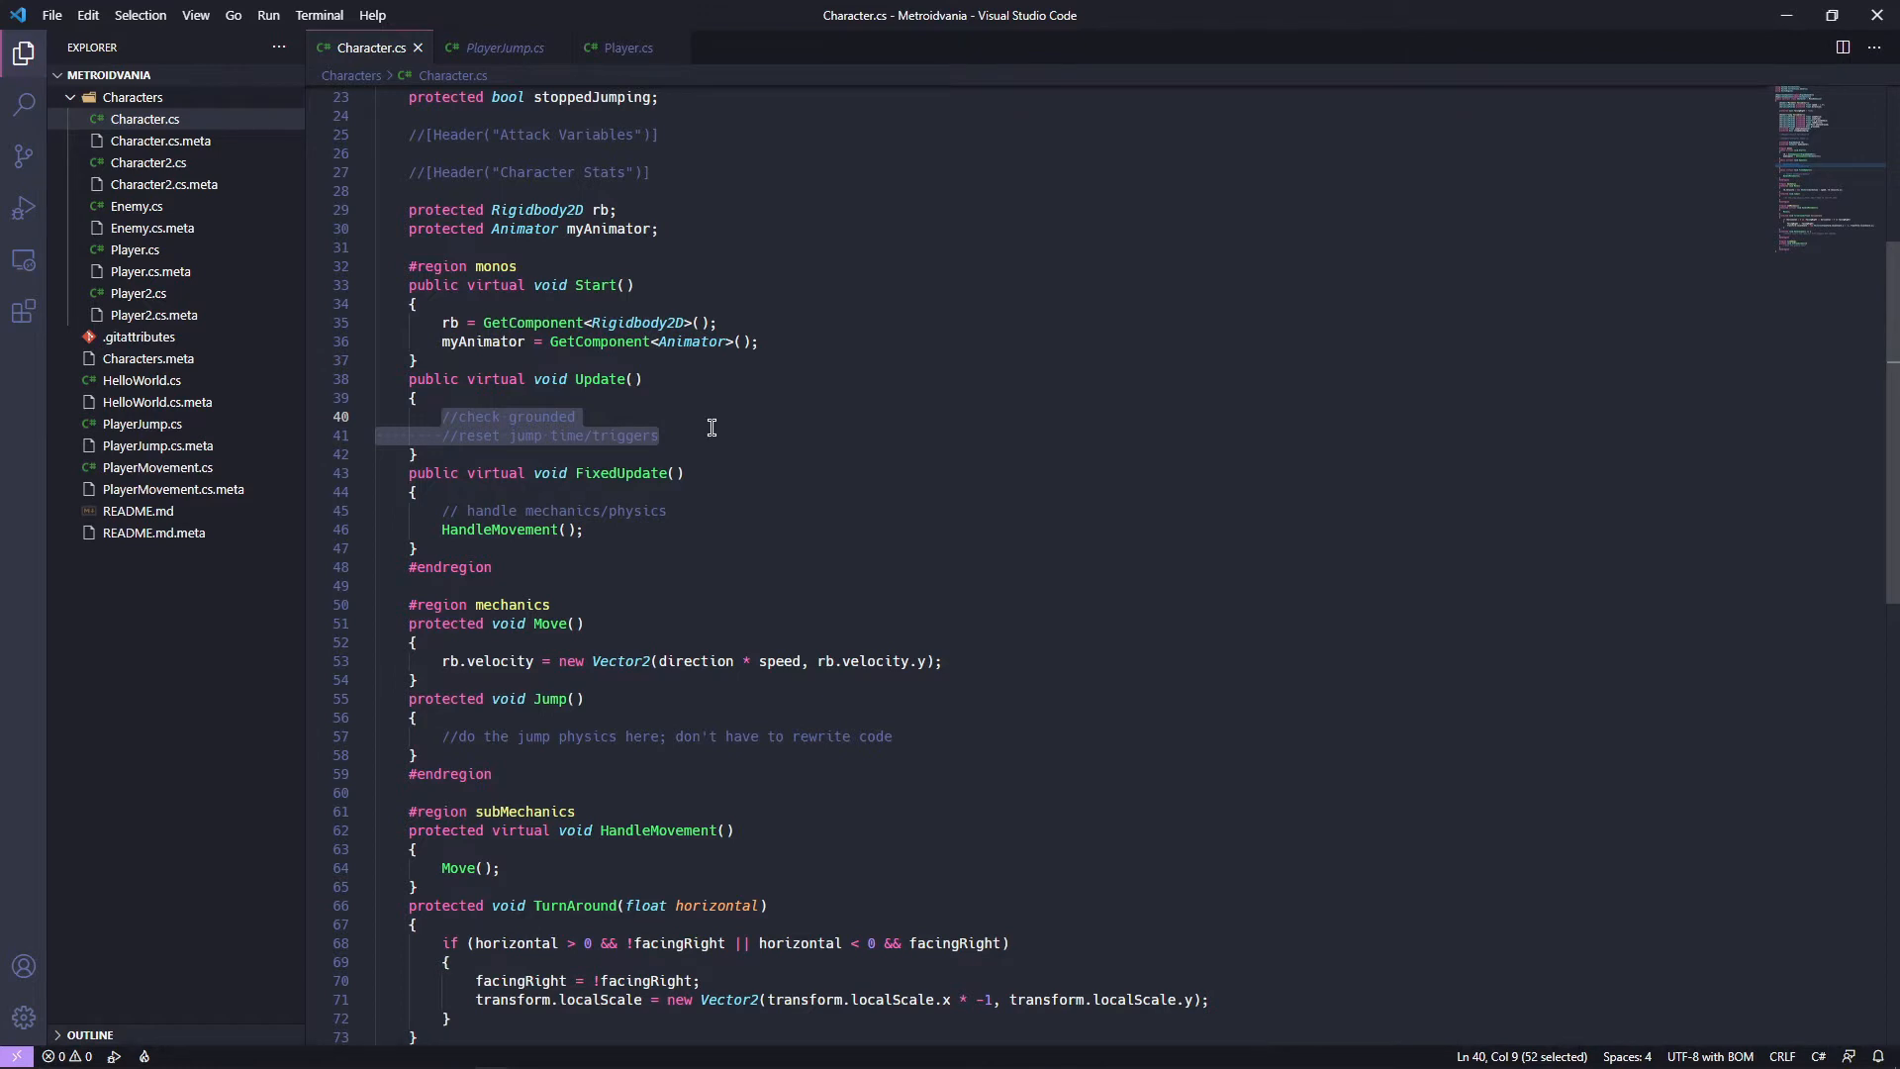
click(499, 47)
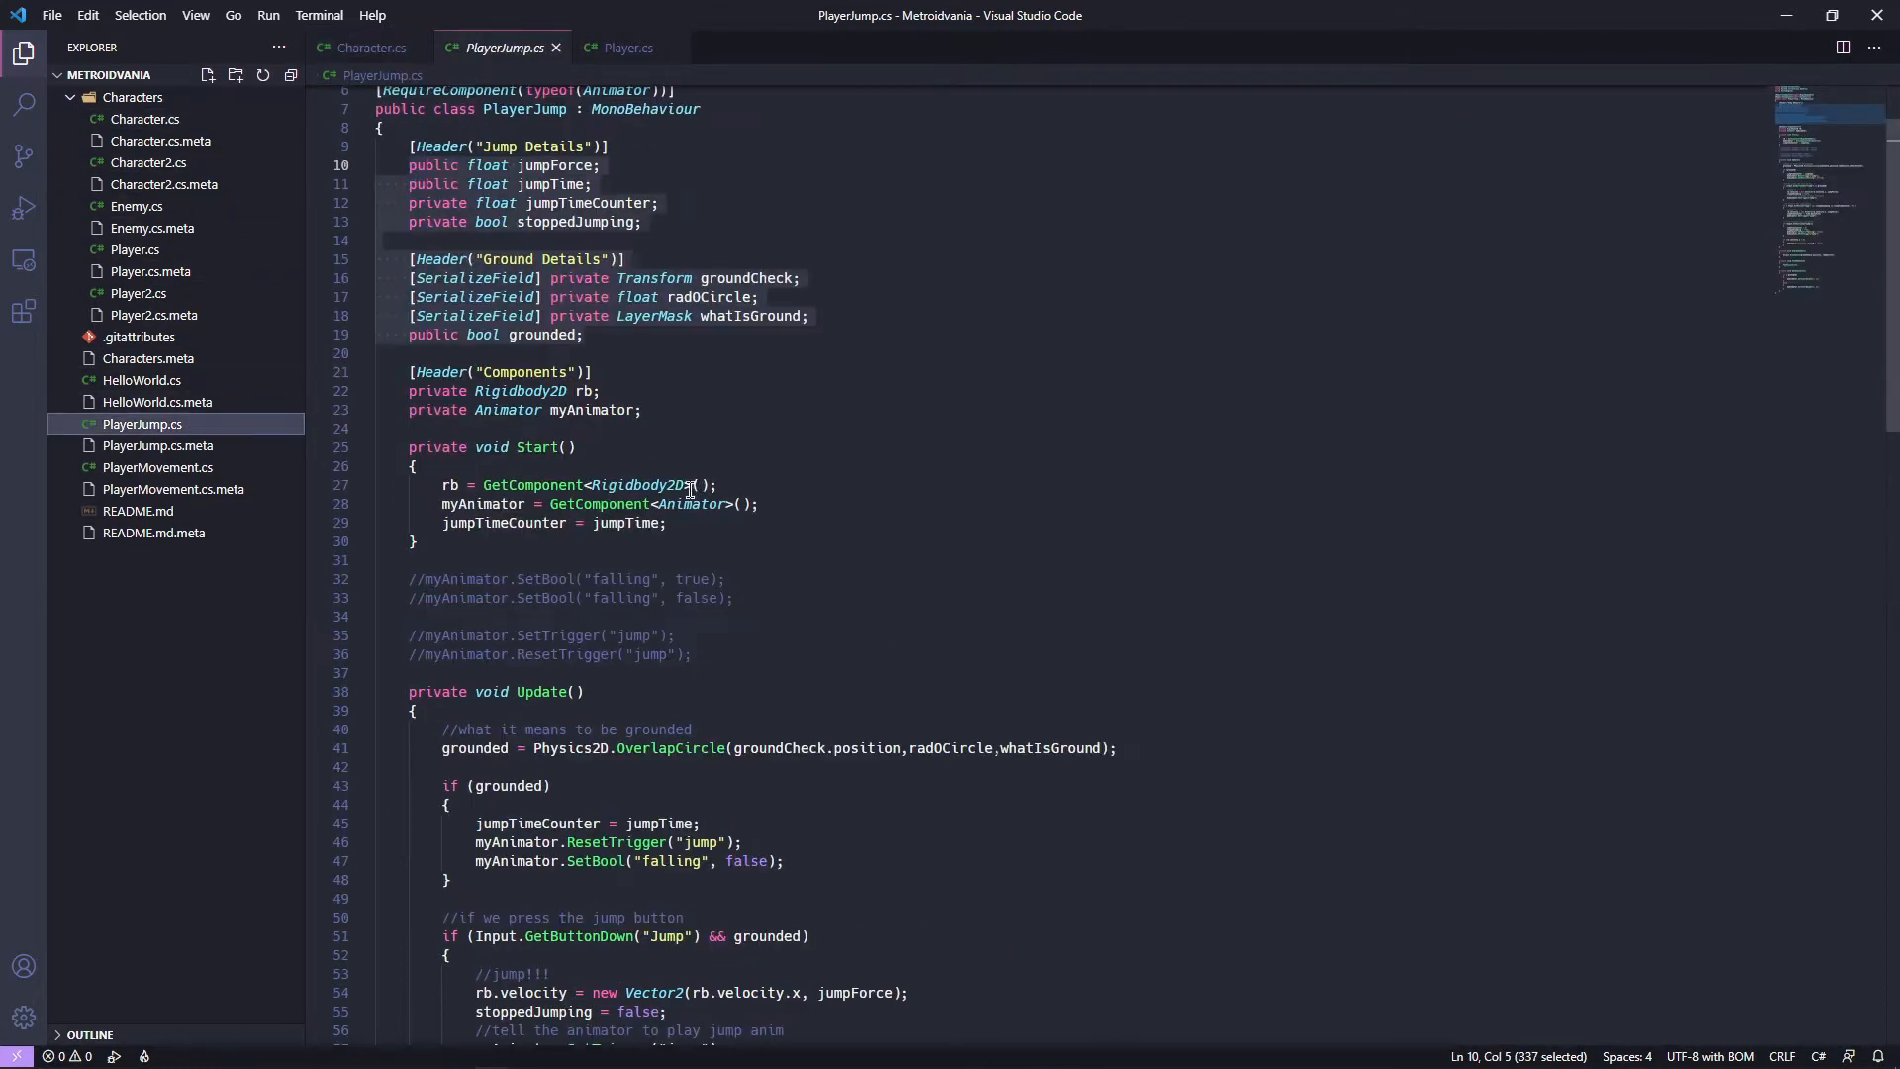
scroll(down, 3)
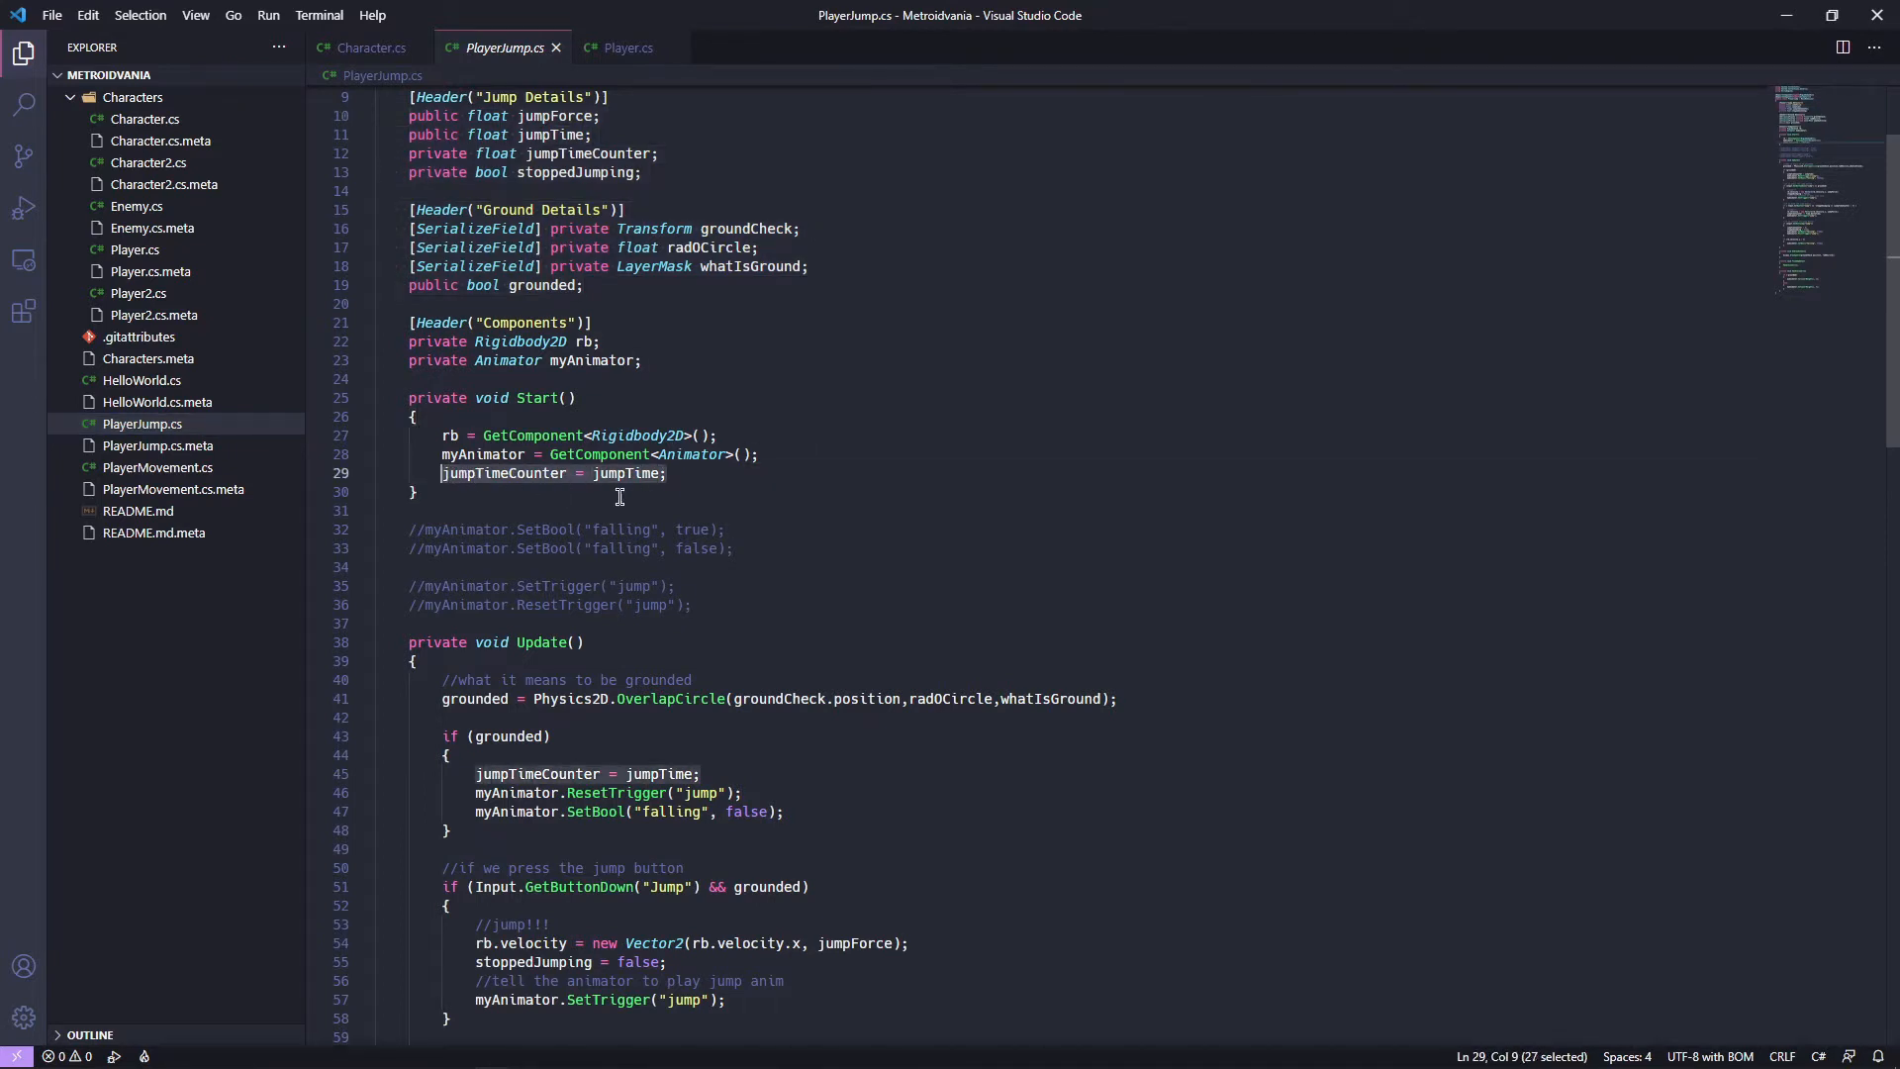
mouse_move(376, 47)
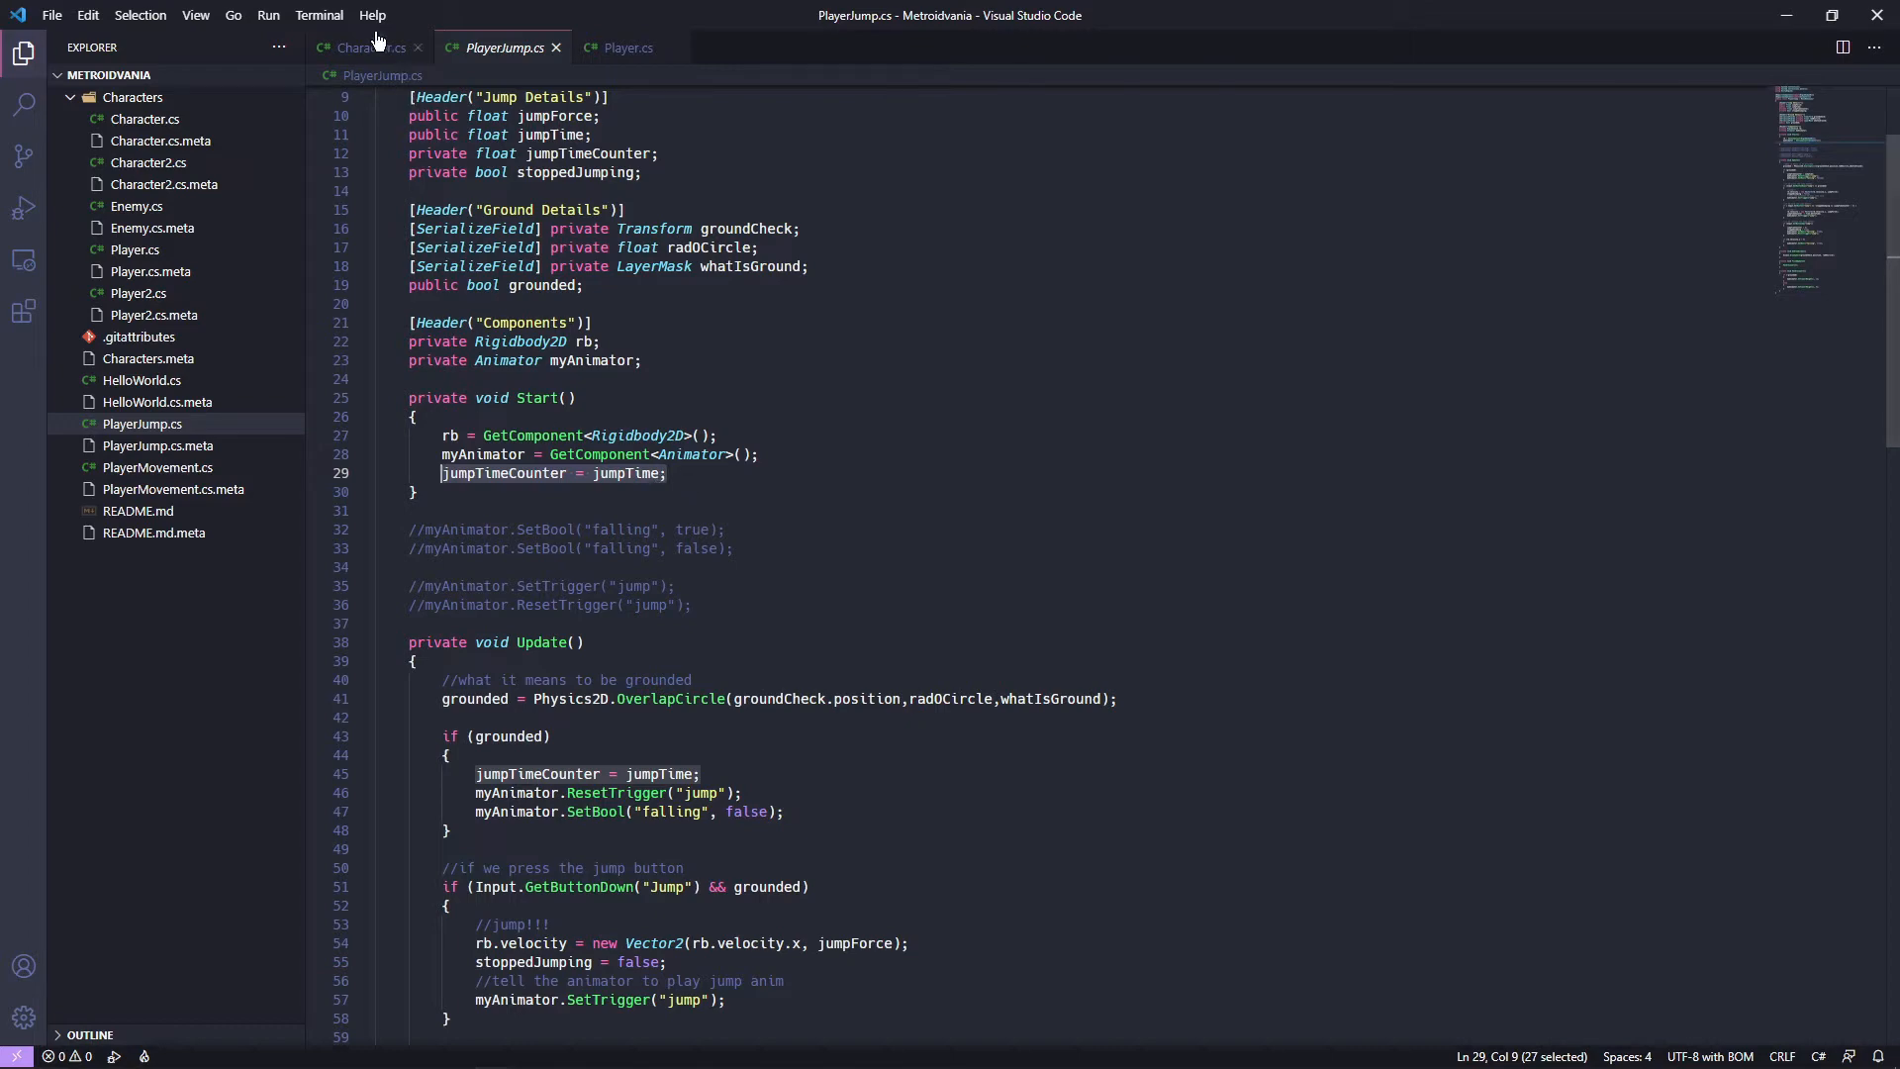
click(363, 48)
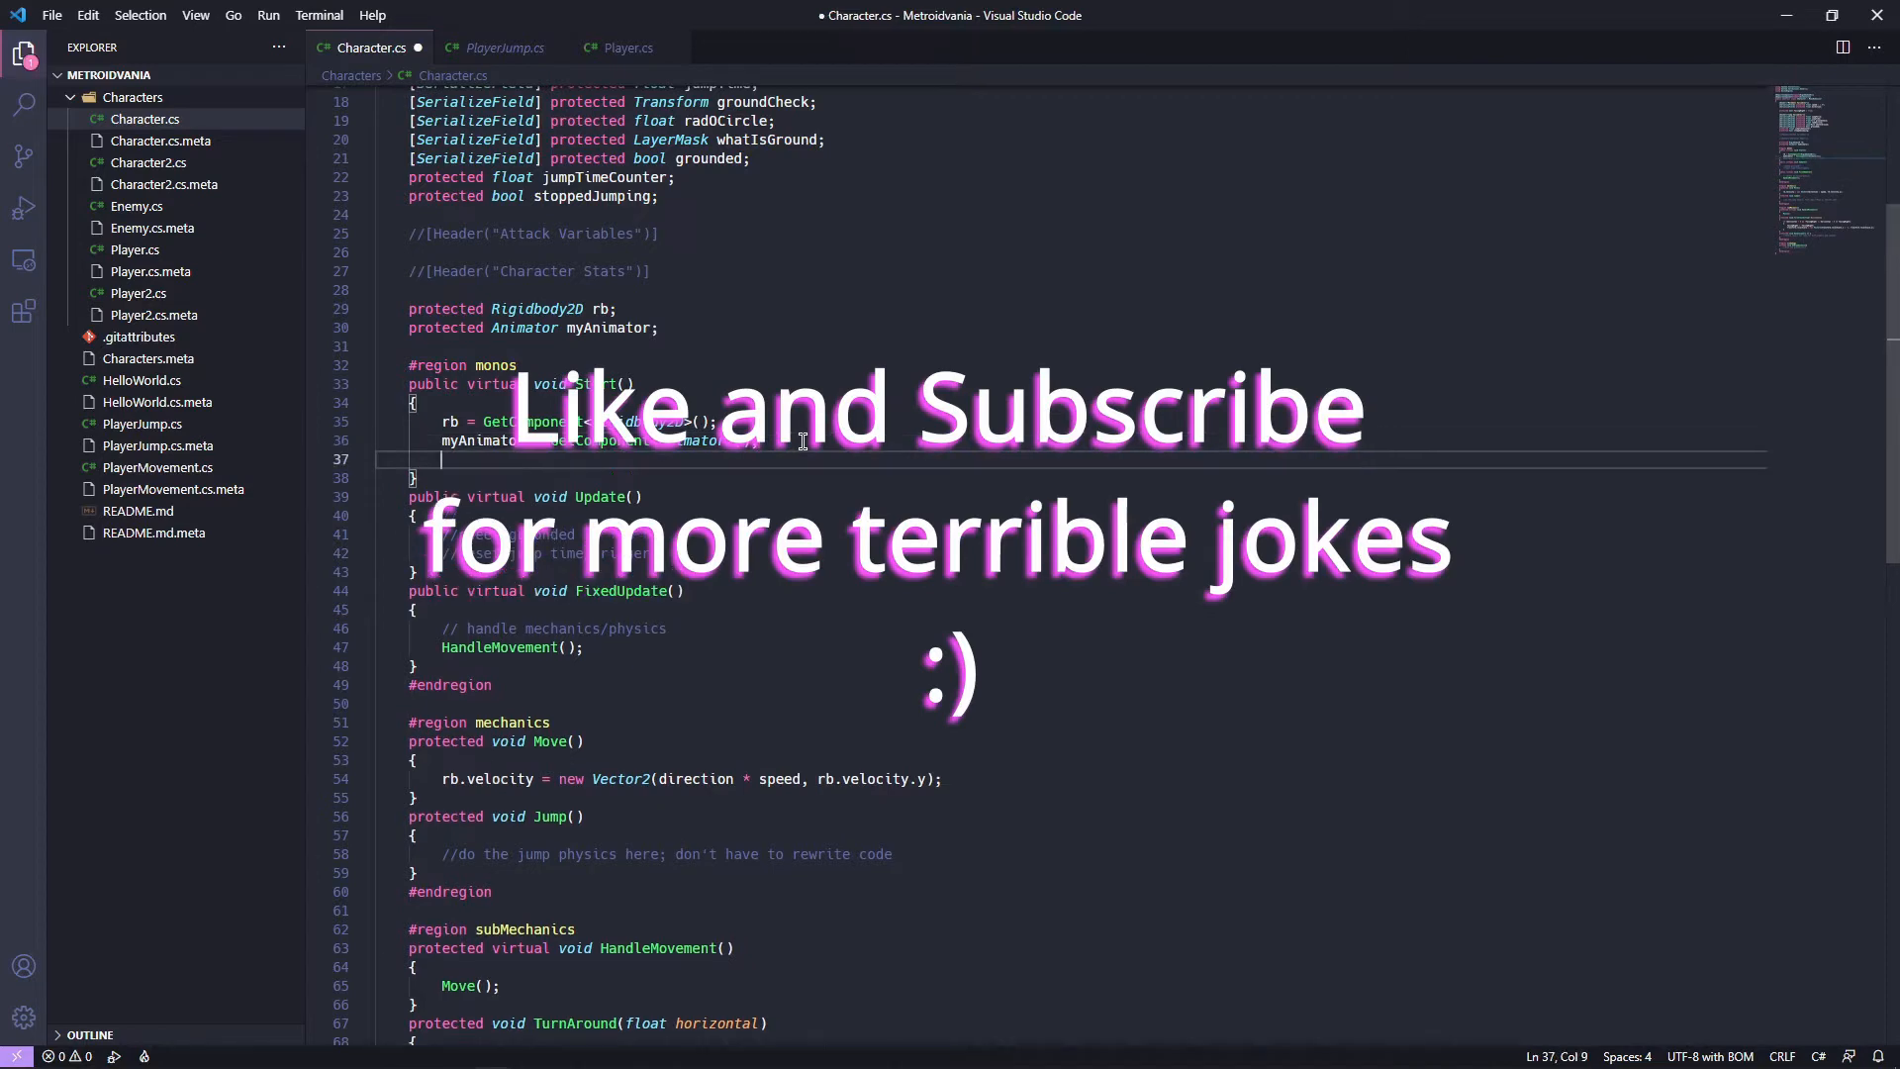
Add 'jumpTimeCounter = jumpTime;' to Character's Start, then locate PlayerJump's grounded OverlapCircle lines.
text(jumpTimeCounter = jumpTime;)
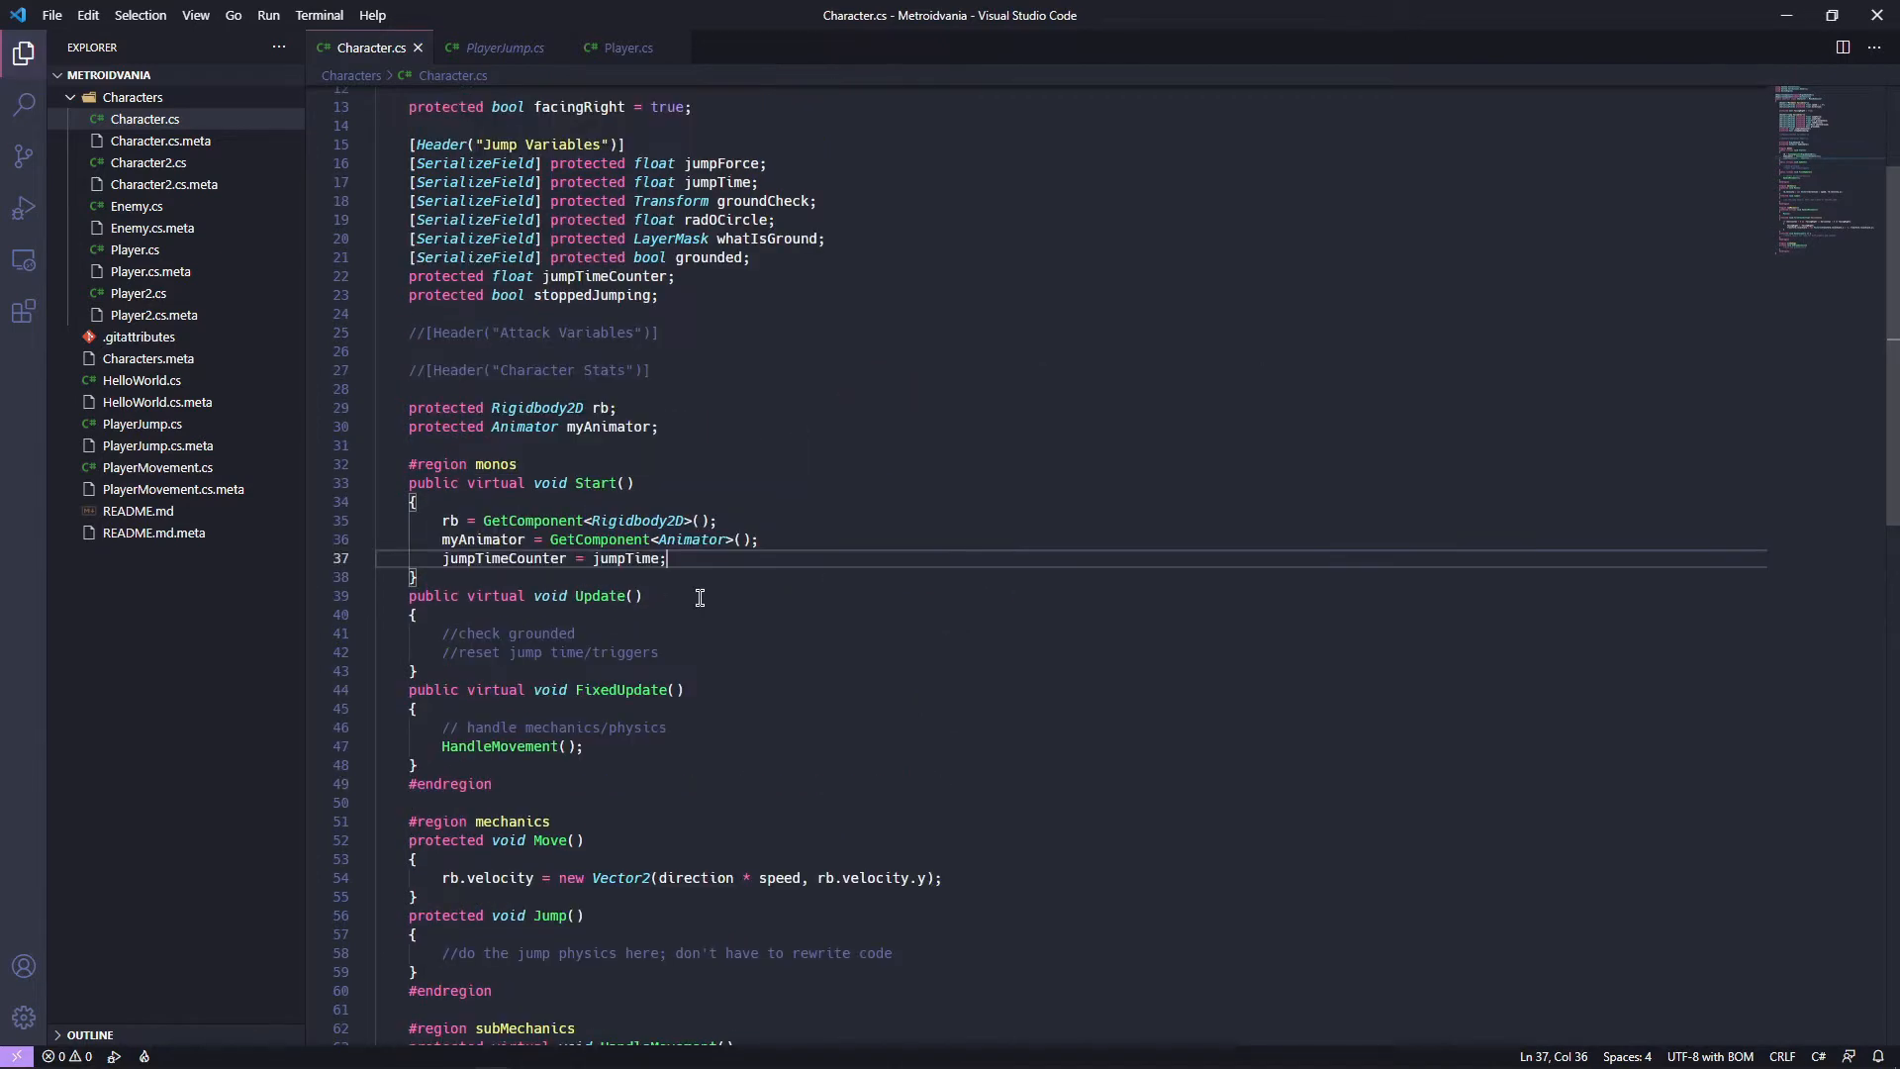
click(496, 48)
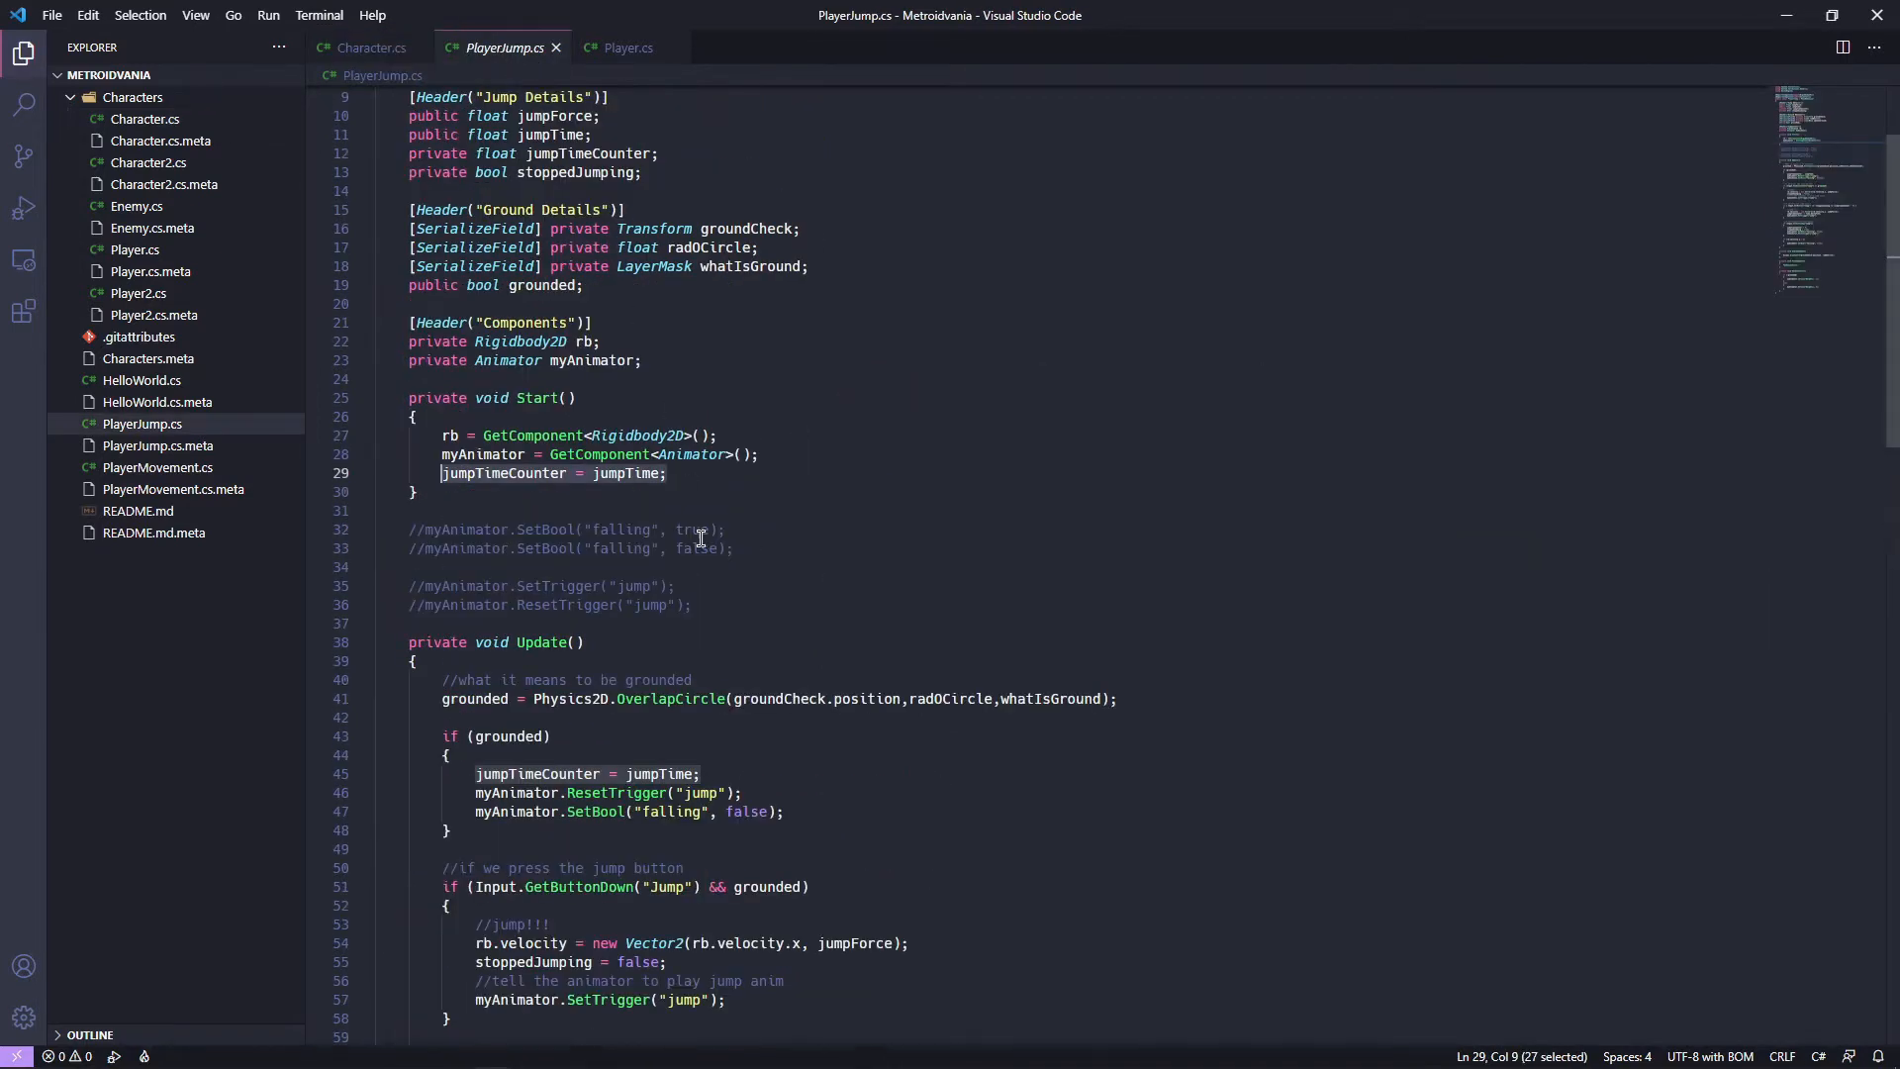
scroll(down, 3)
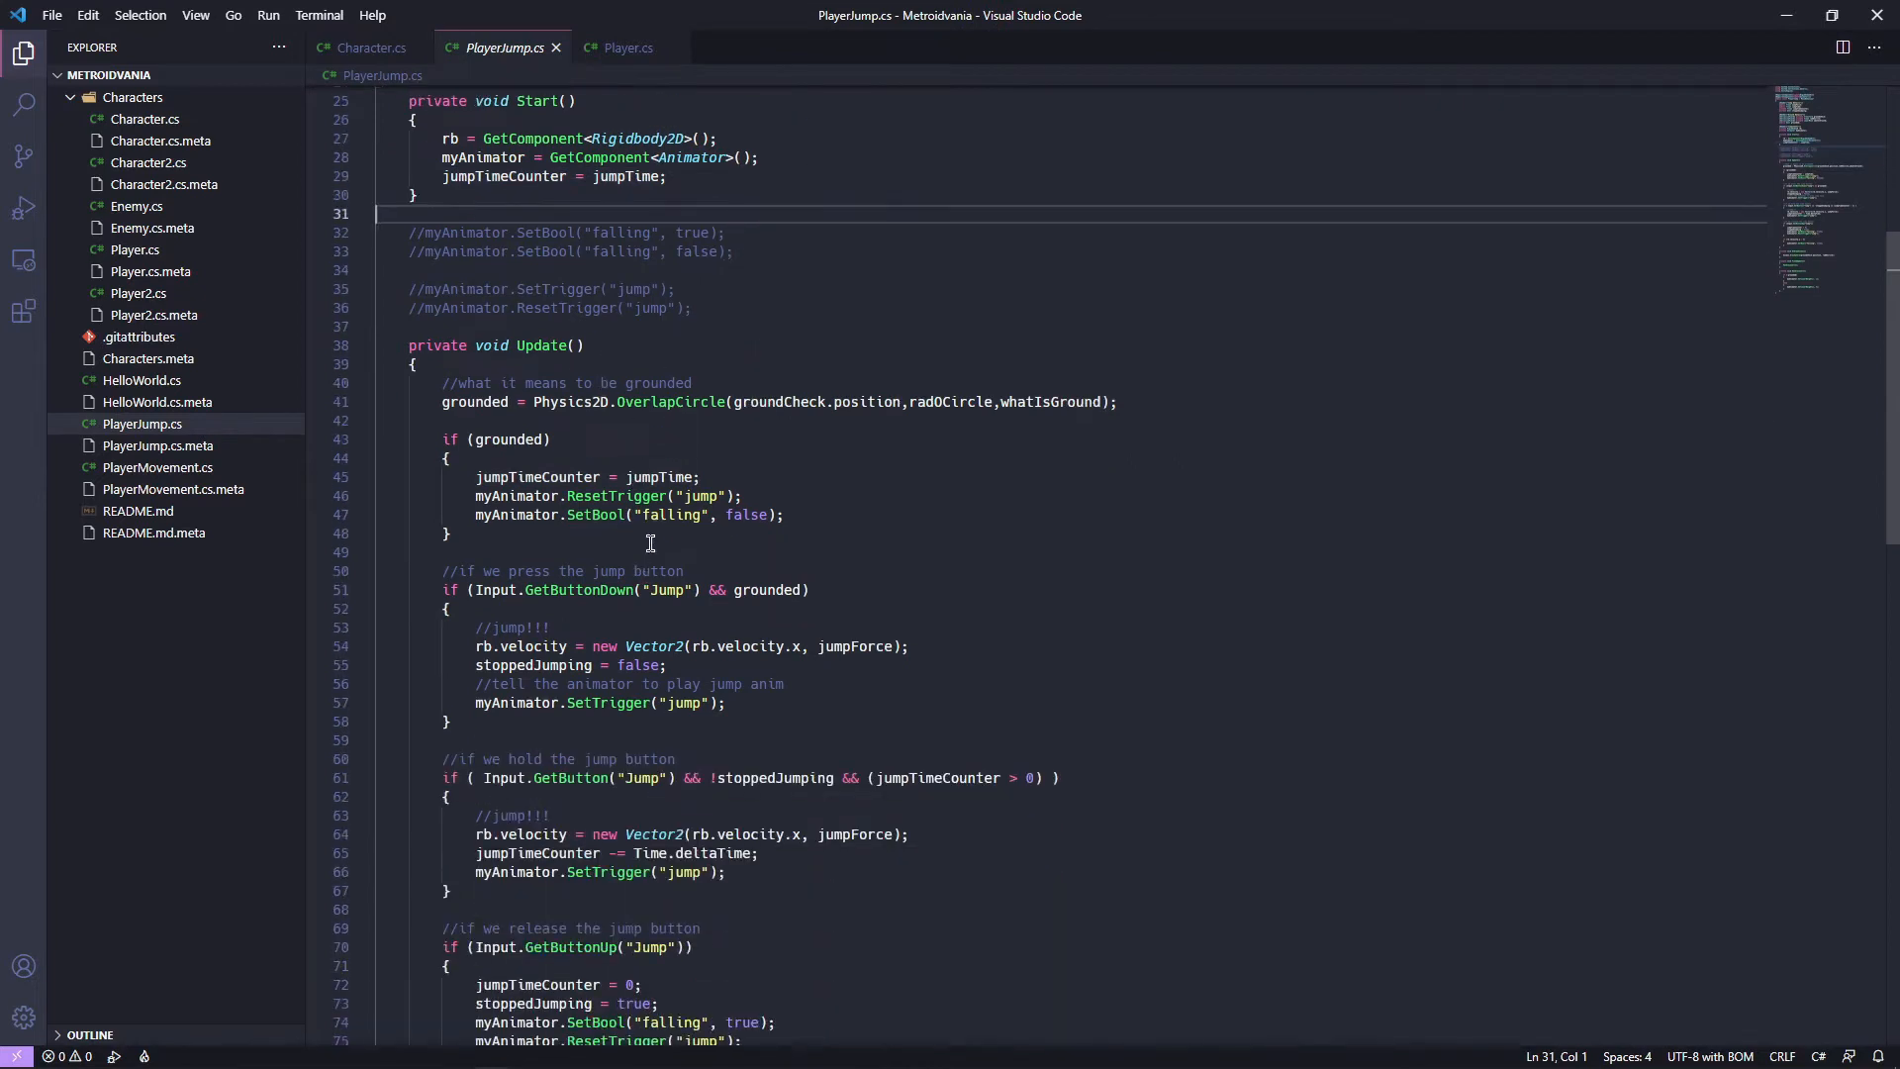
scroll(down, 3)
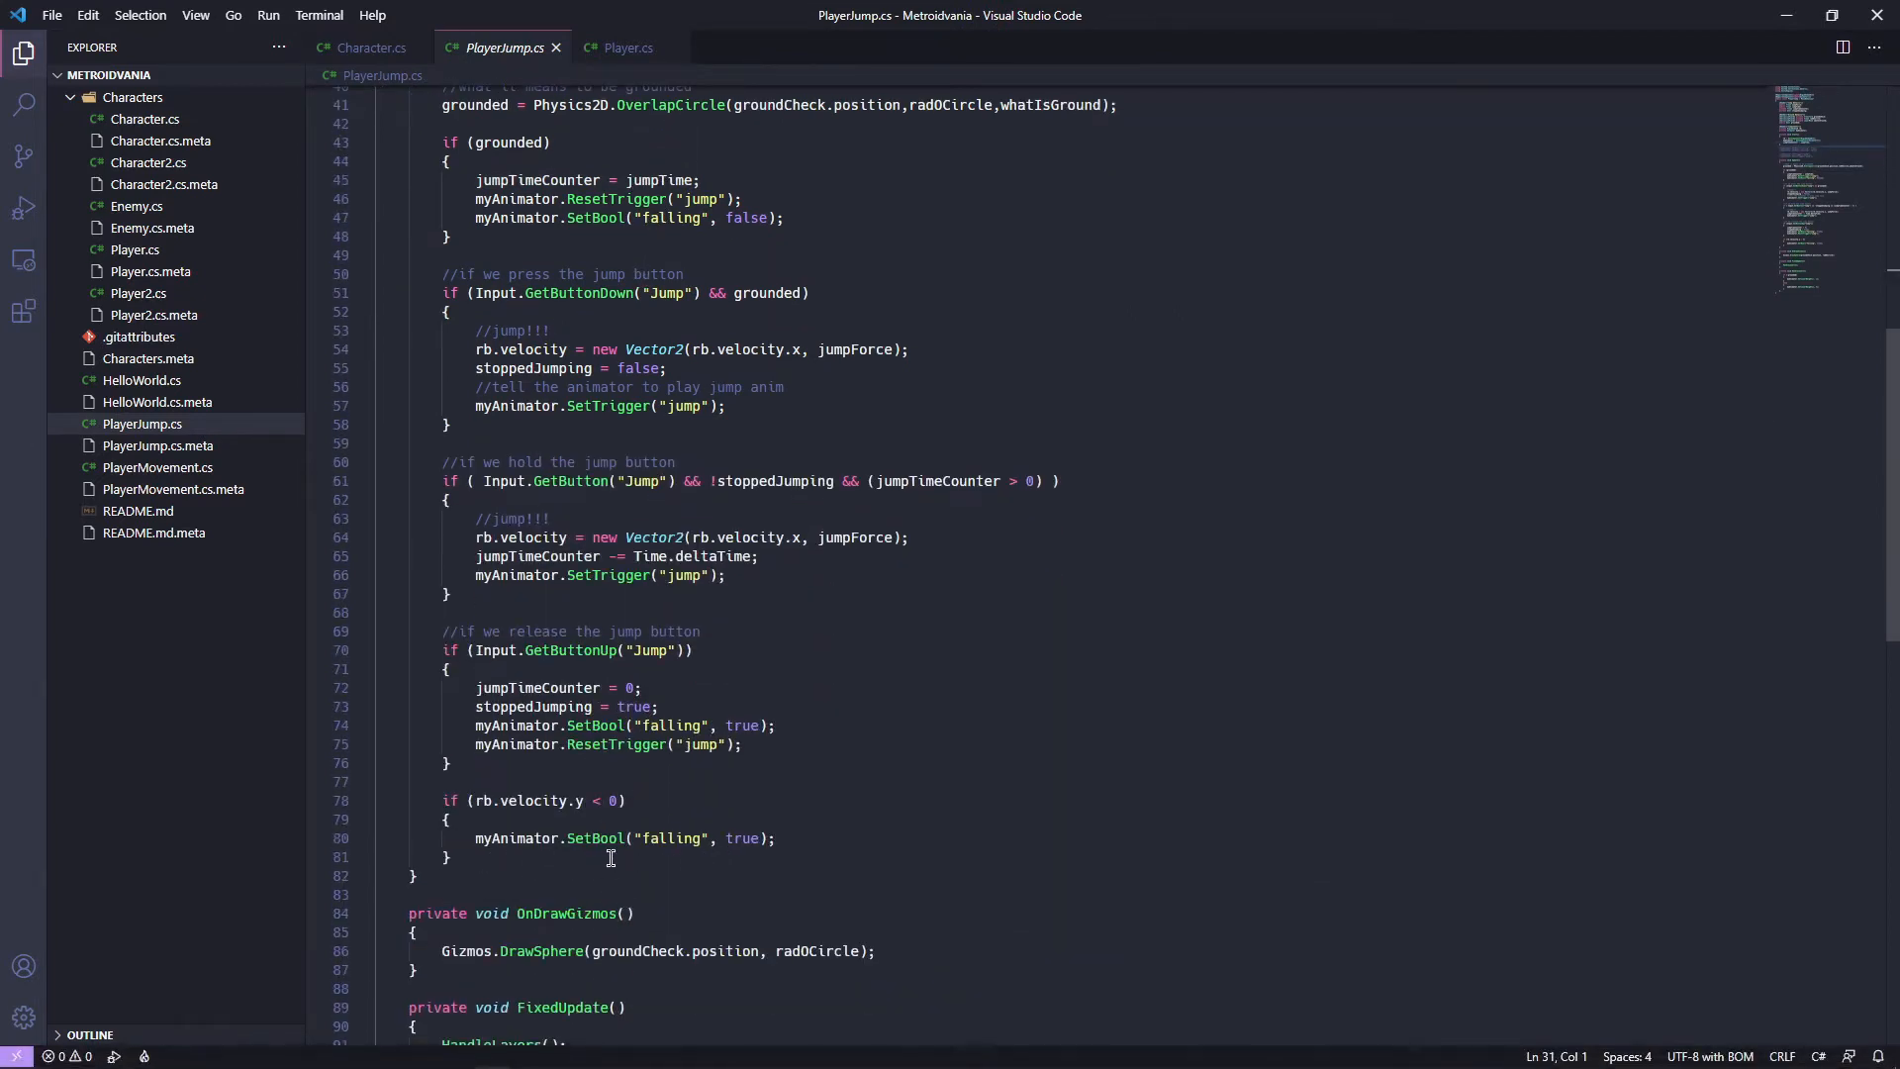
scroll(up, 3)
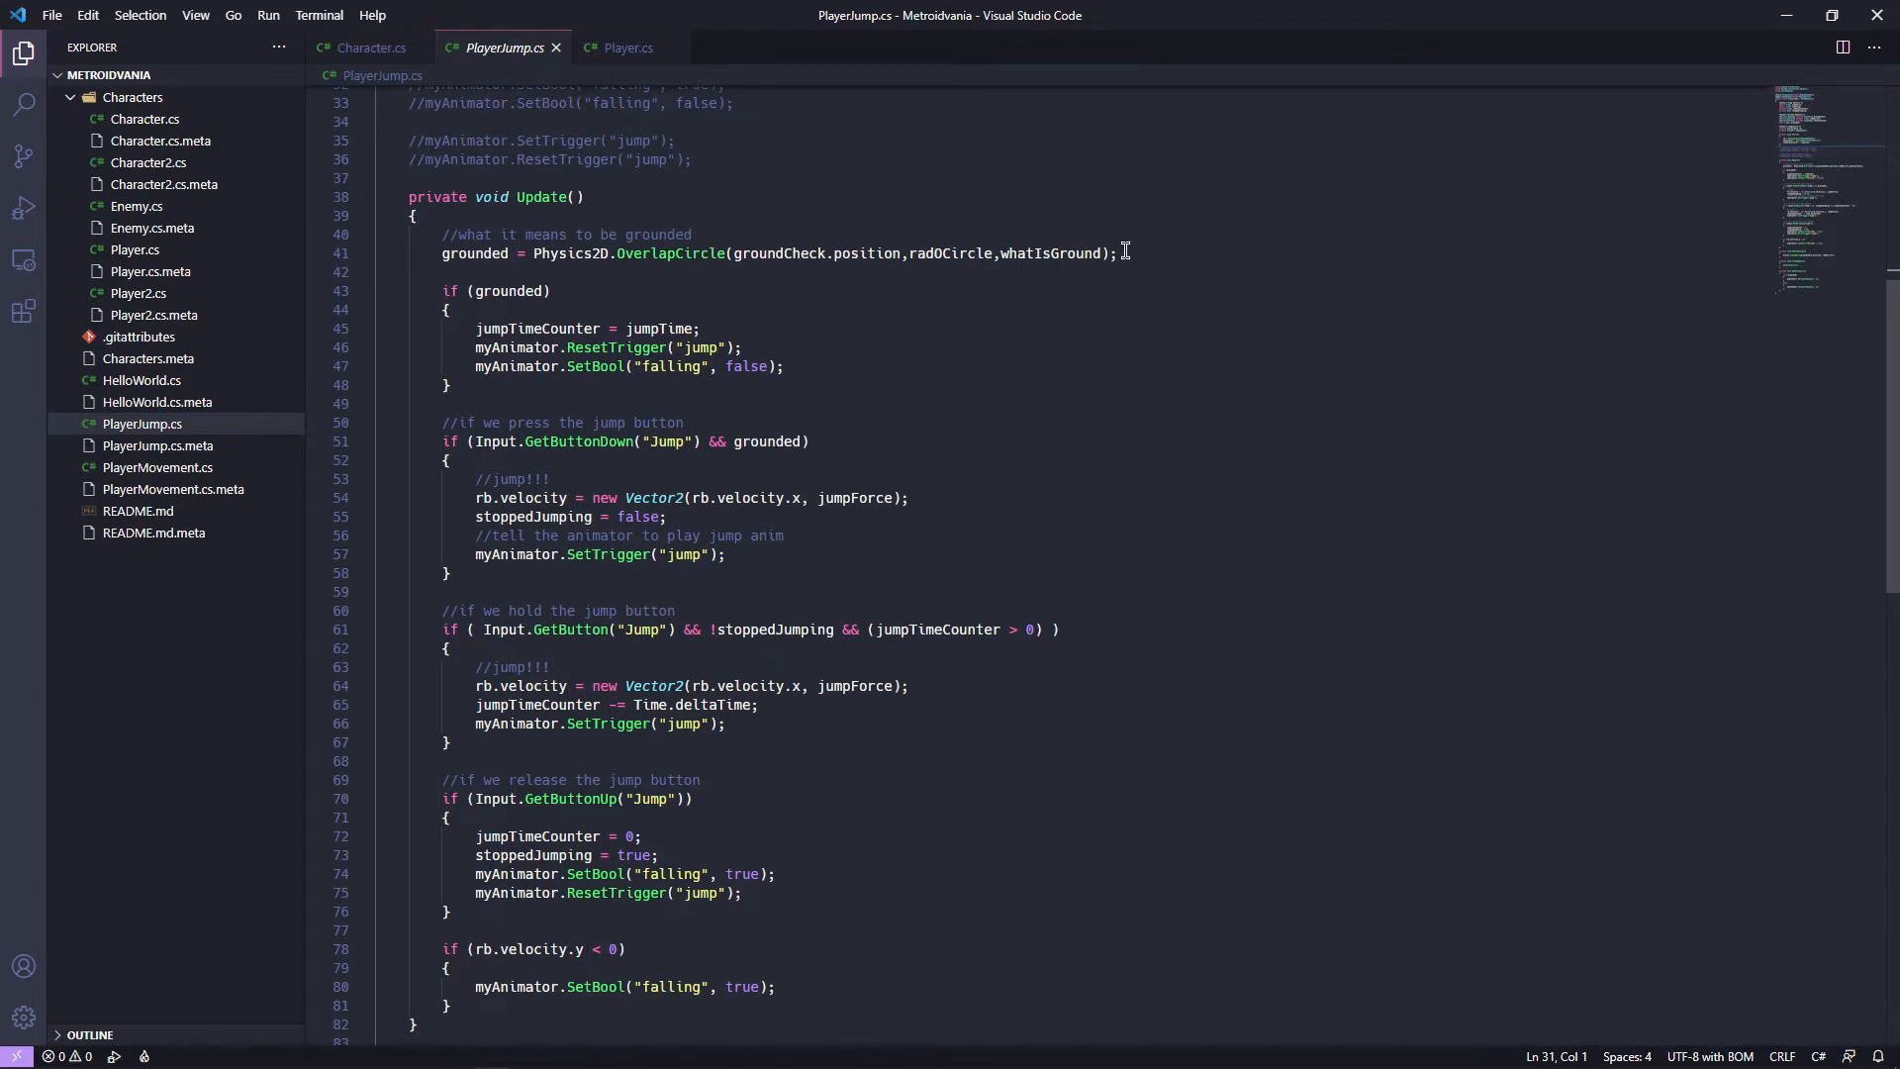
mouse_move(1166, 265)
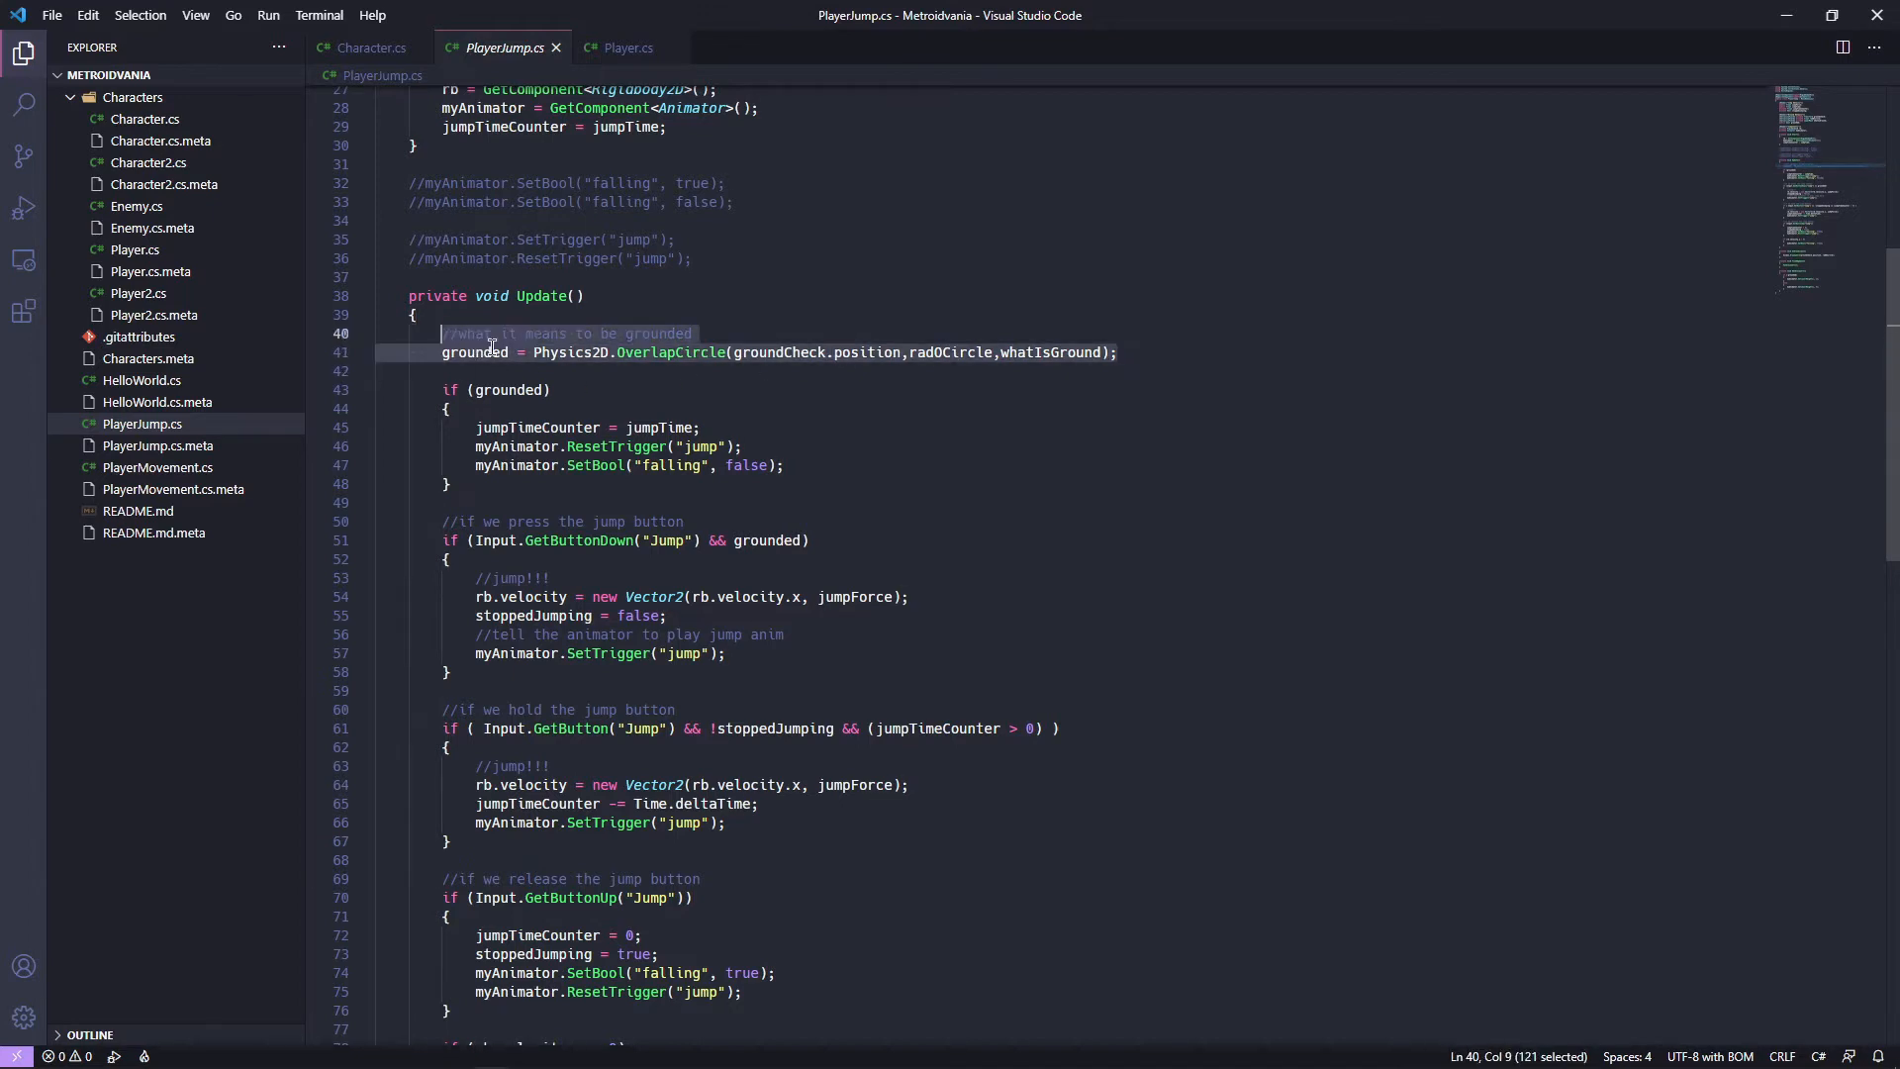
mouse_move(622, 393)
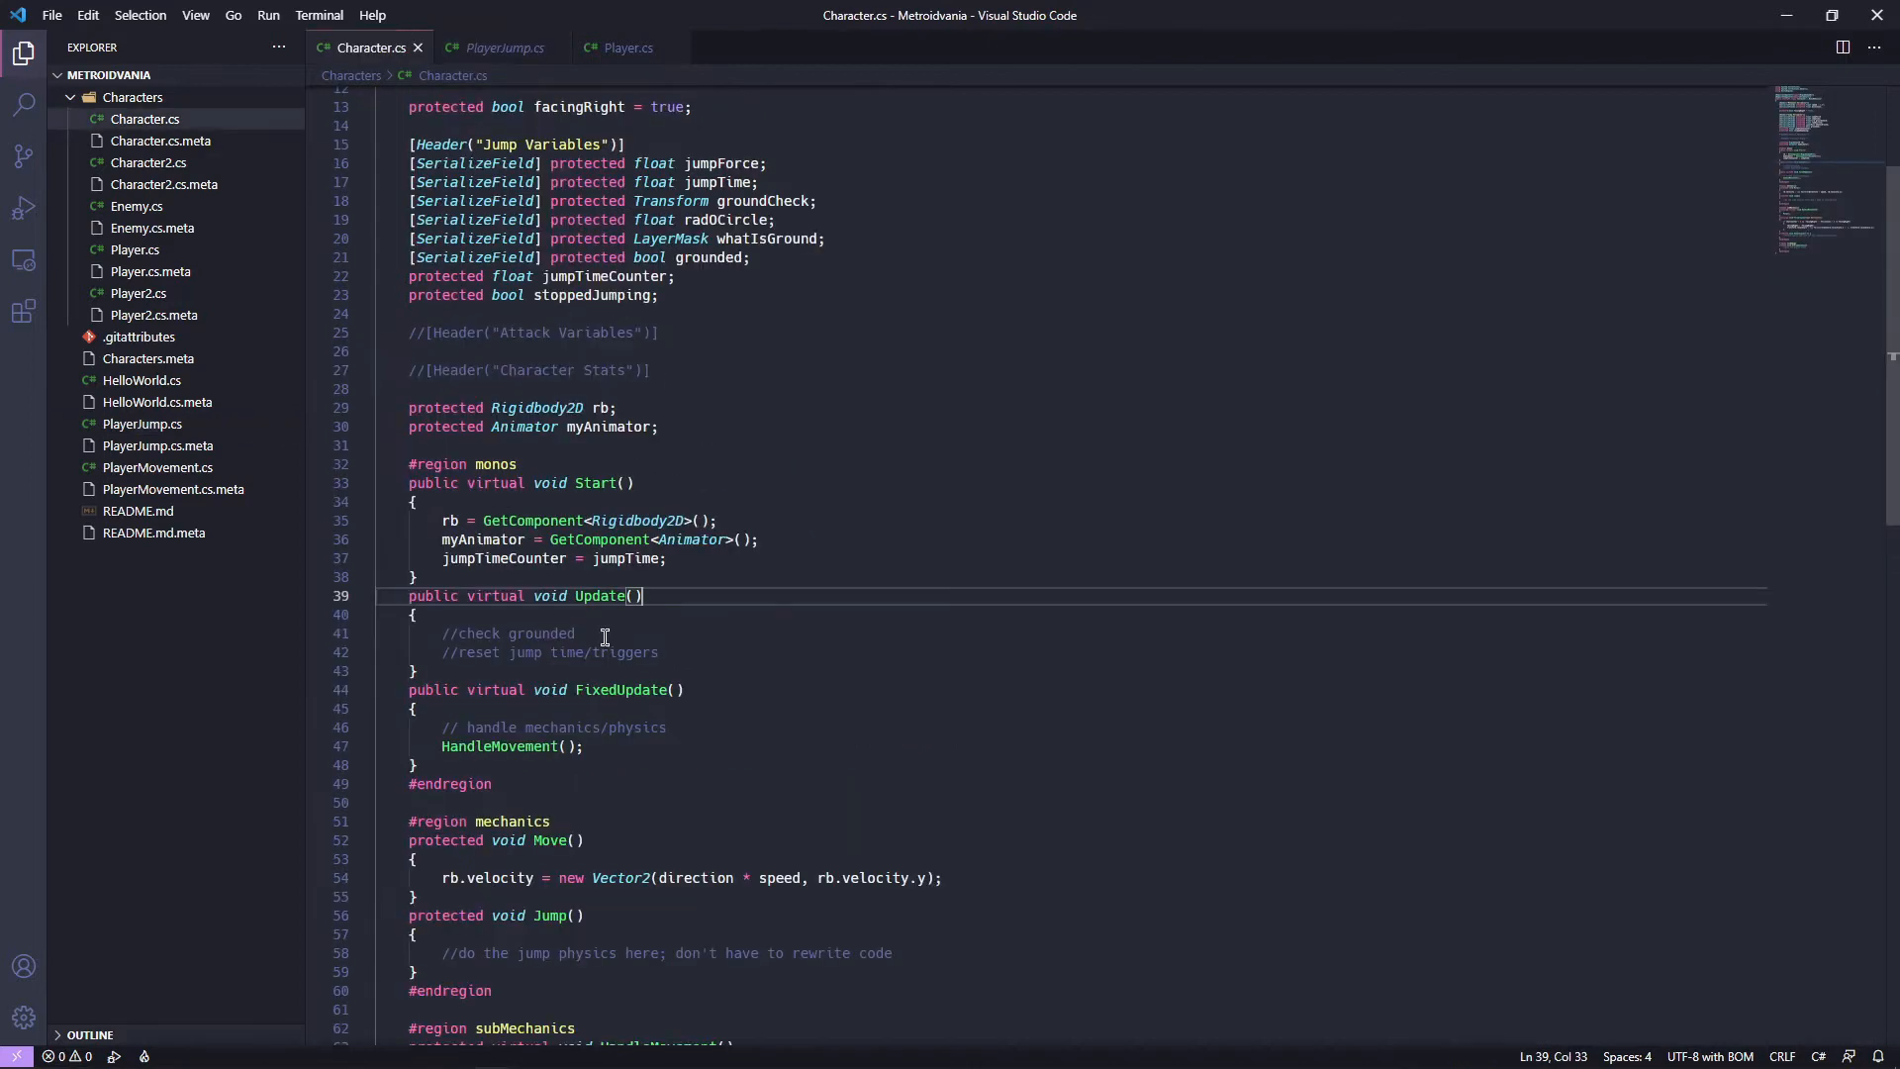
Replace Update's placeholder comments in Character.cs with PlayerJump's ground-check code.
drag(443, 632, 659, 652)
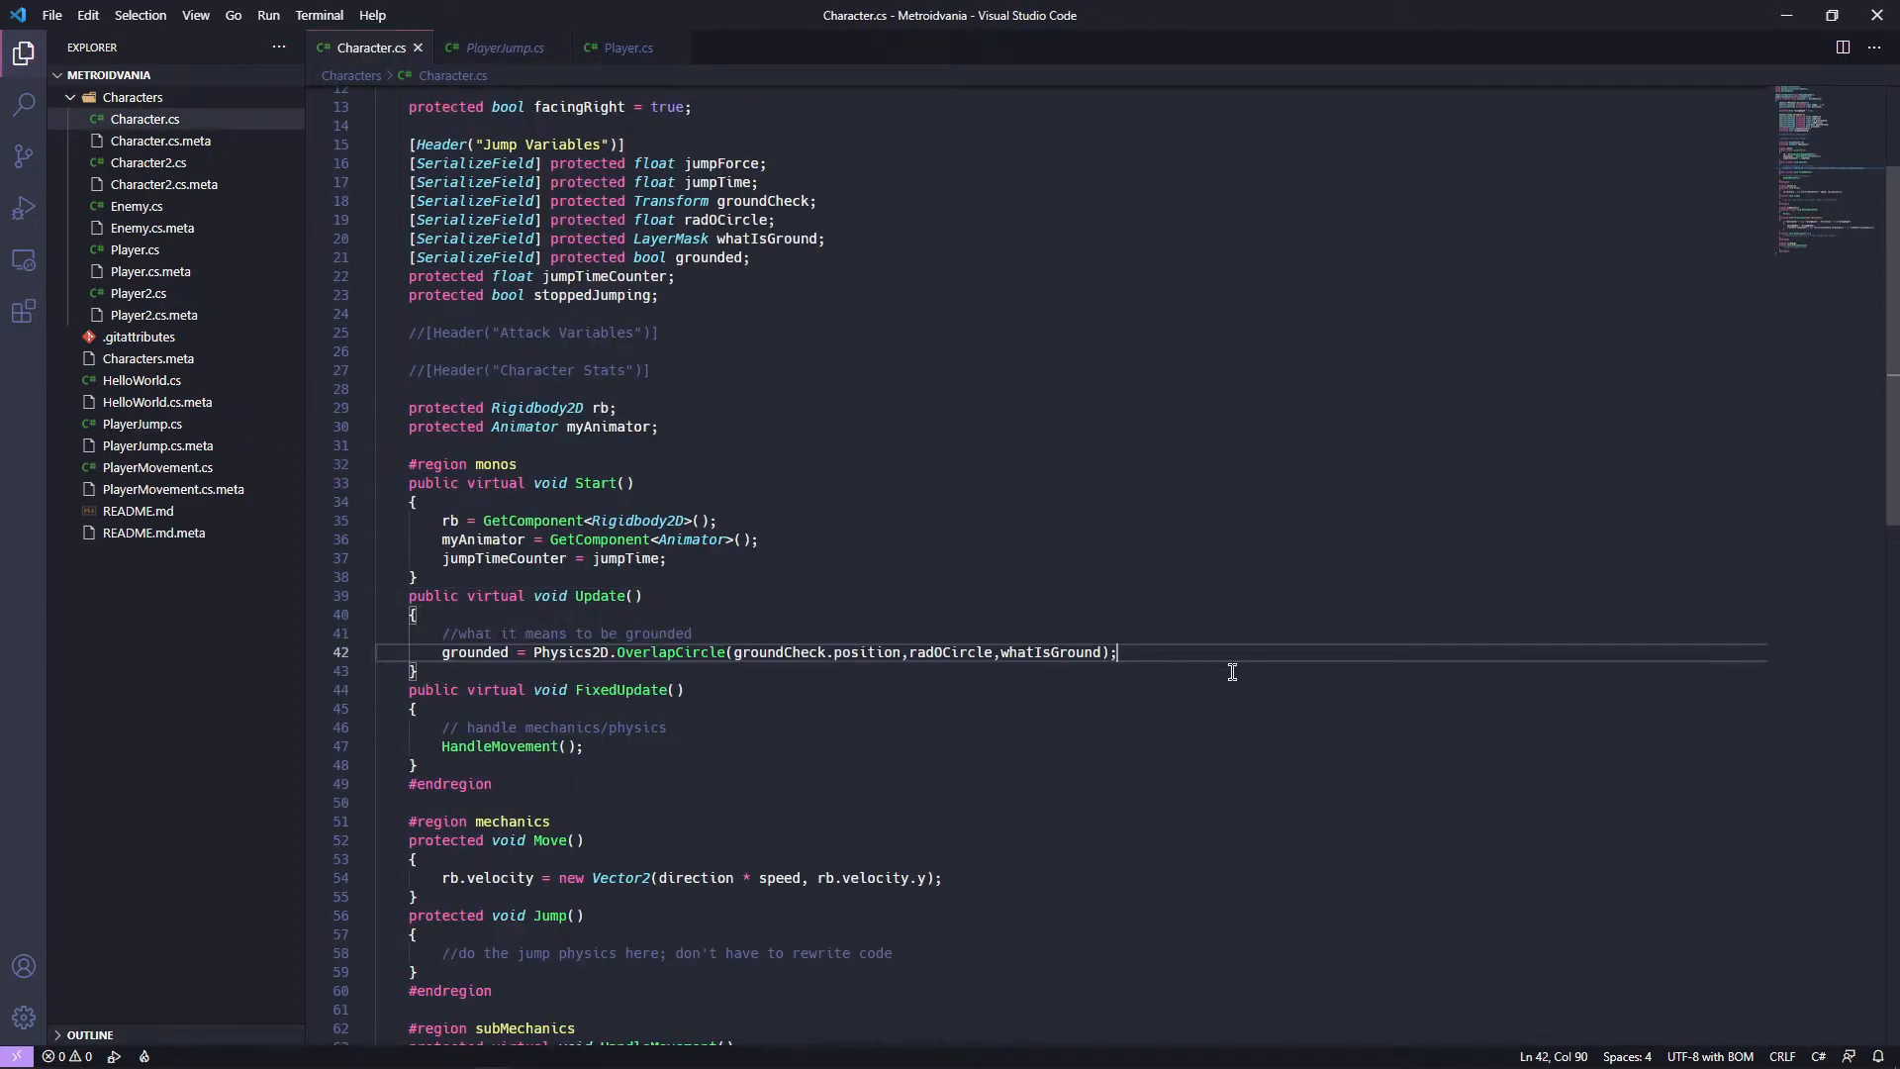
mouse_move(497, 48)
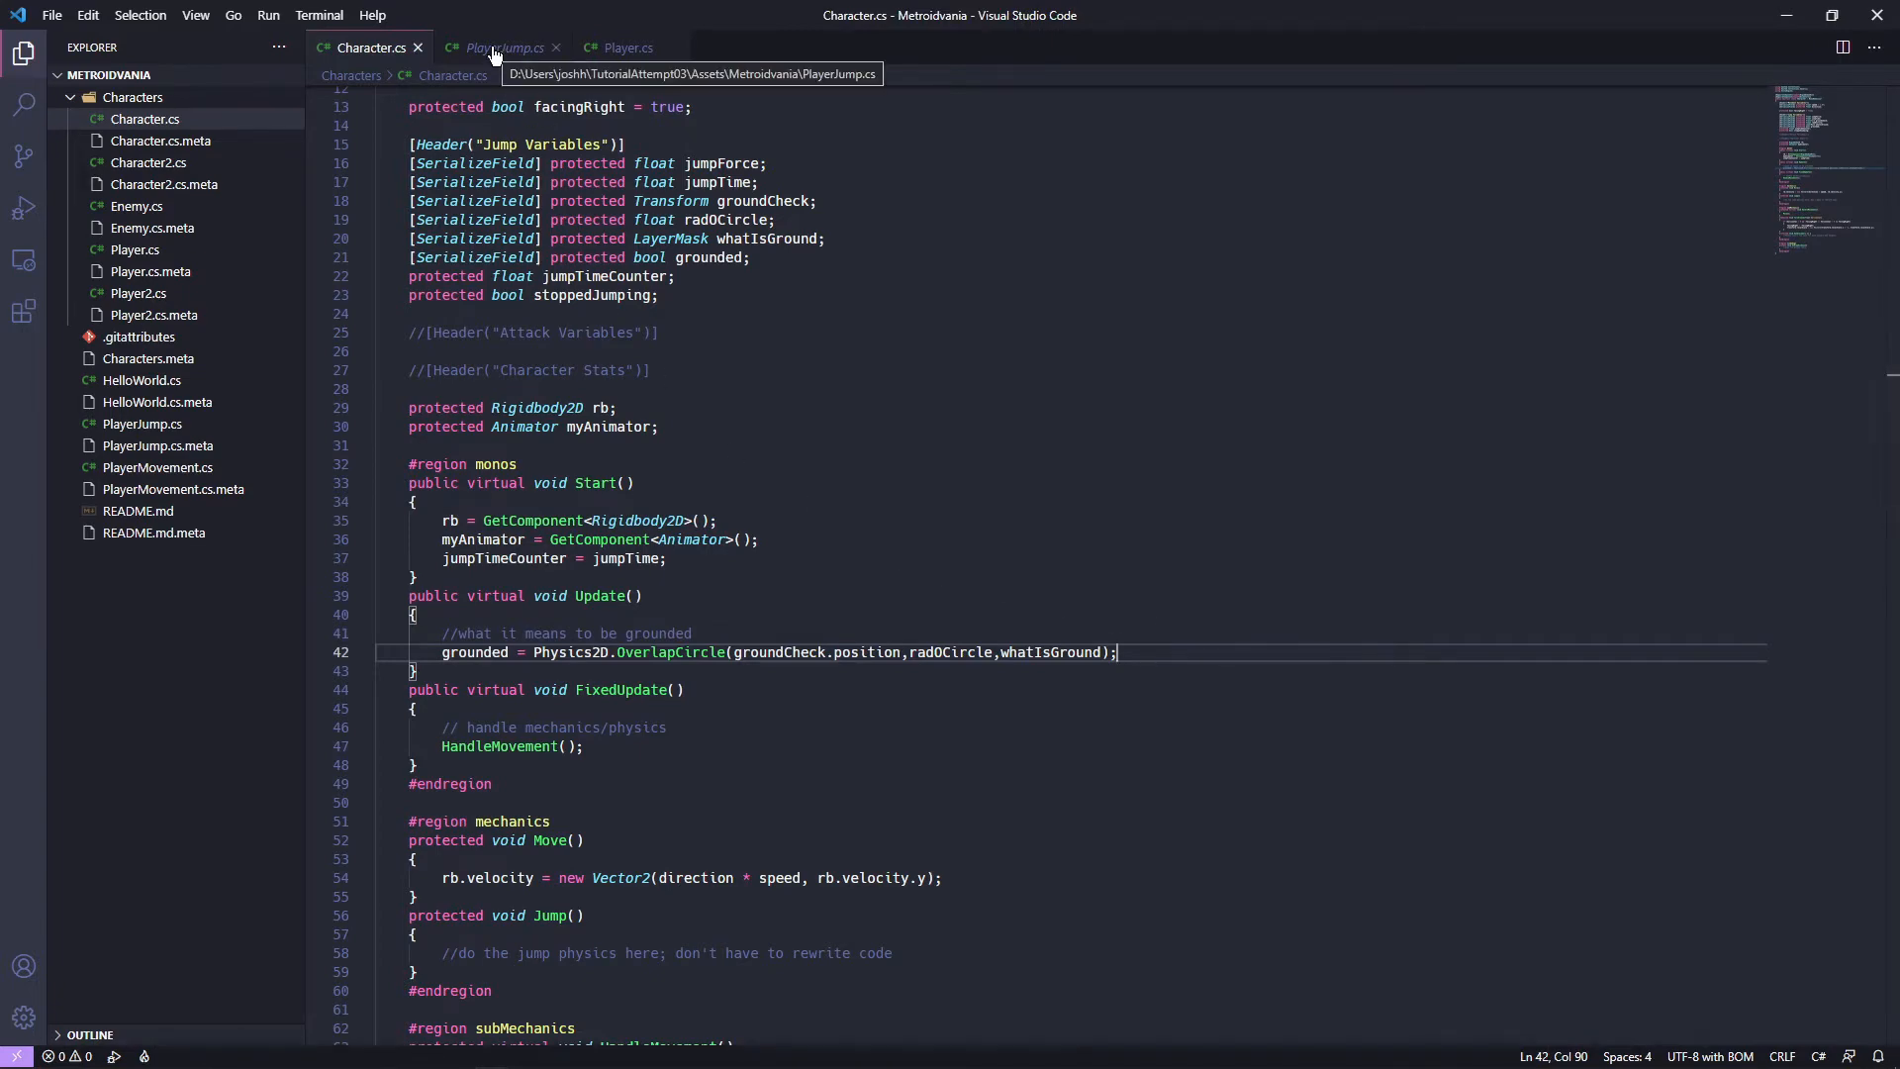
click(496, 47)
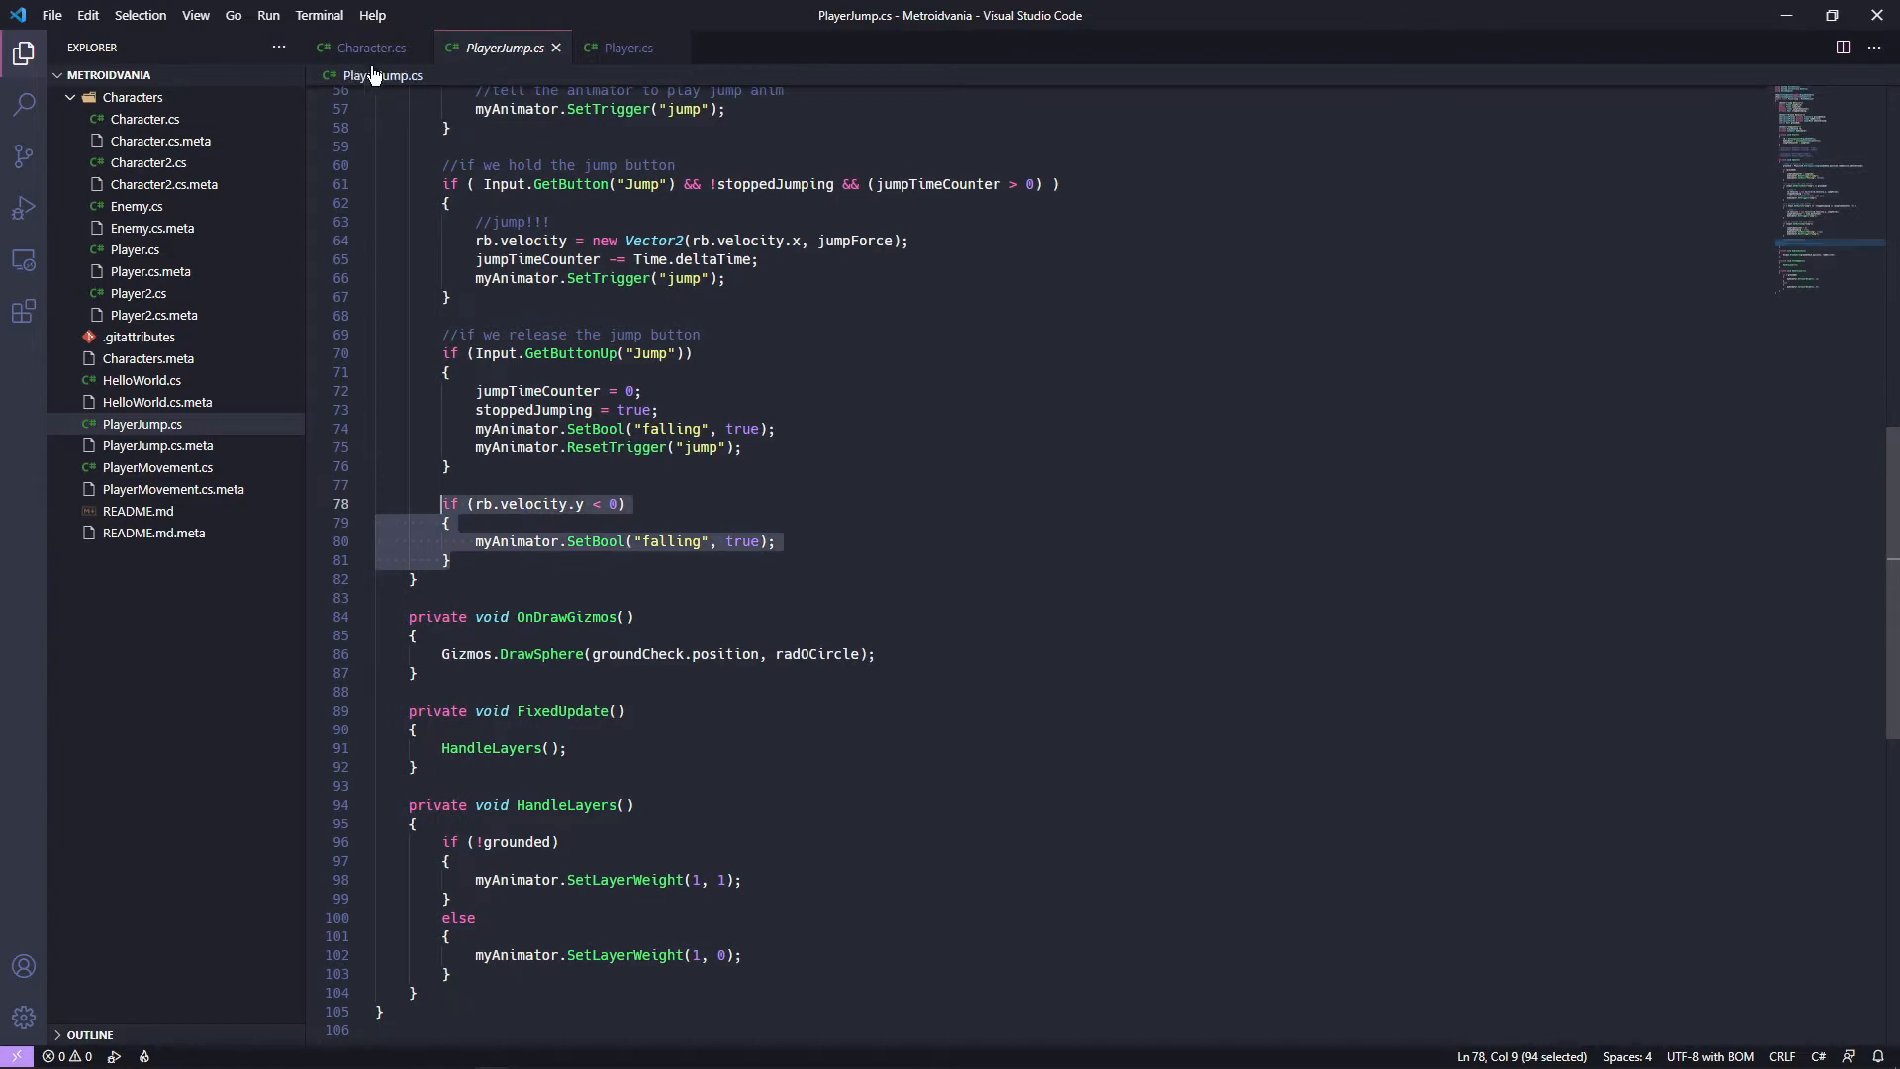
click(369, 47)
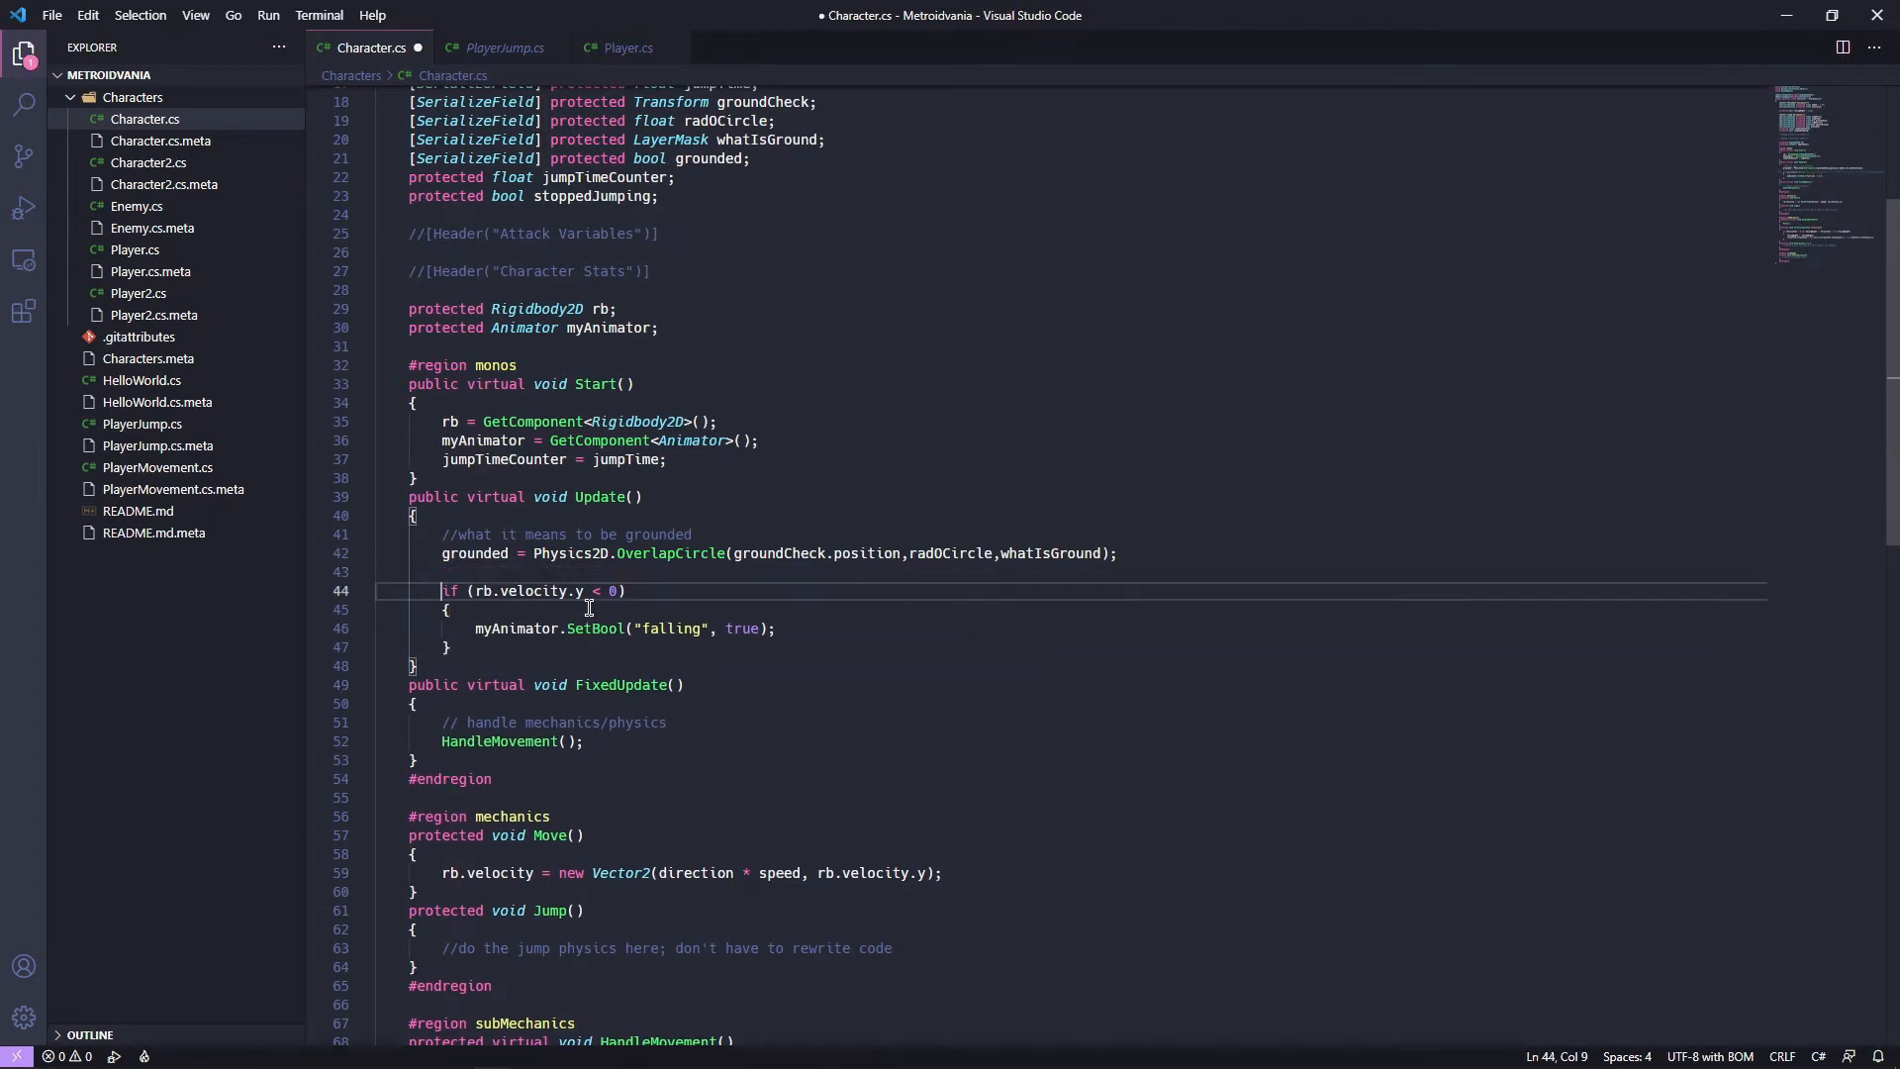
Add a 'check vertical velocity' comment above the falling check, then compare with PlayerJump.cs.
text(/che)
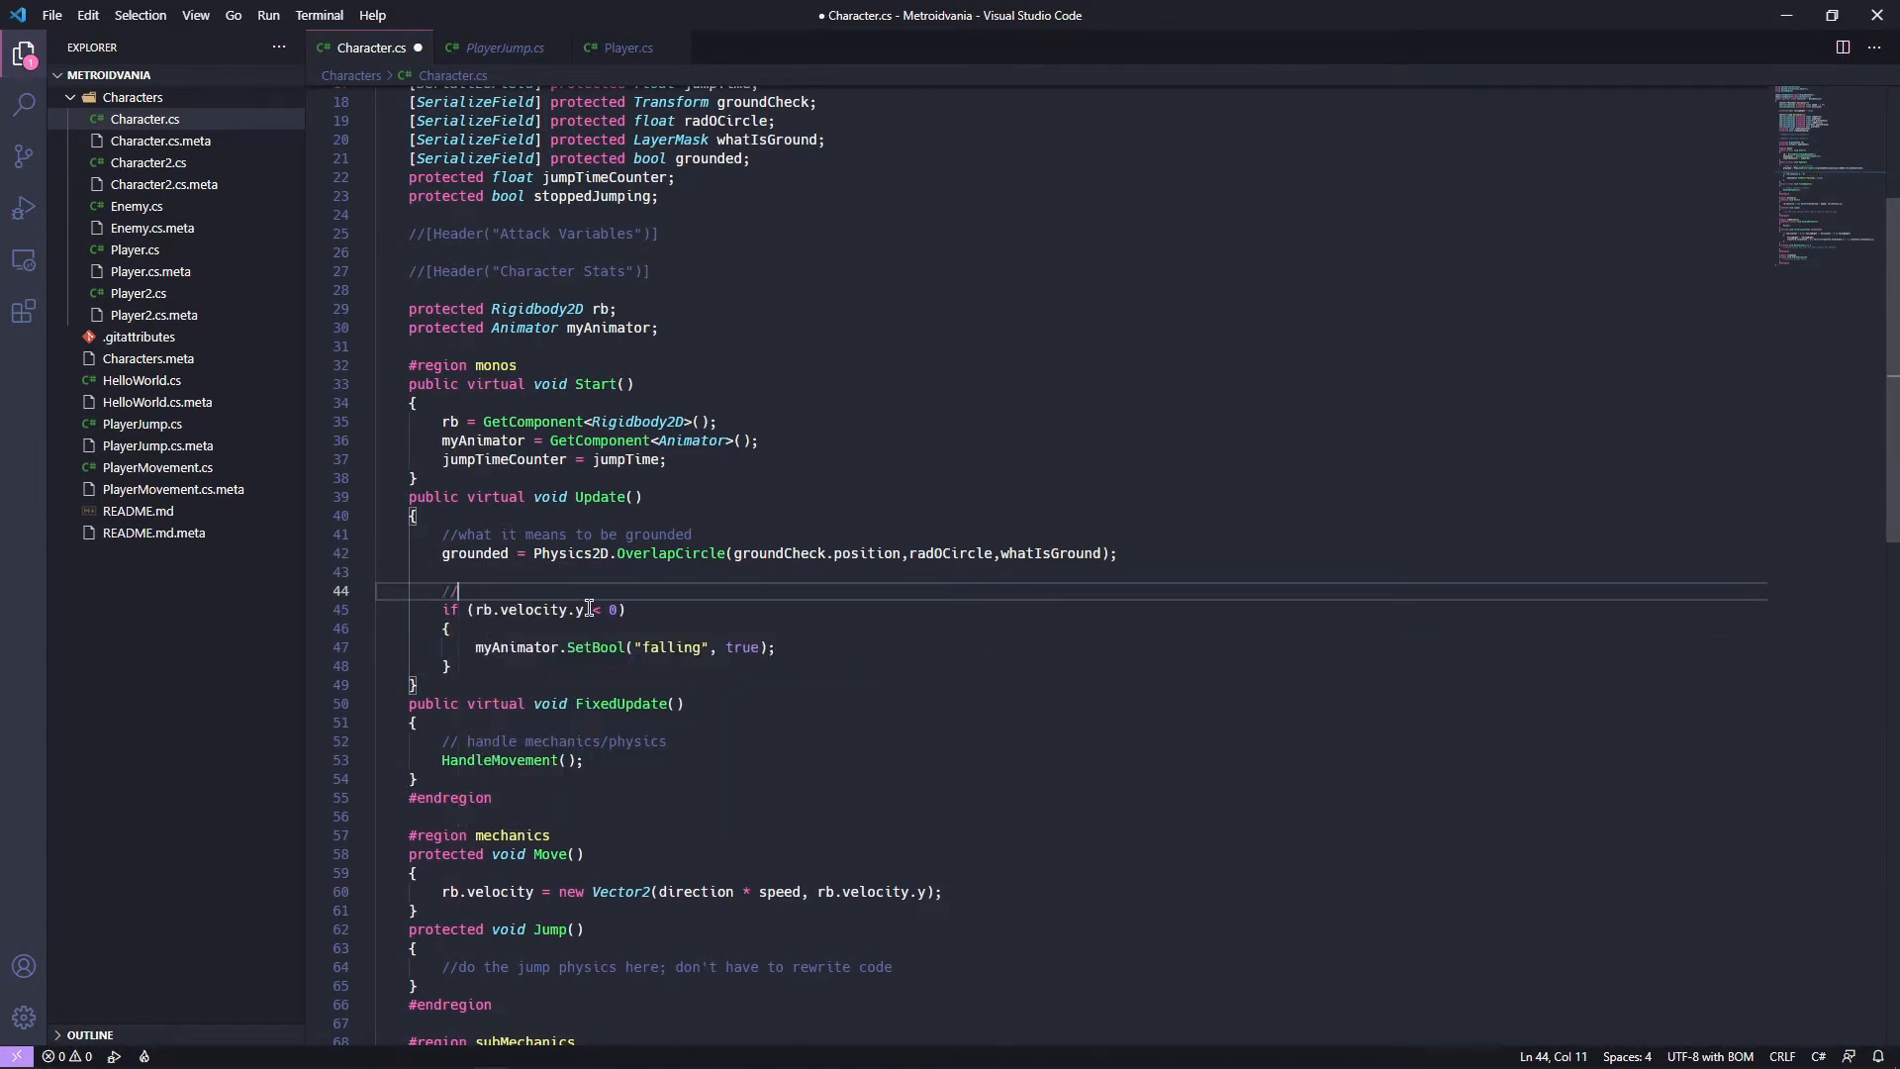
text(check vertical velocity)
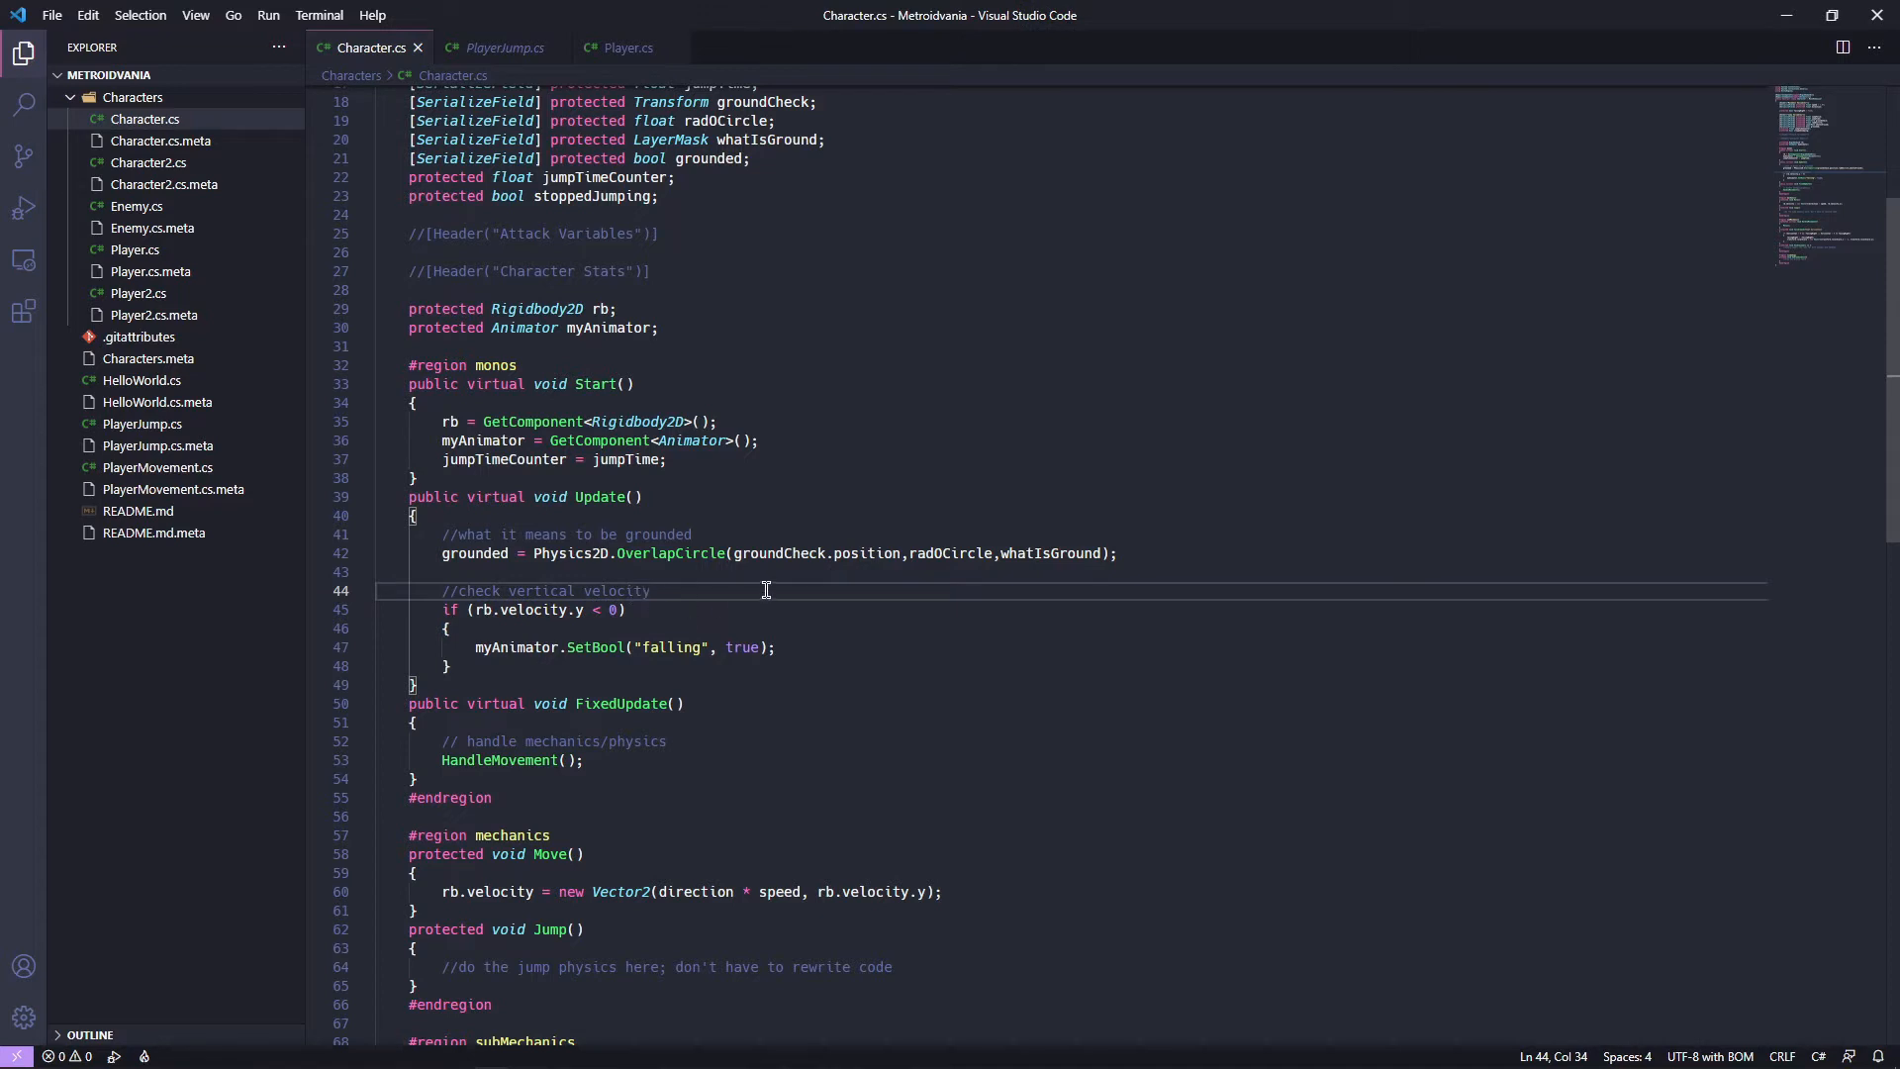
click(624, 609)
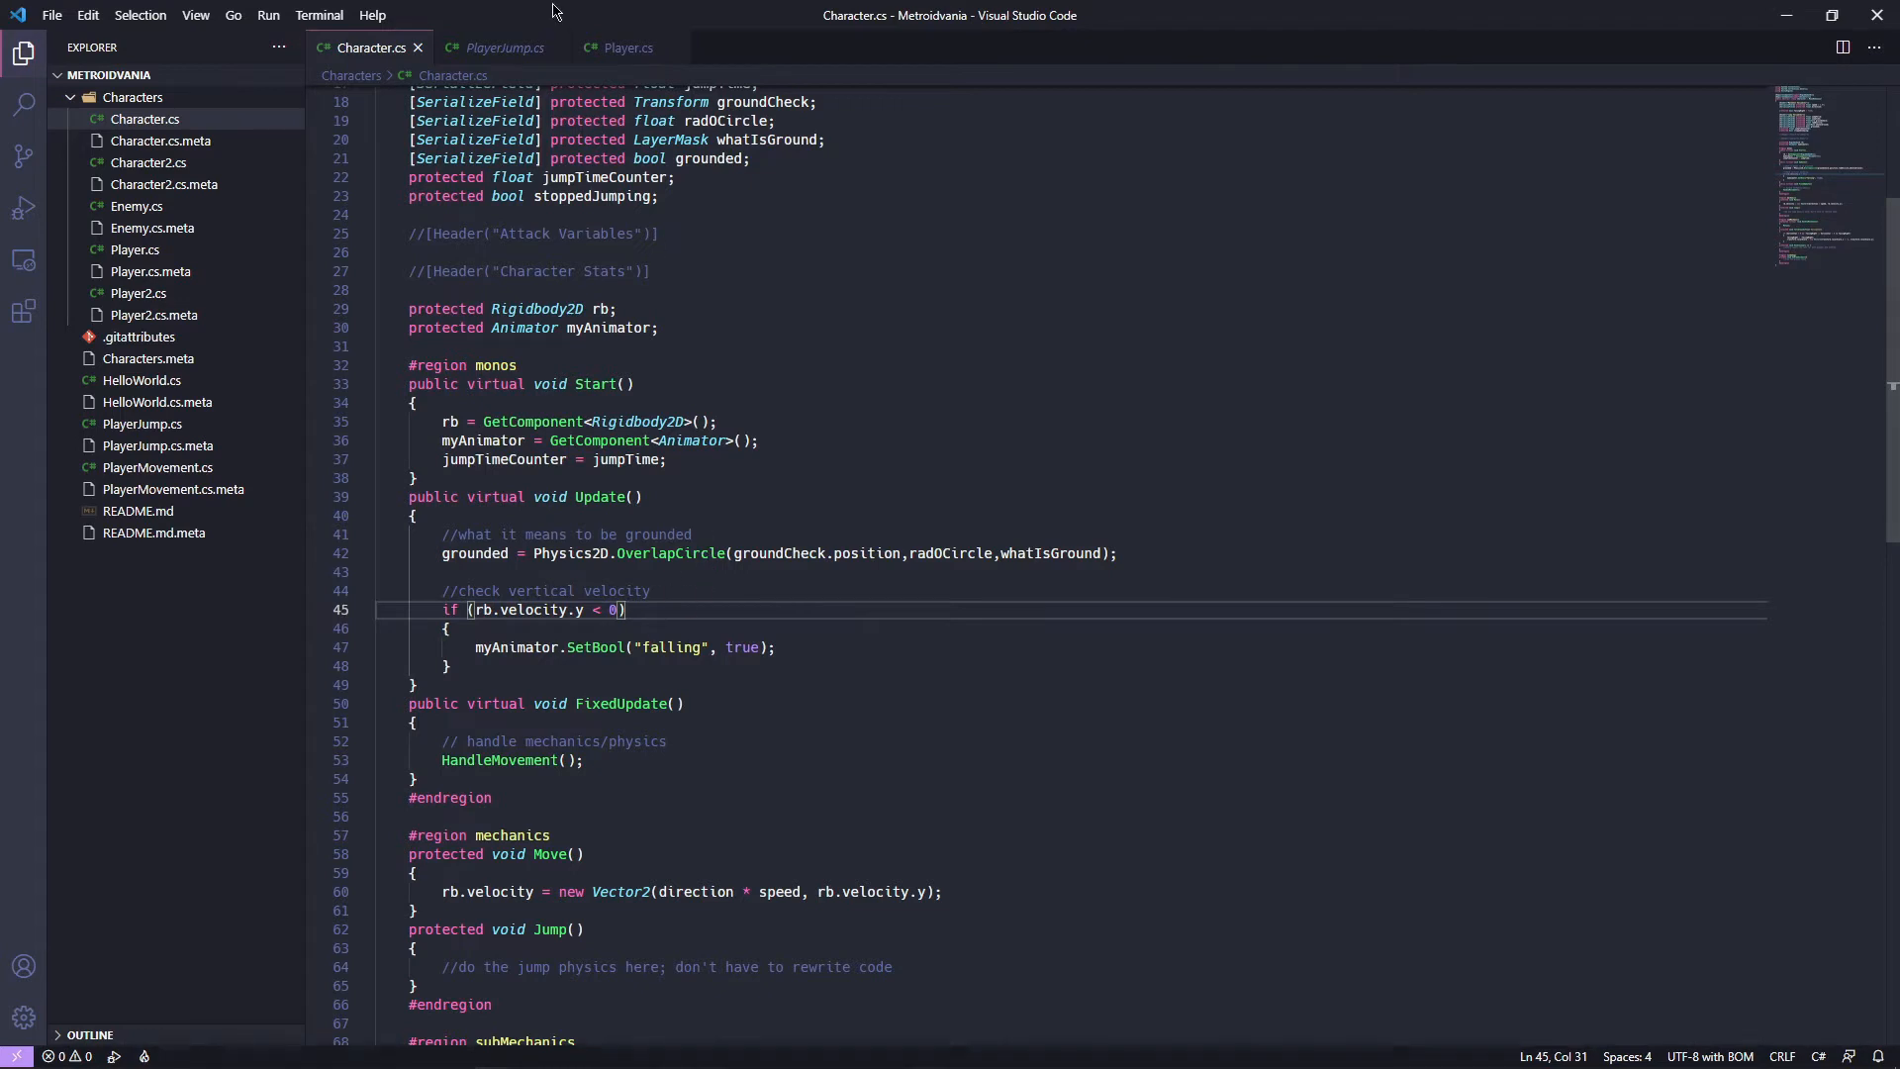
click(501, 48)
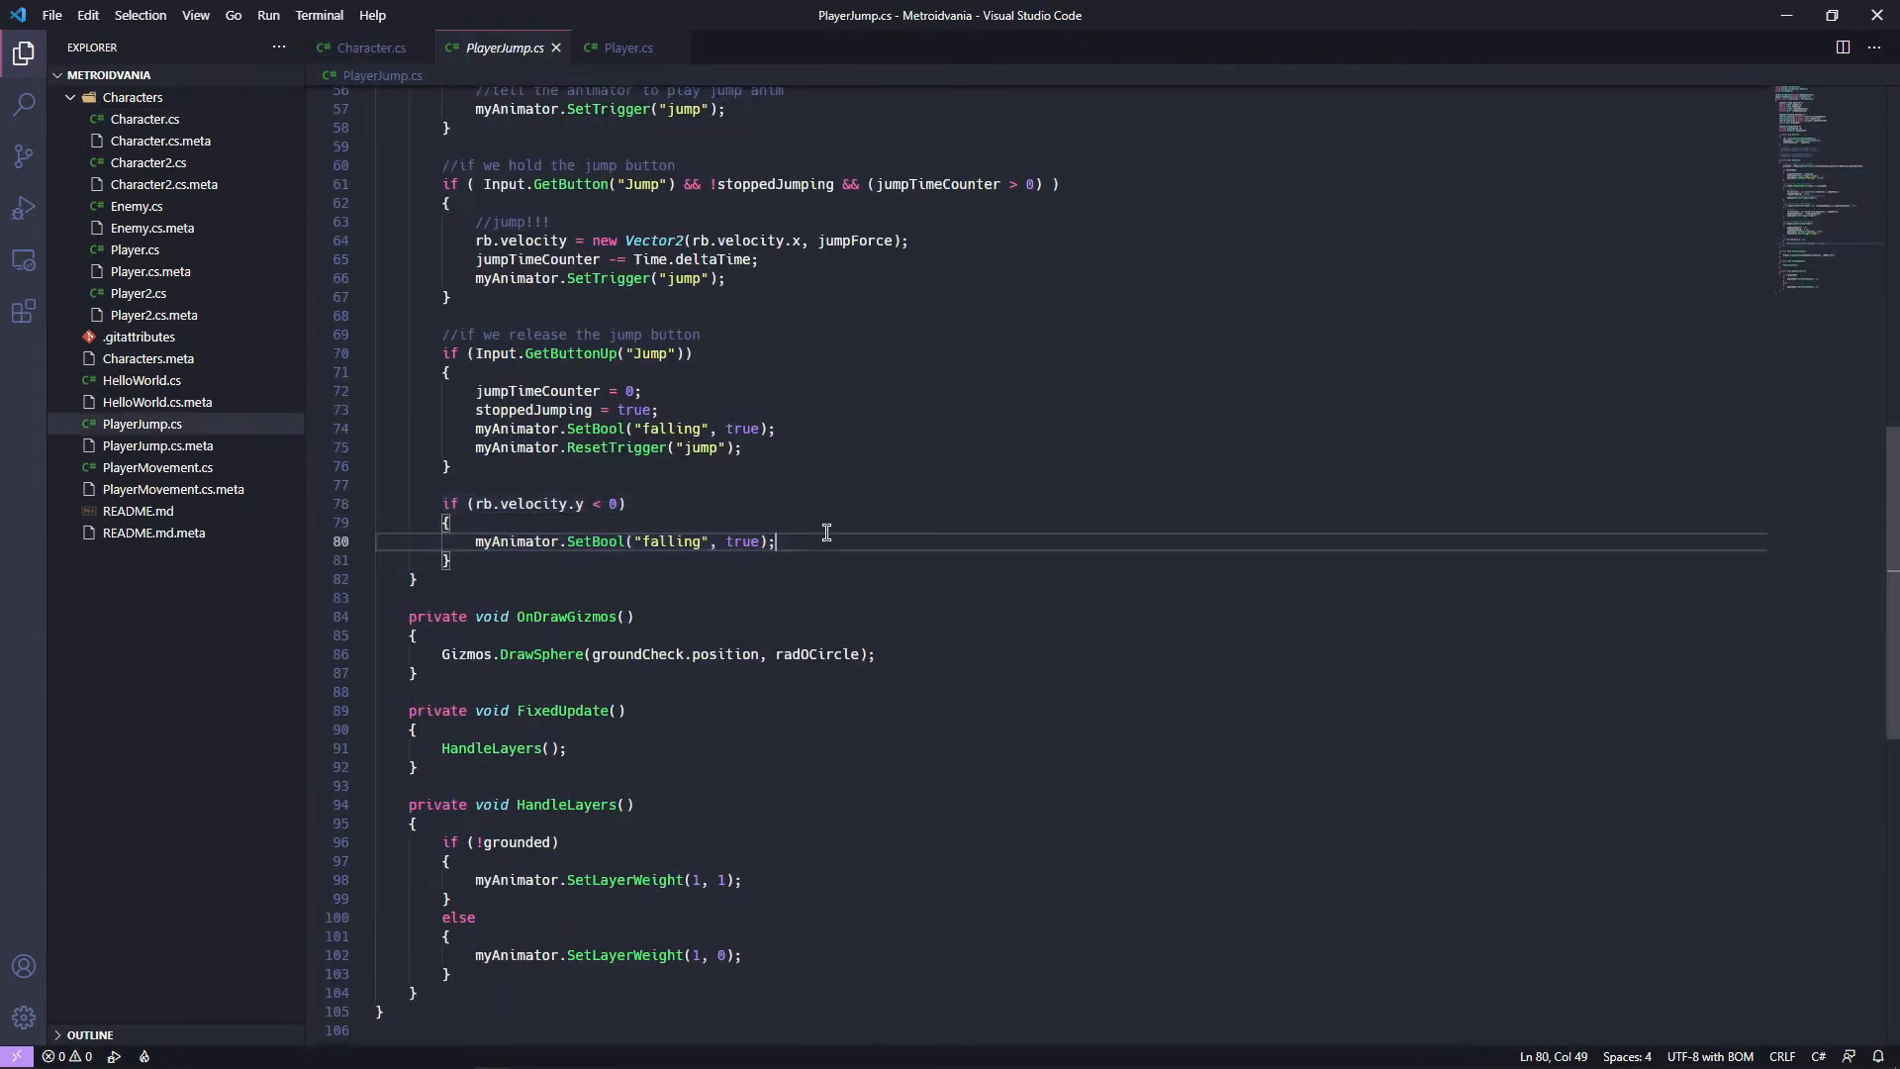
click(454, 560)
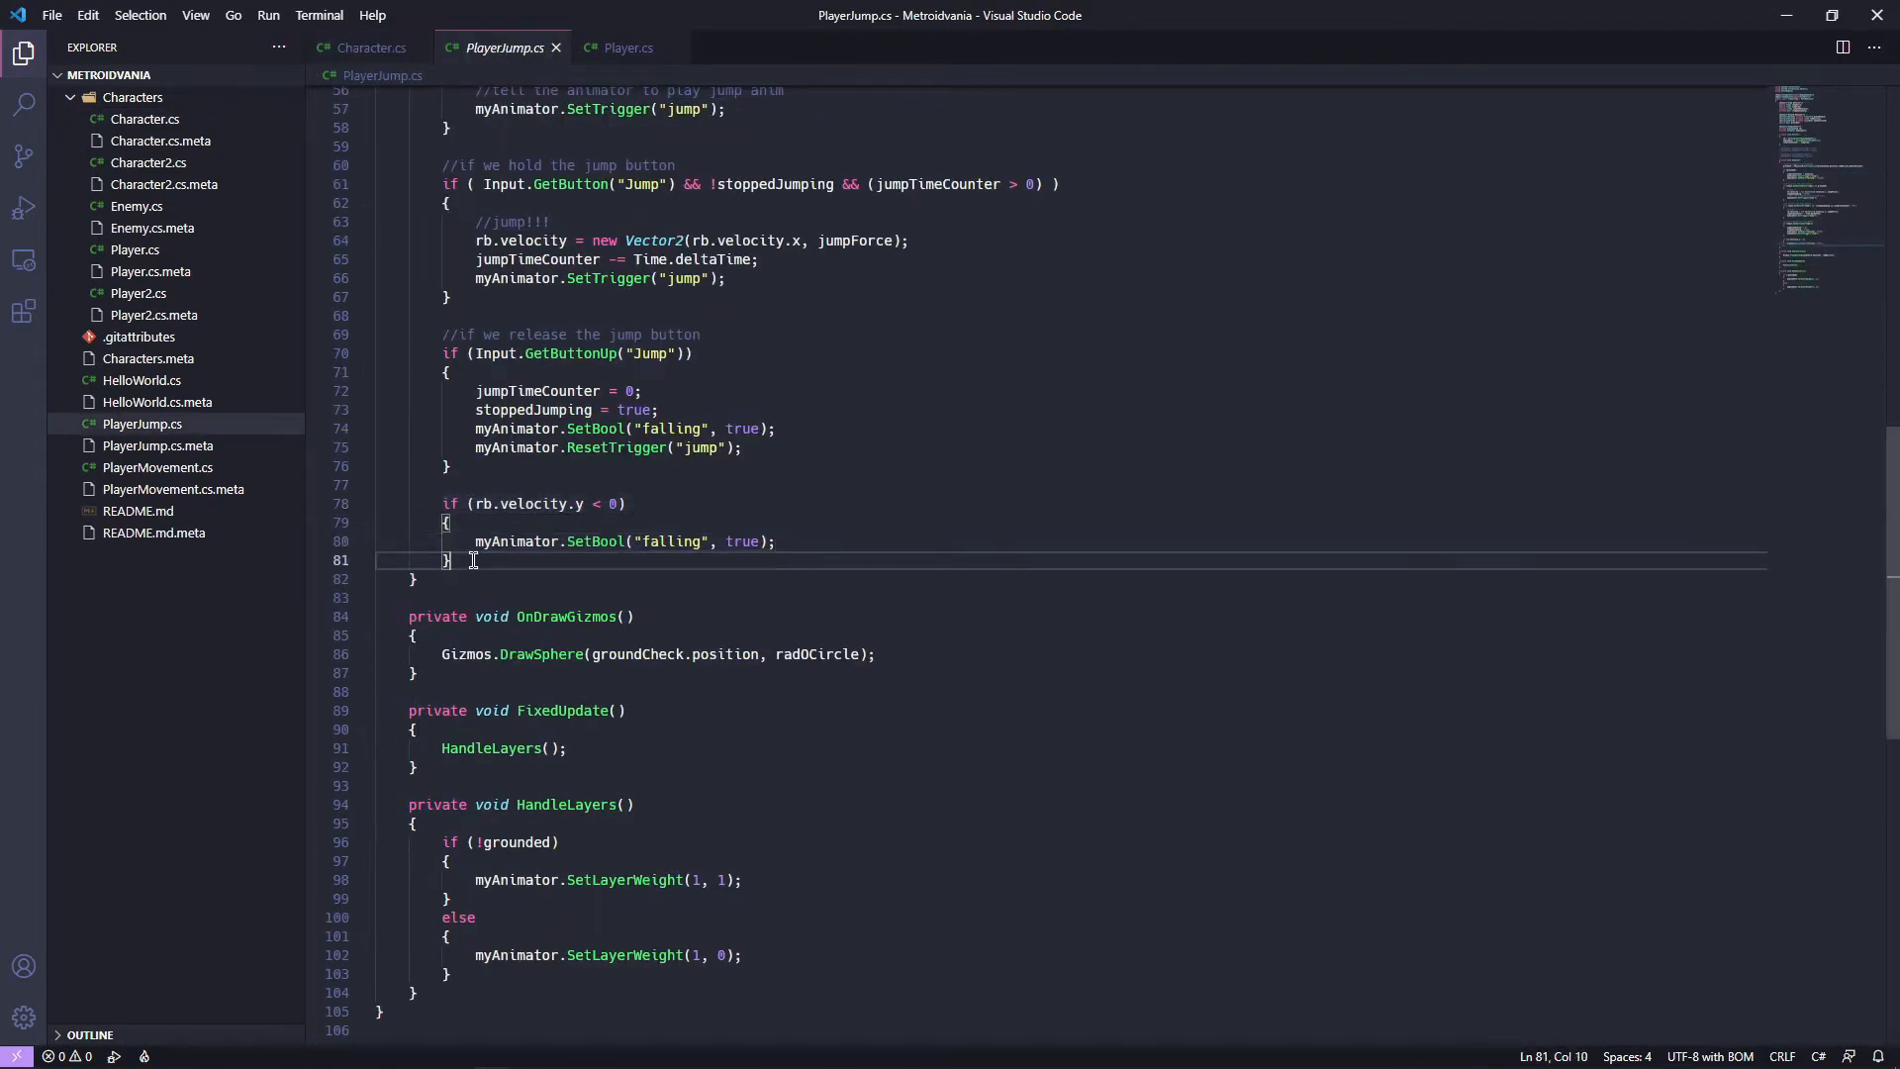
mouse_move(821, 578)
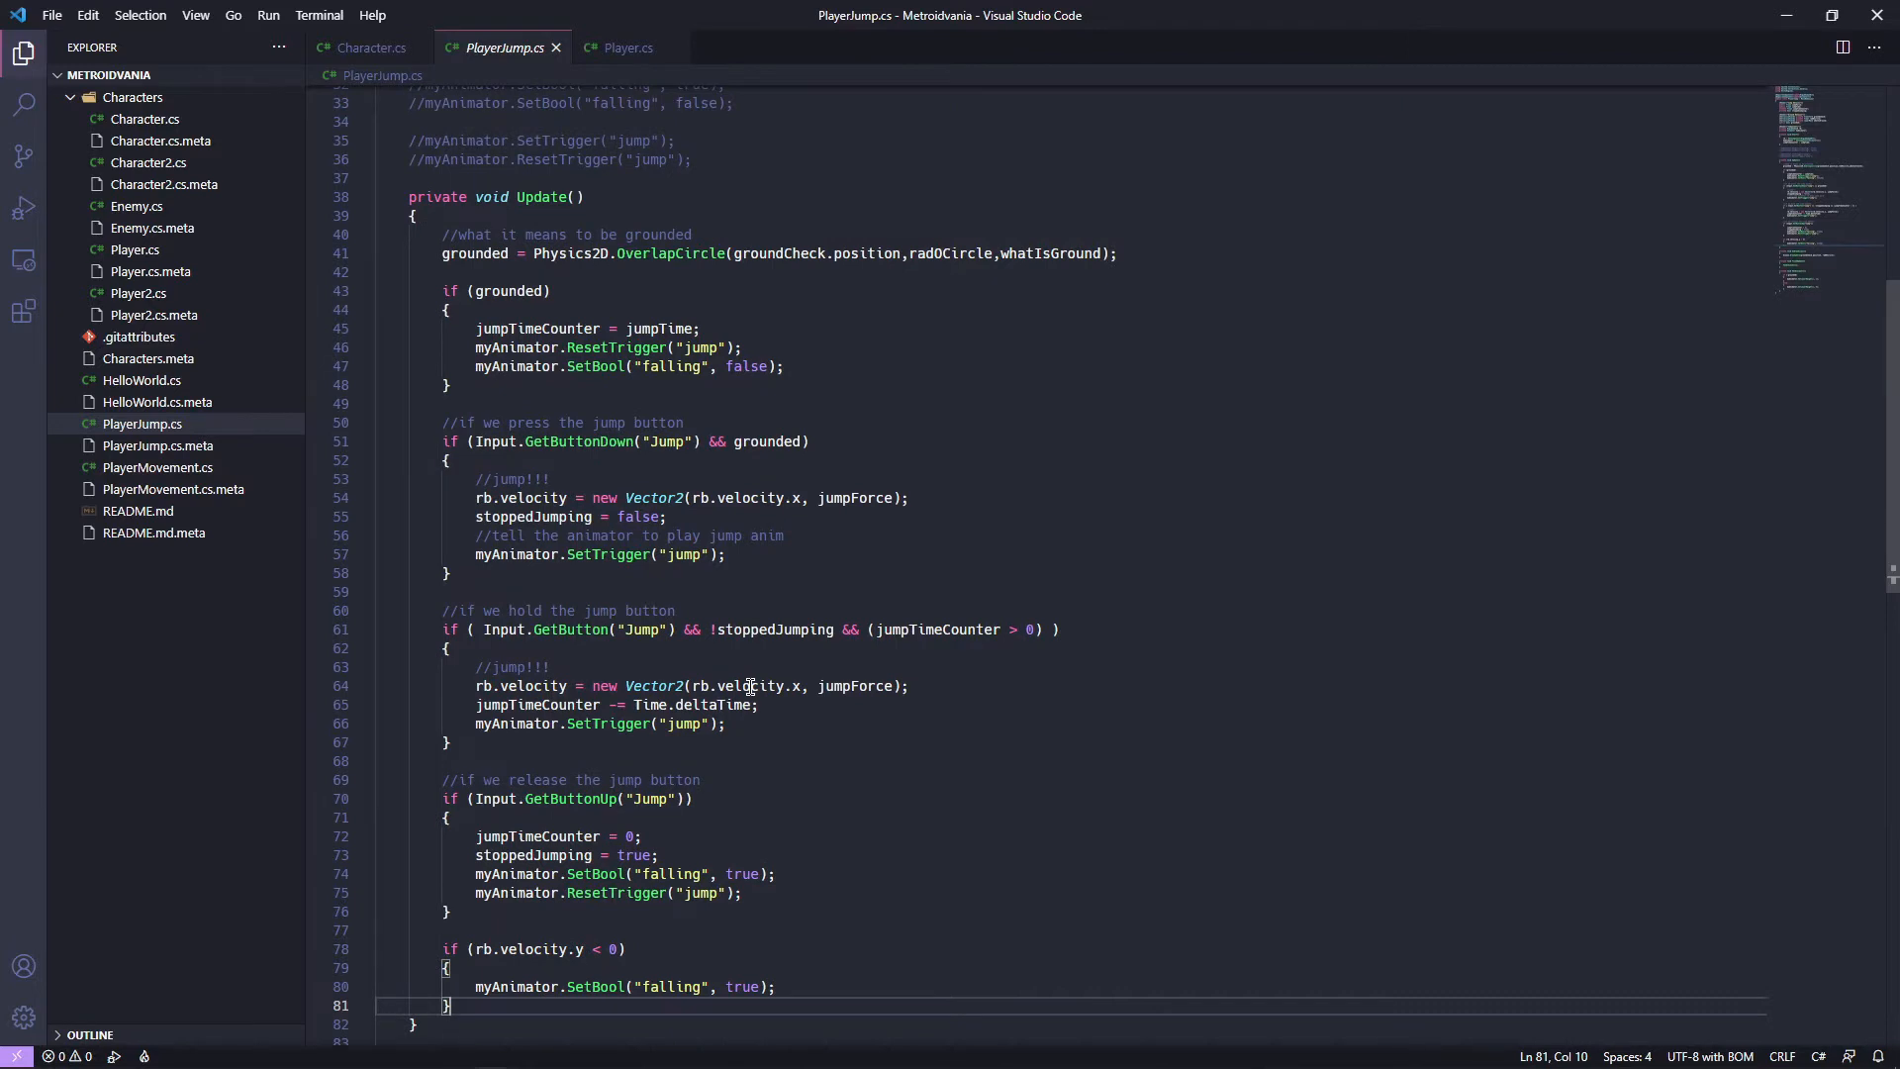
mouse_move(728, 646)
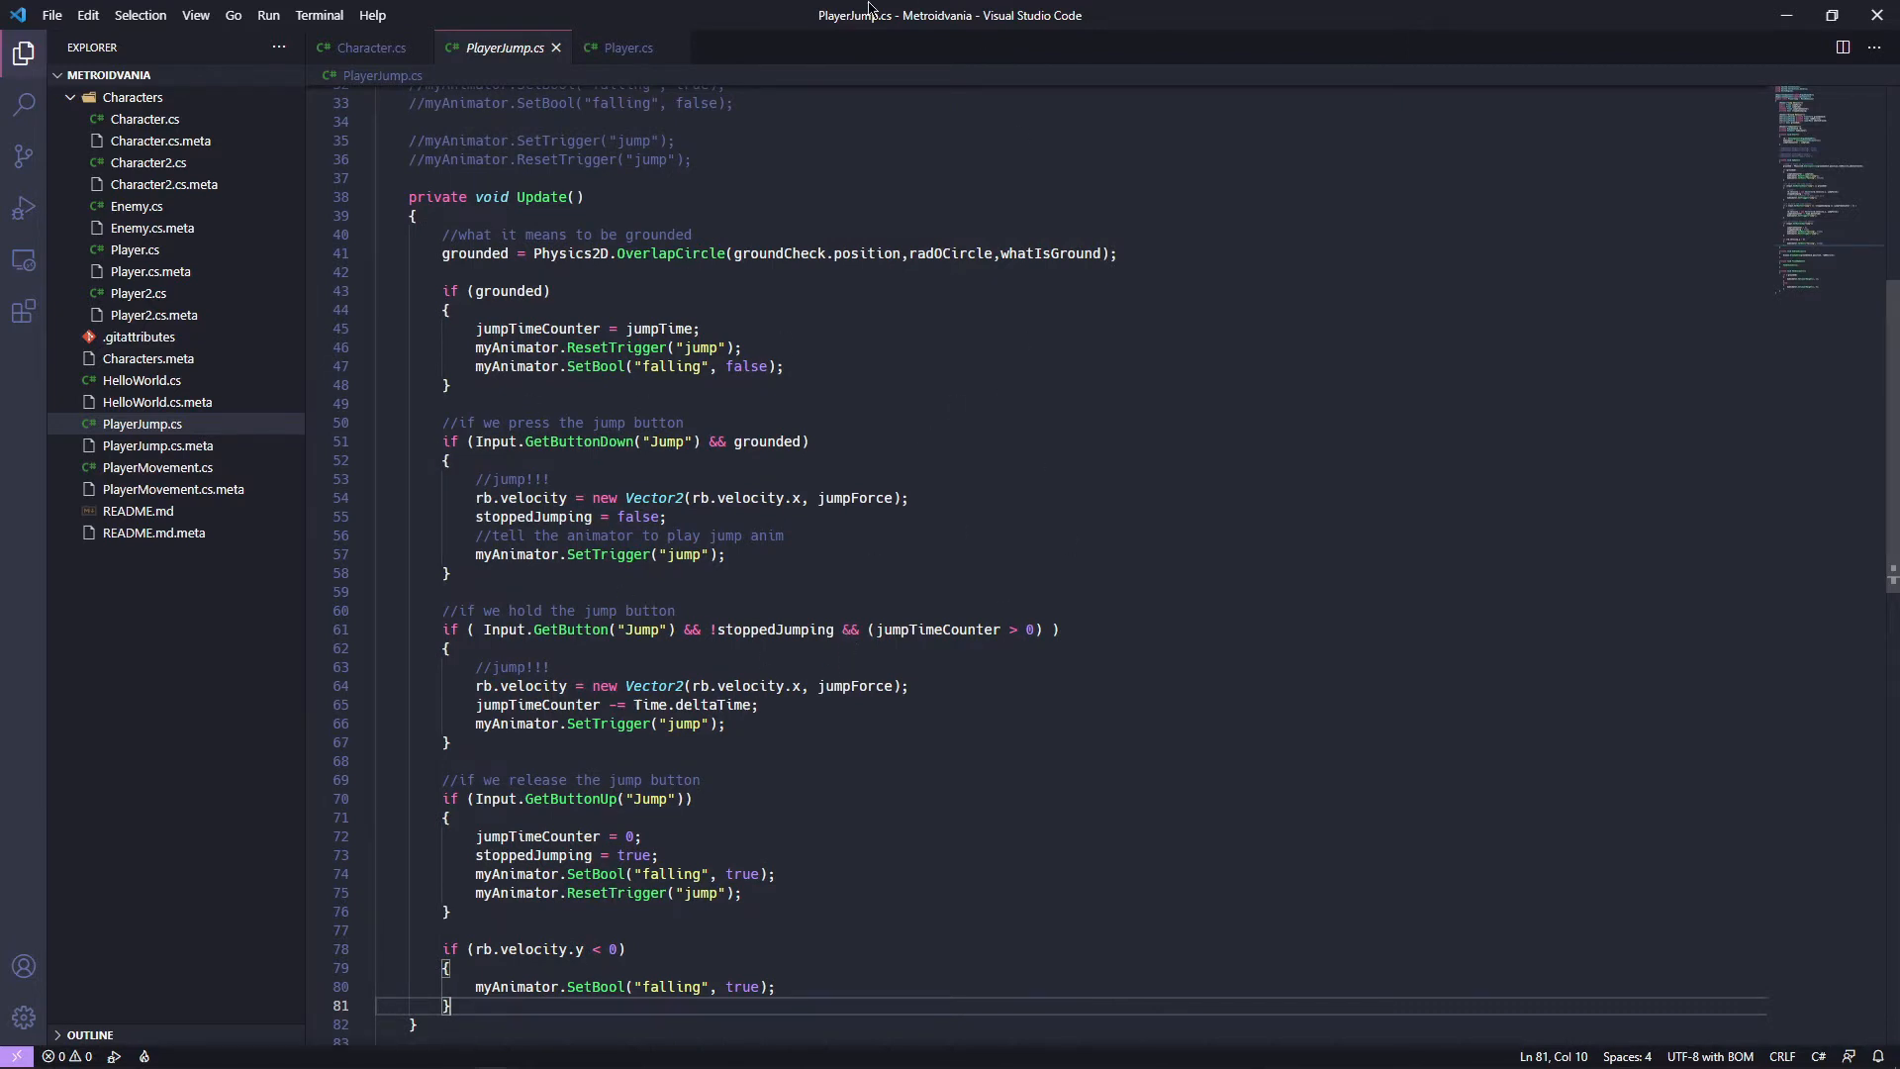
mouse_move(1129, 627)
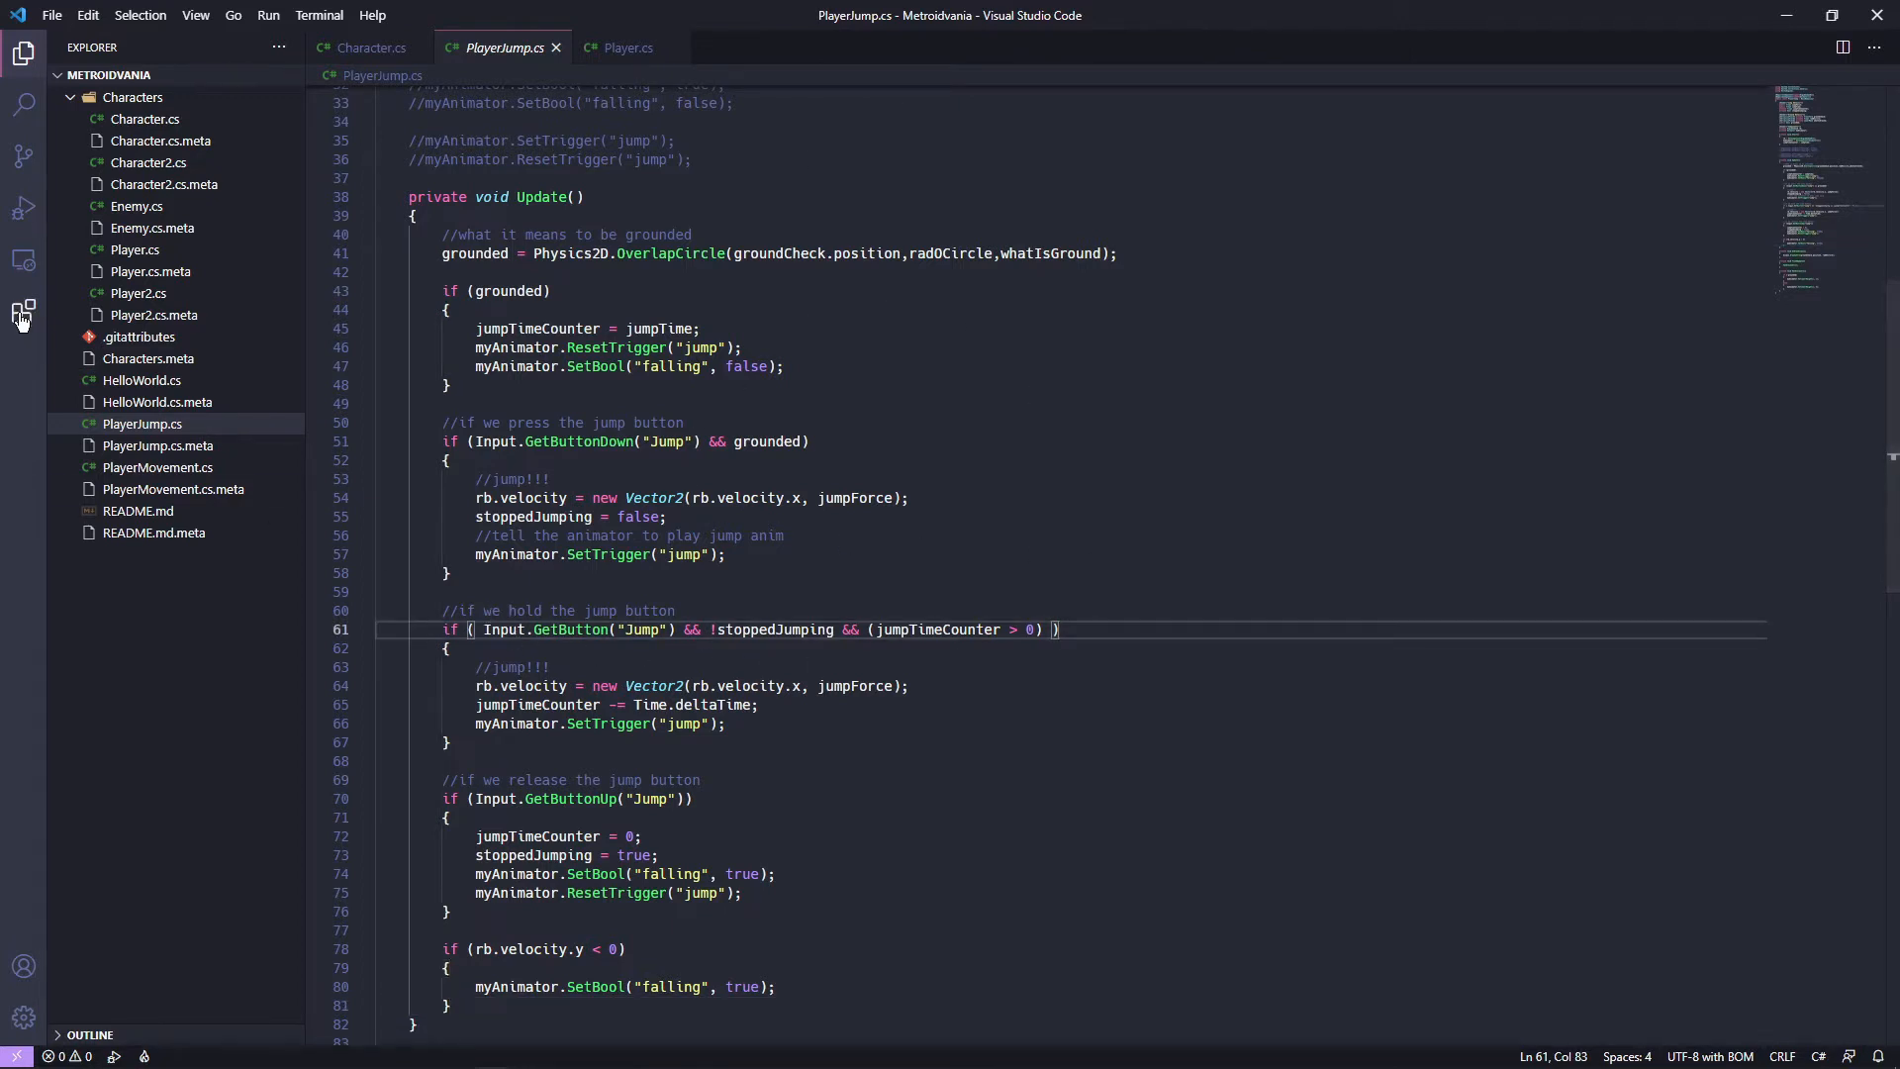
View Debugger for Unity, then Unity Snippets, then Debugger for Unity details again.
click(22, 311)
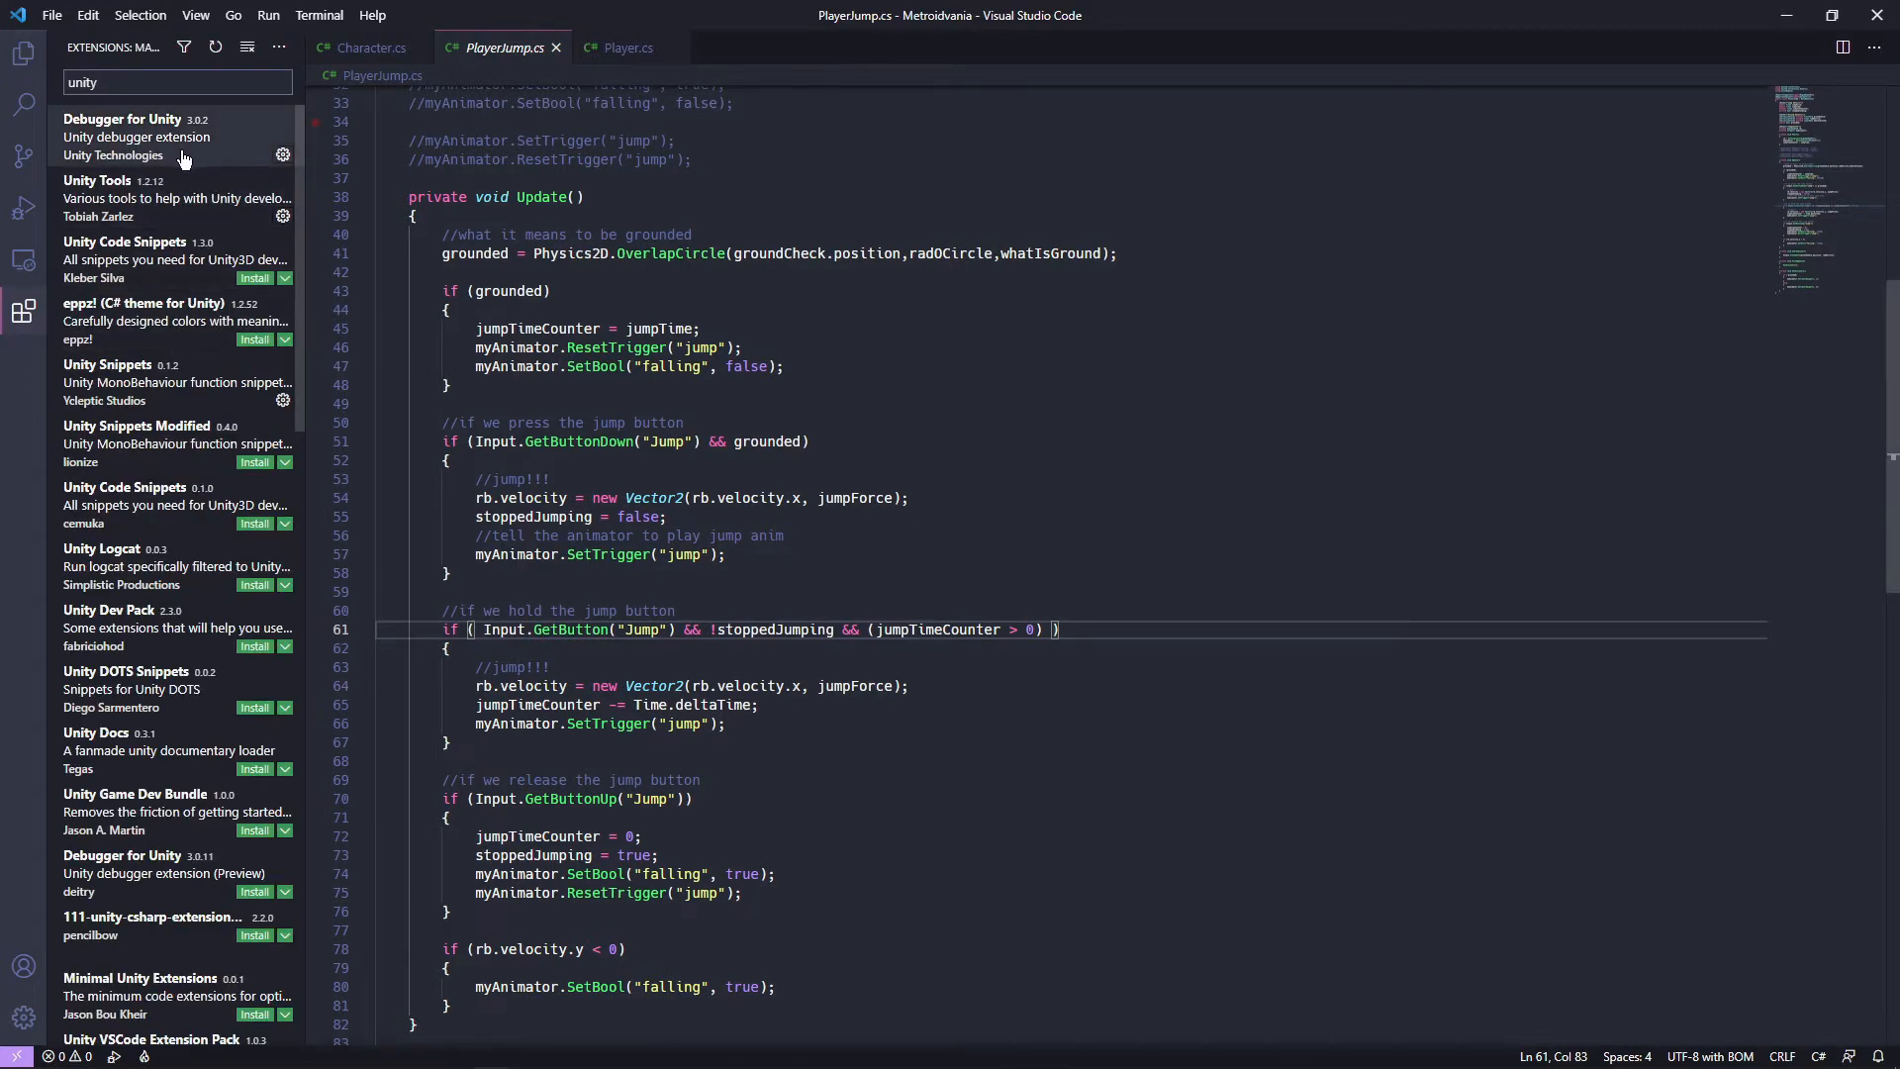
click(135, 118)
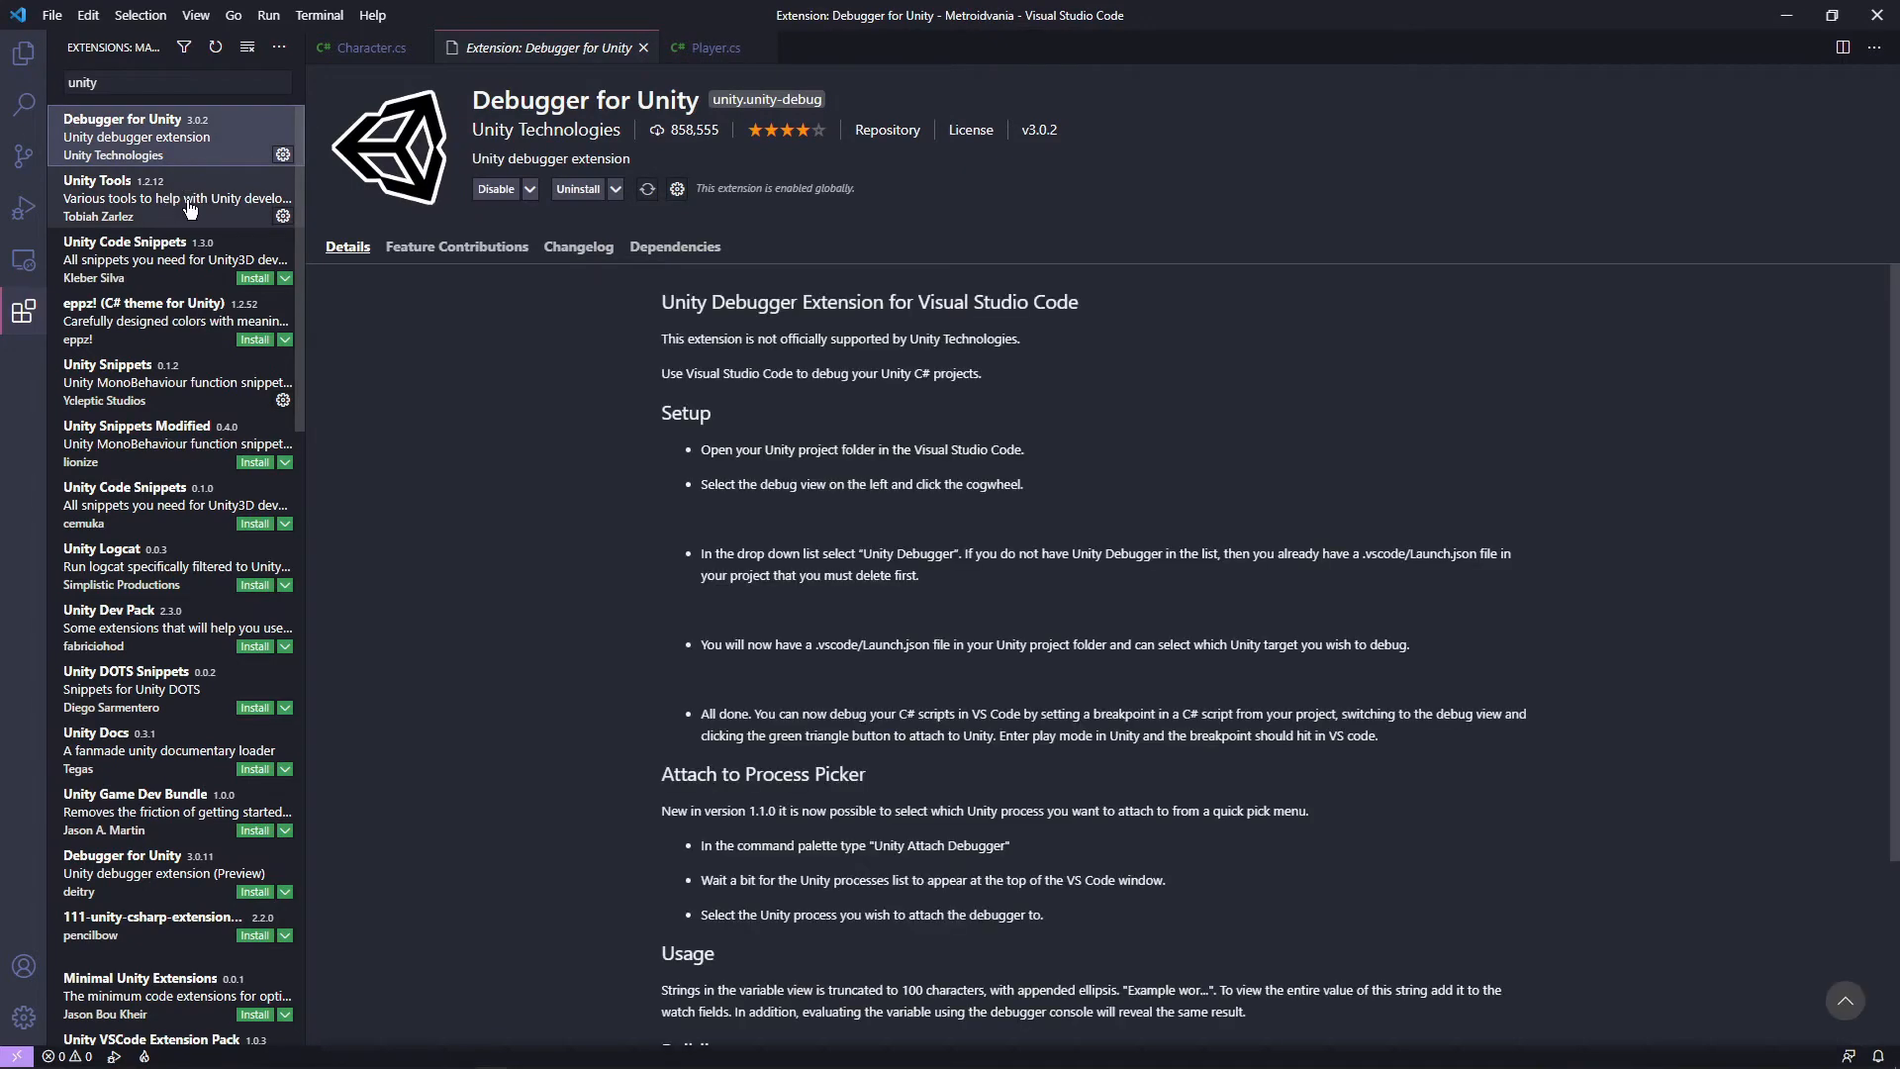
click(176, 382)
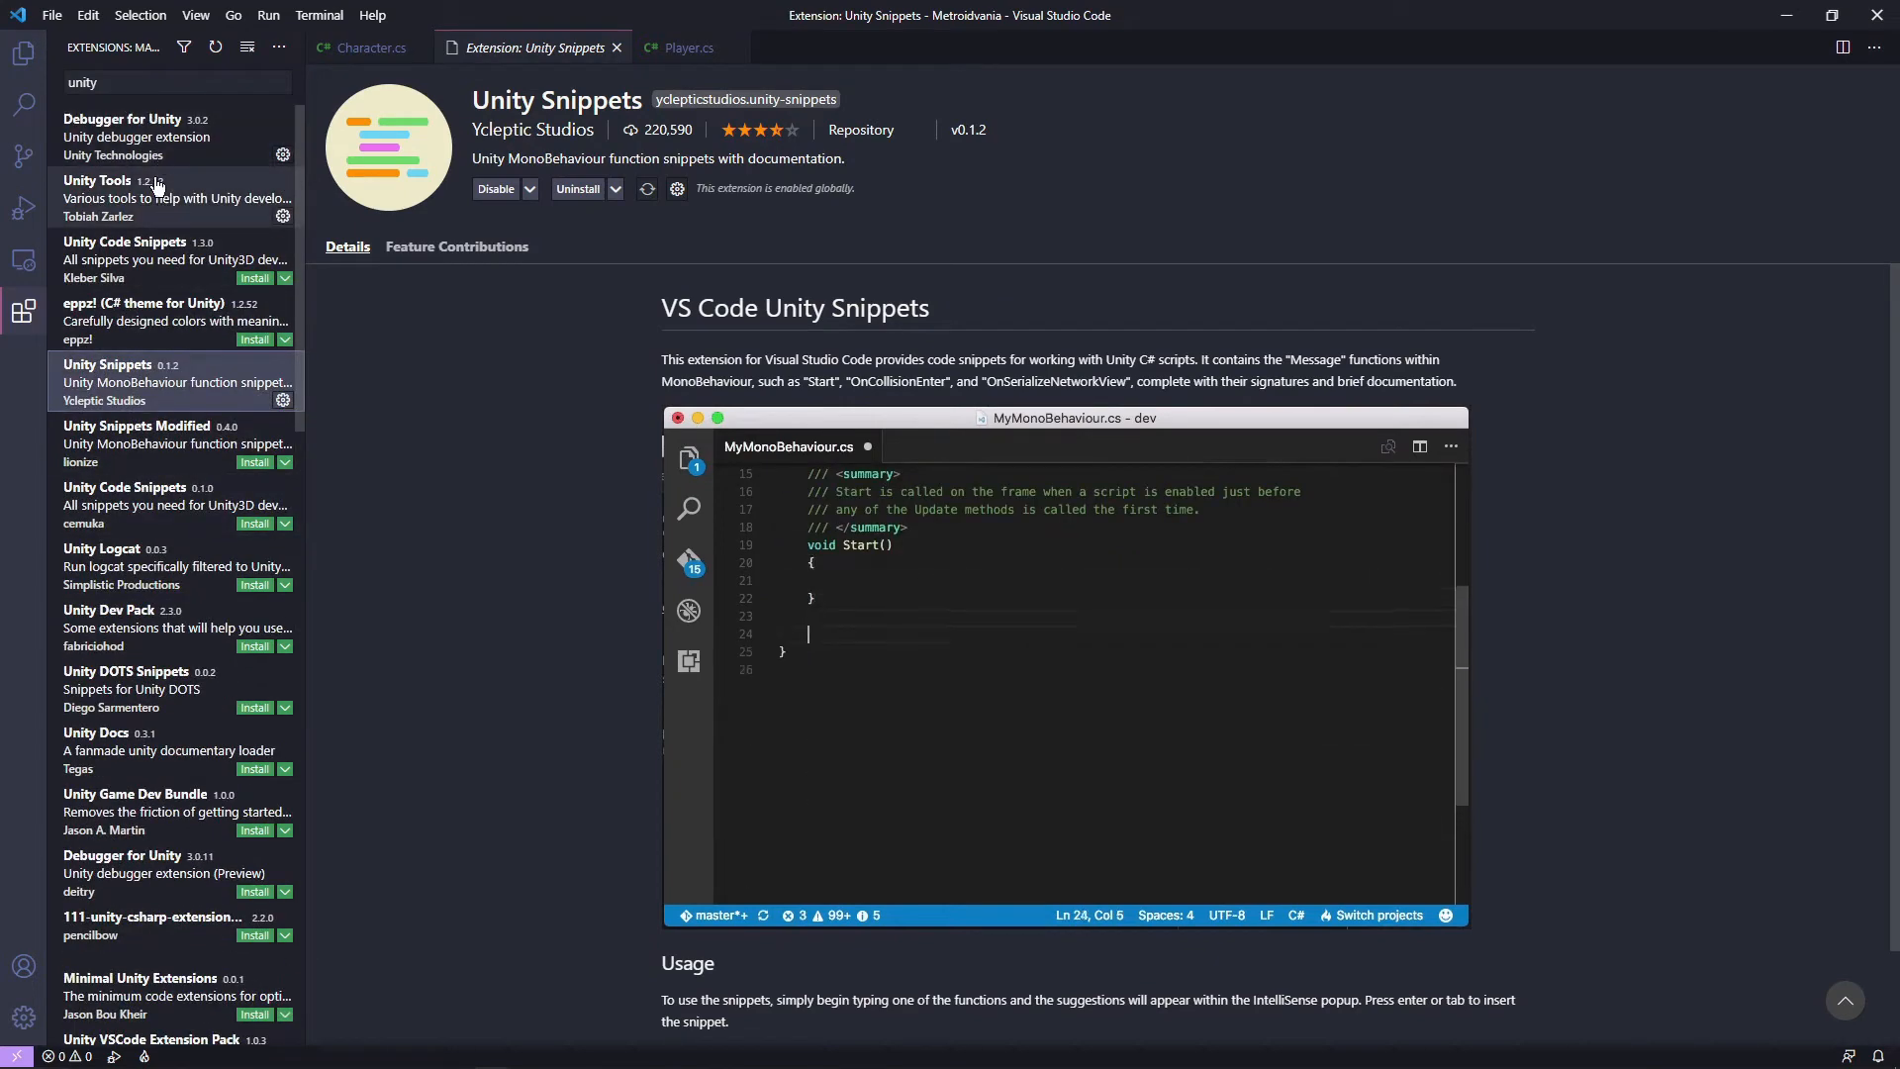
text(OnCo)
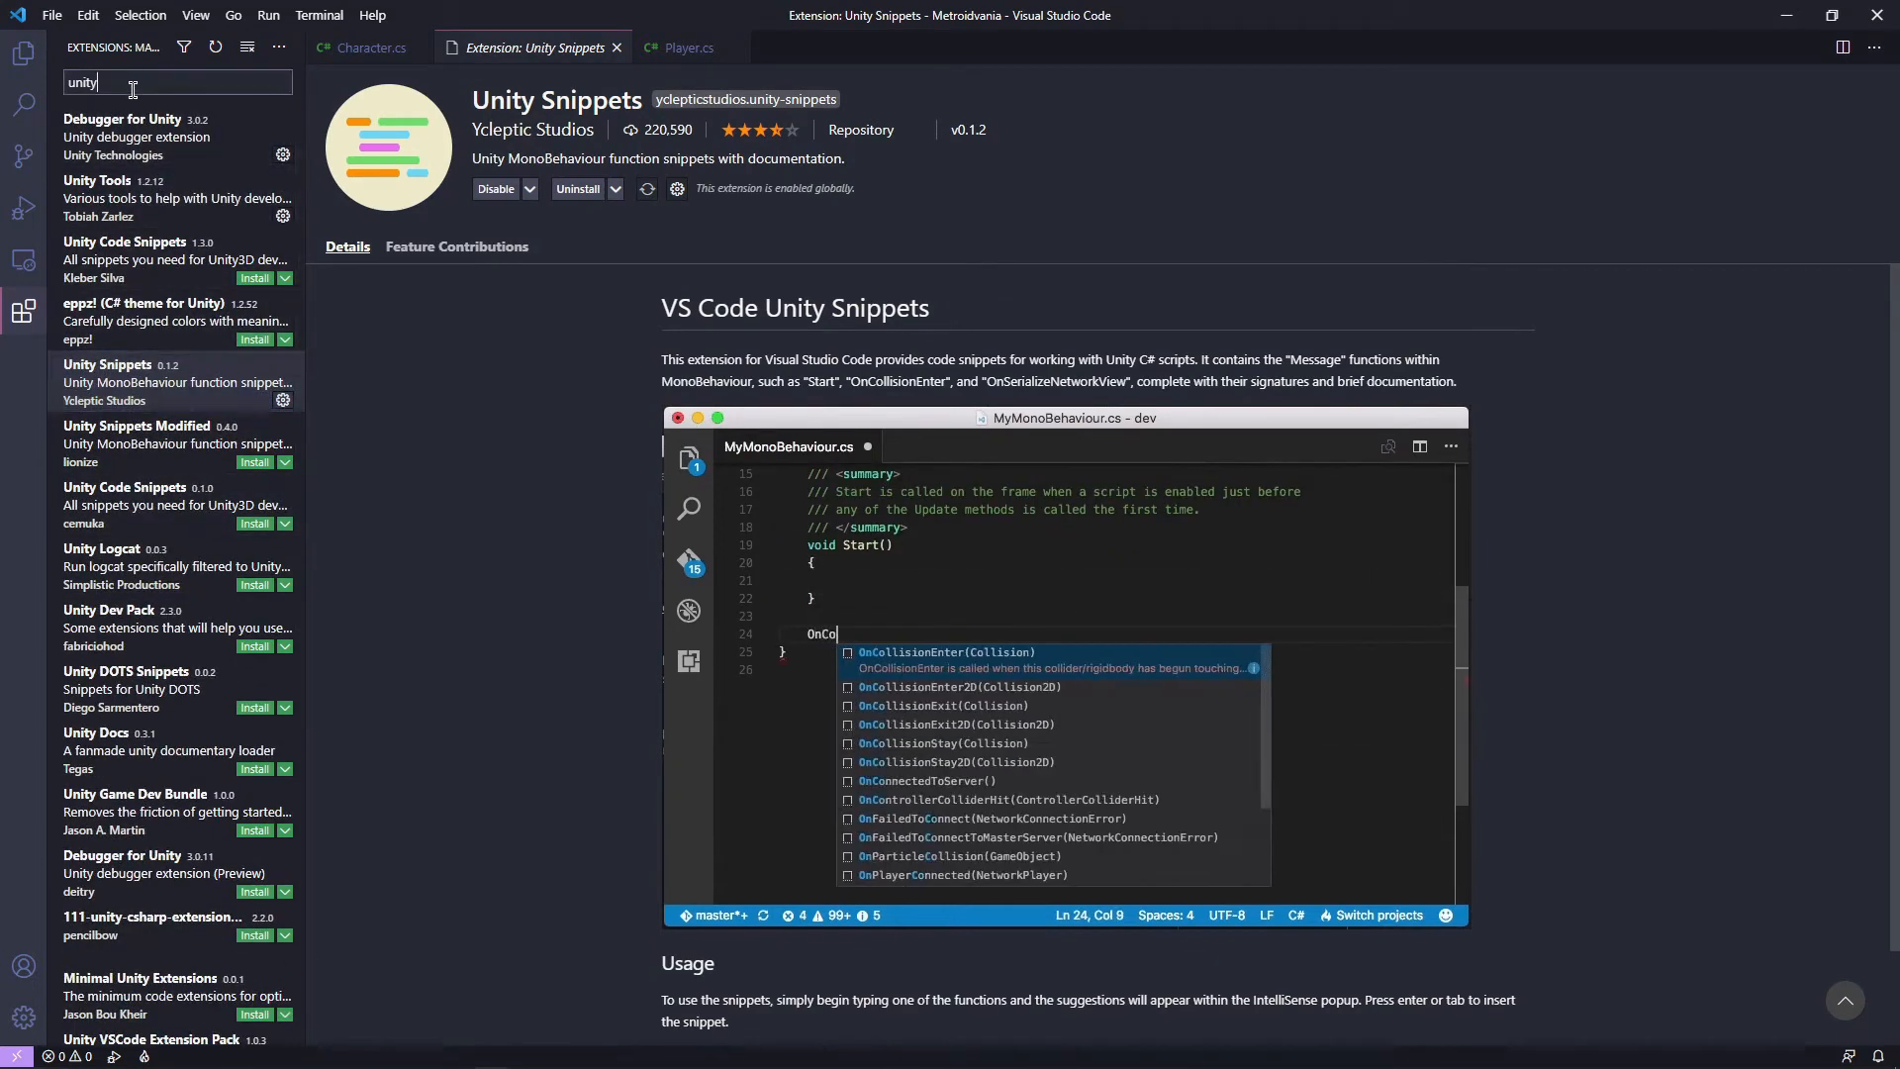
key(Enter)
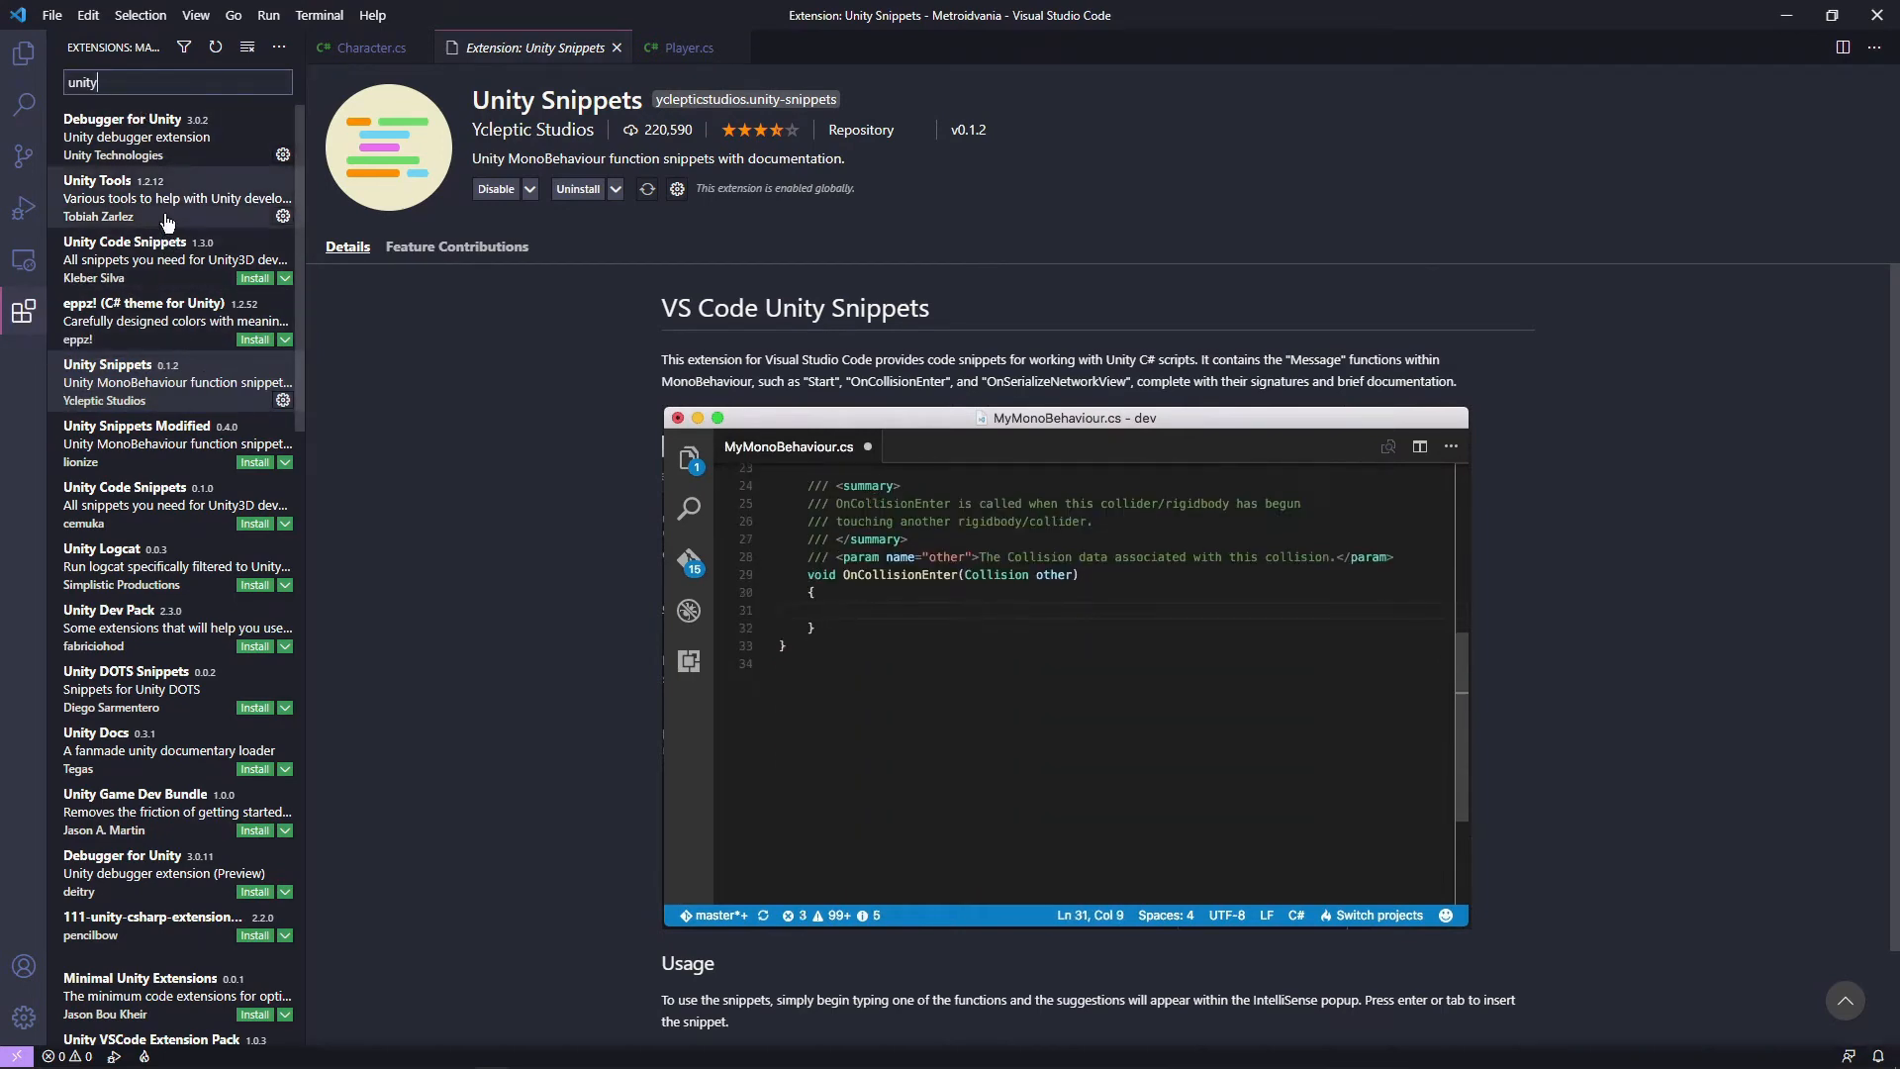
click(134, 136)
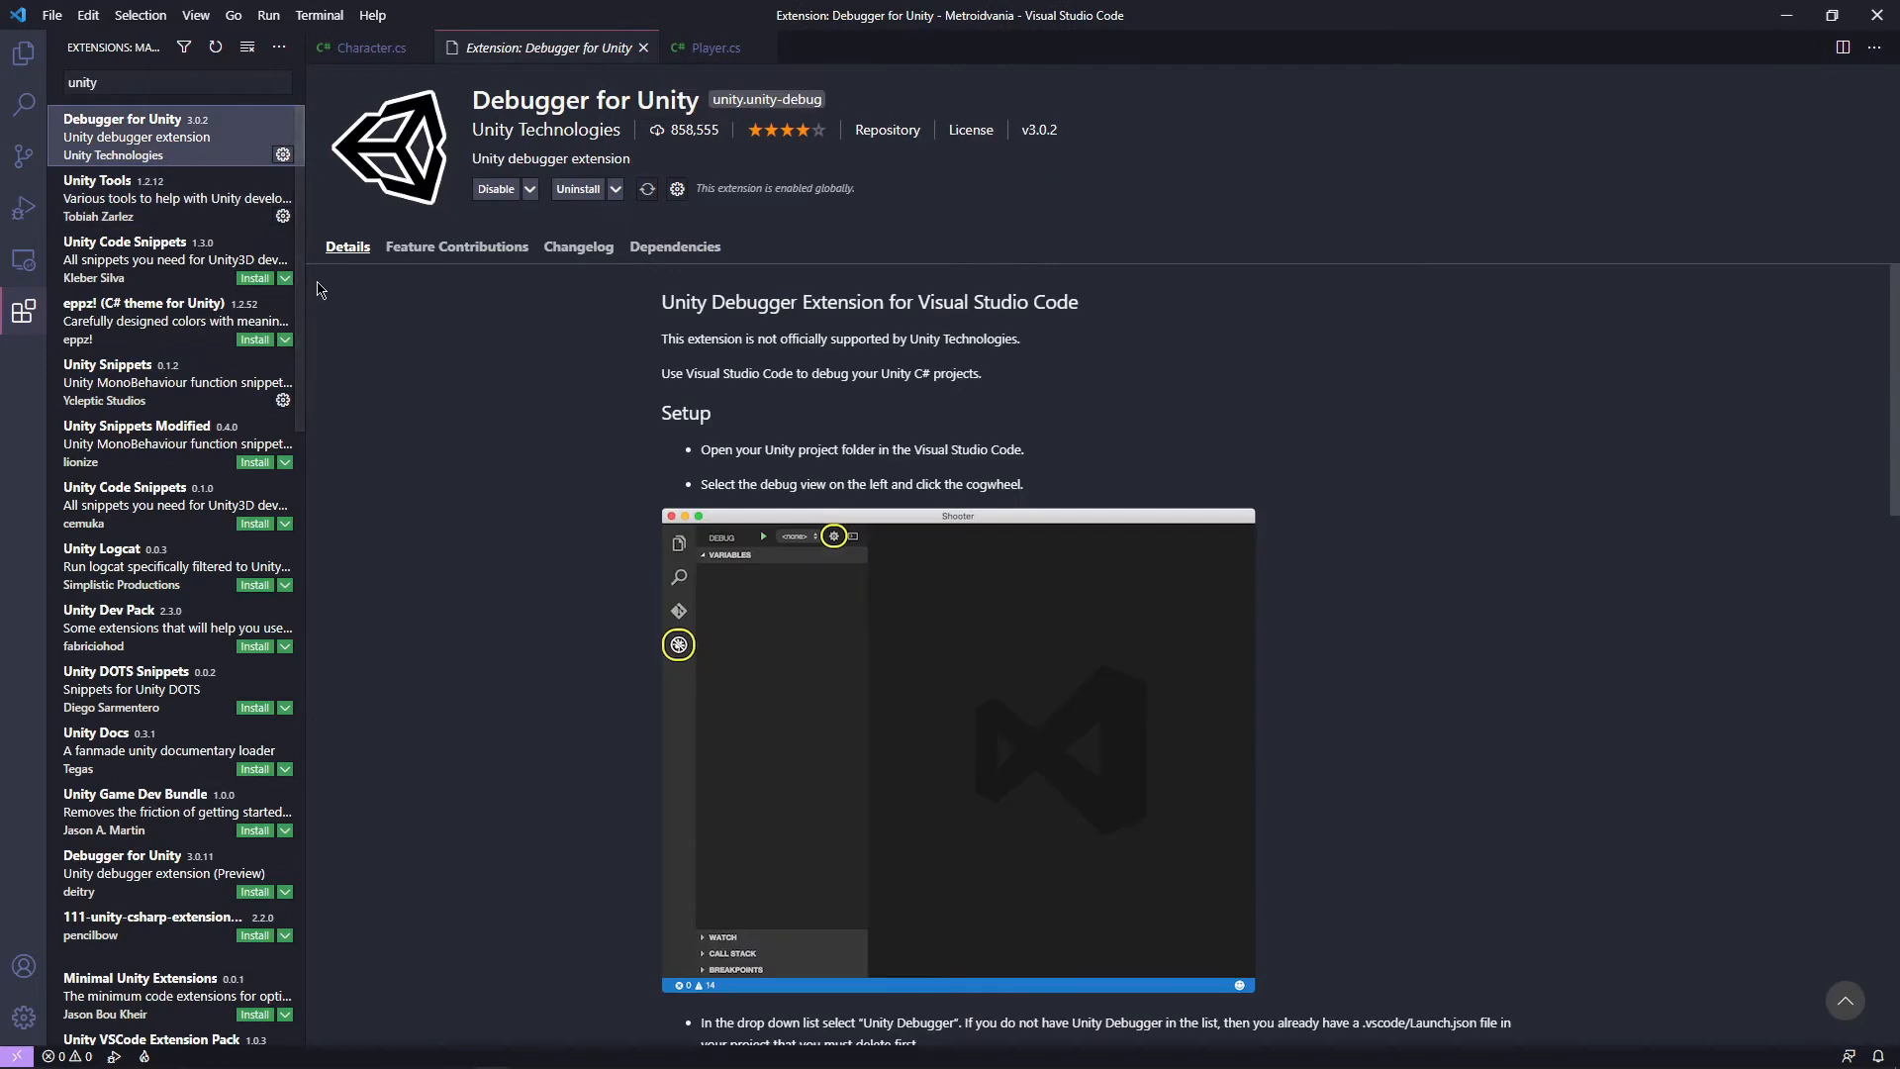
mouse_move(162, 275)
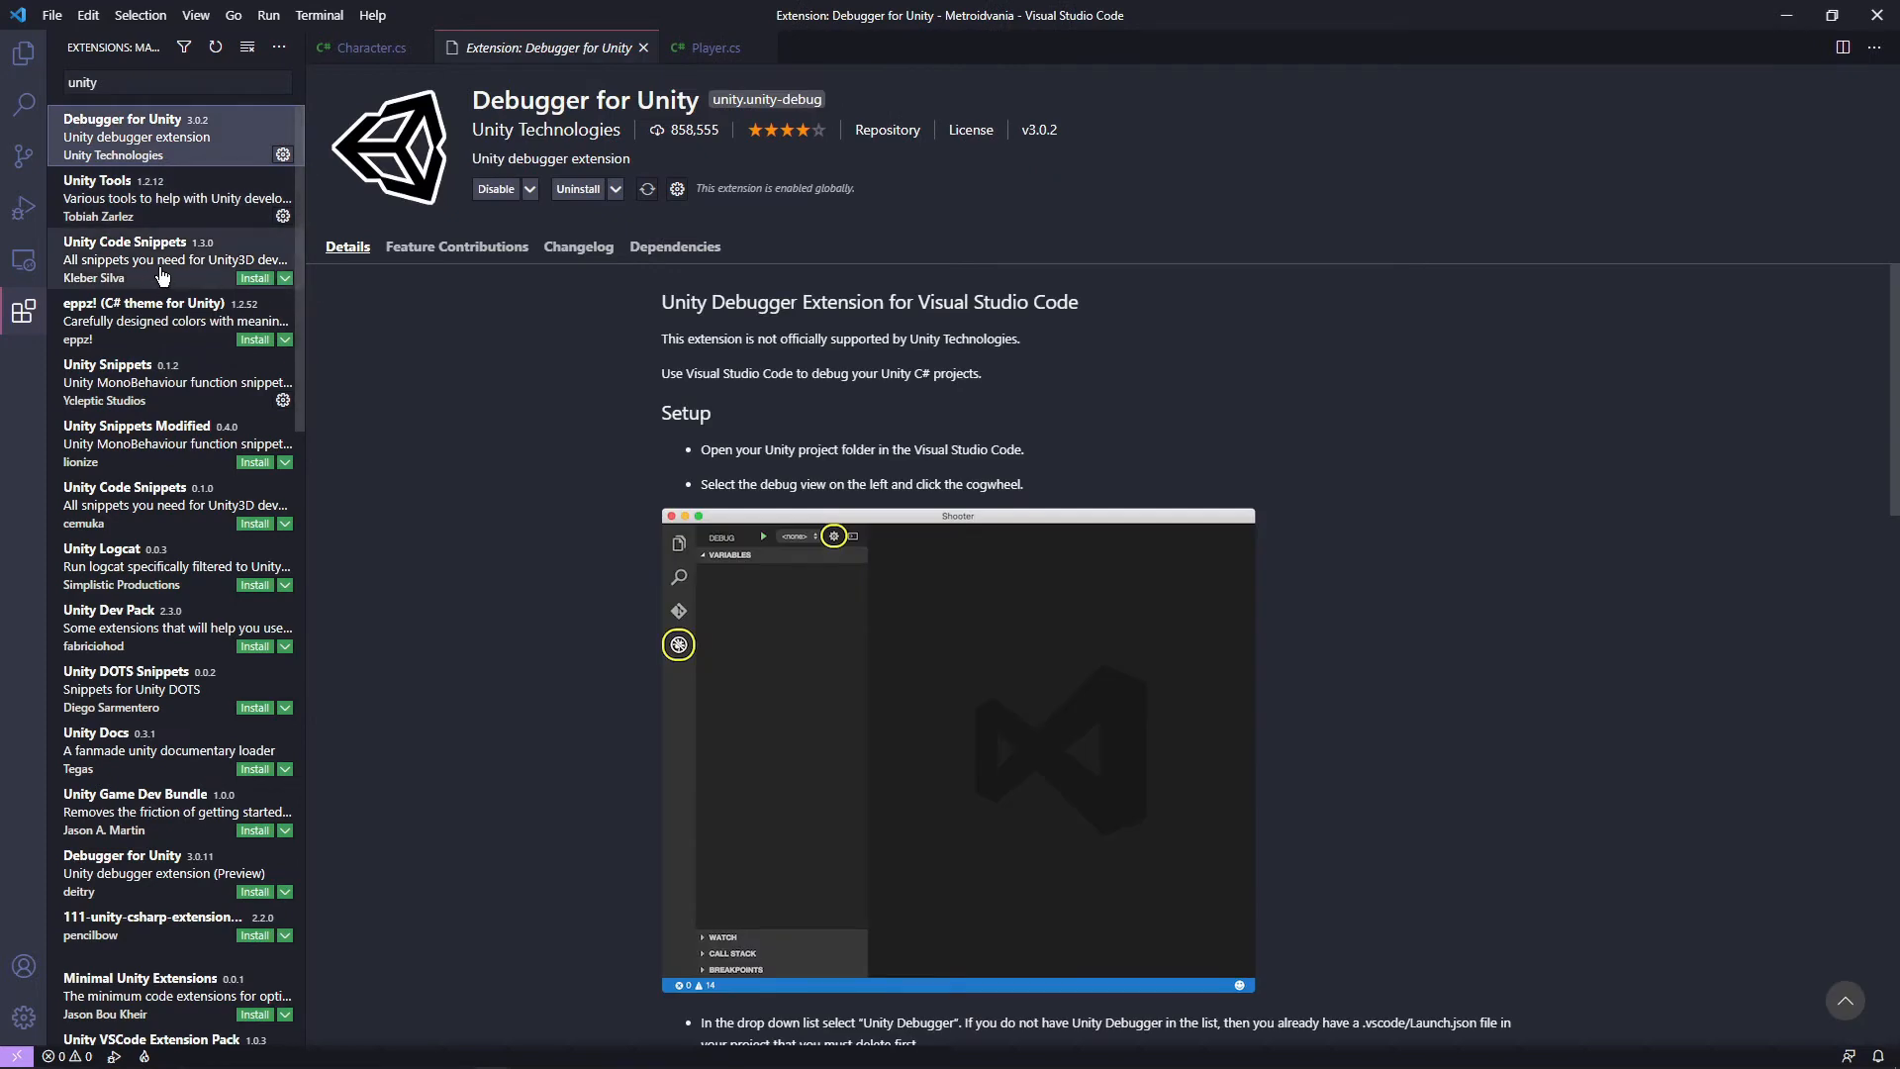
click(24, 53)
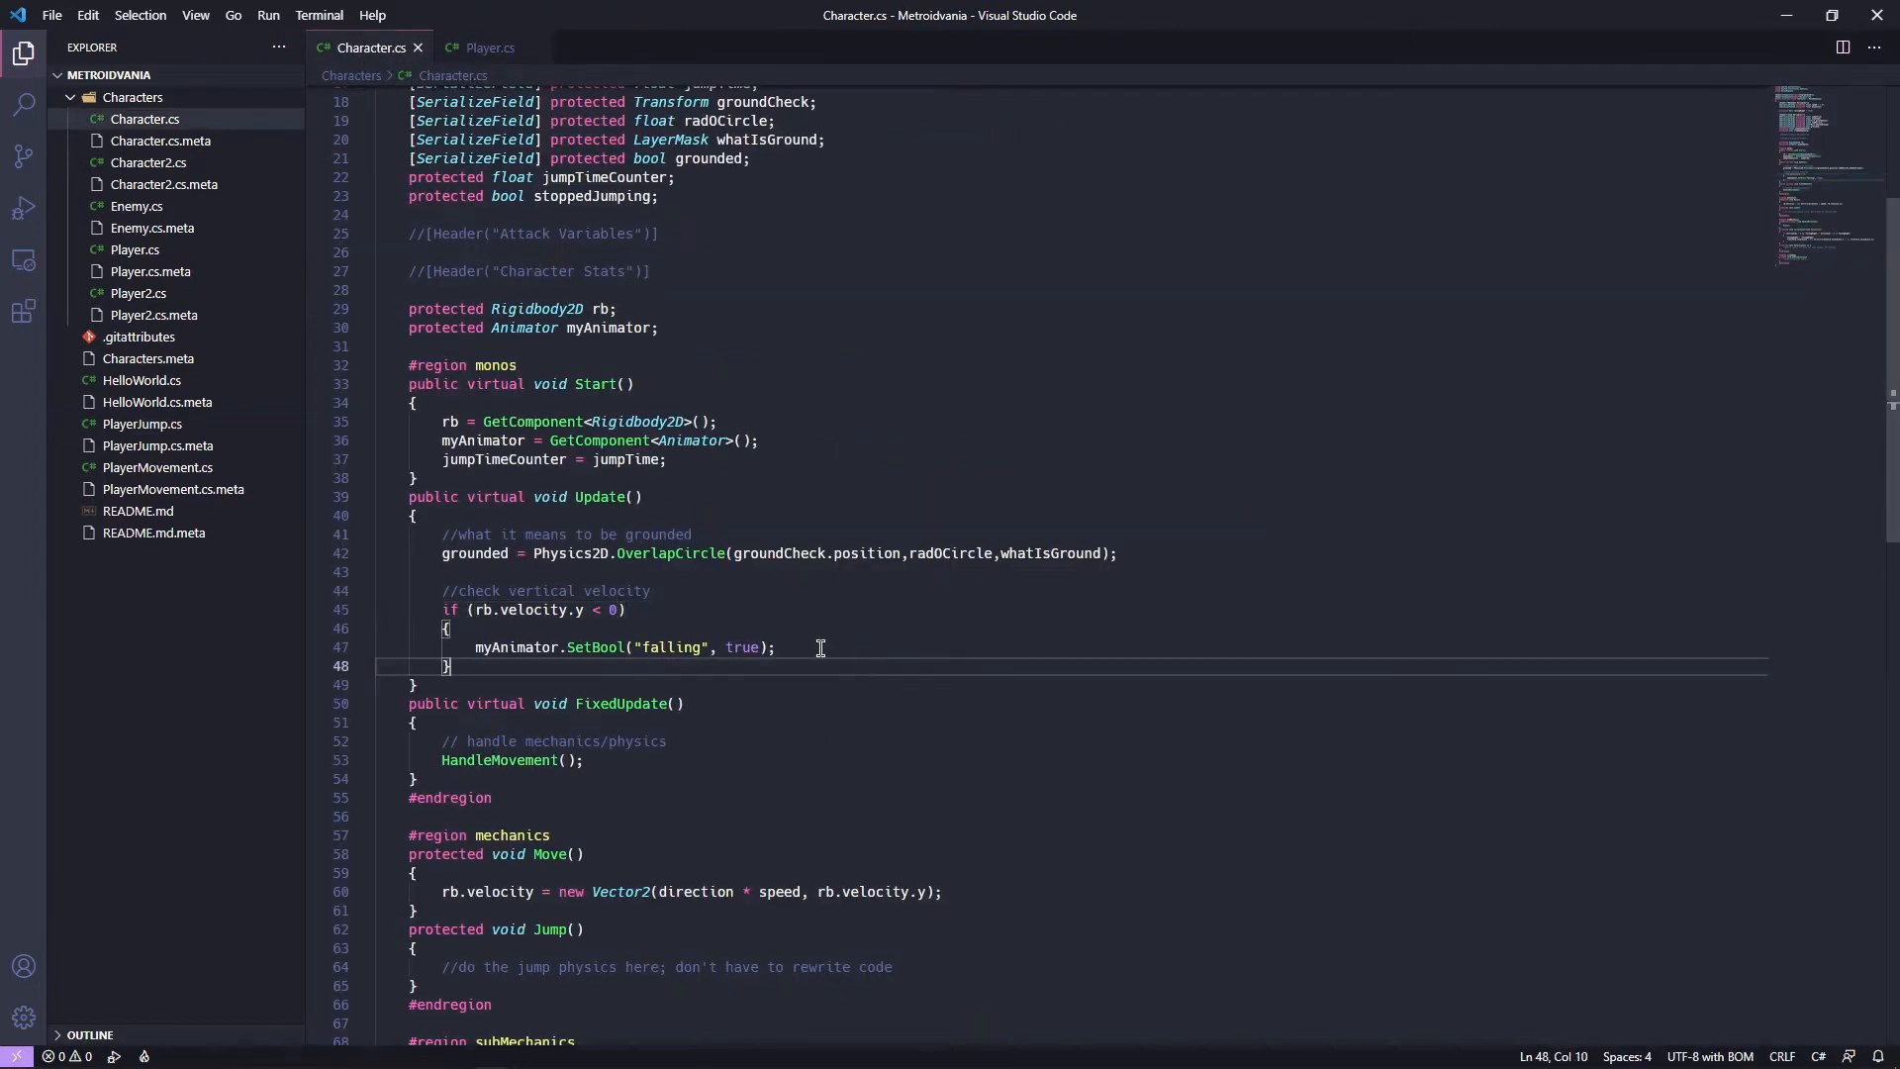
Add 'protected abstract void HandleJumping();' on a new line below #region subMechanics.
scroll(down, 3)
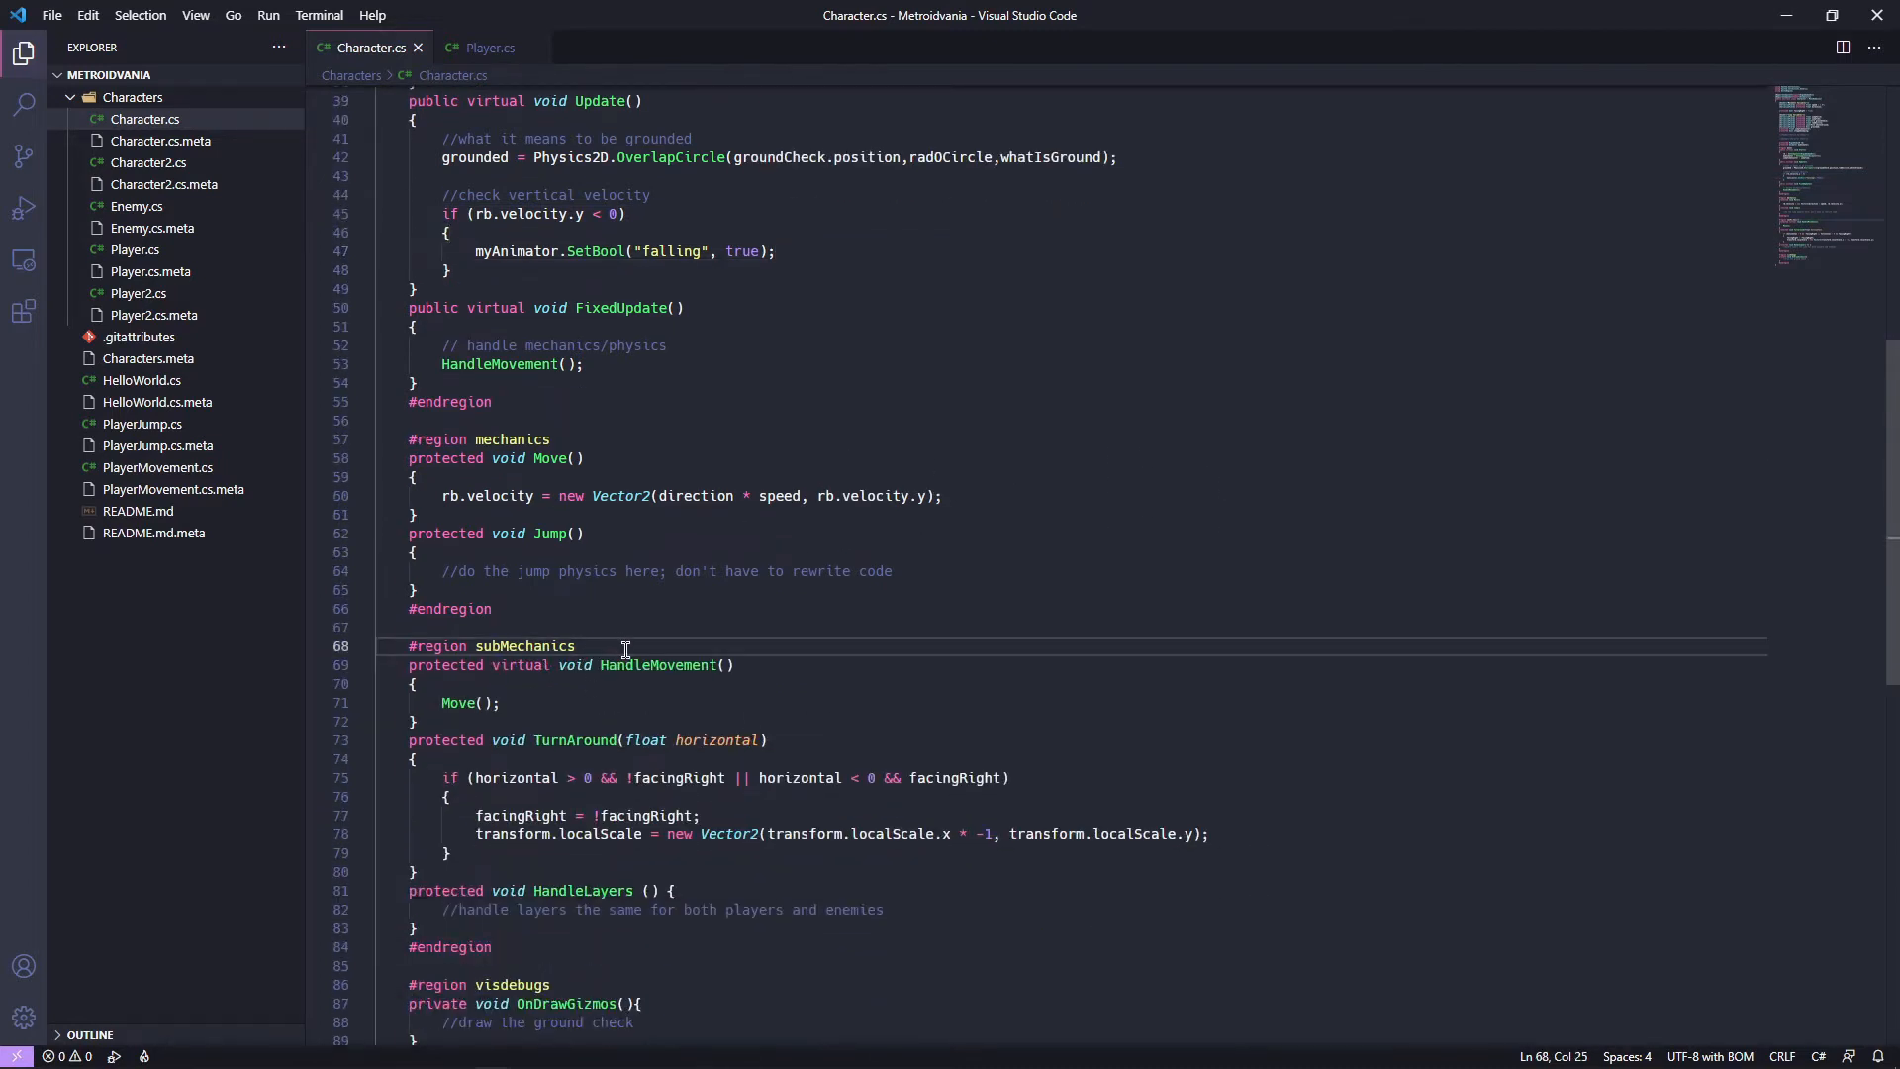
key(enter)
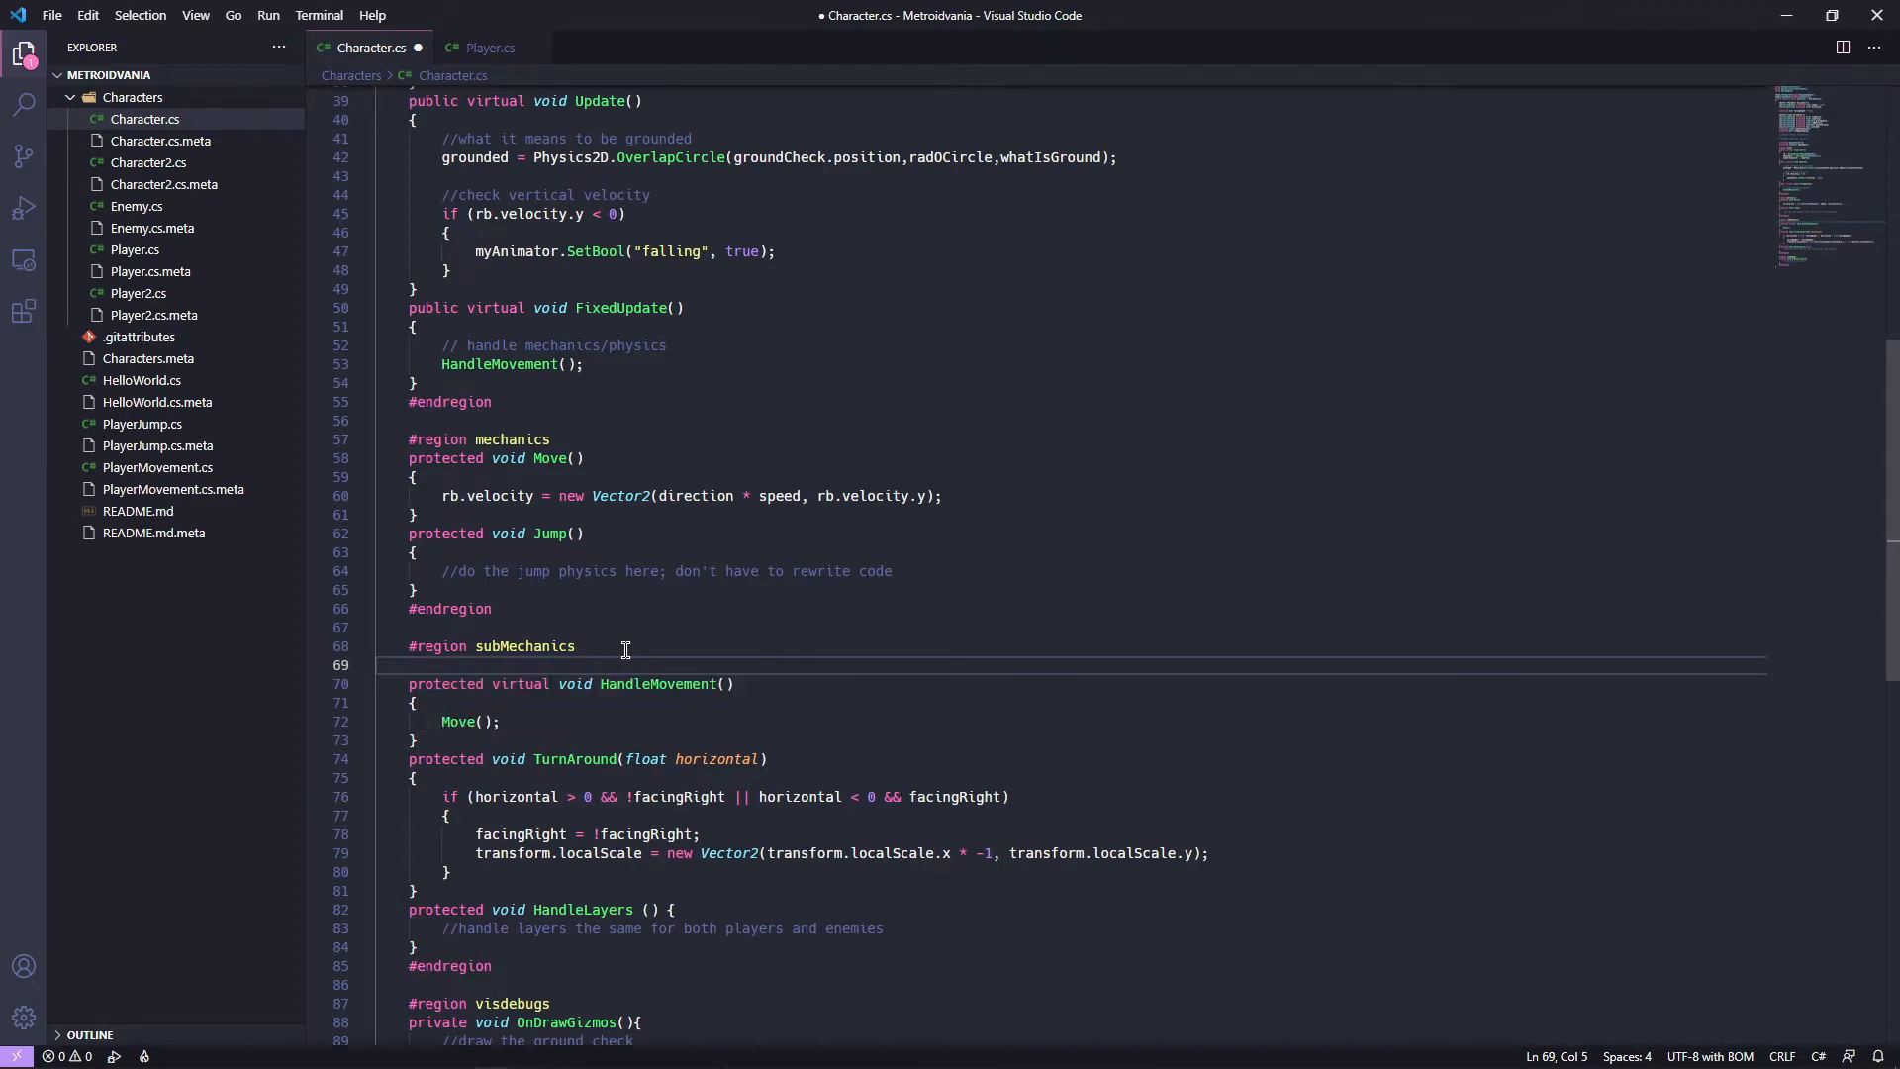
text(protec)
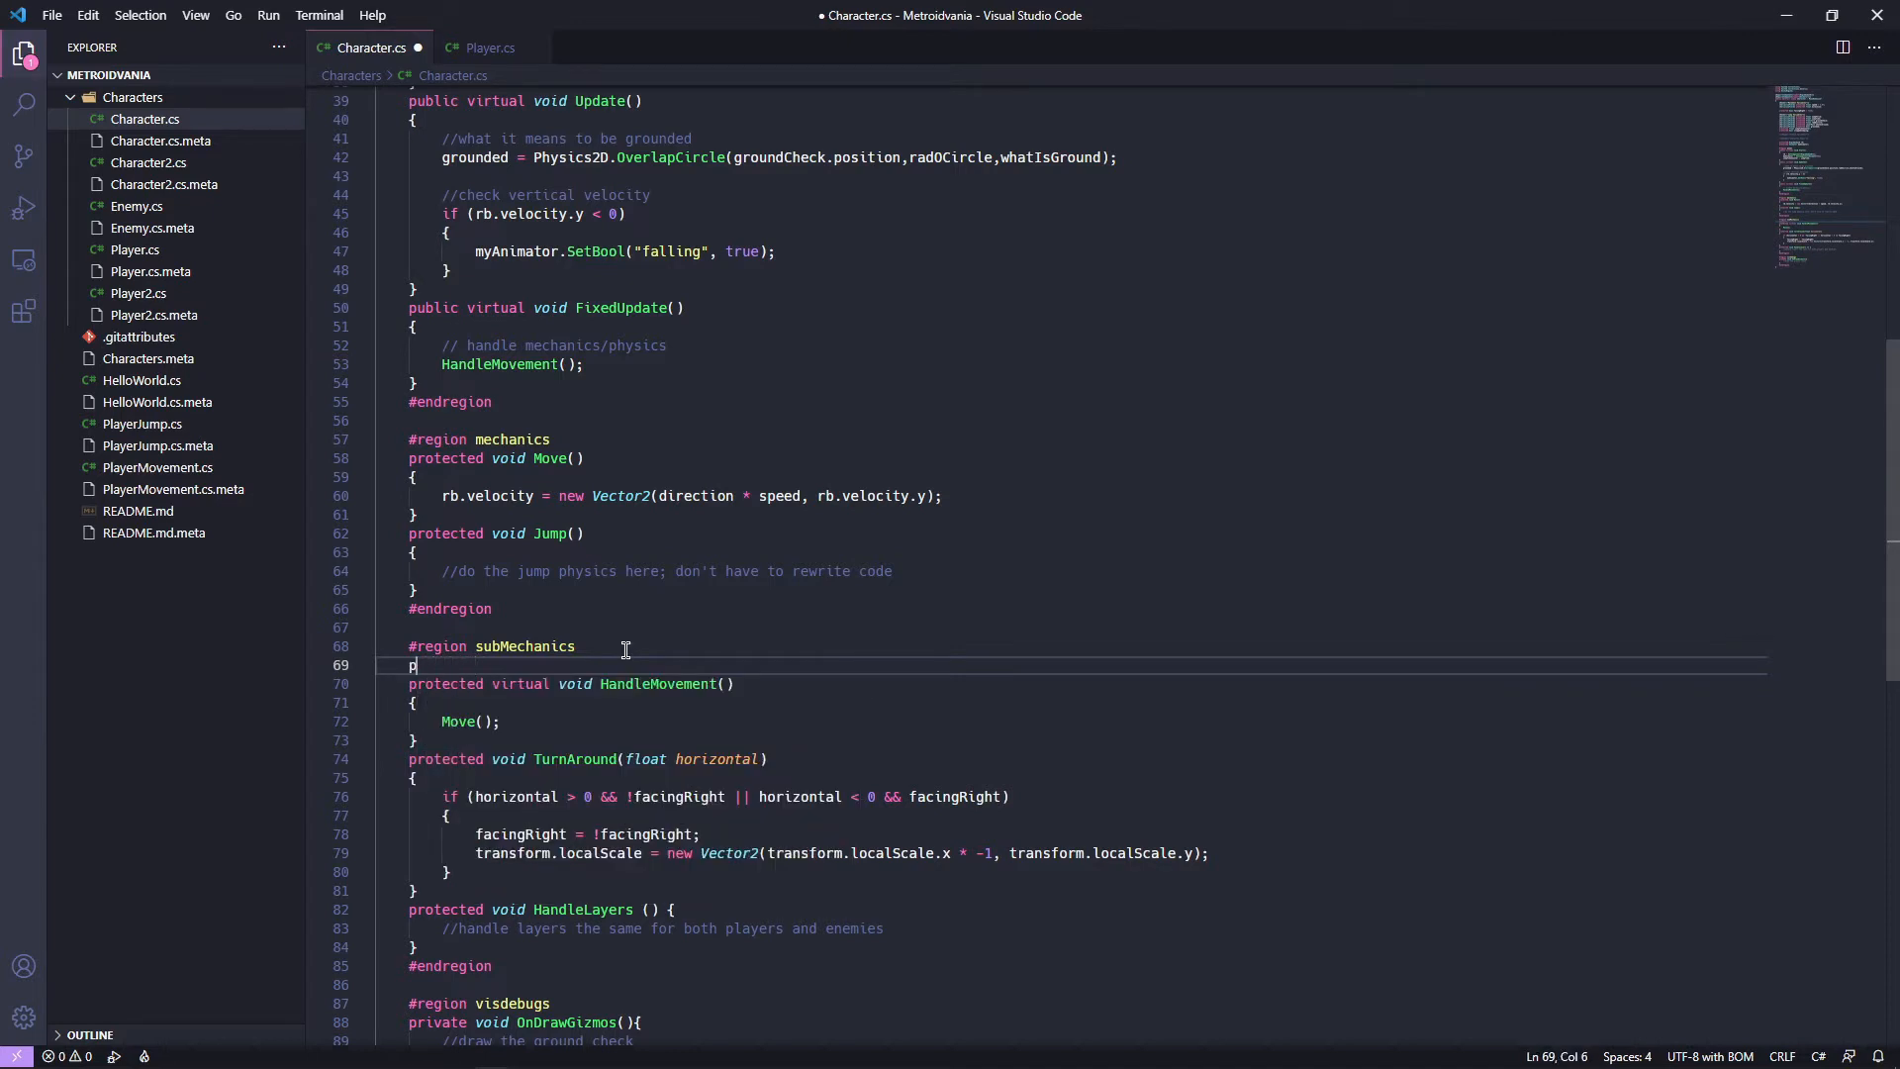
key(Backspace)
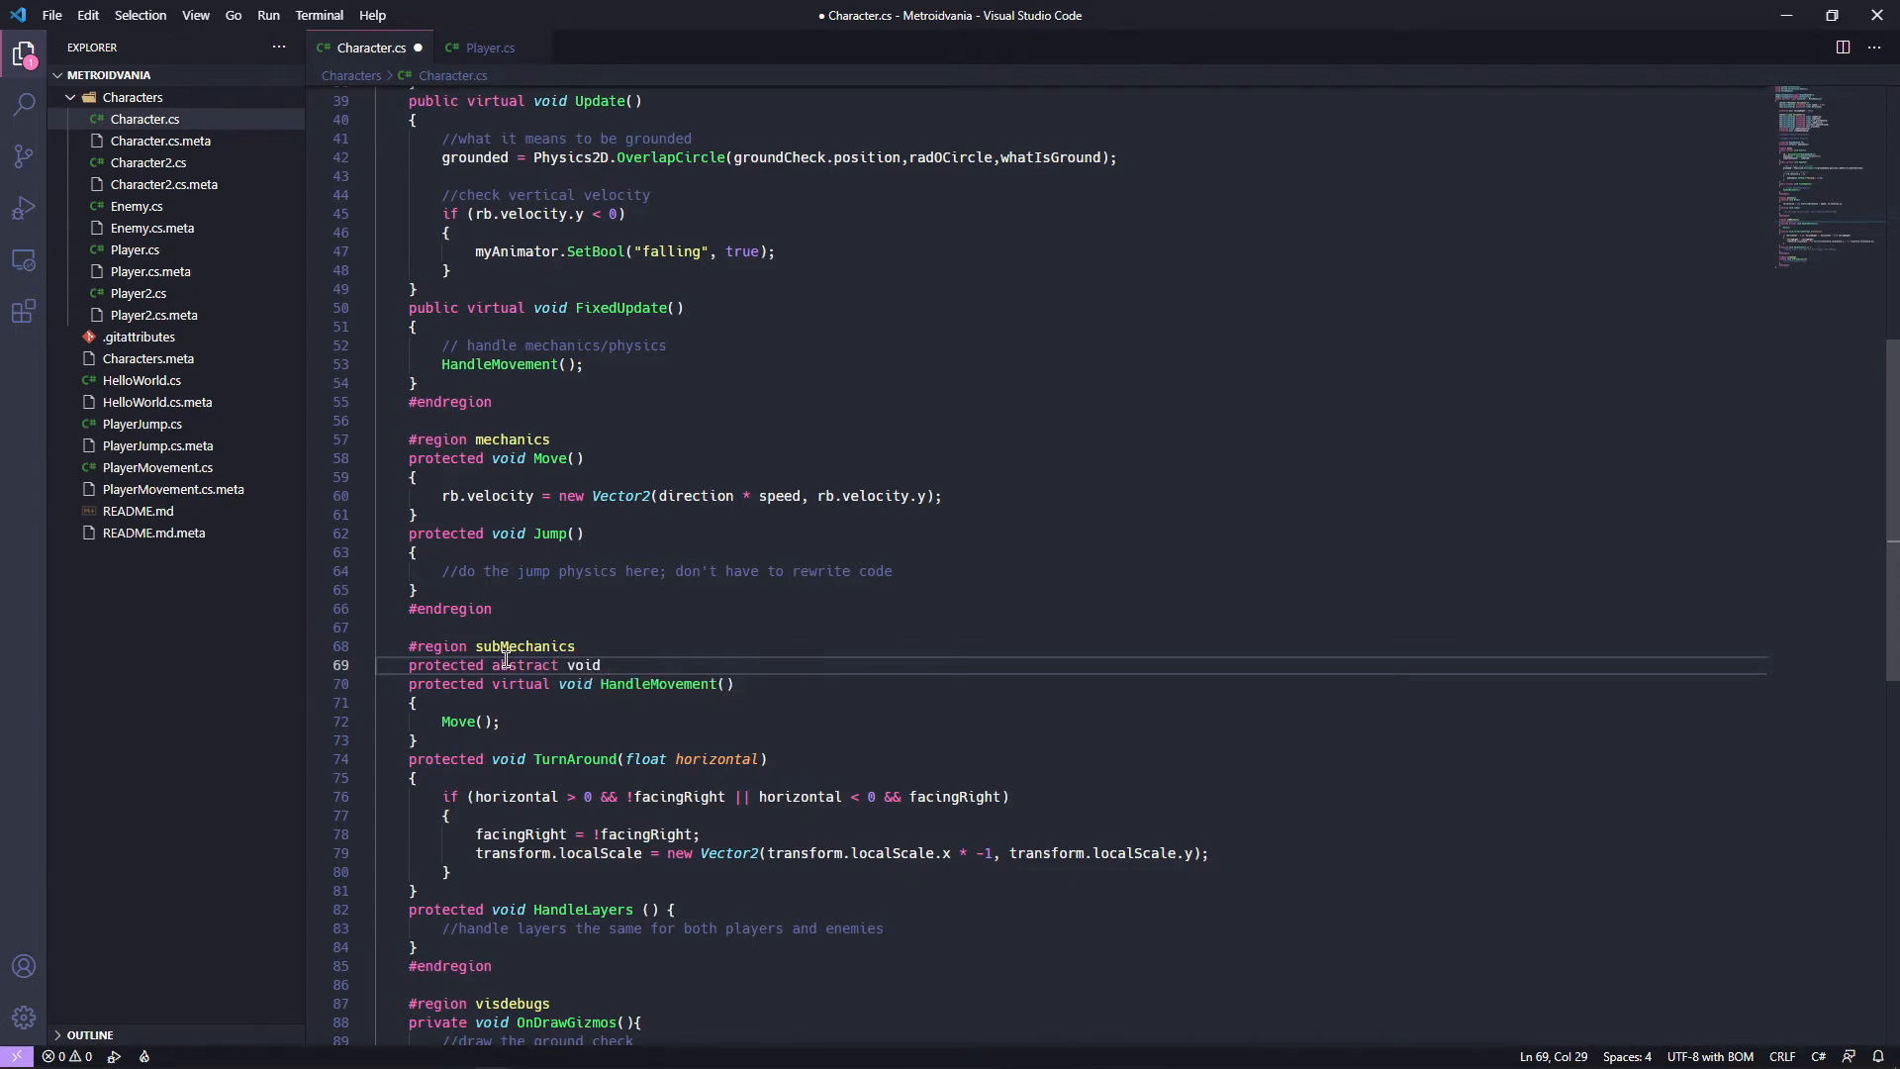
text(Handle)
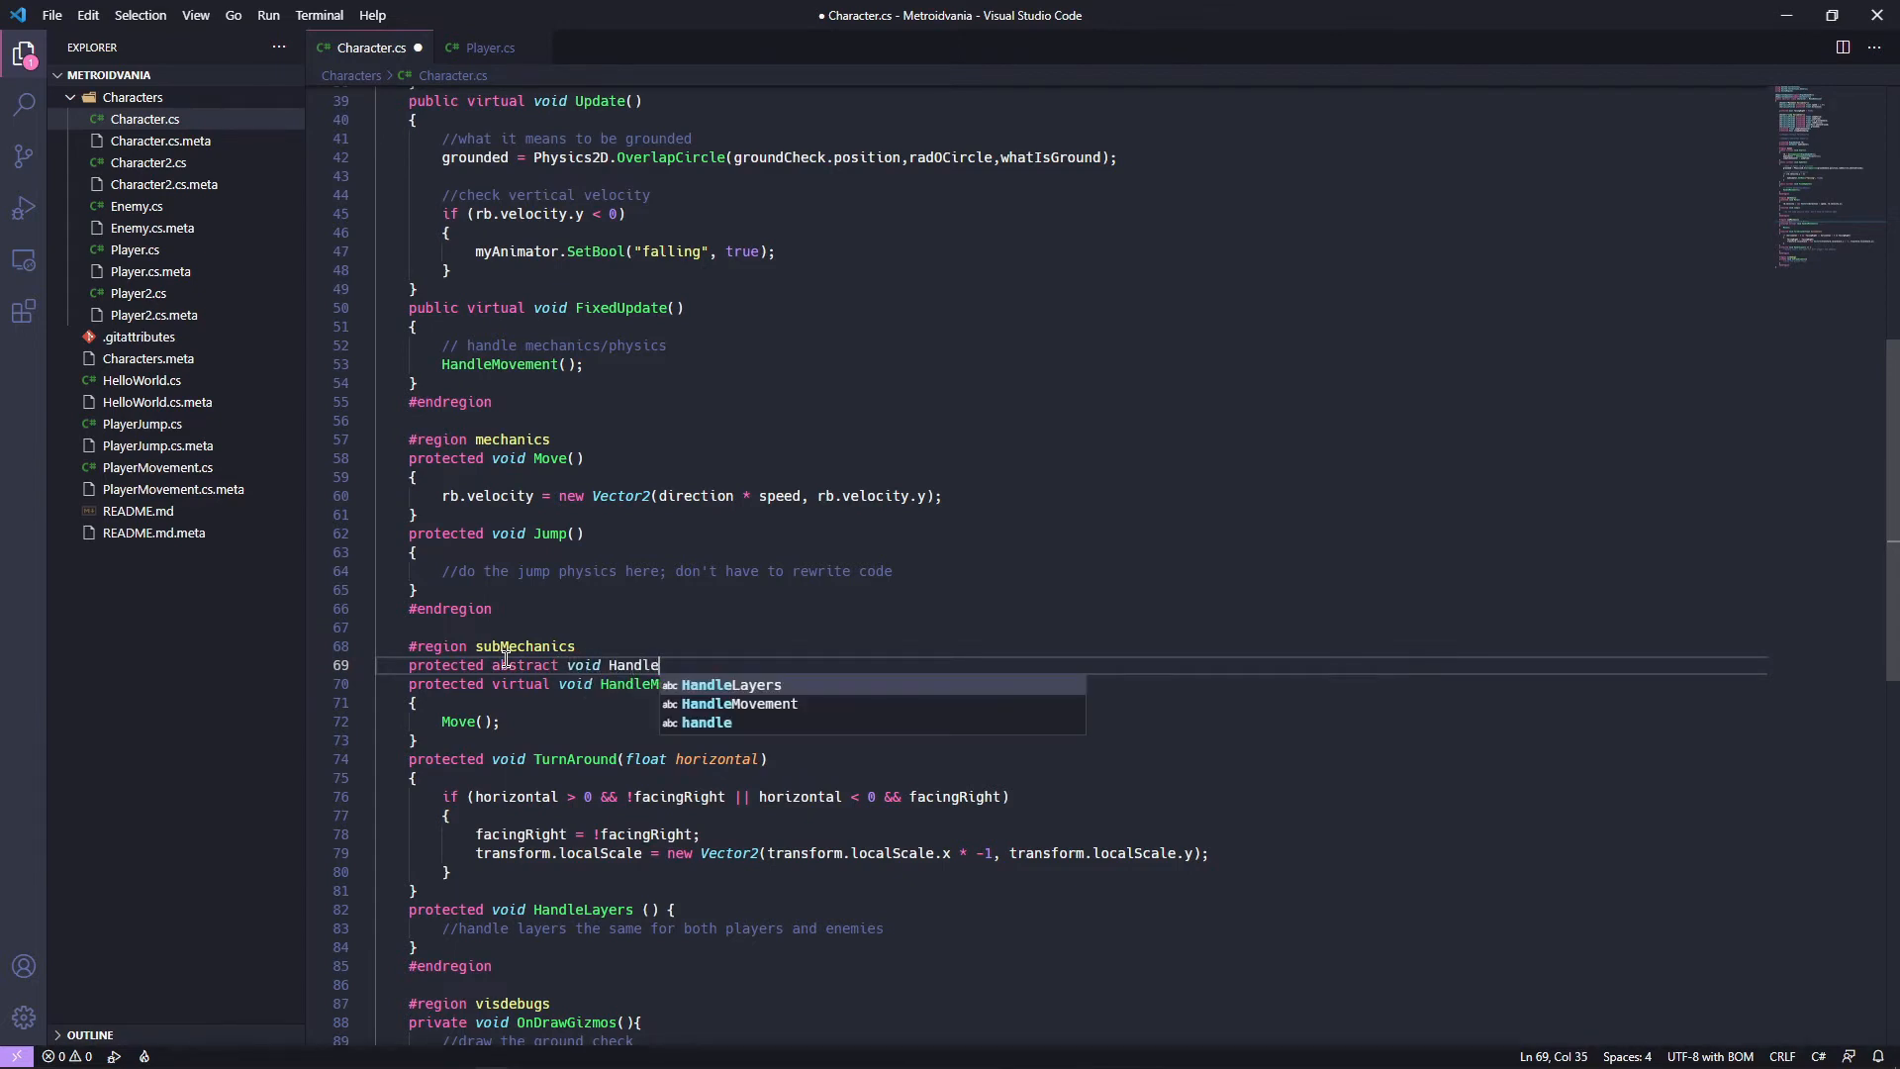
text(Jumping())
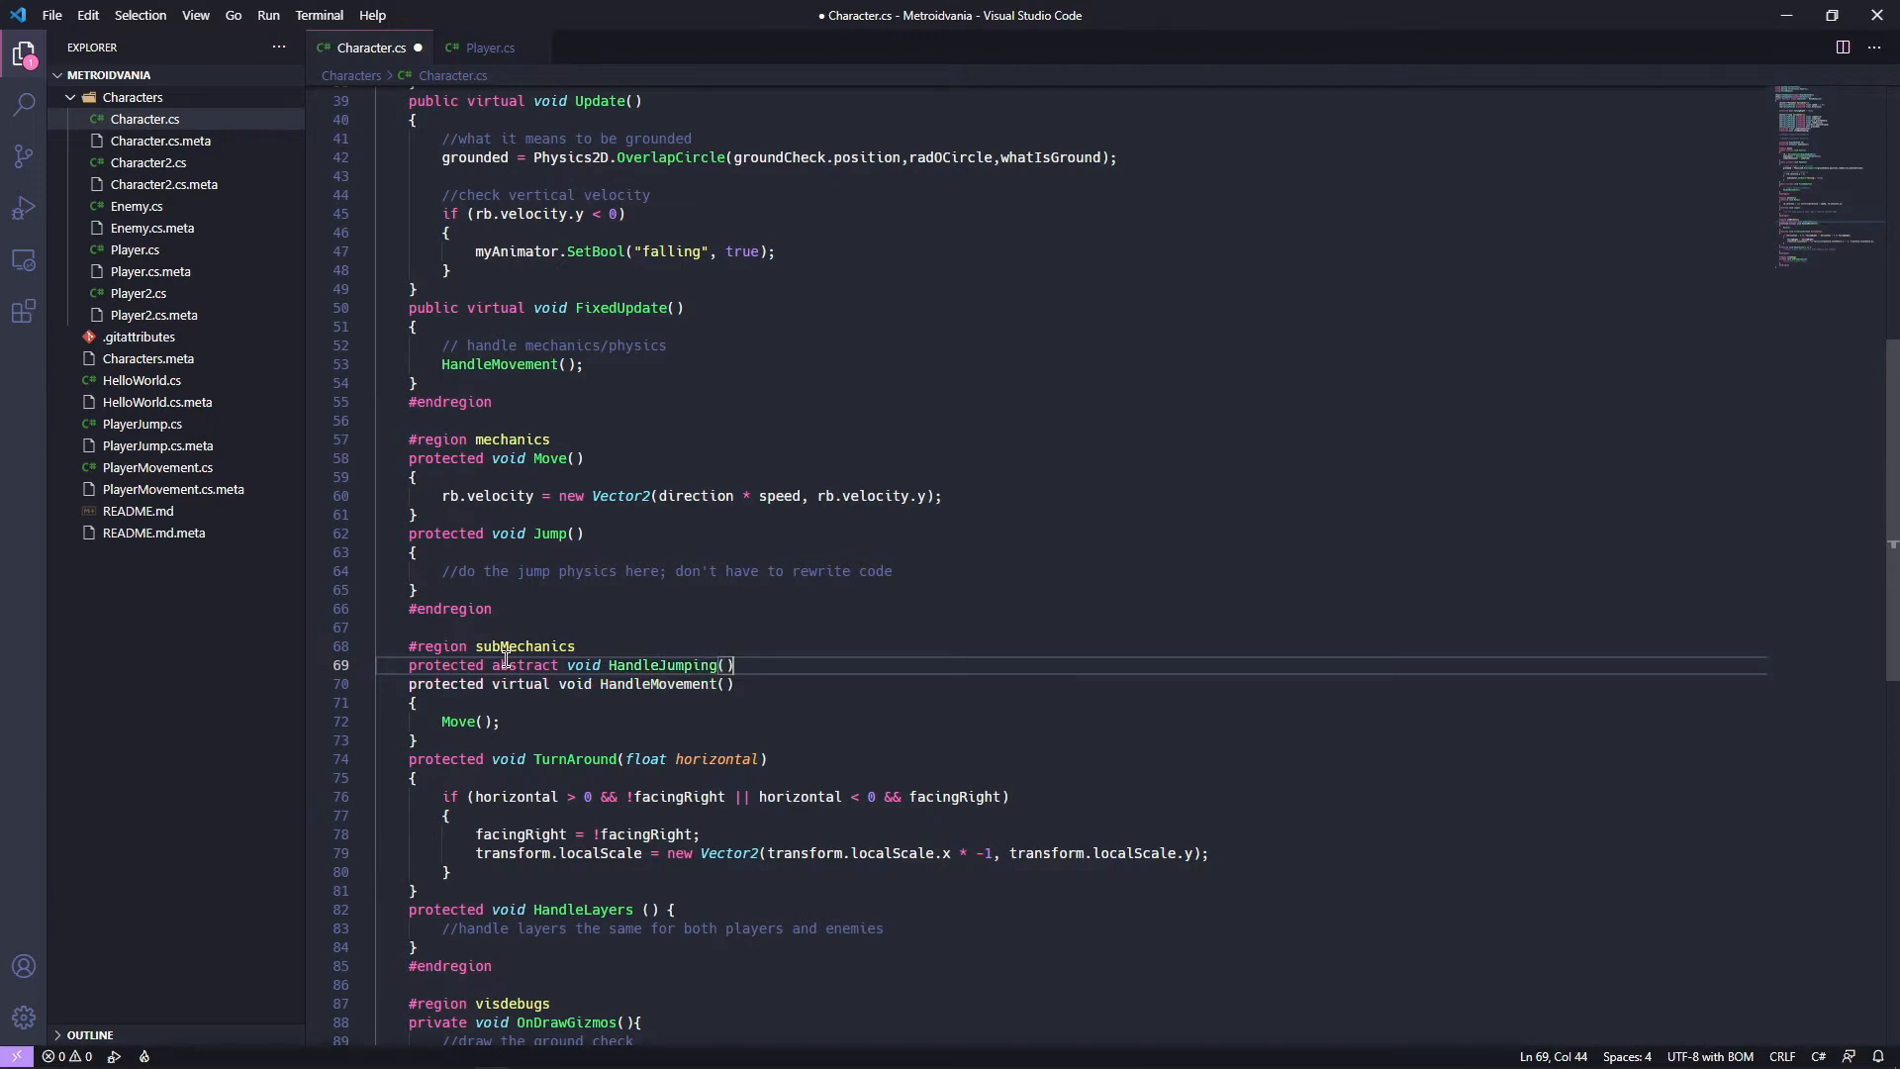
text(;)
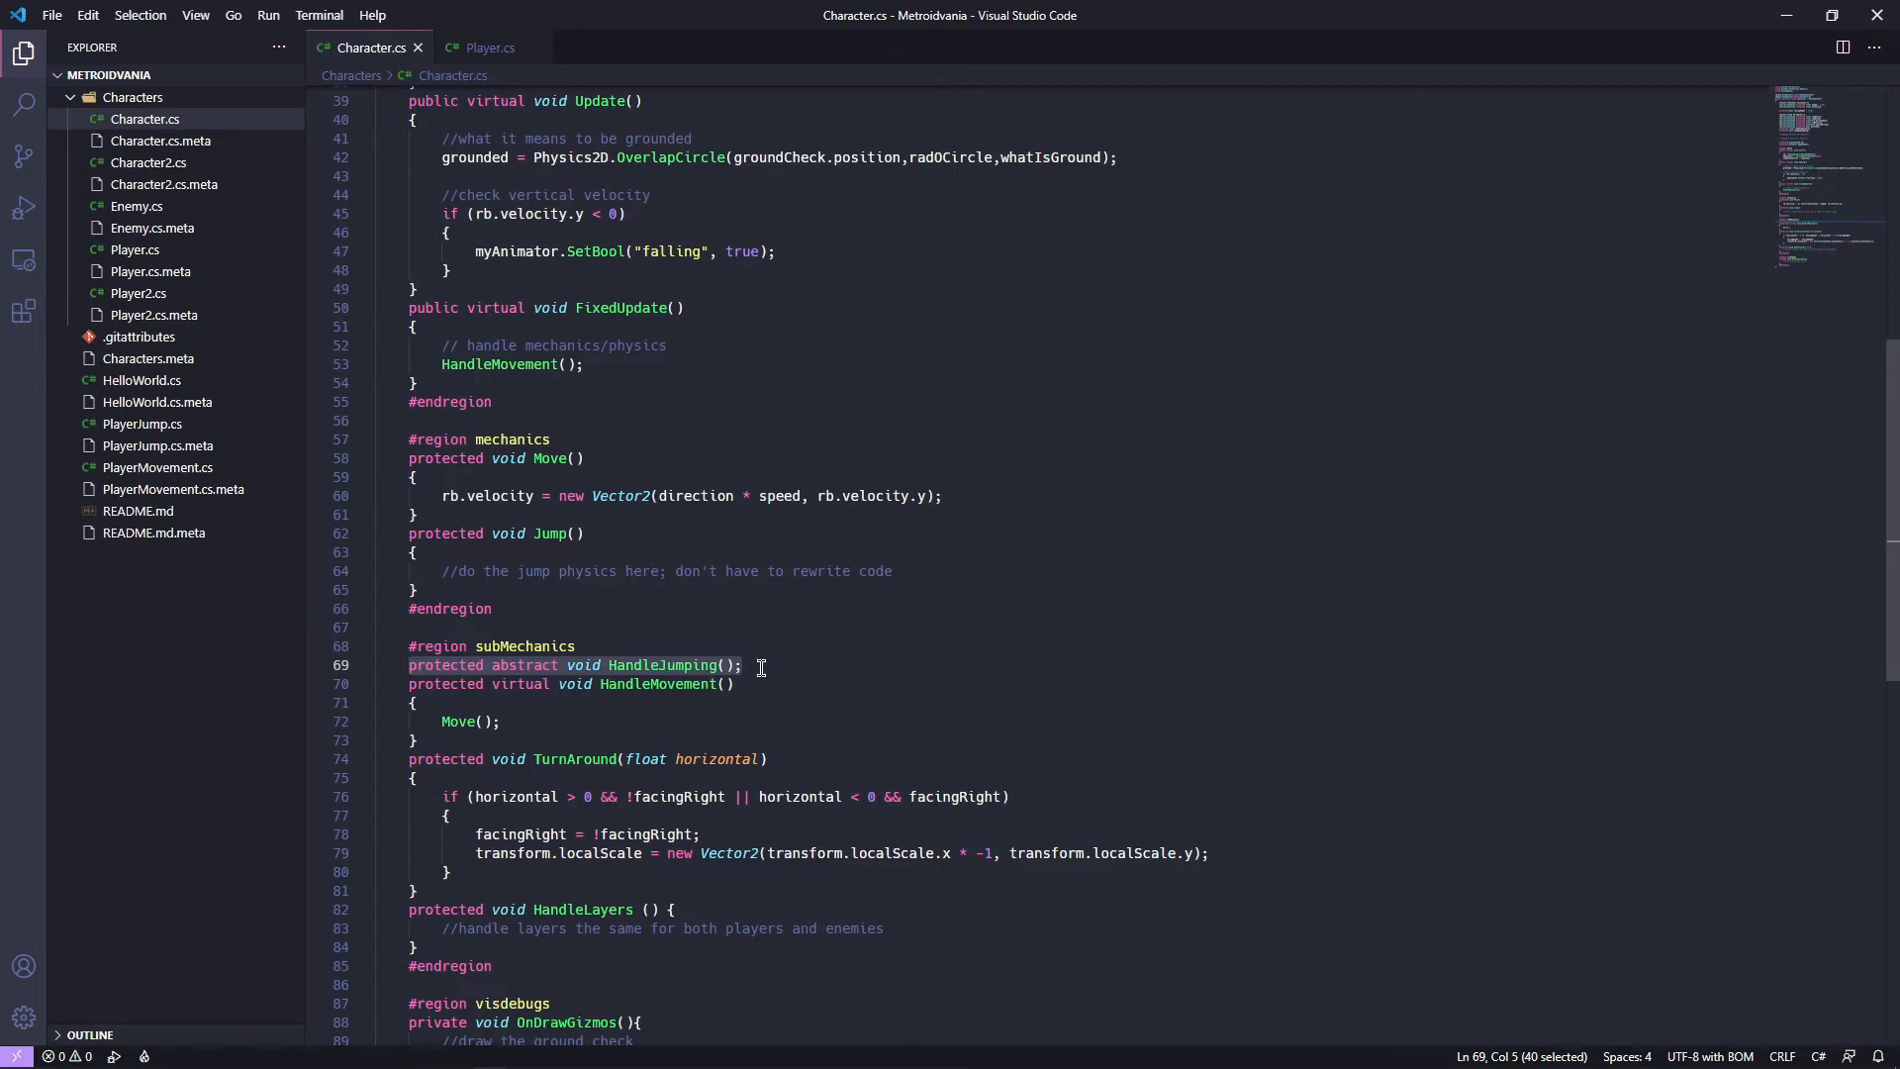
mouse_move(776, 665)
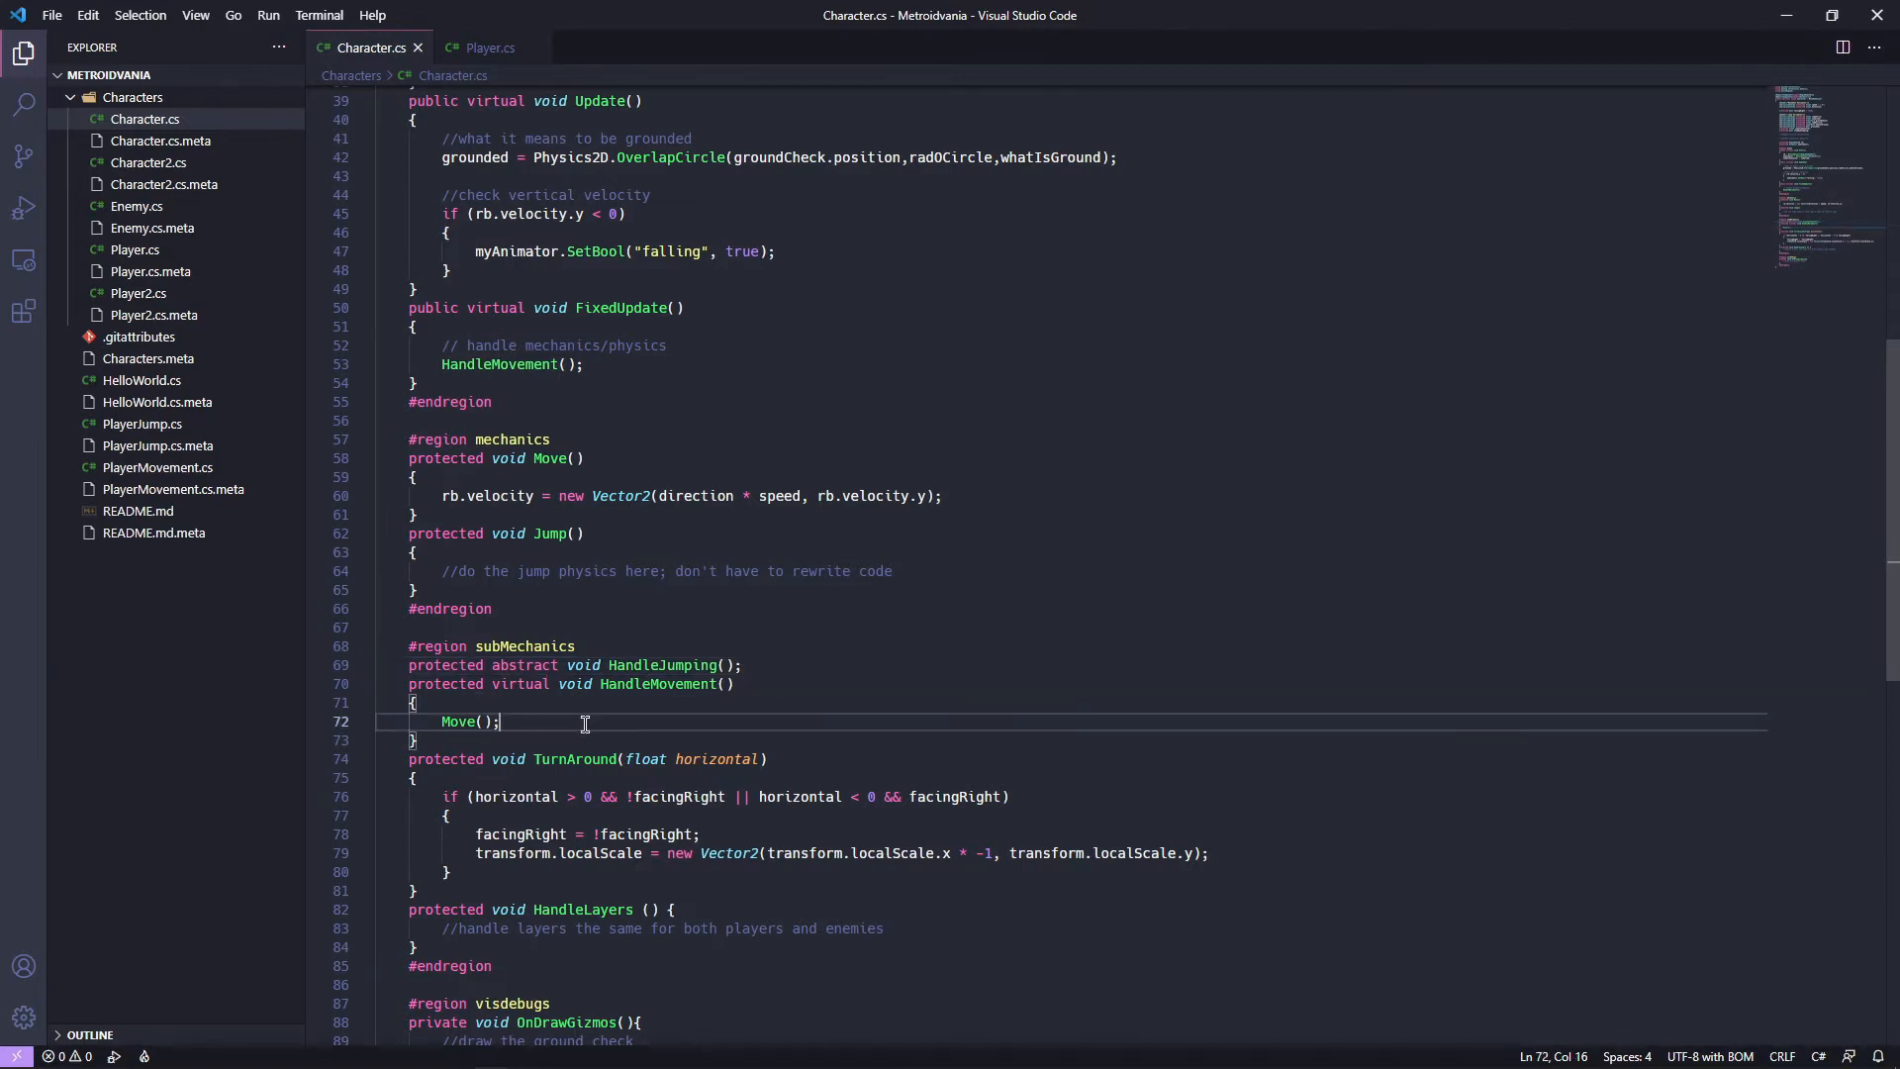
mouse_move(803, 728)
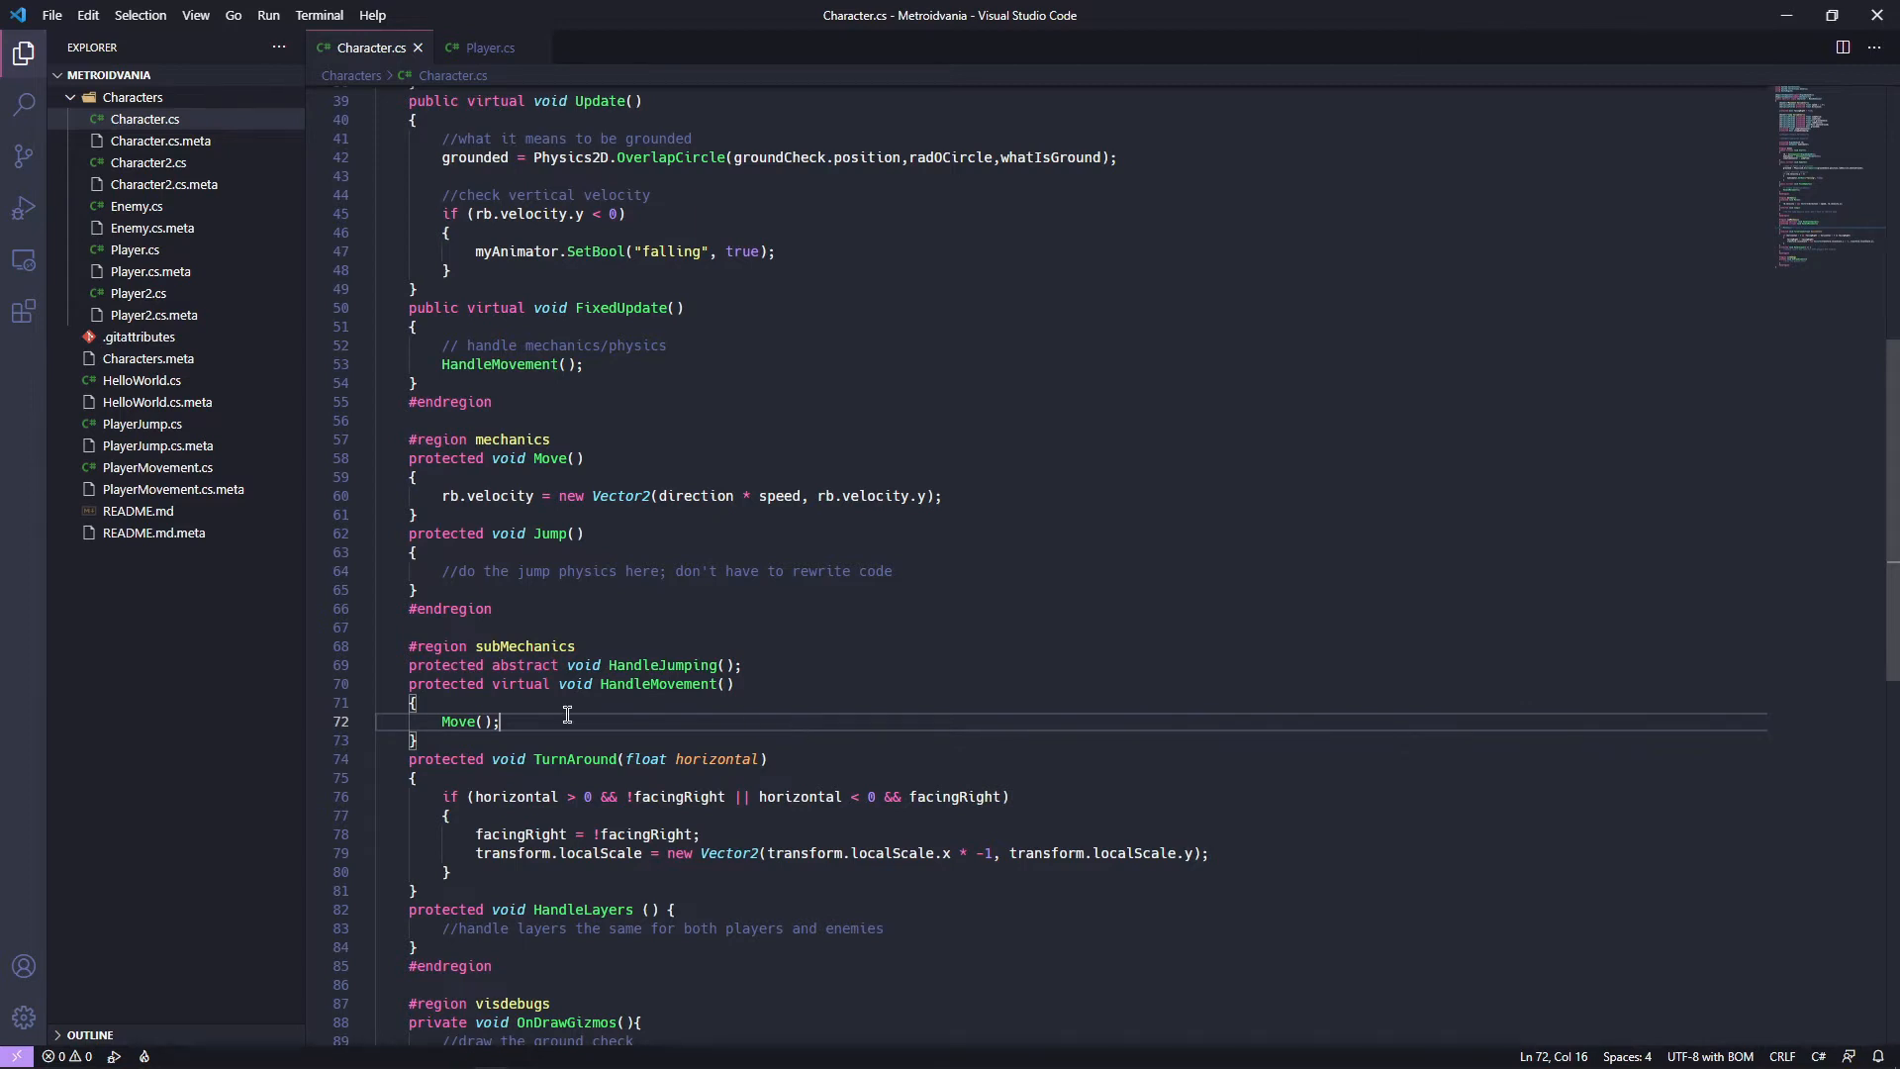
mouse_move(652, 676)
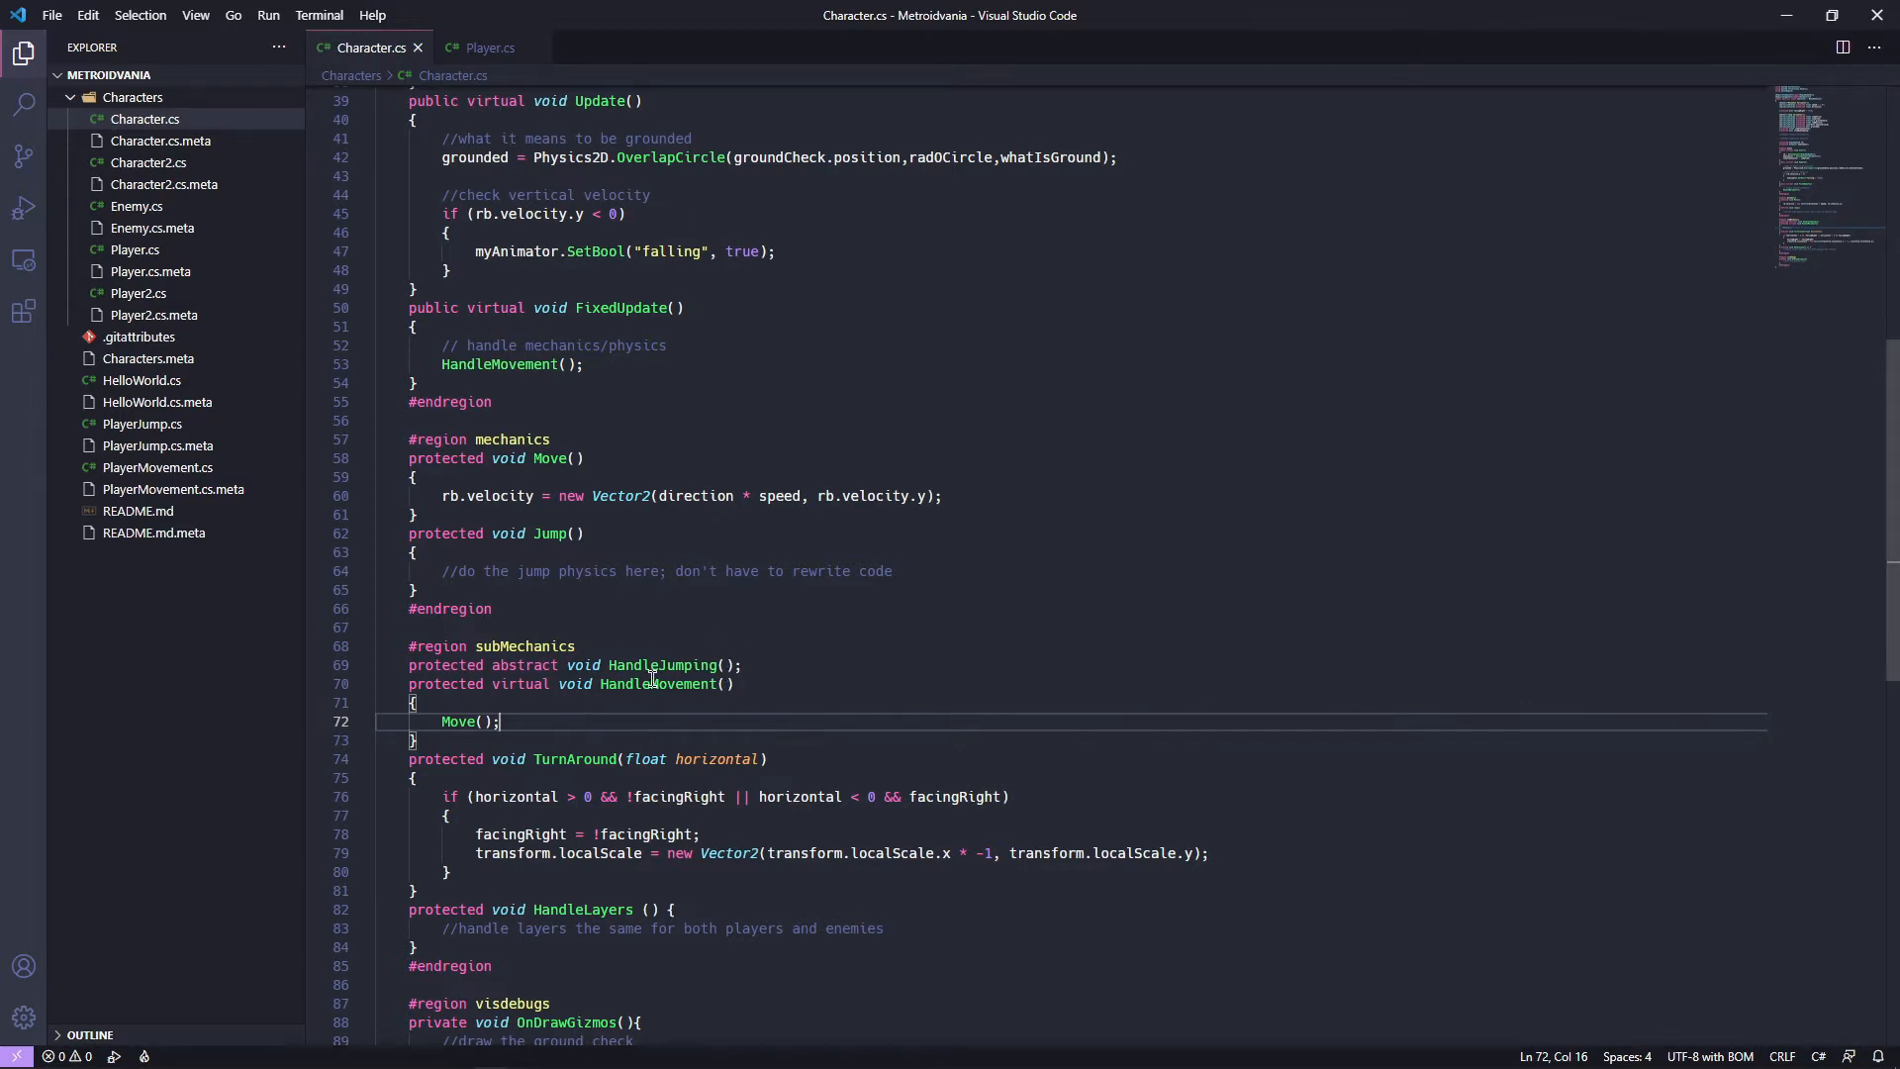
mouse_move(921, 578)
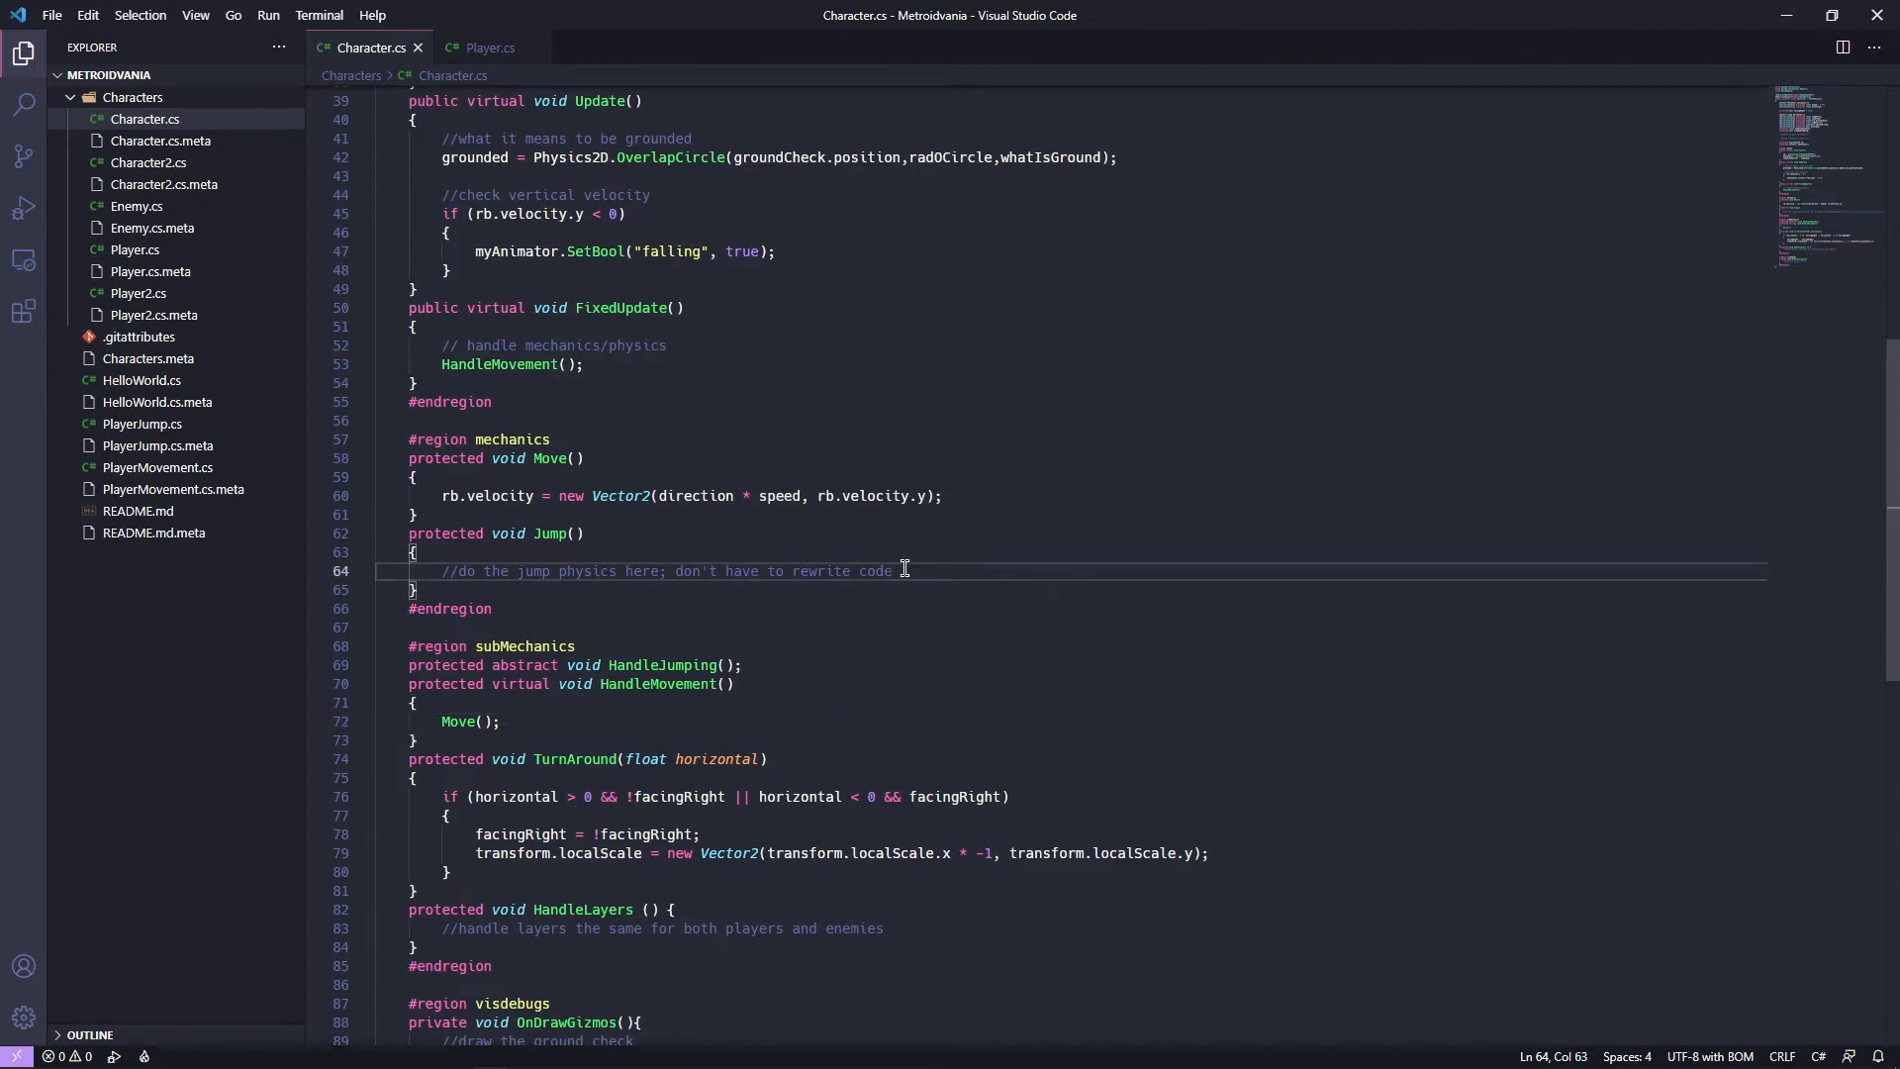
mouse_move(524, 571)
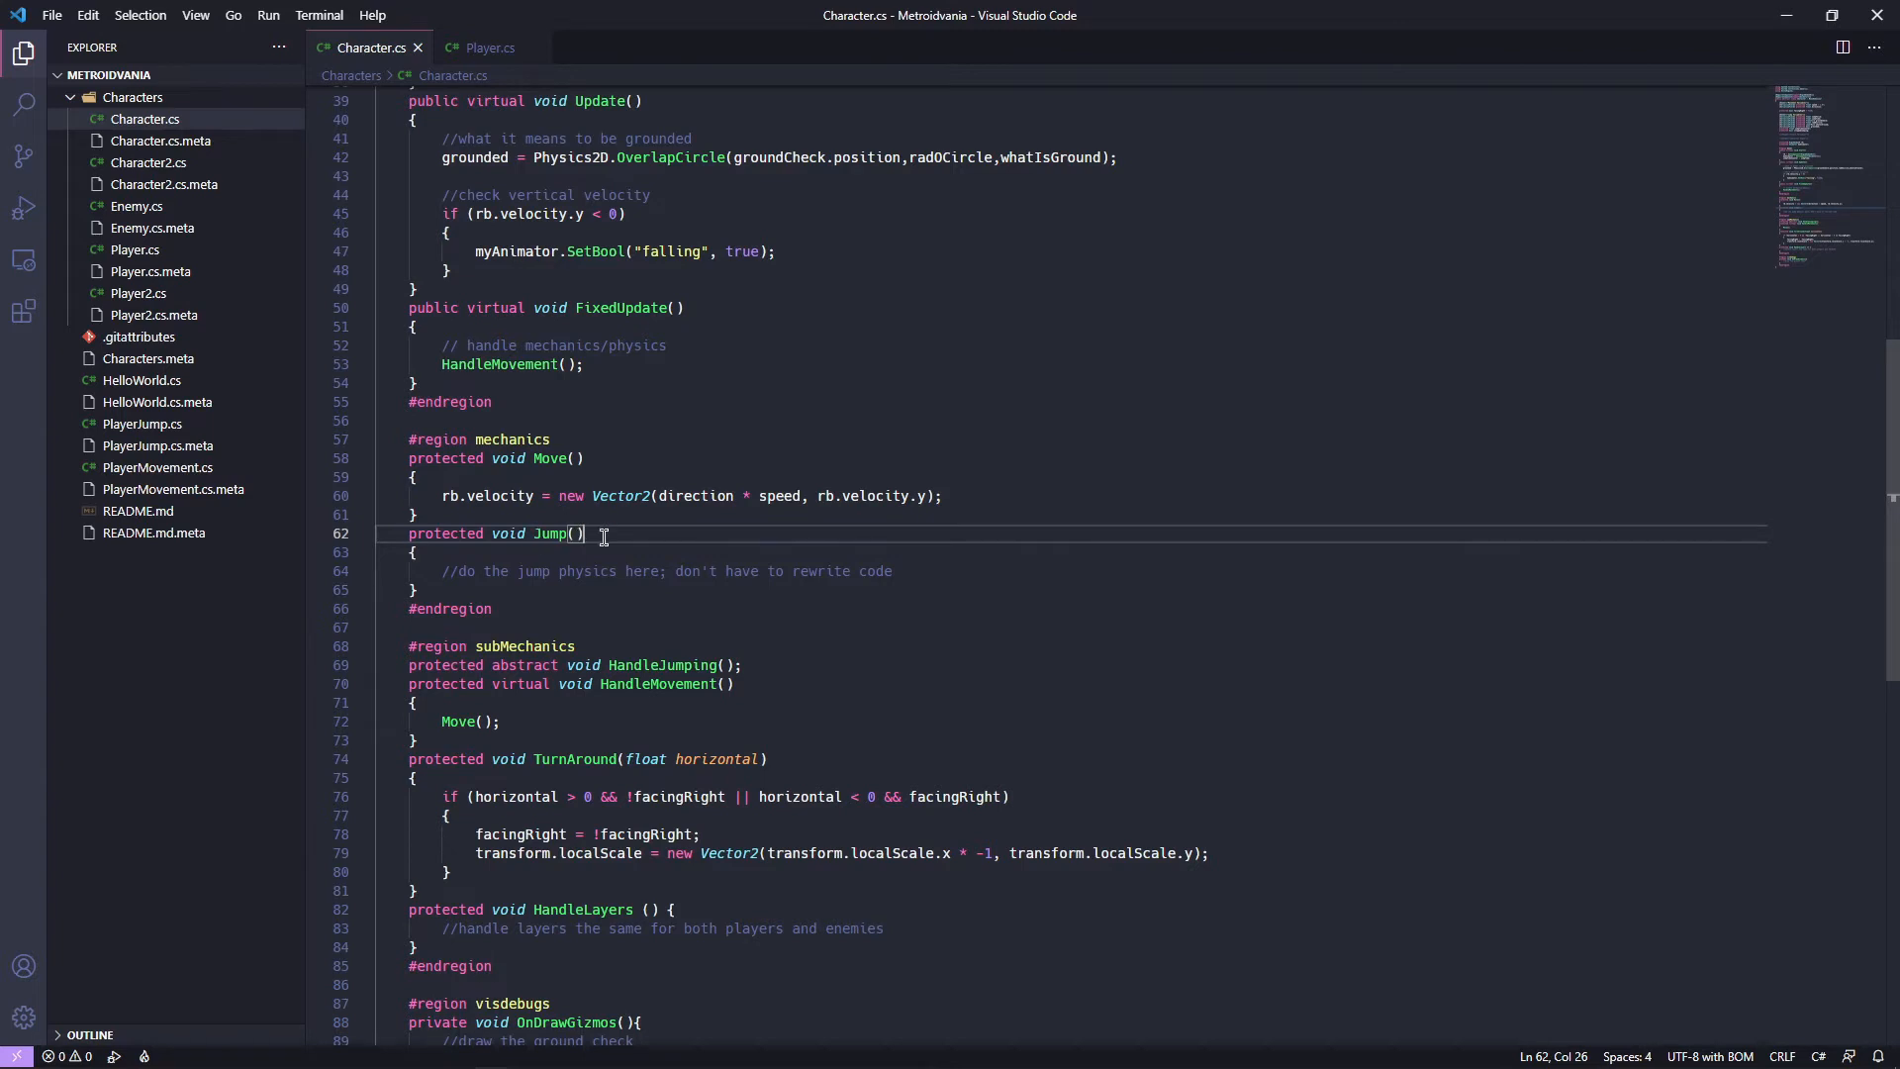
mouse_move(890, 654)
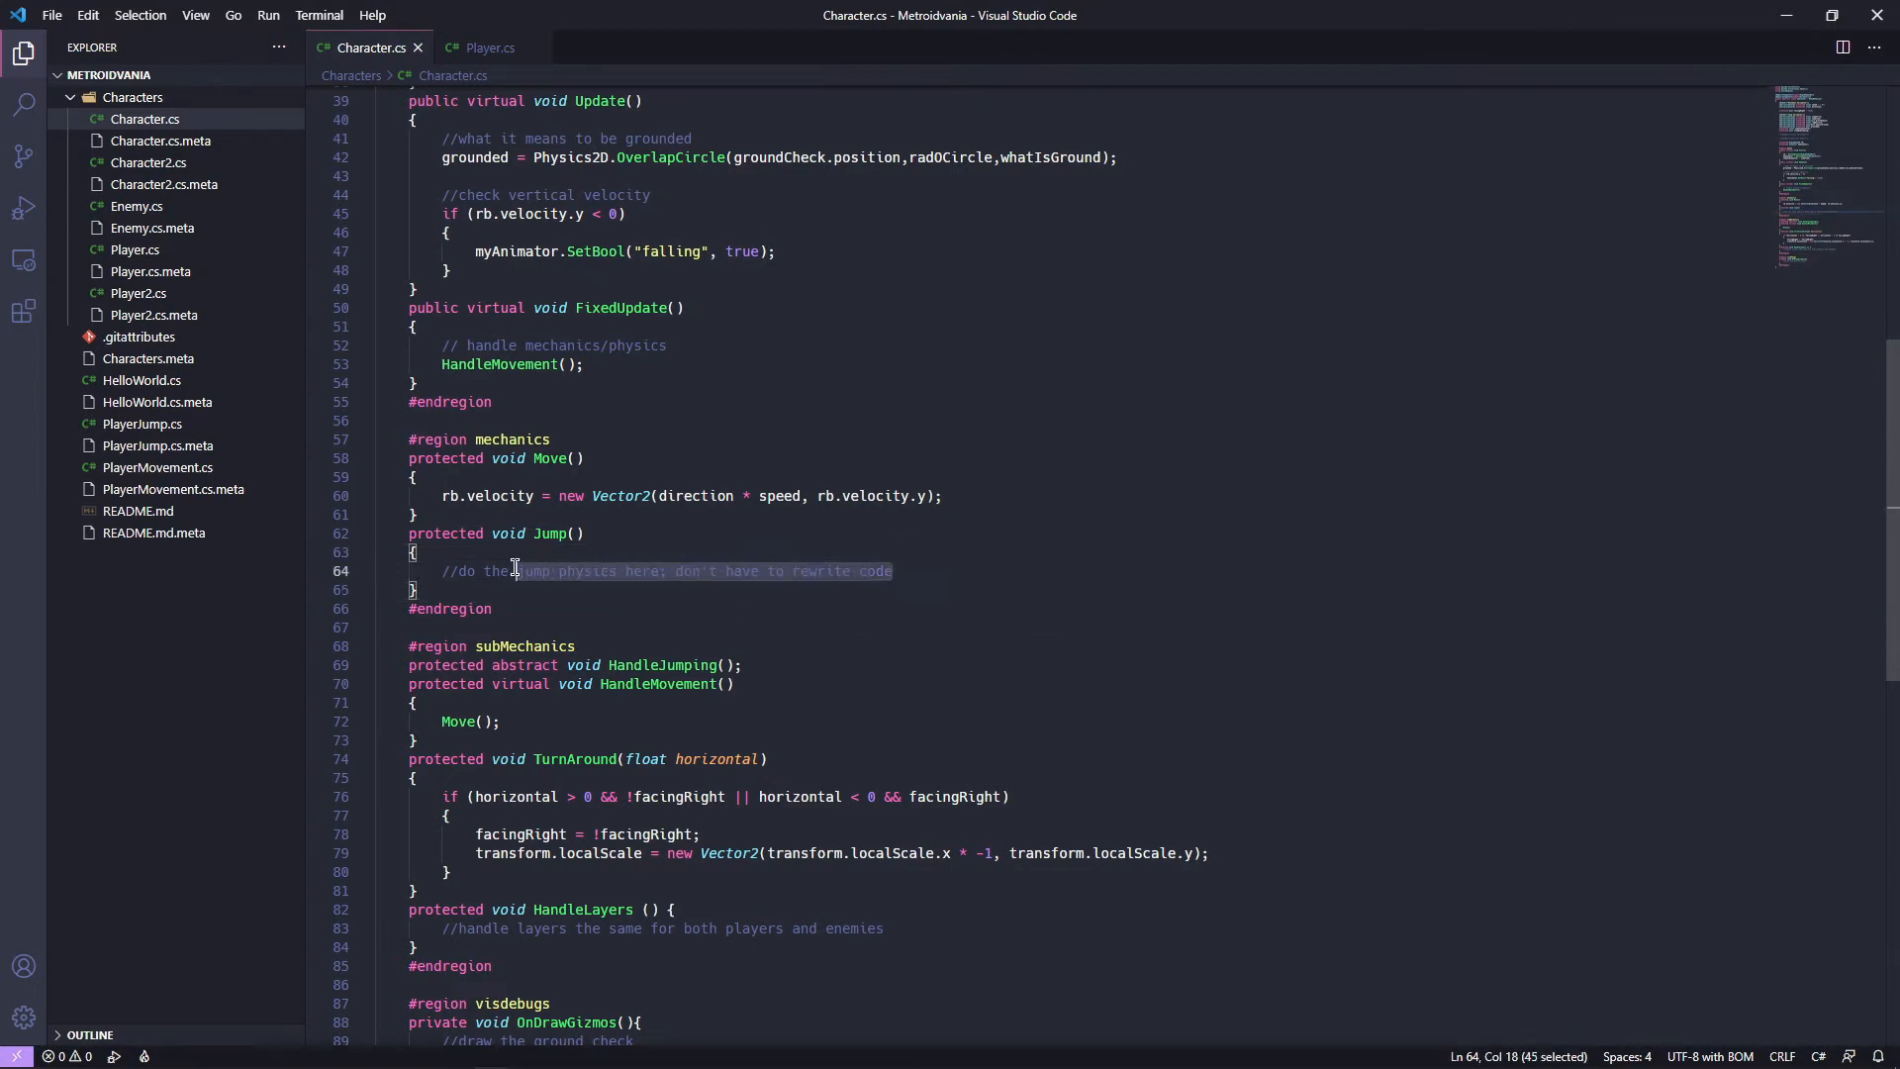
Compare Player.cs against Character's Jump method before clearing its placeholder comment.
click(490, 47)
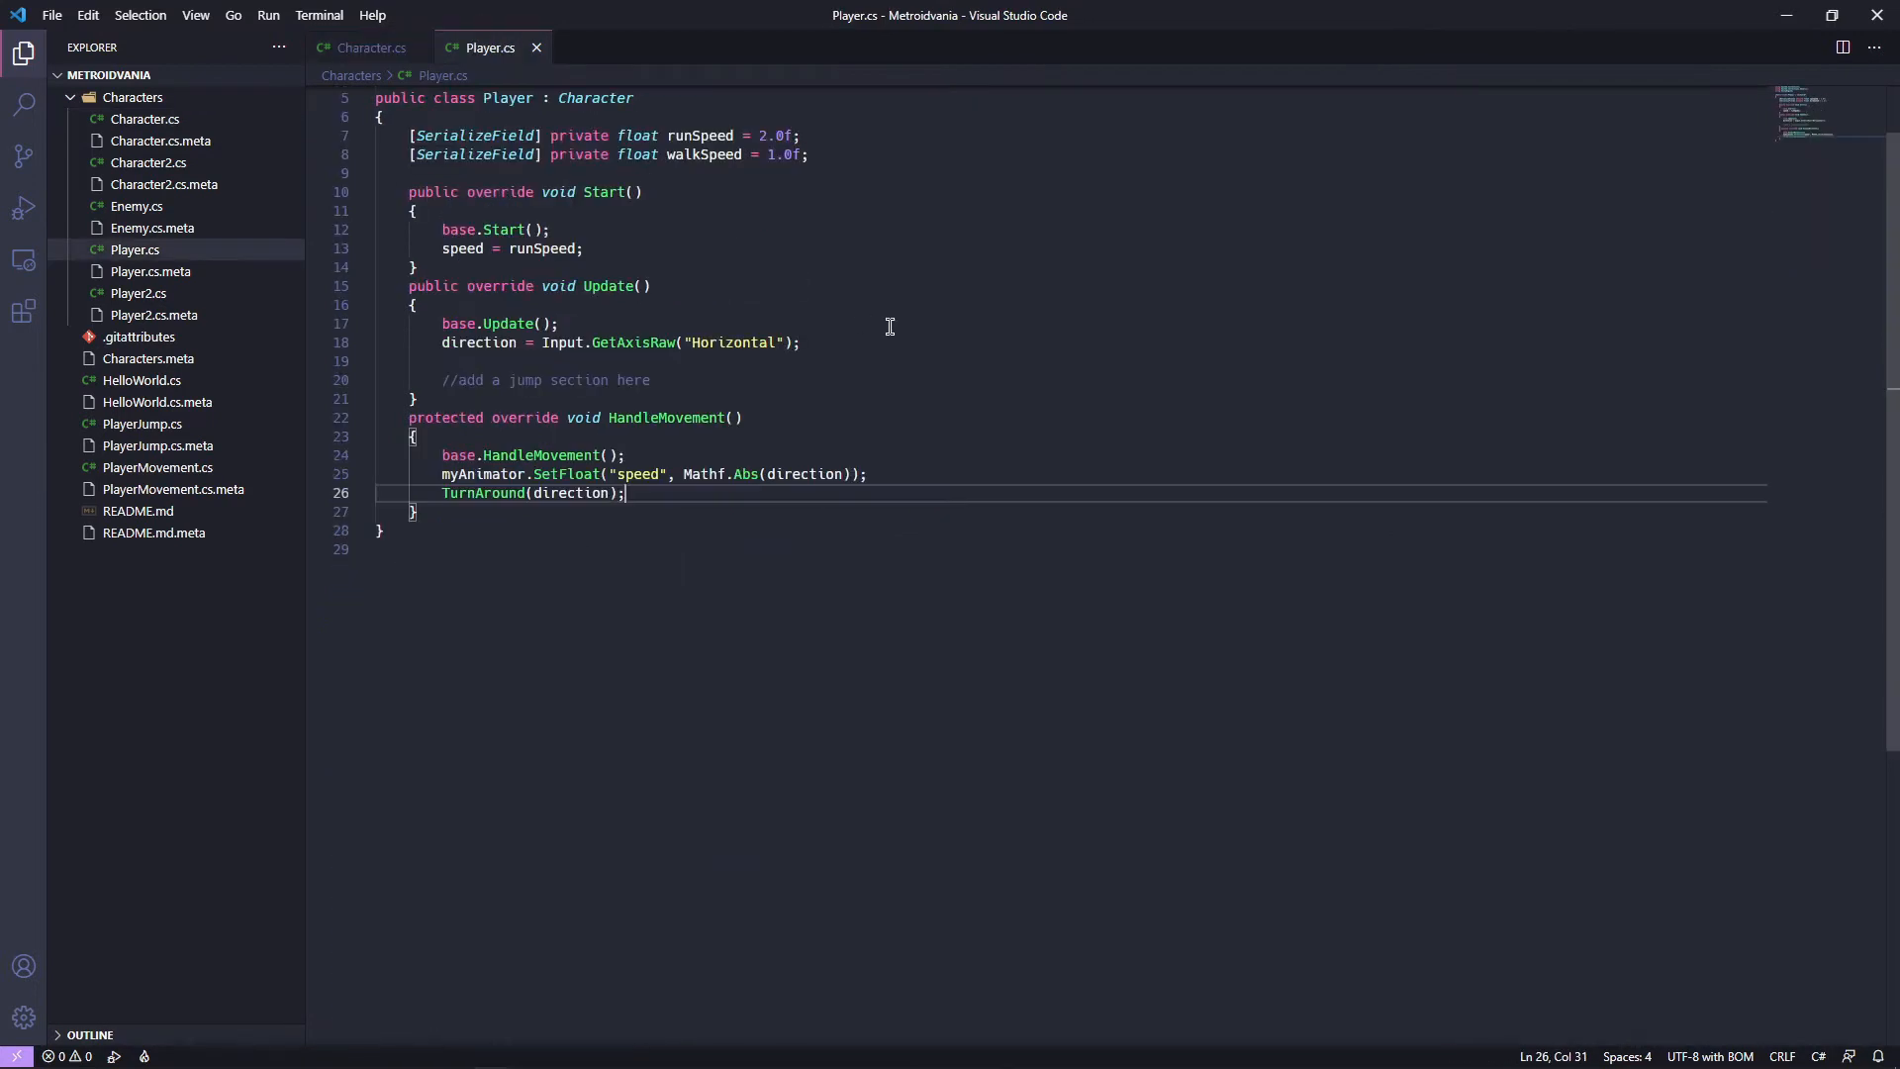
click(370, 48)
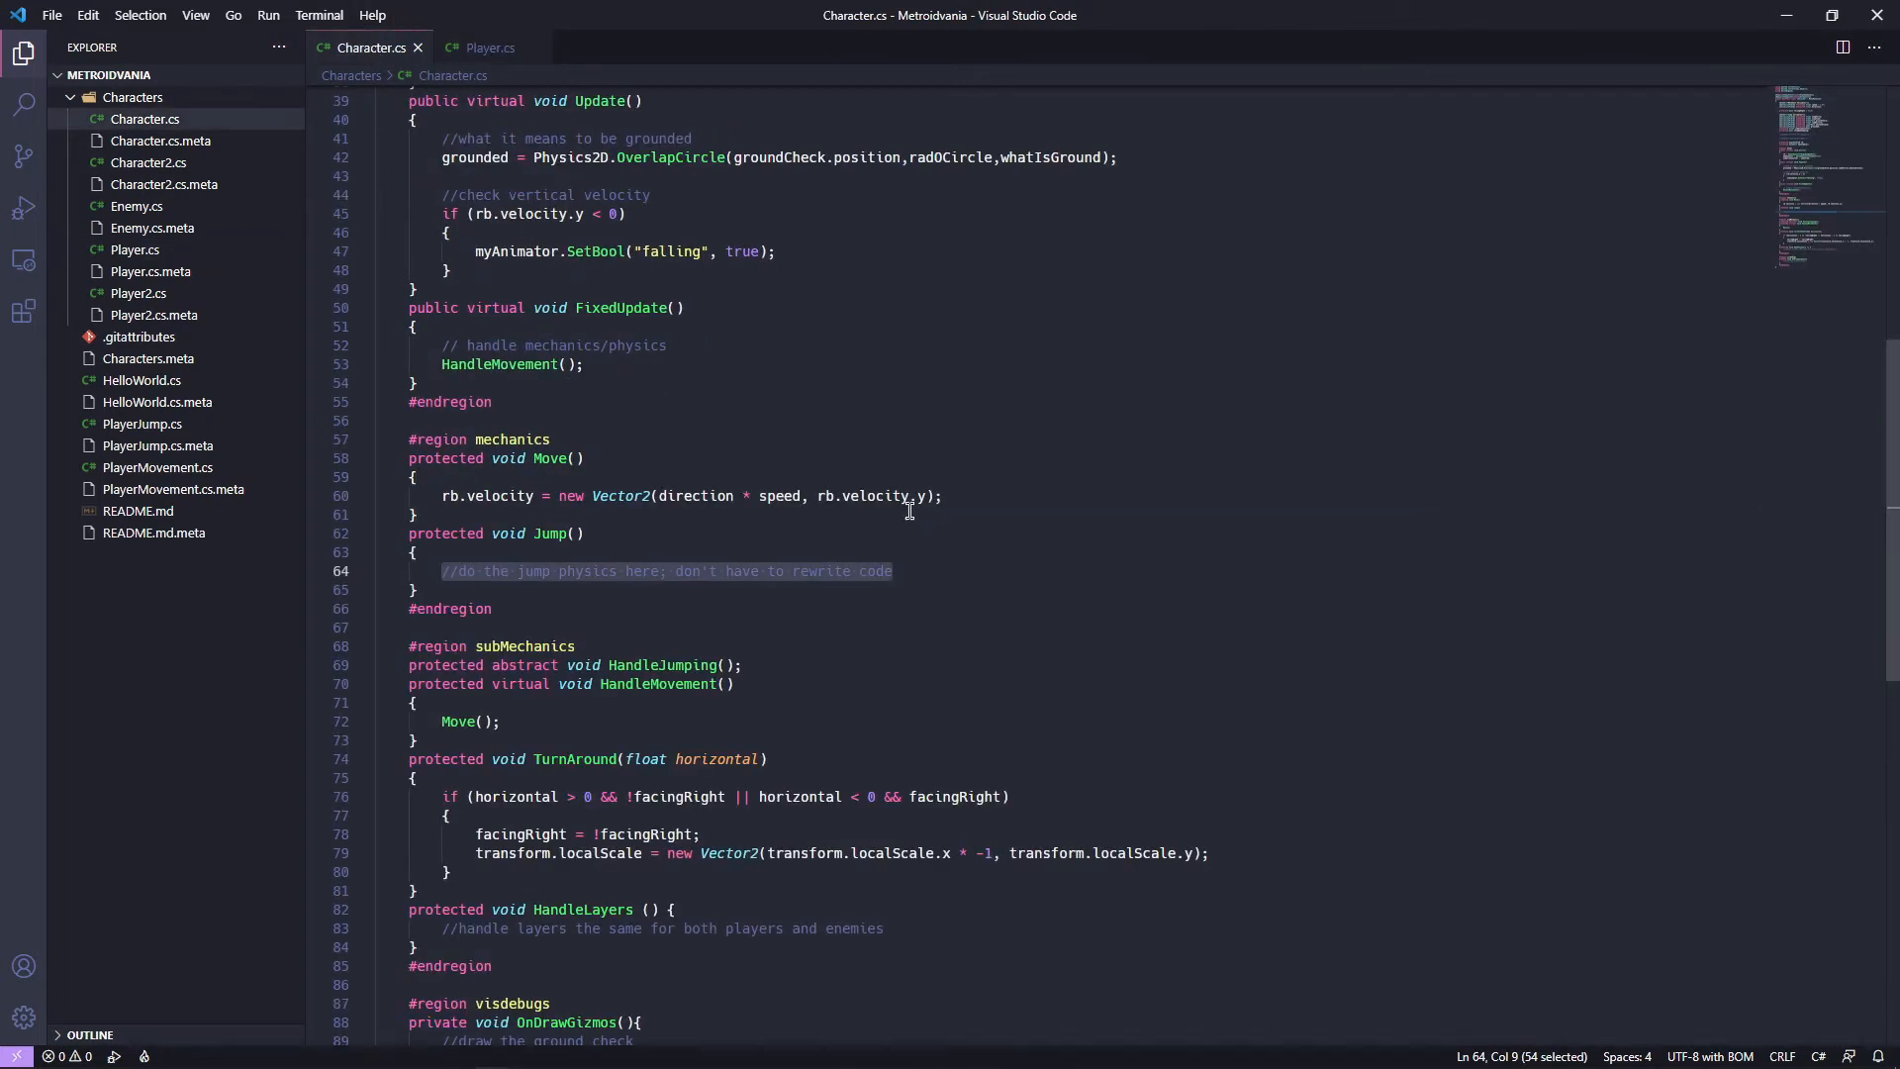
mouse_move(835, 514)
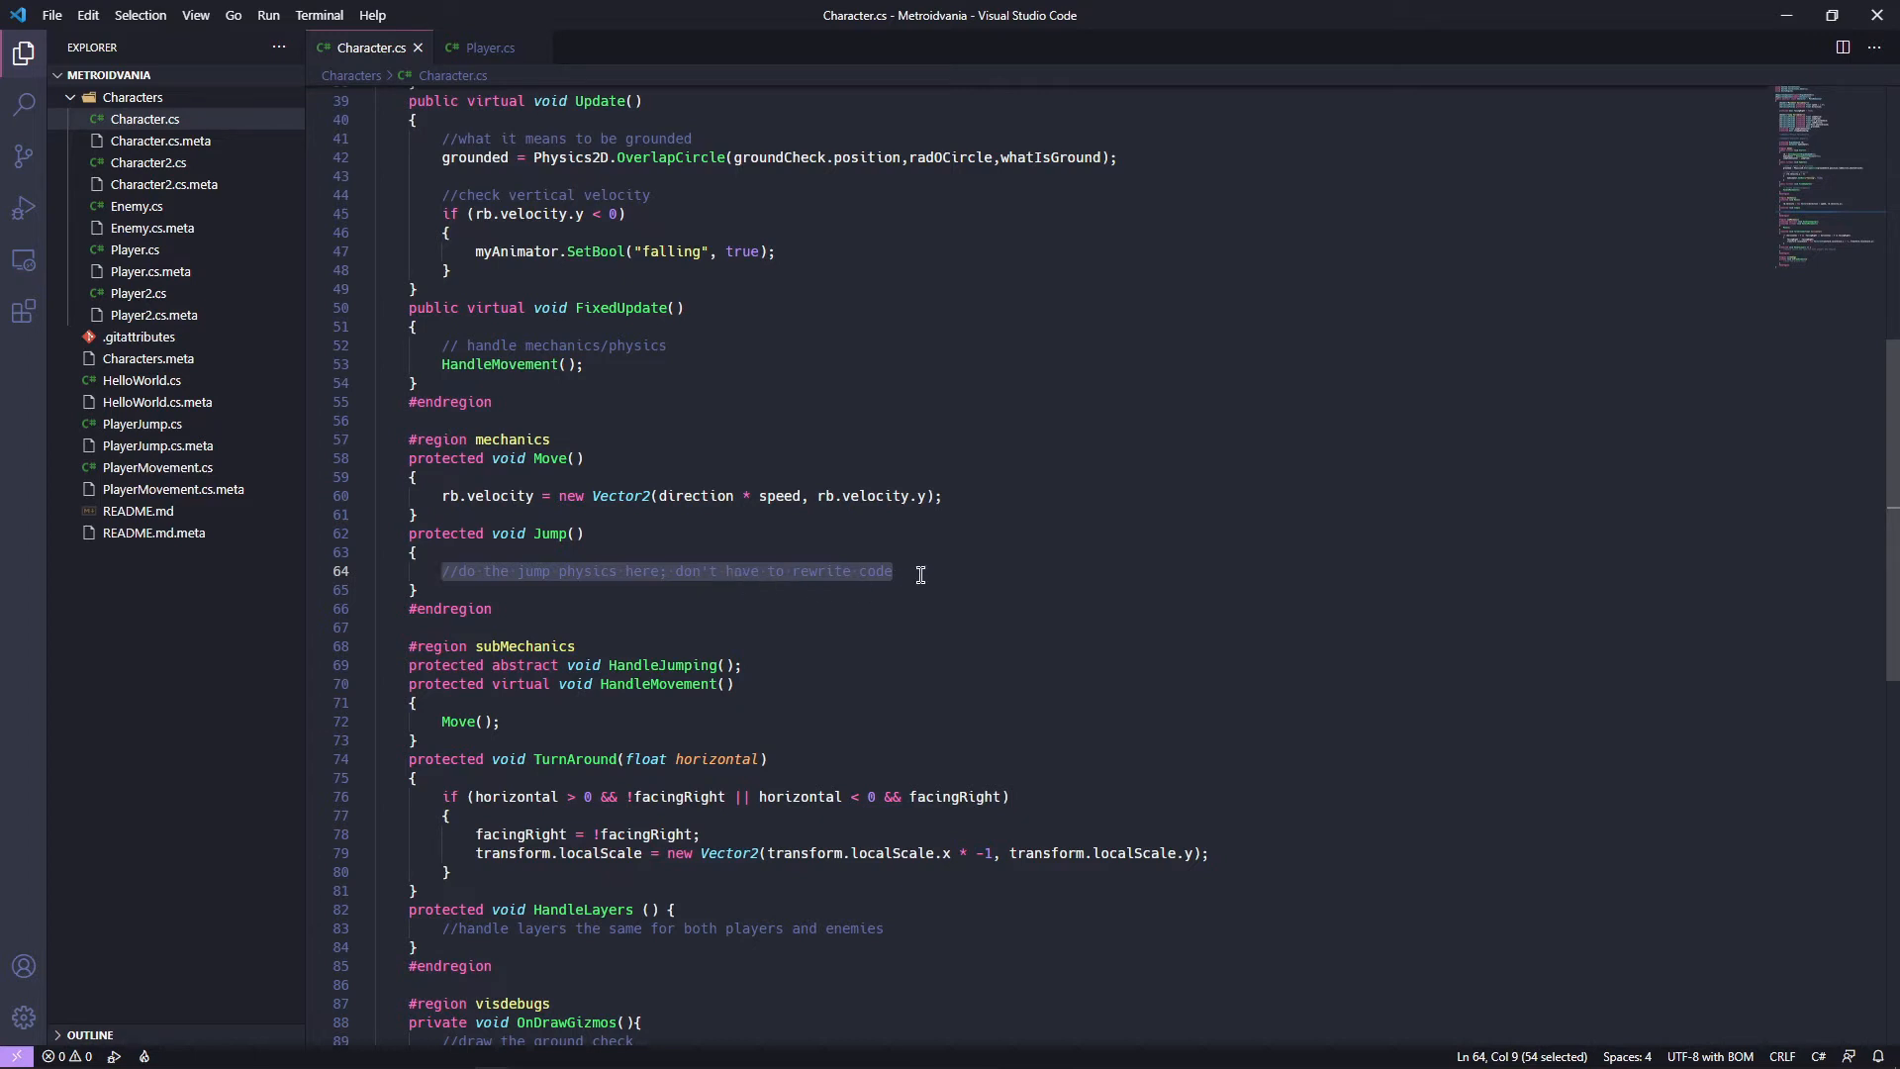
mouse_move(566, 670)
text(/)
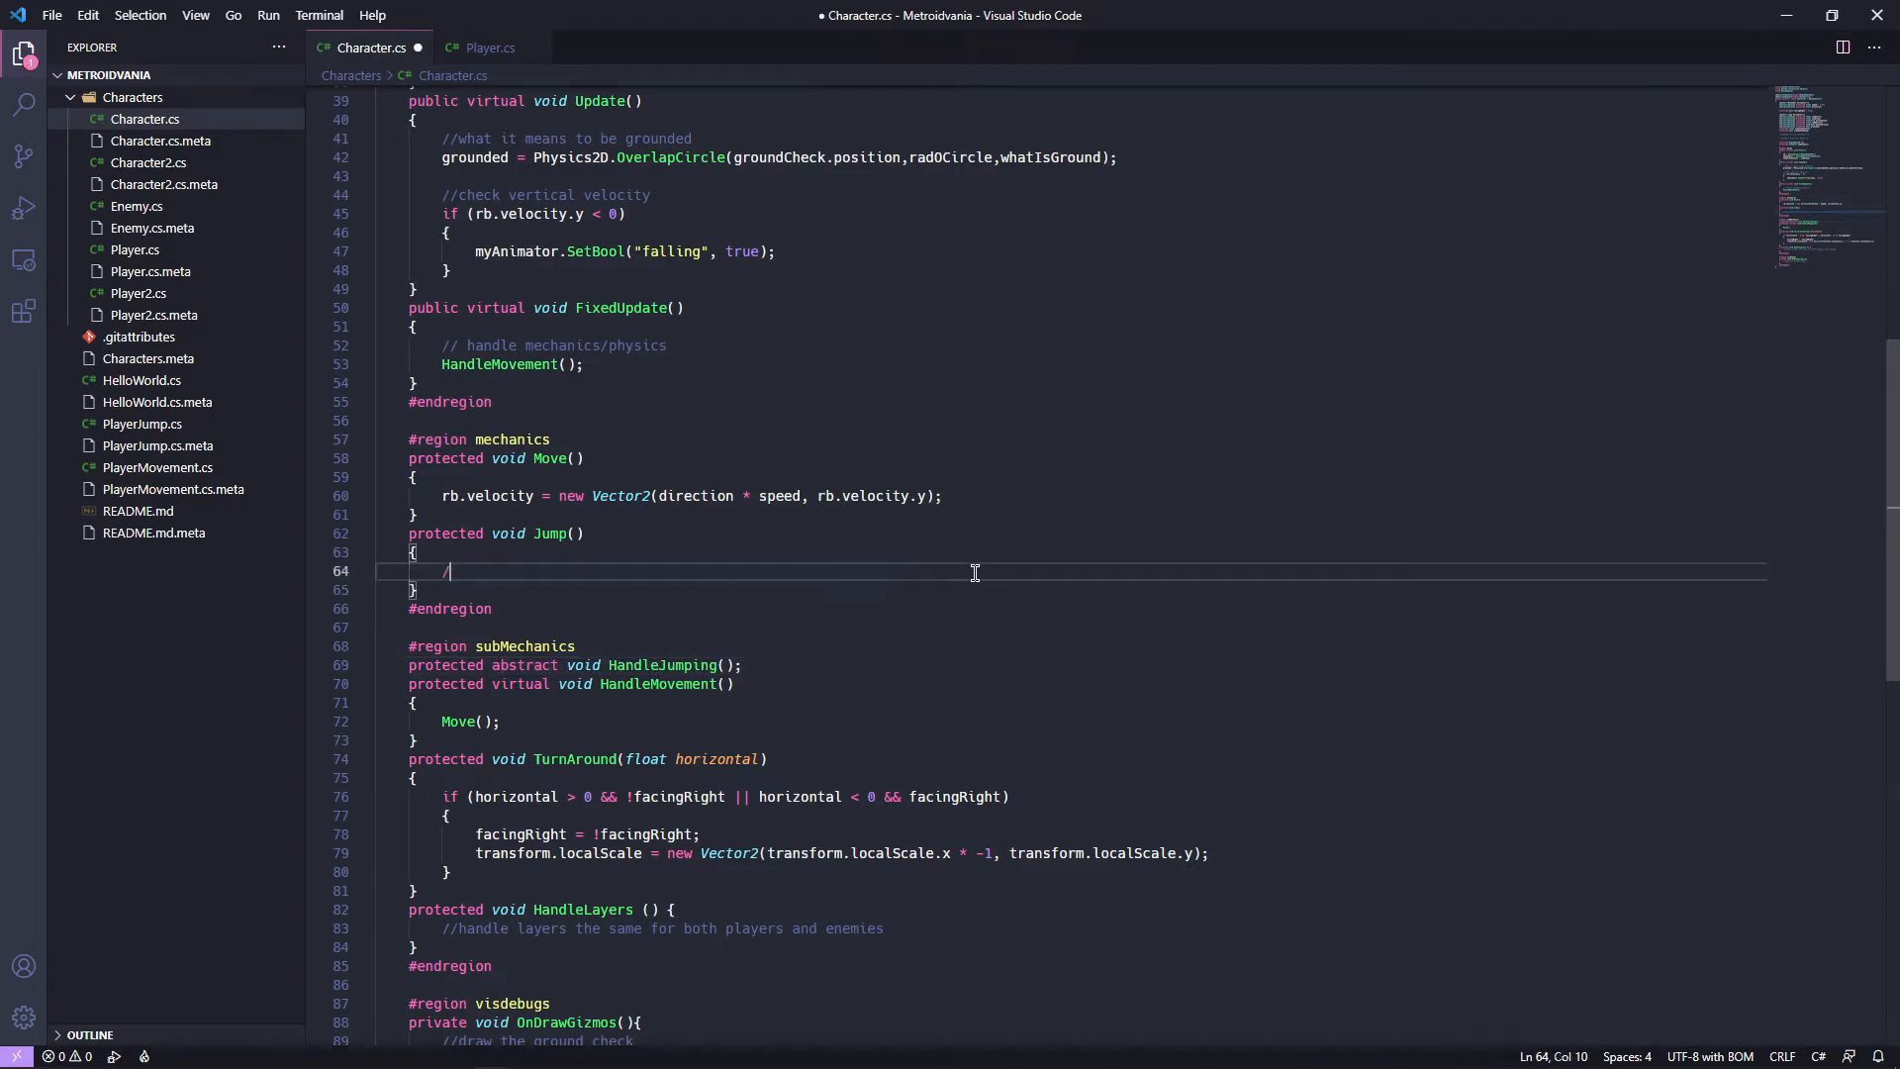
Make Jump set rb.velocity = new Vector2(rb.velocity.x, jumpForce), save, and check PlayerJump.cs.
key(backspace)
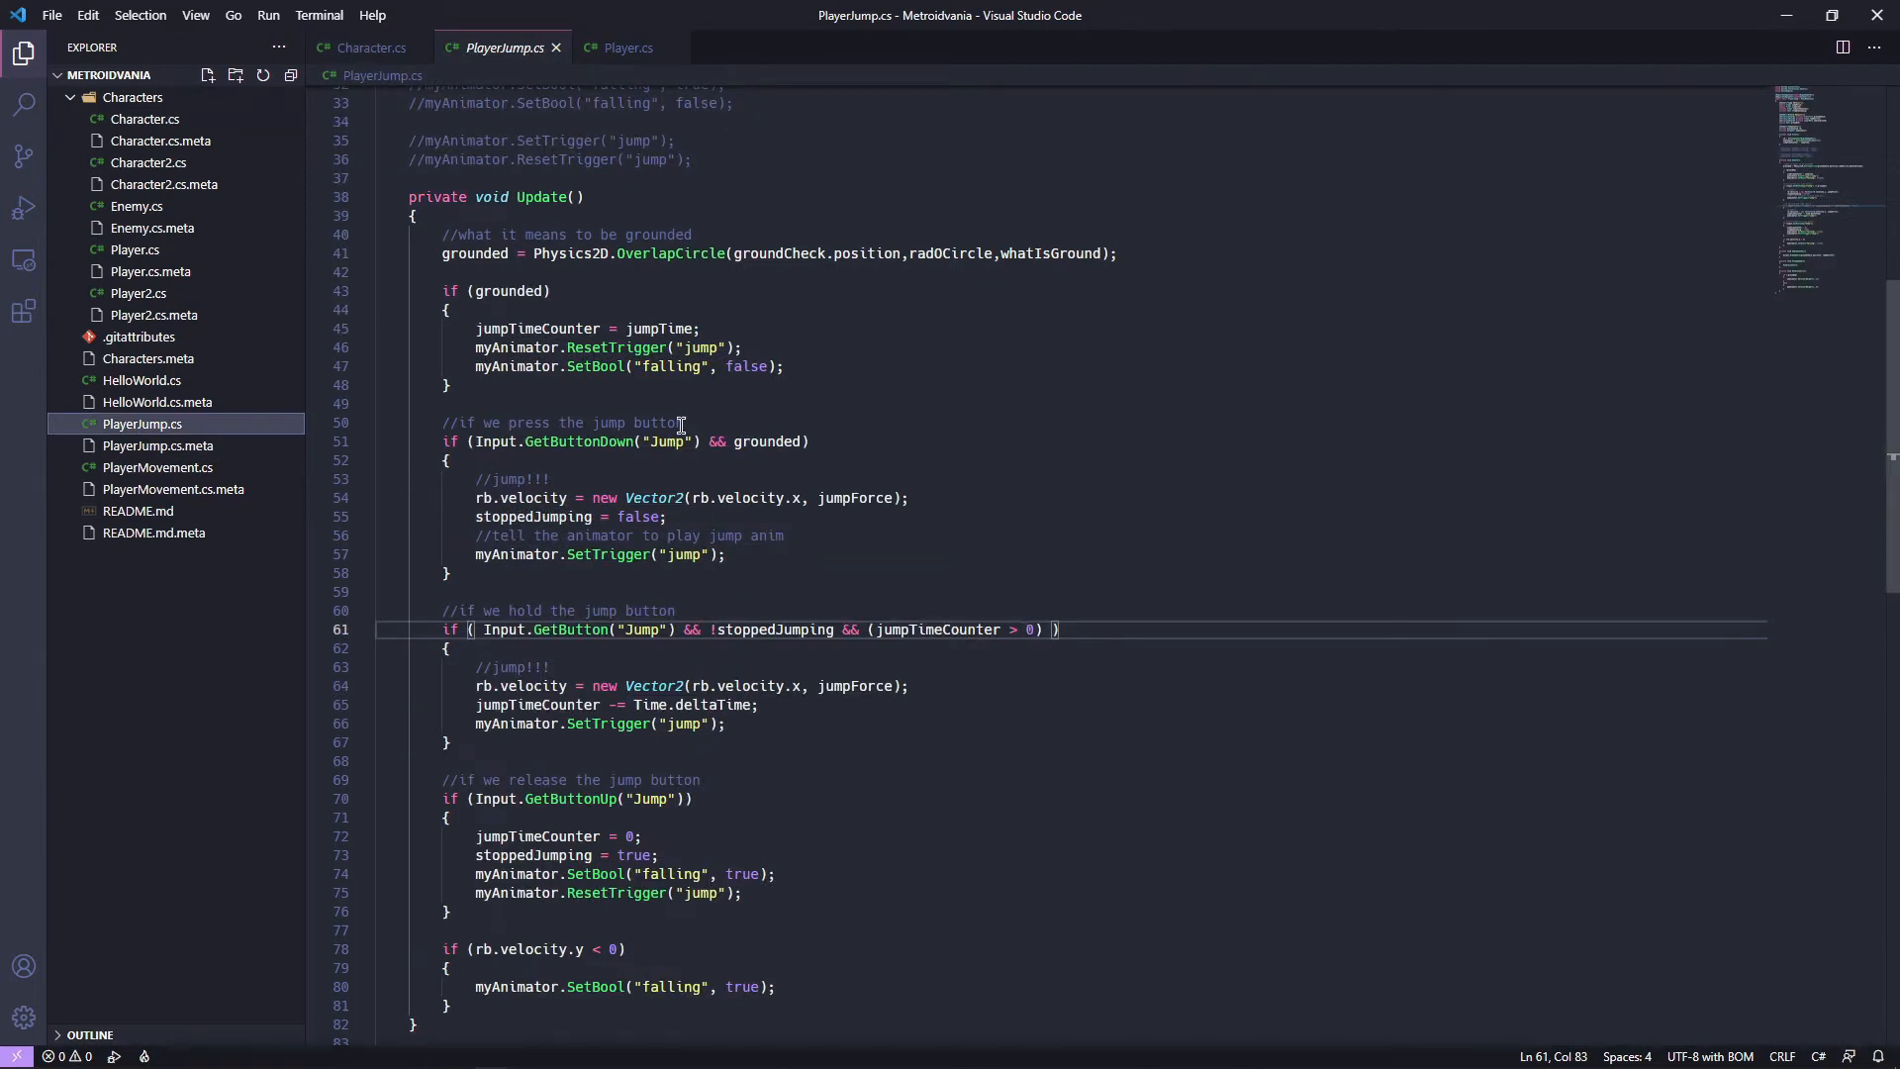
mouse_move(932, 521)
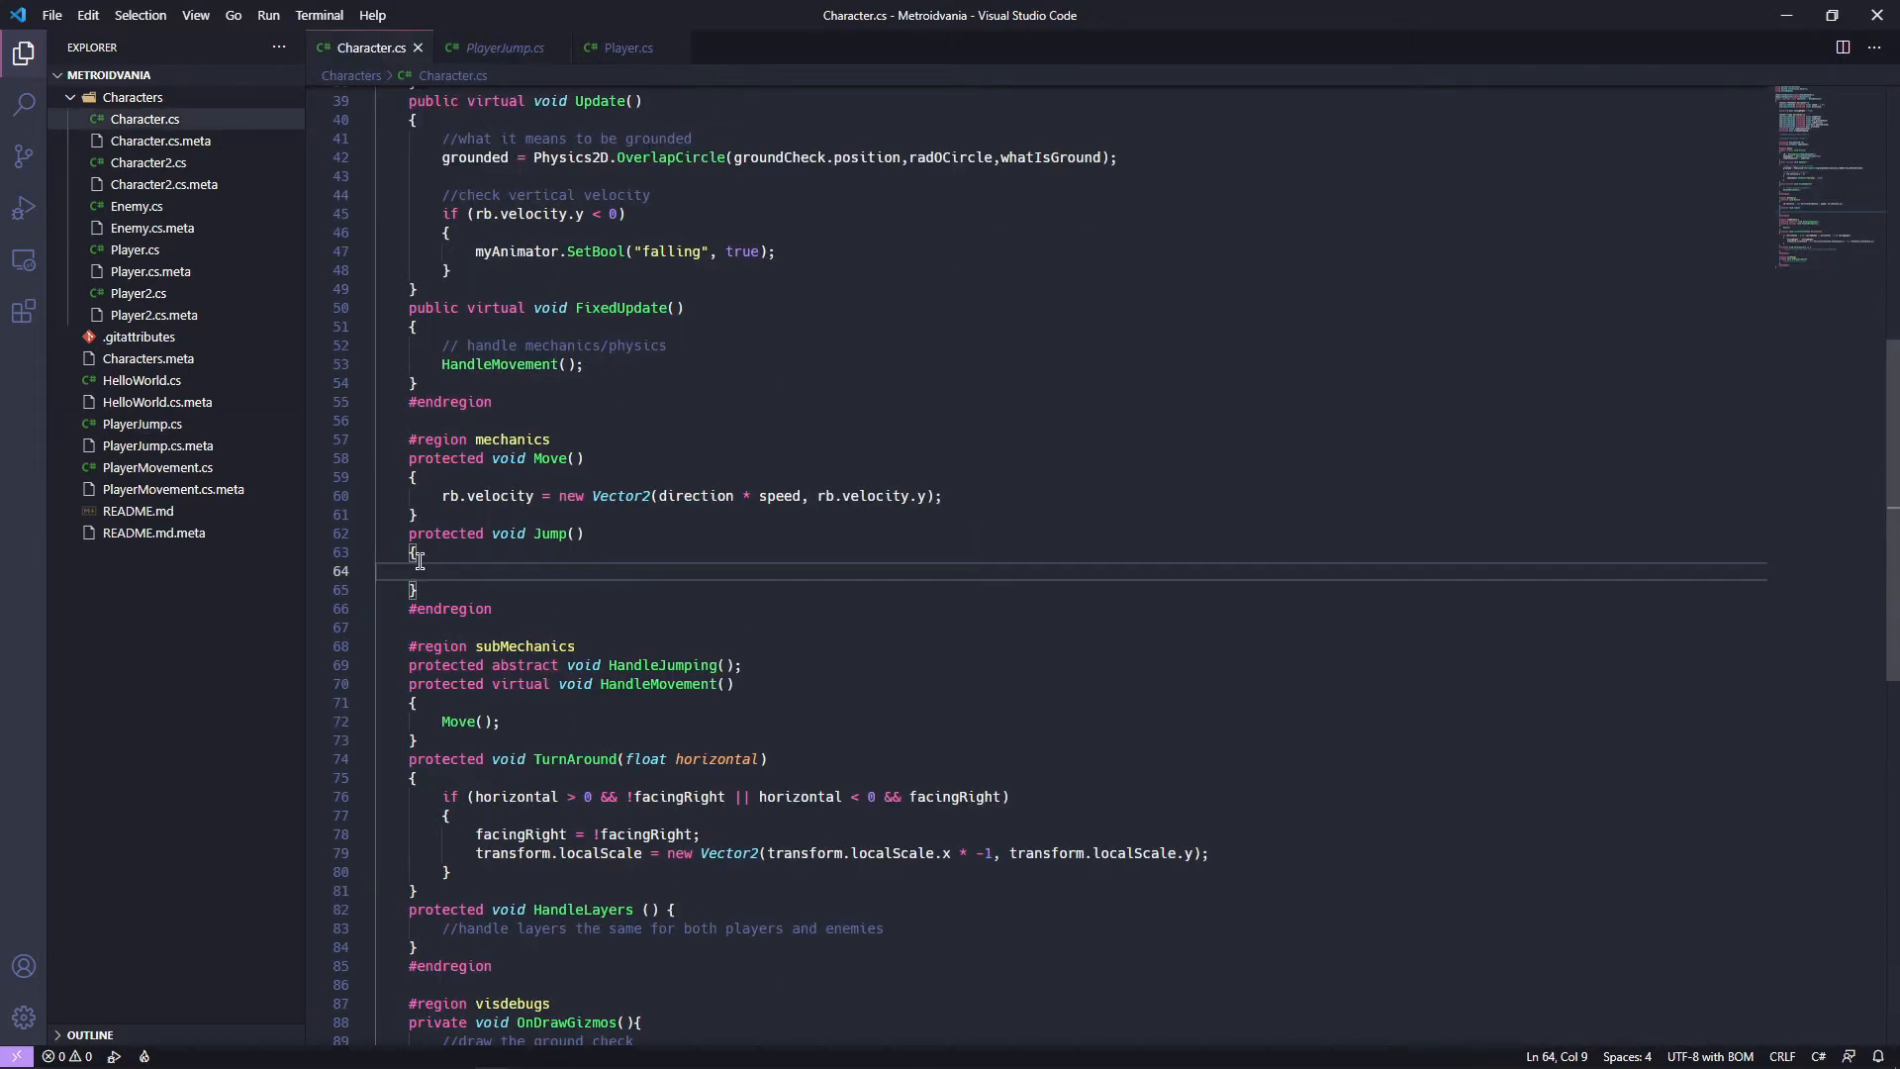
text(rb.velocity = new Vector2(rb.velocity.x, jumpForce);)
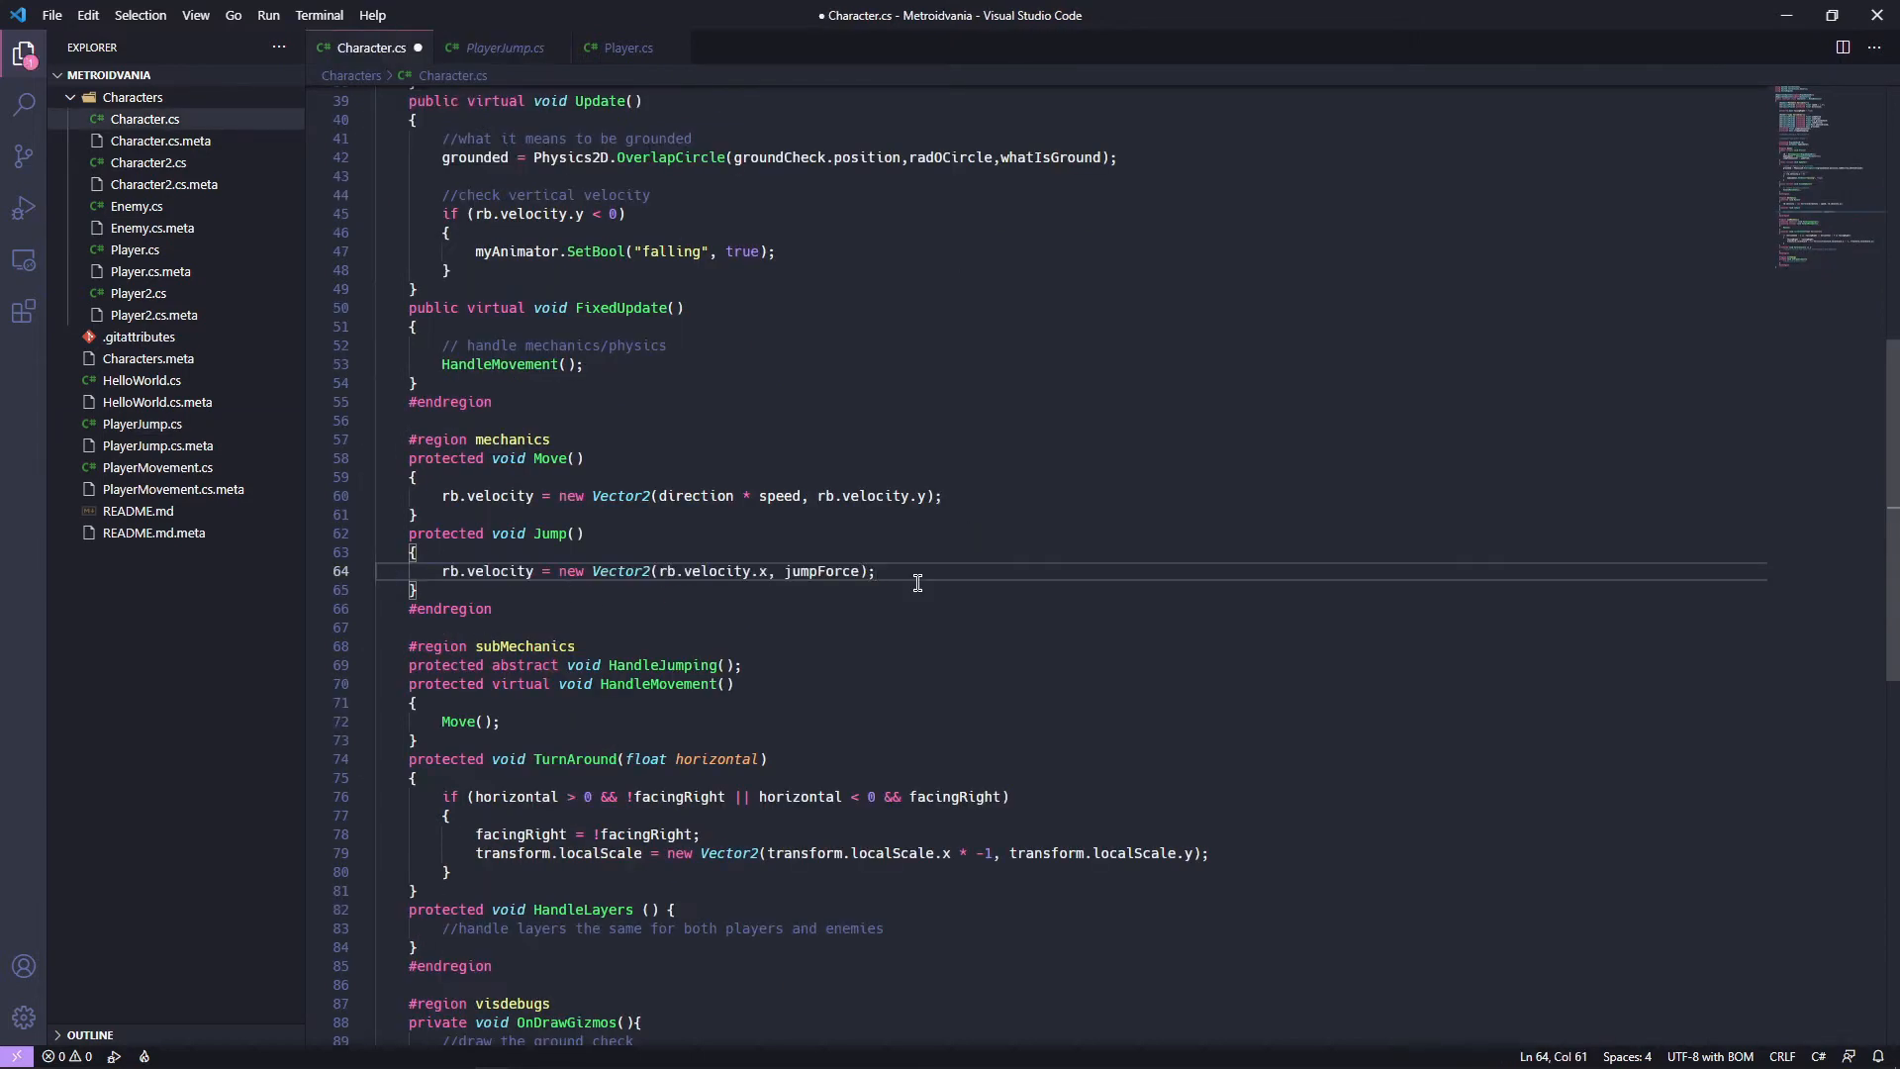
key(ctrl+s)
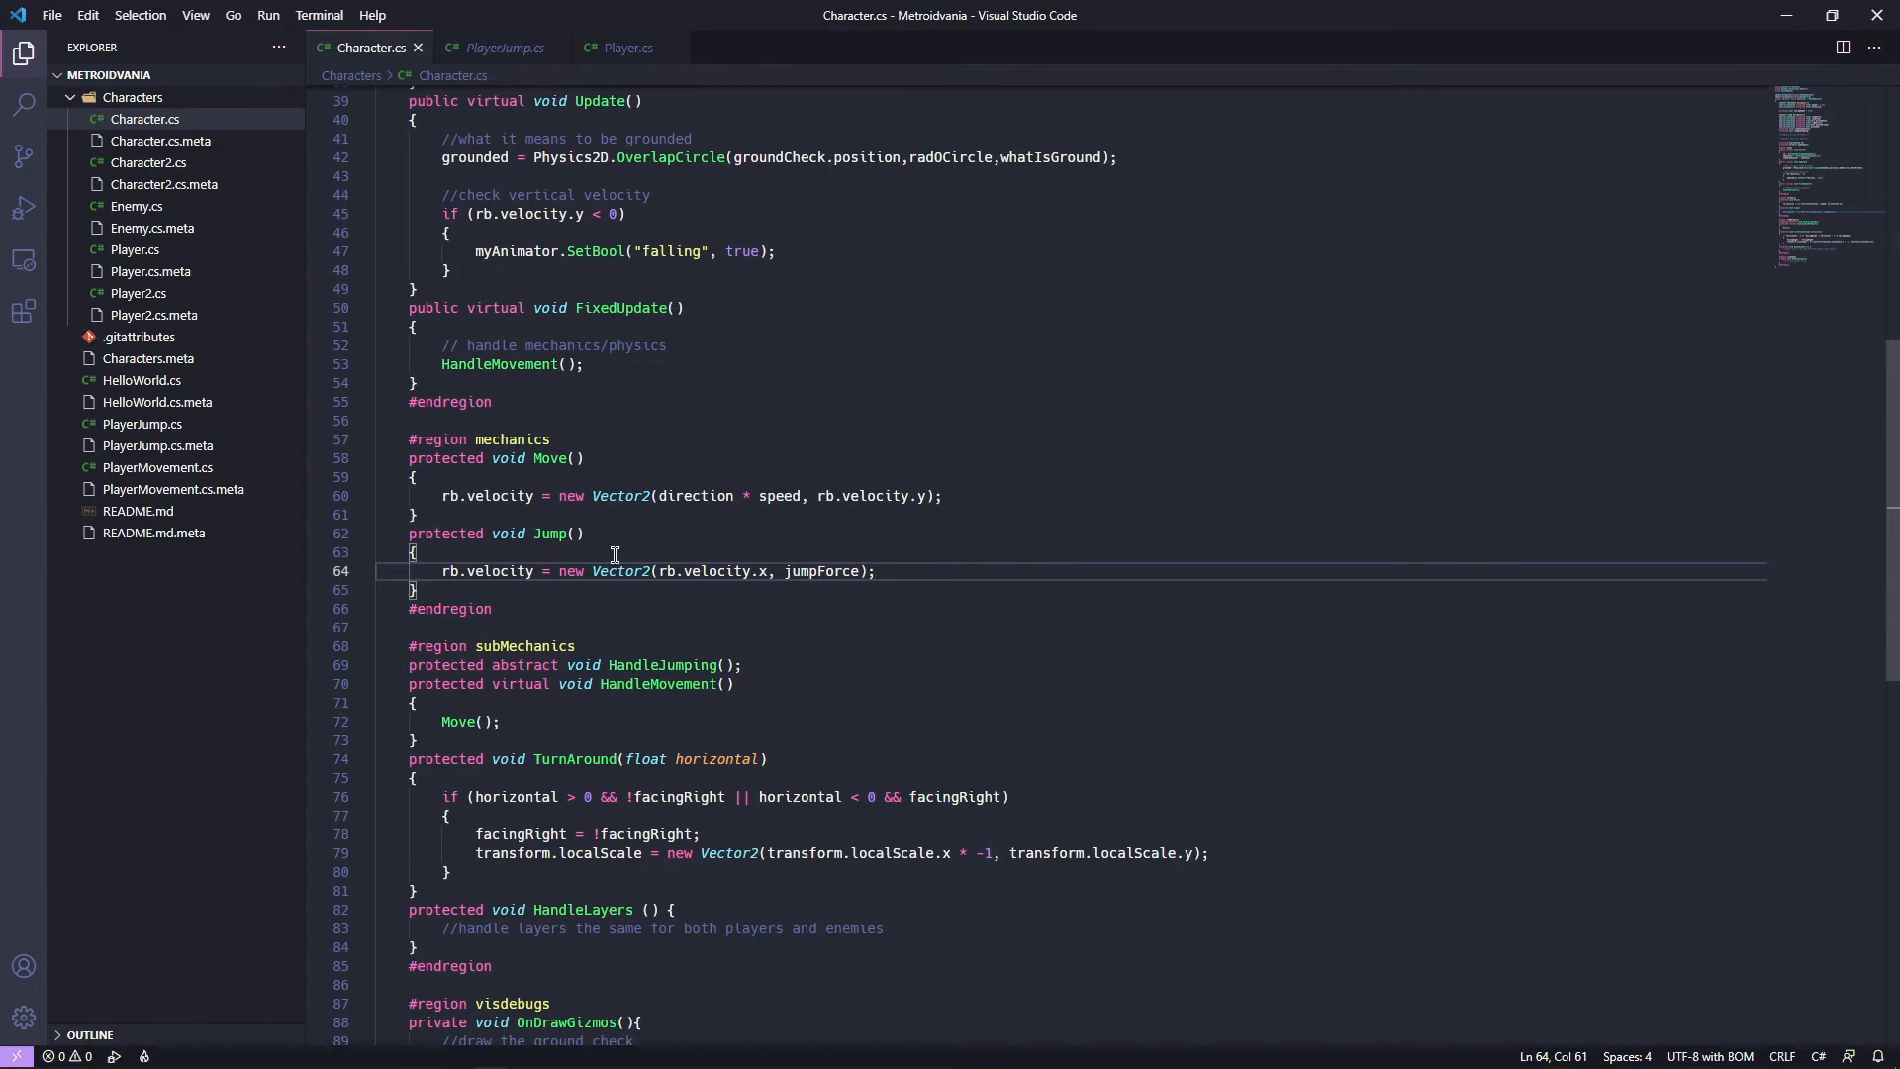
click(501, 48)
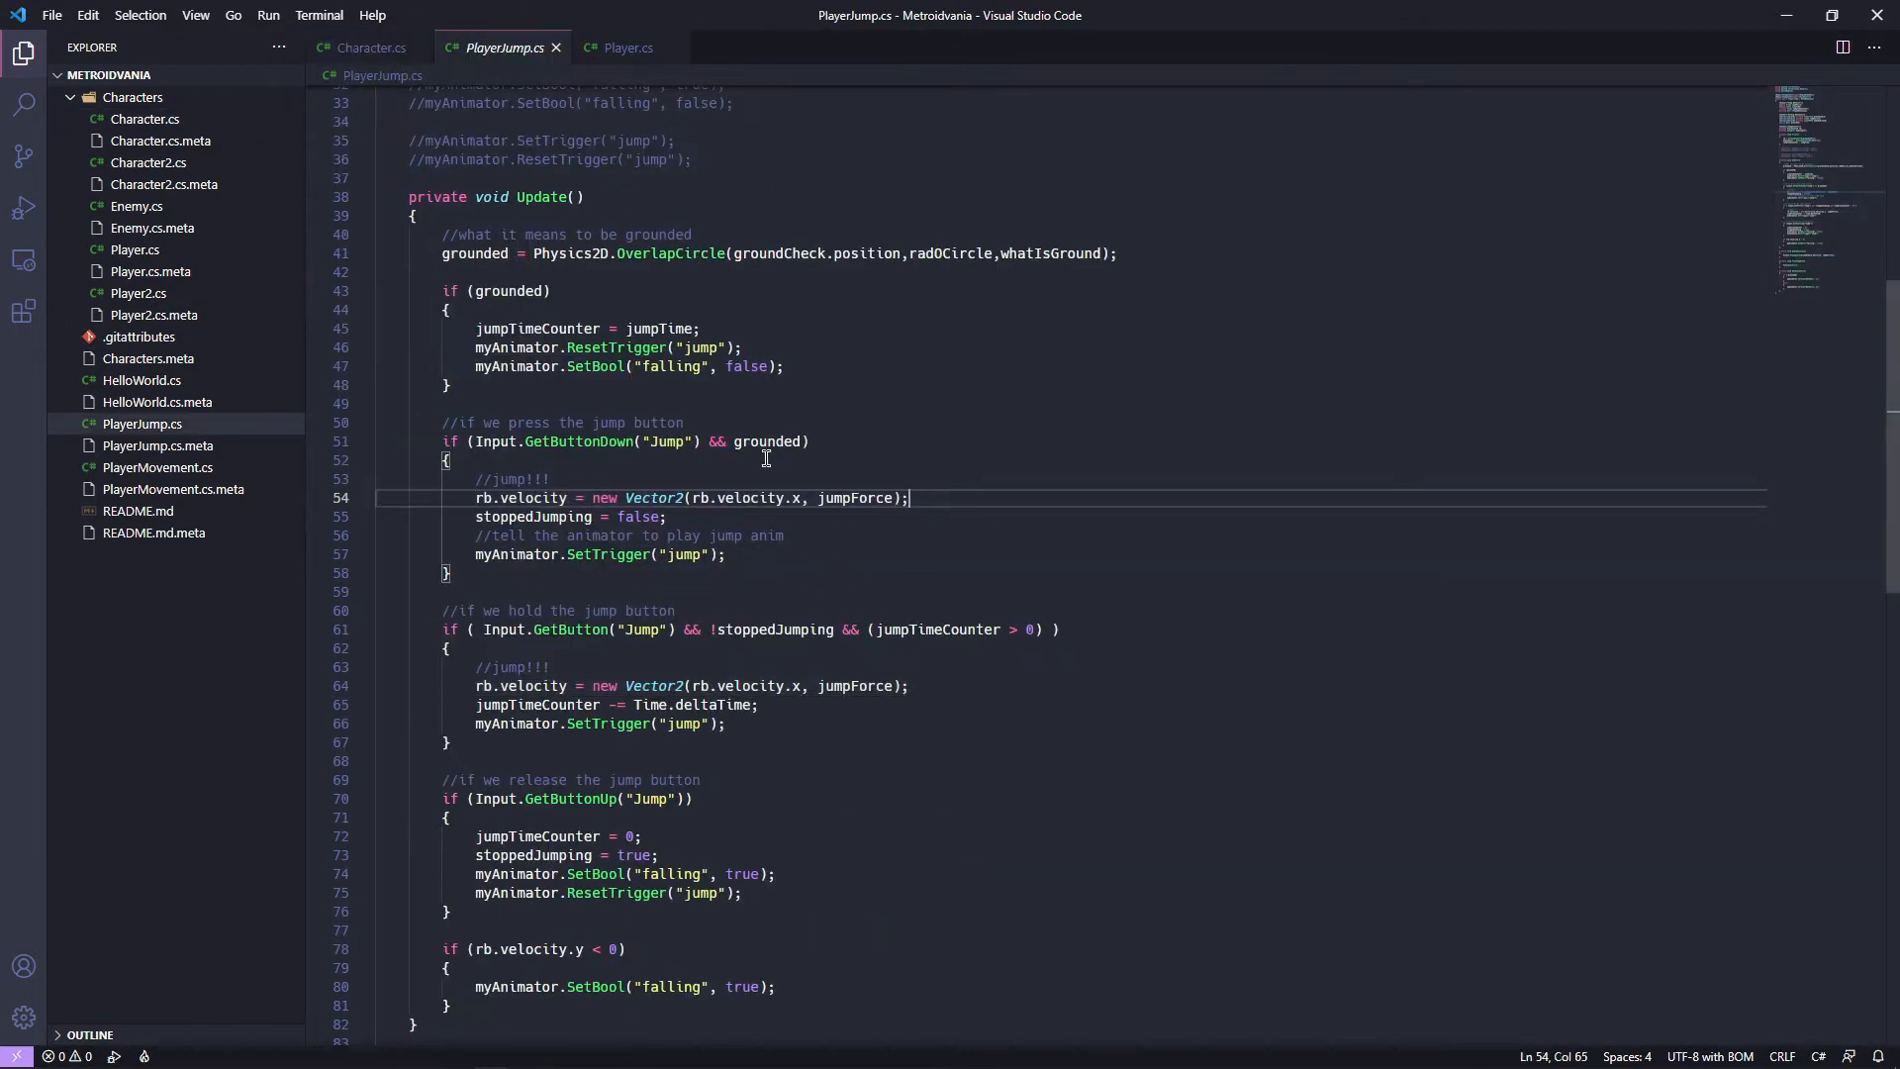
click(369, 48)
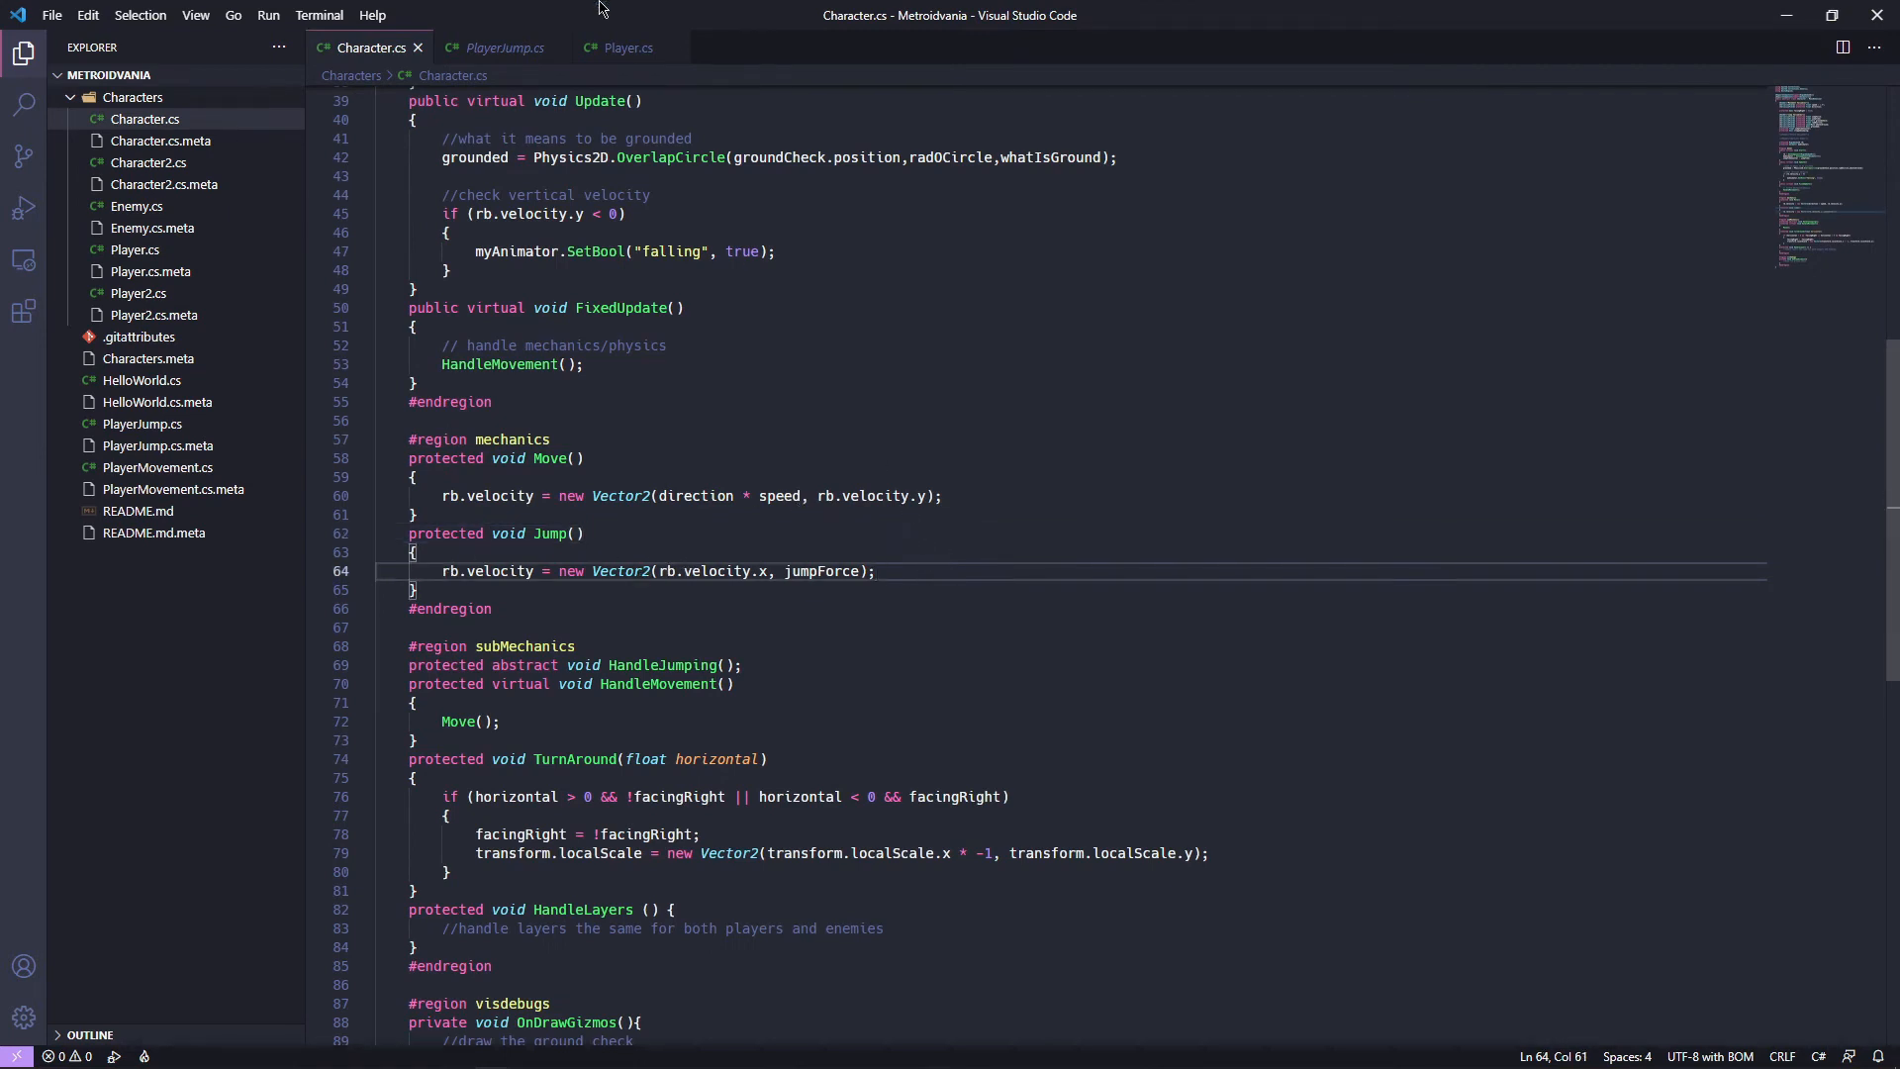
Review Player.cs and Character's Jump, then scroll PlayerJump.cs to its grounded and jump-button blocks.
click(627, 47)
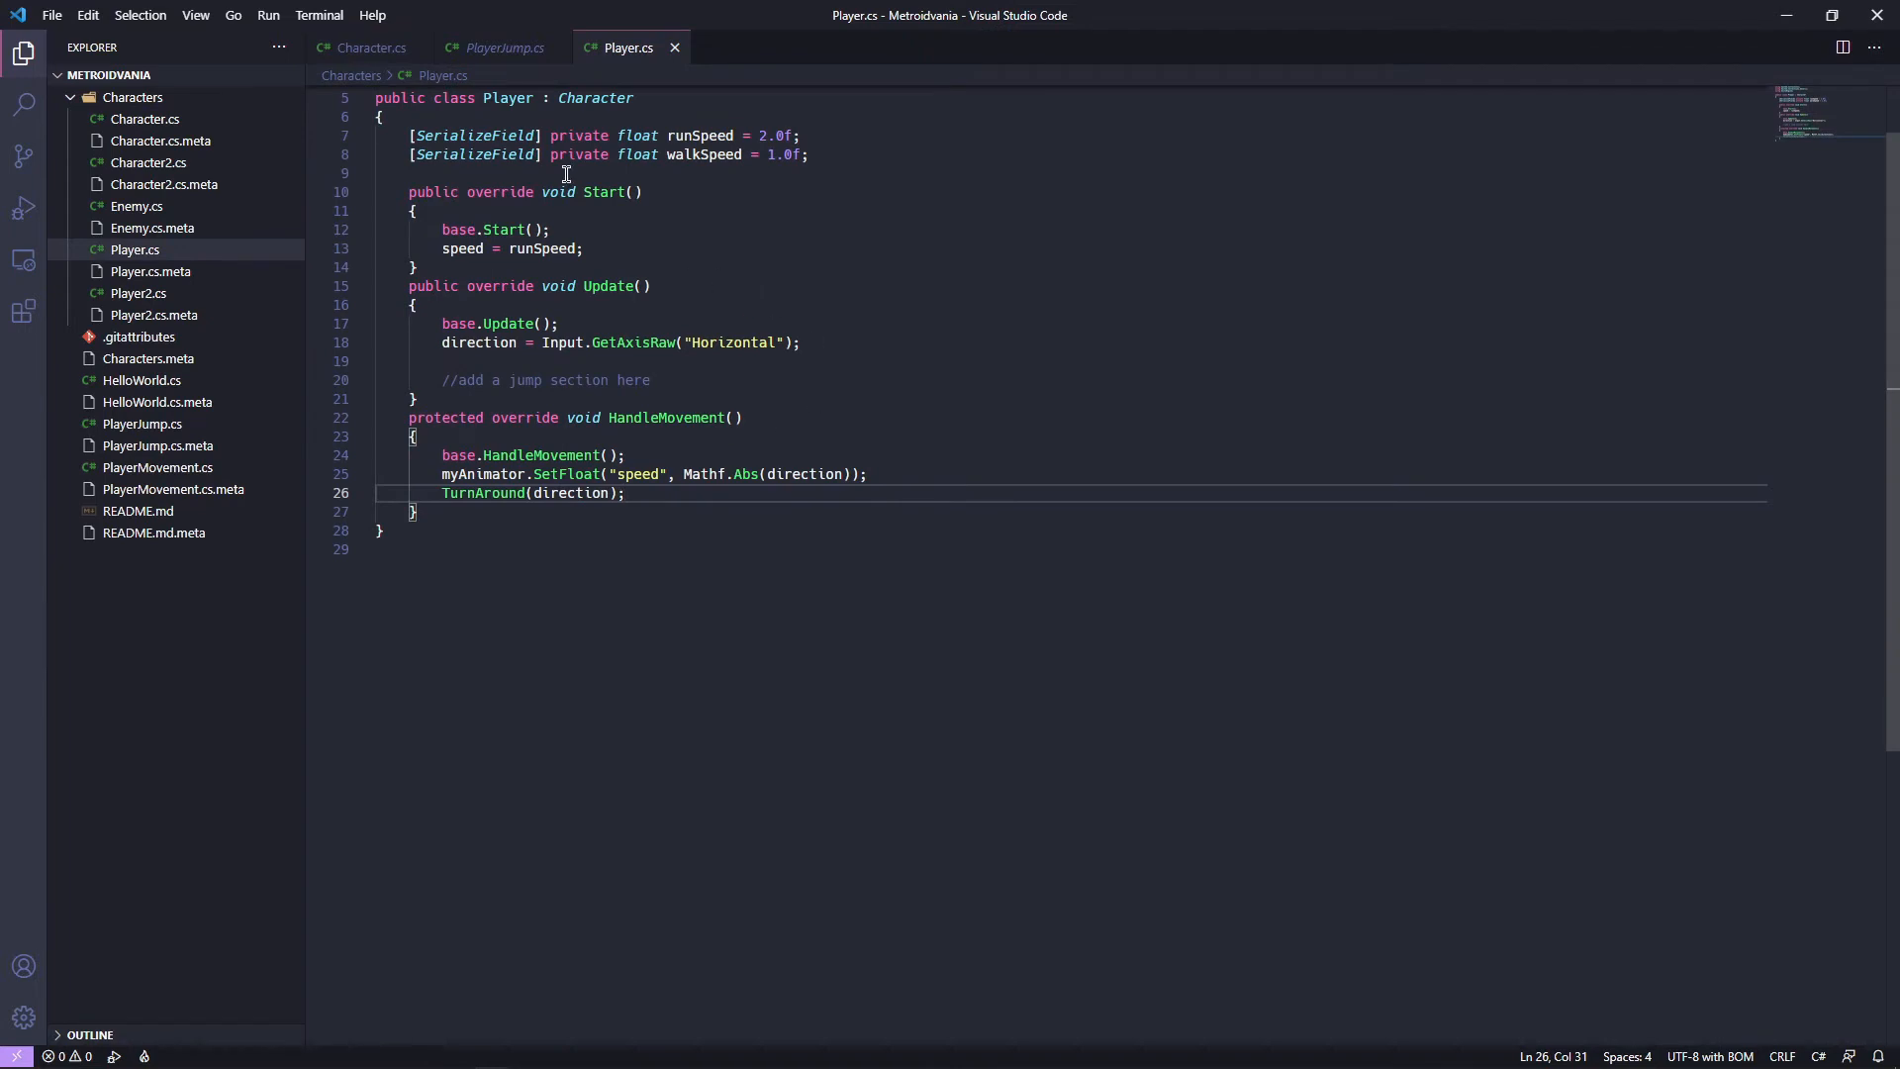
click(369, 48)
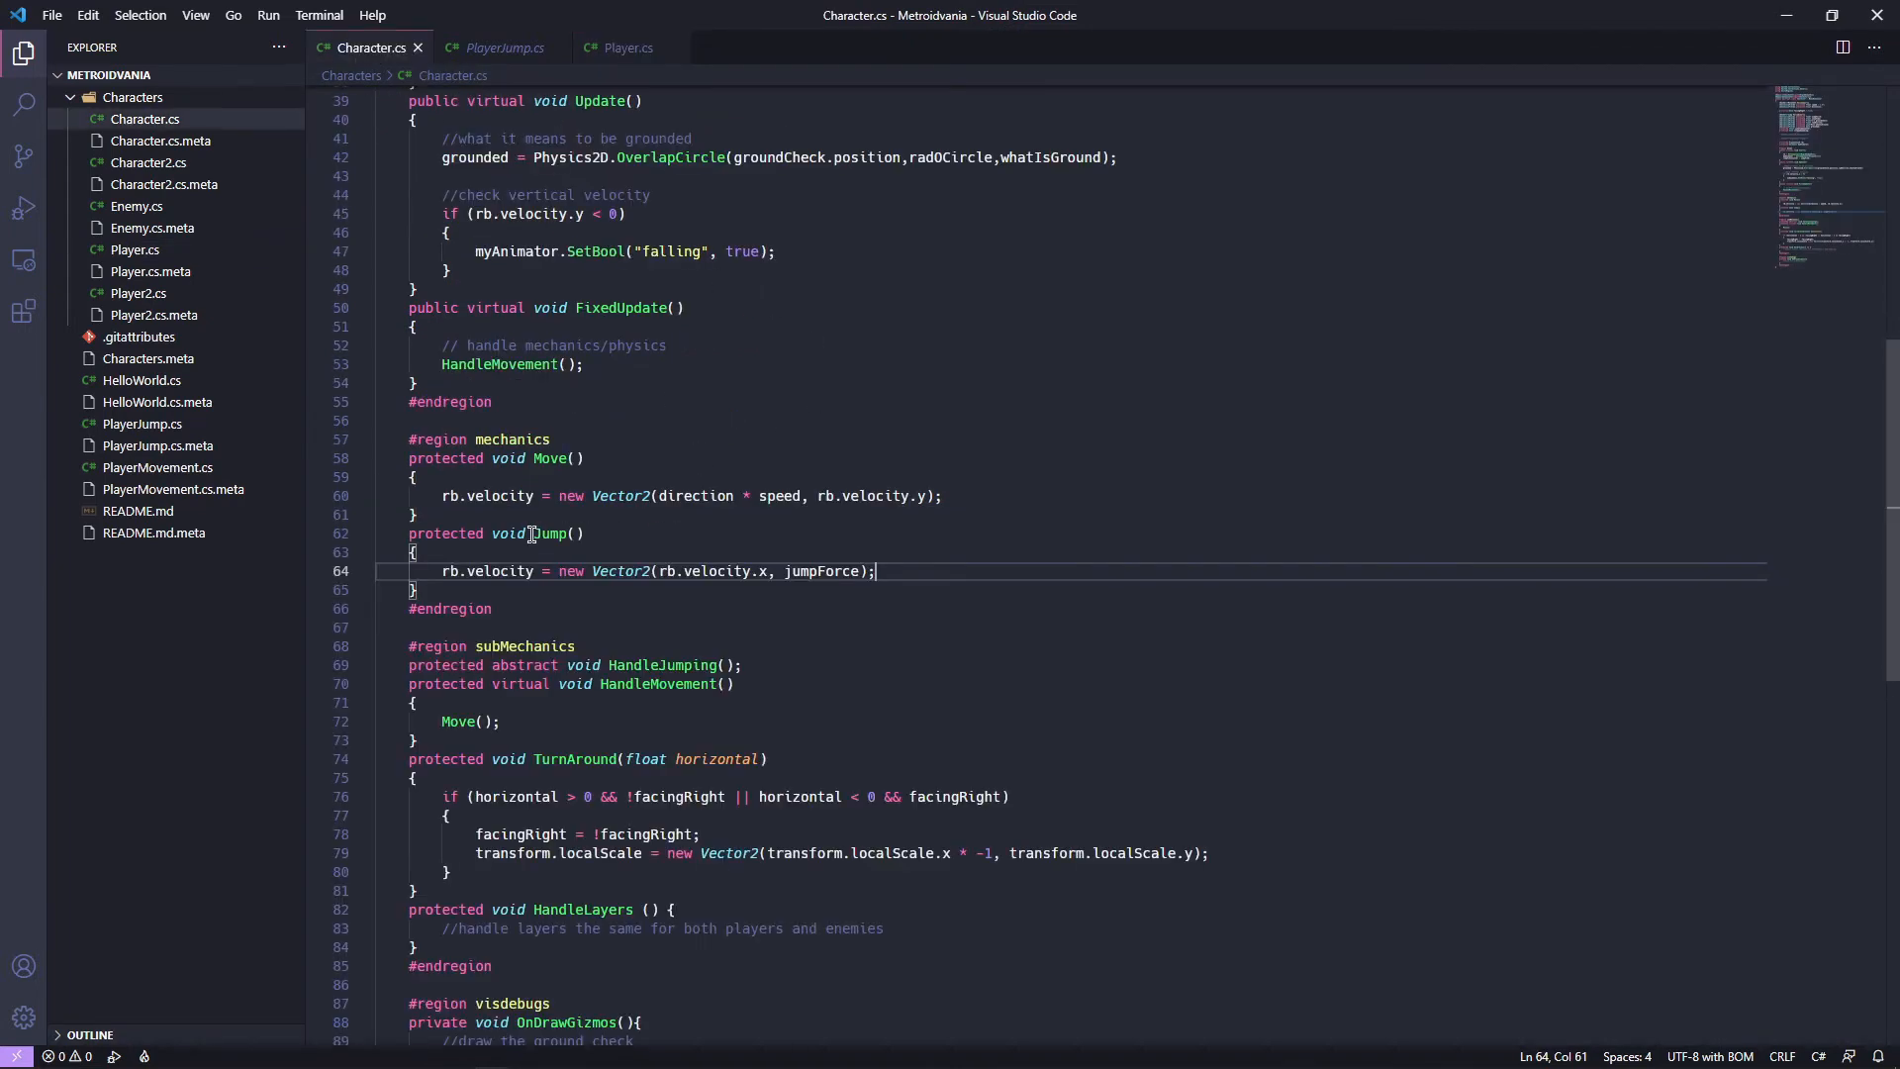
double_click(549, 533)
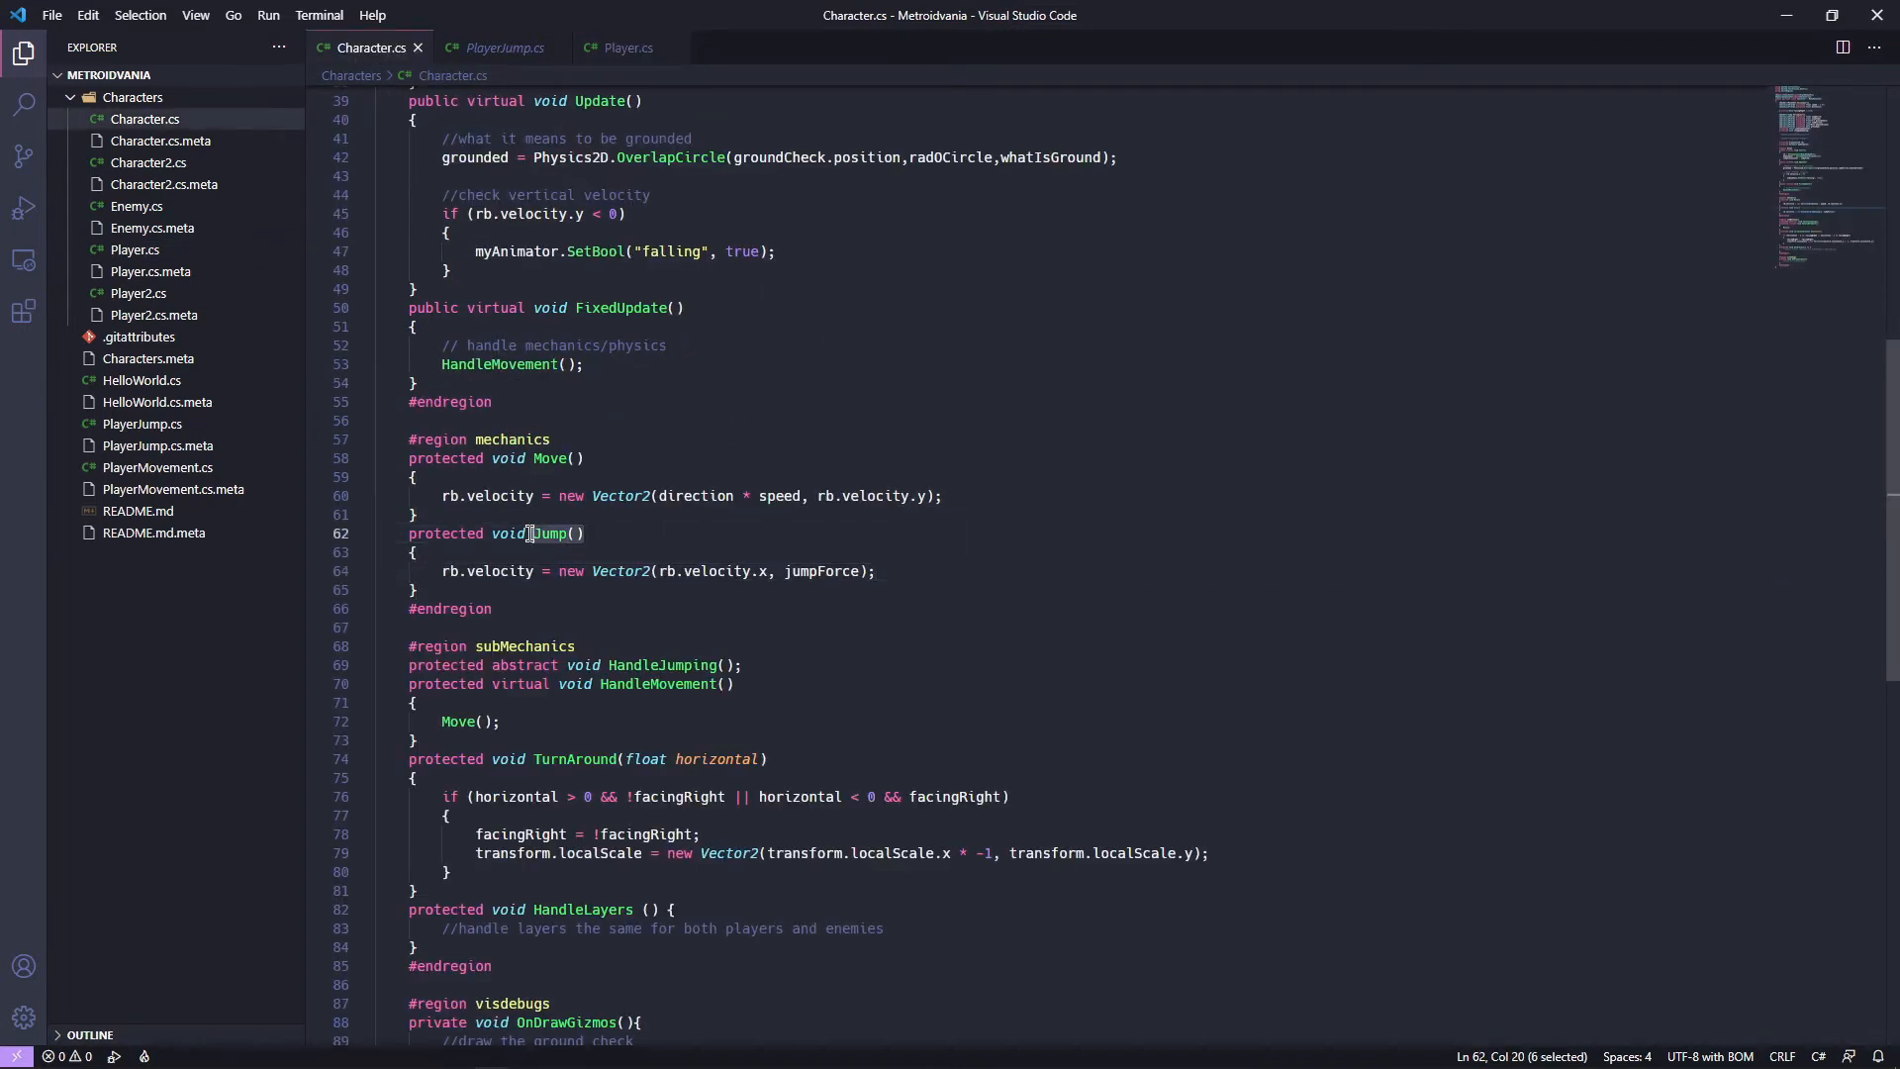
click(498, 48)
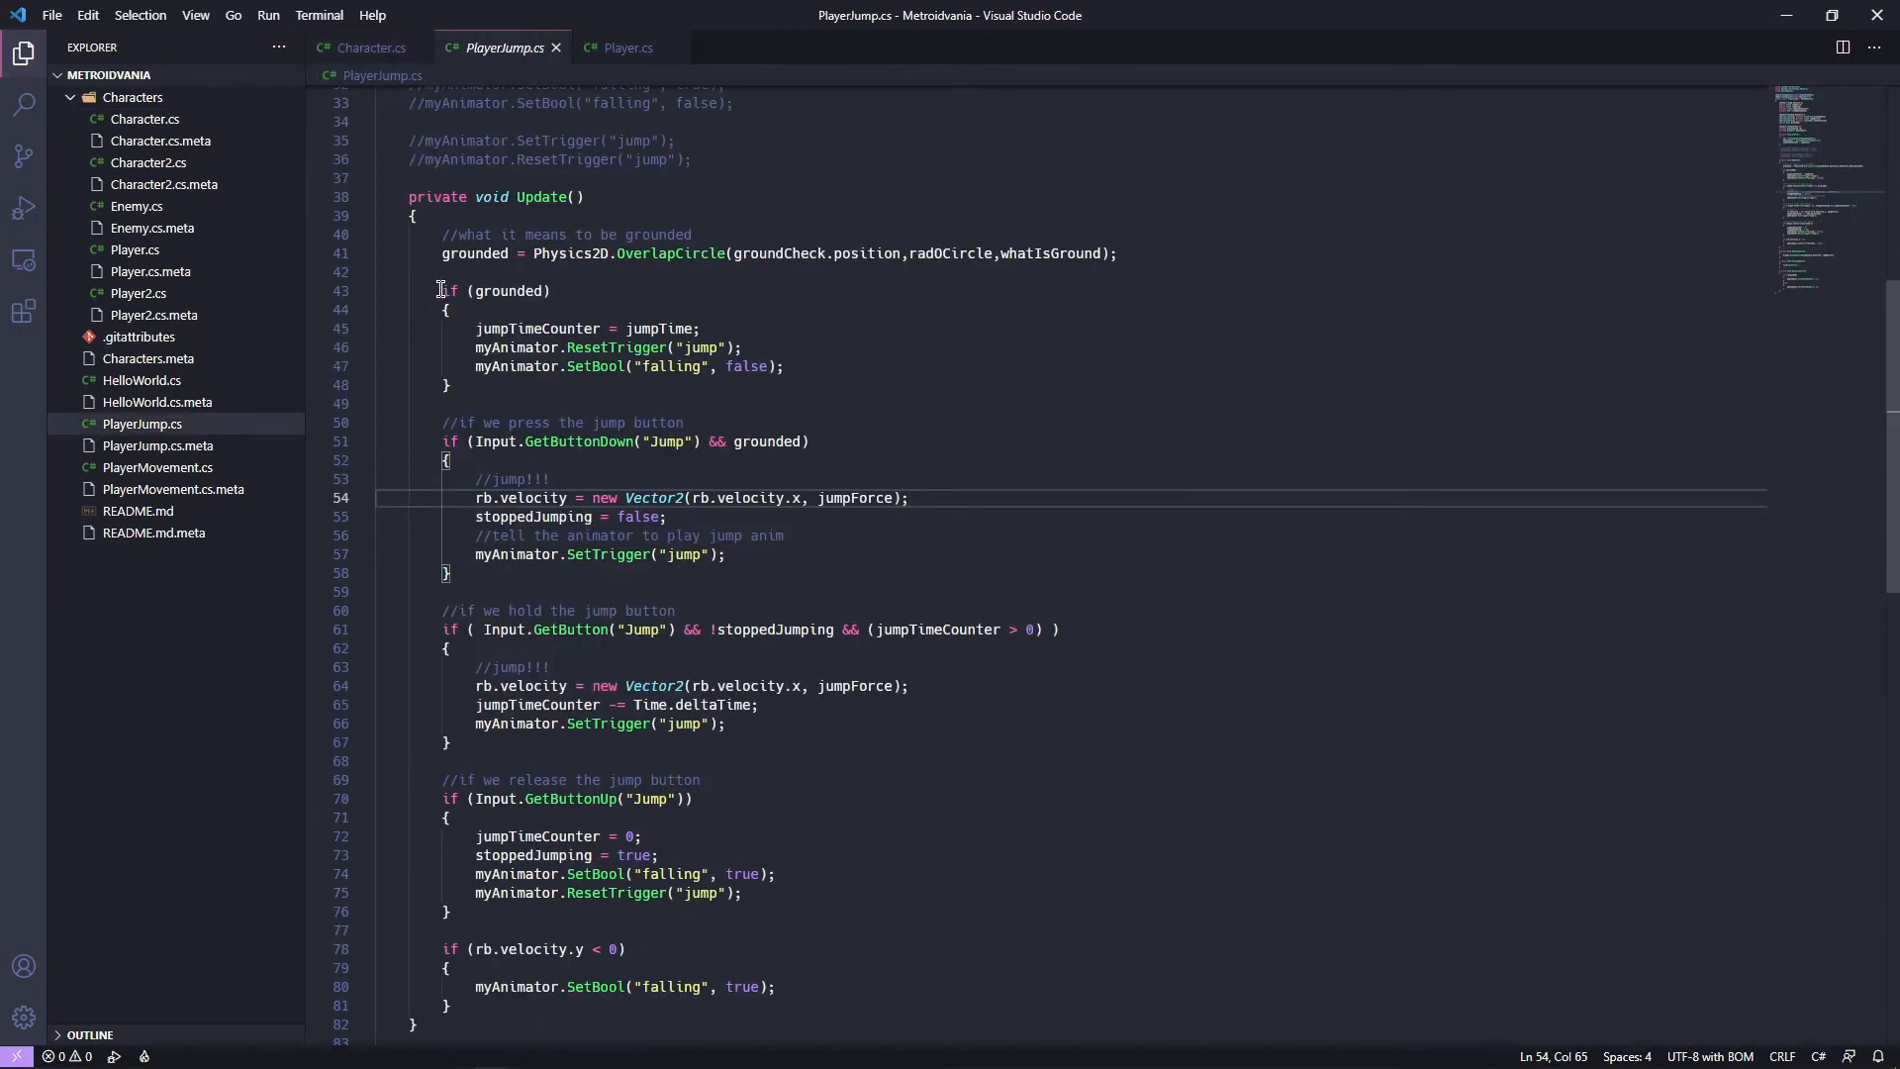
mouse_move(540, 297)
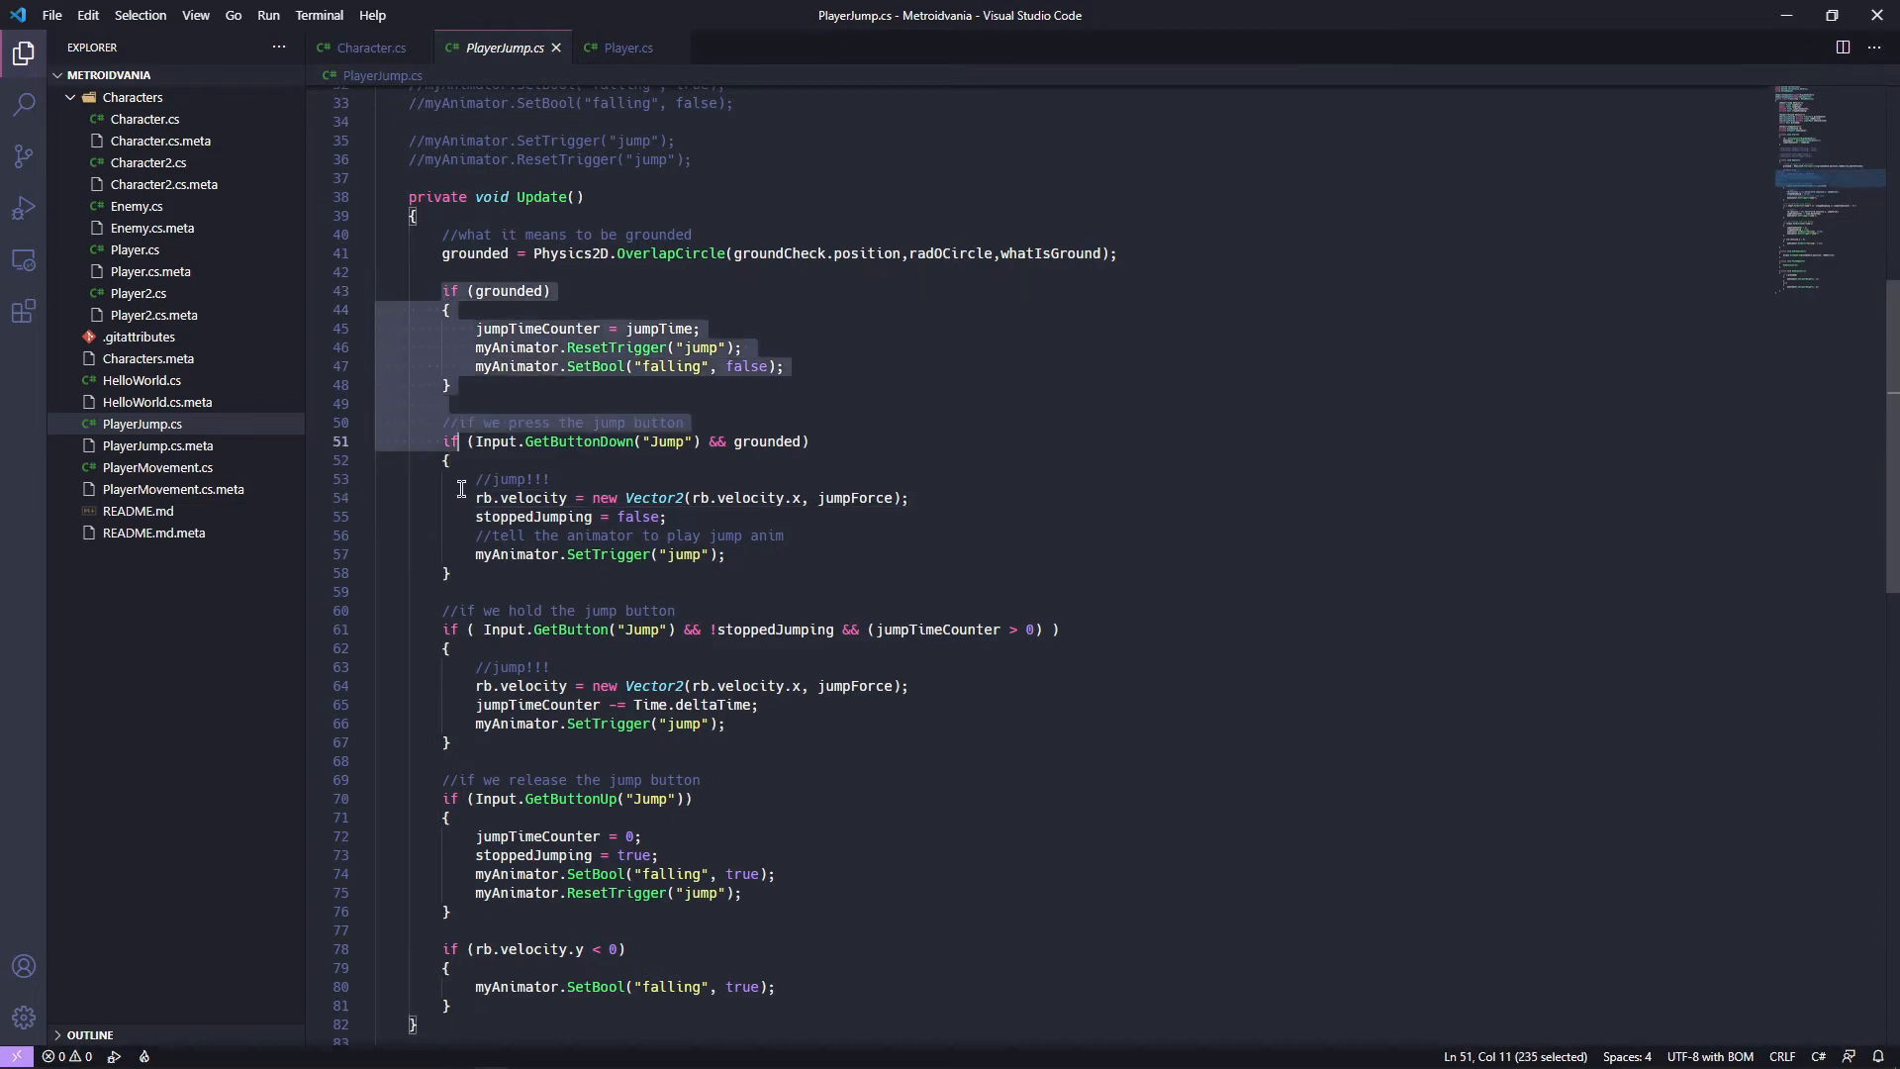
scroll(down, 3)
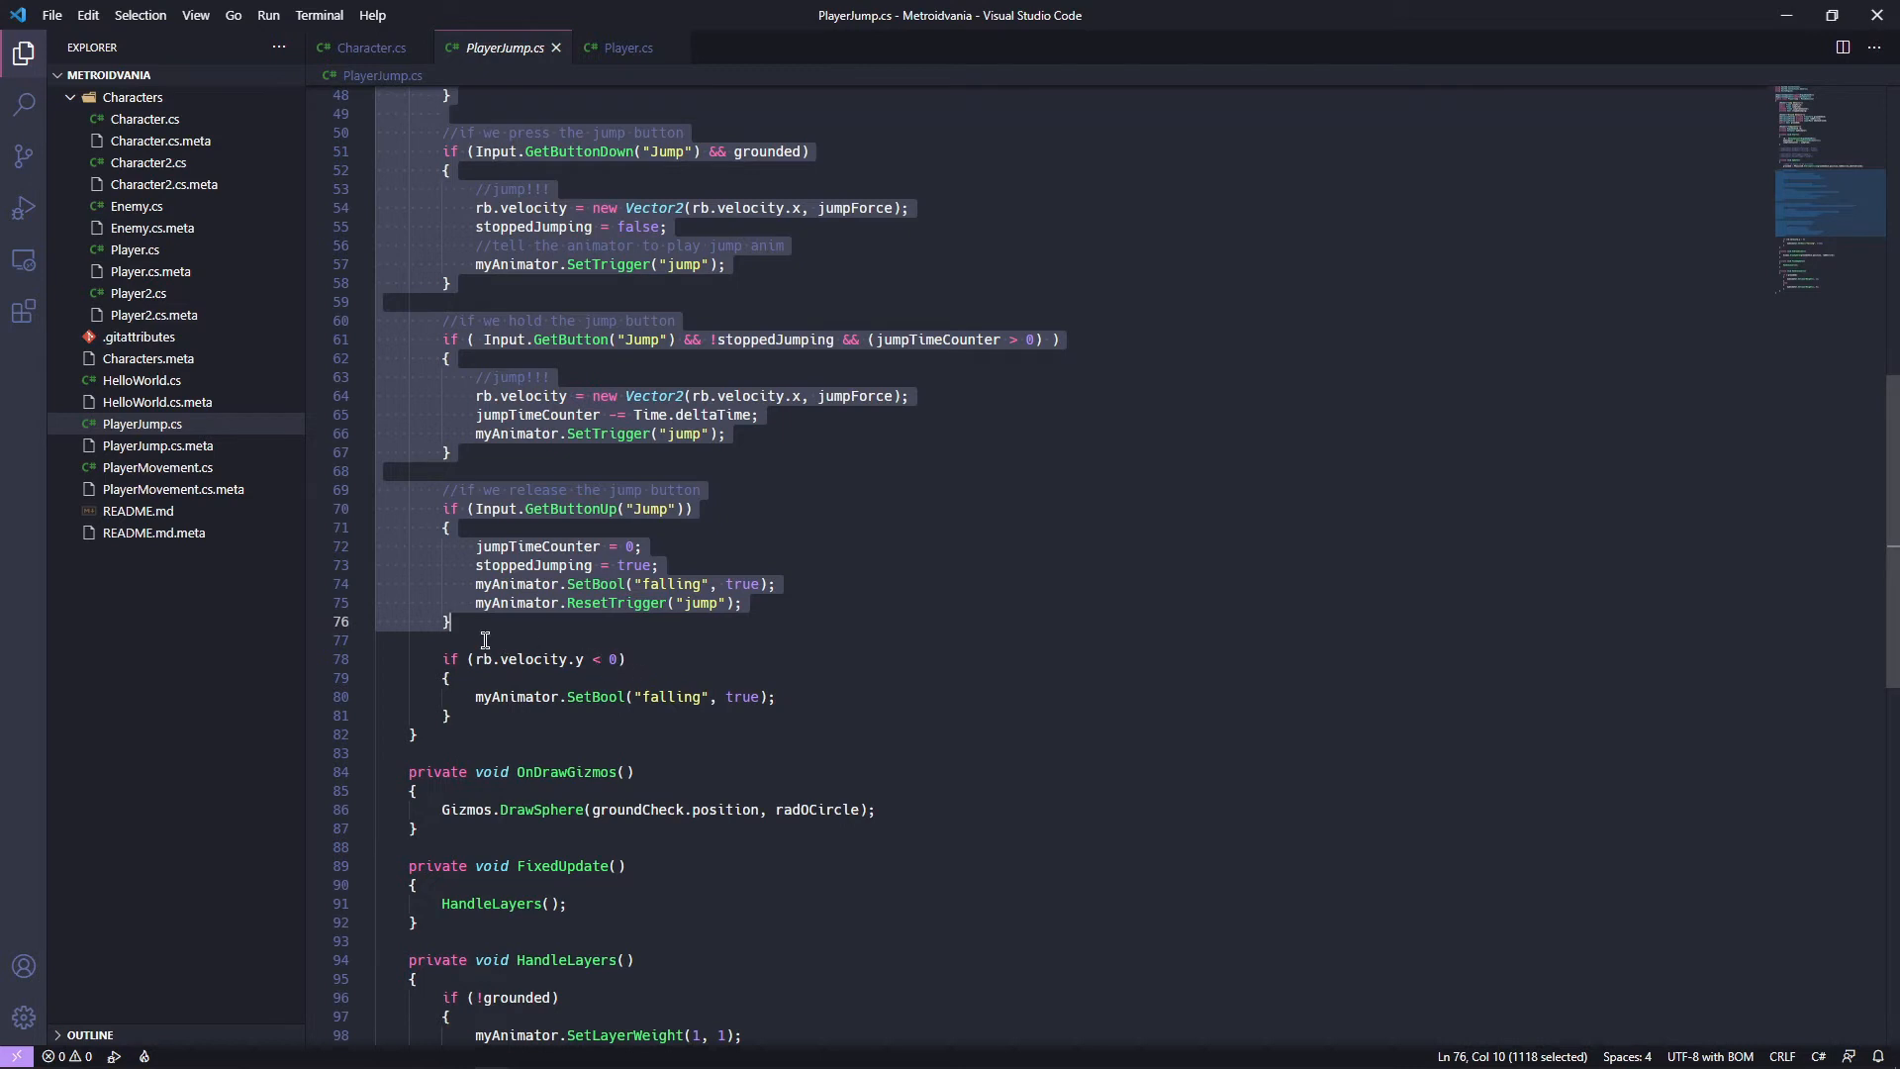
mouse_move(376, 75)
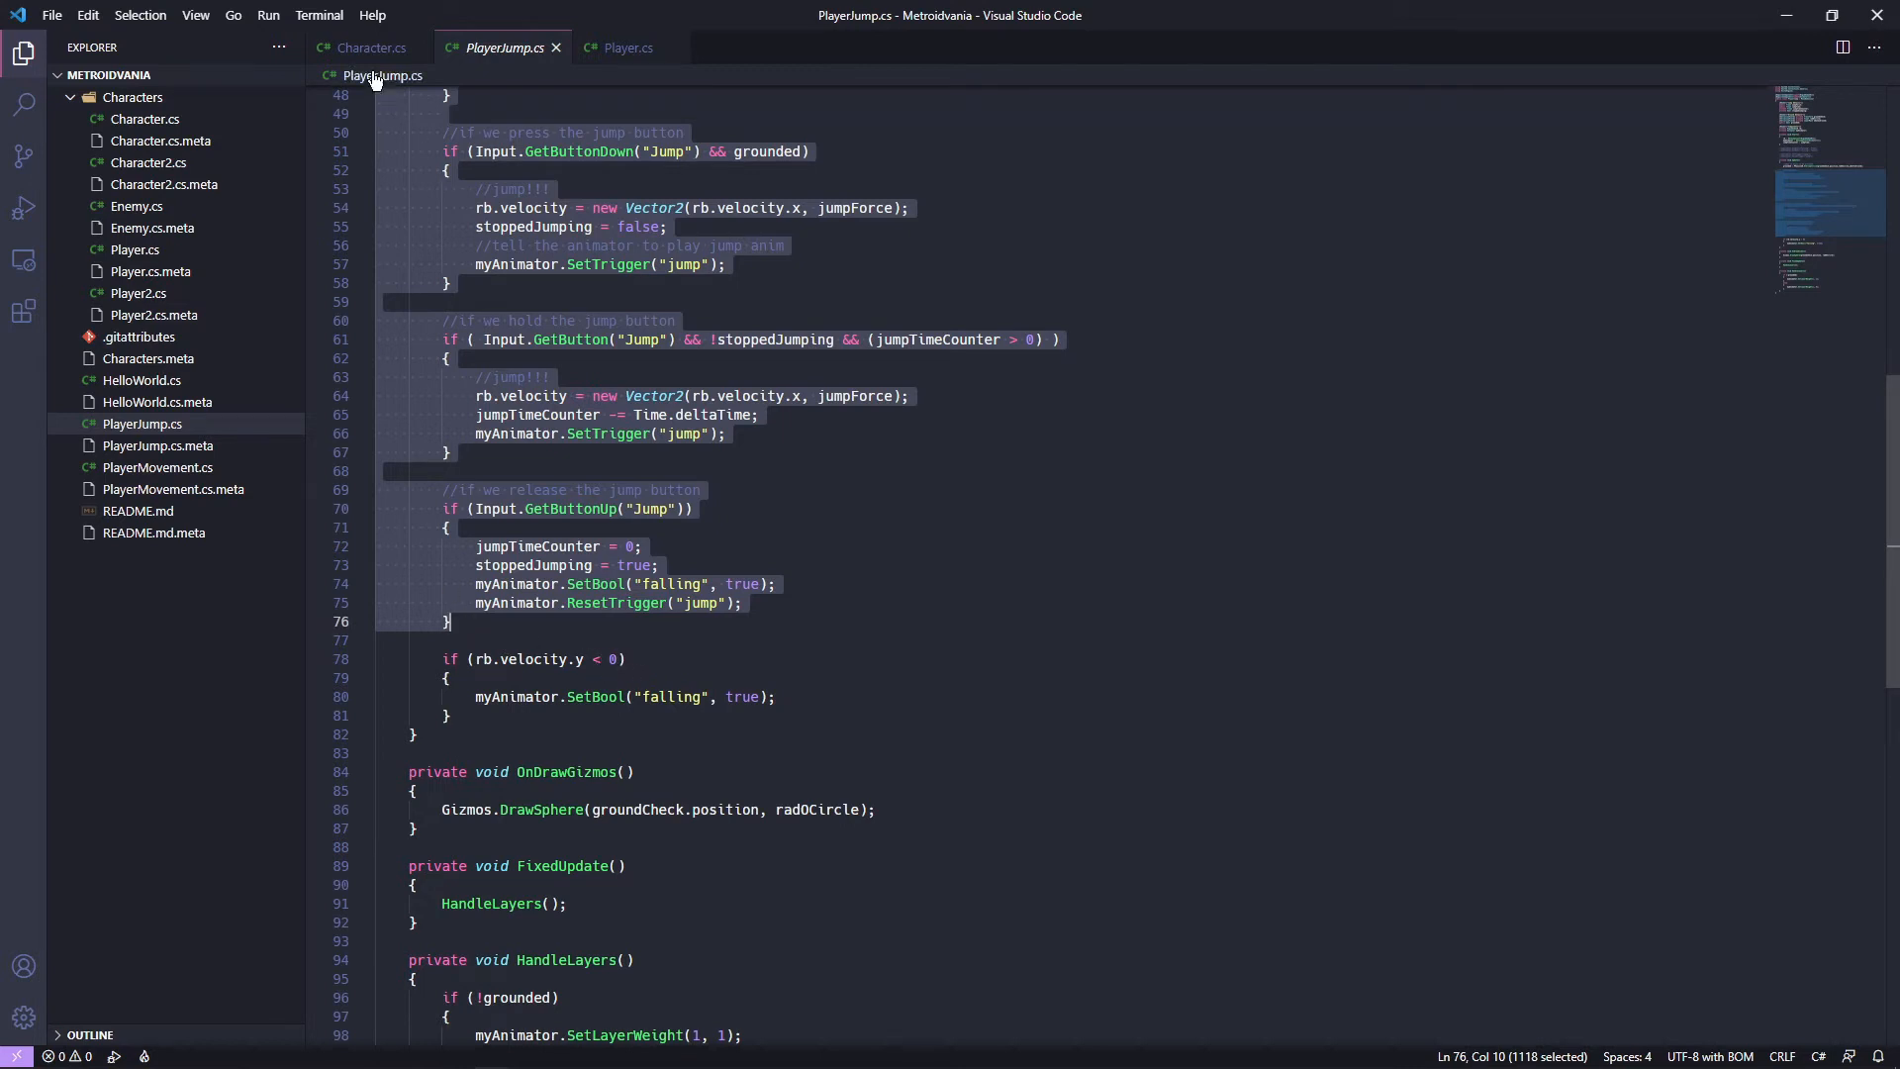
mouse_move(627, 47)
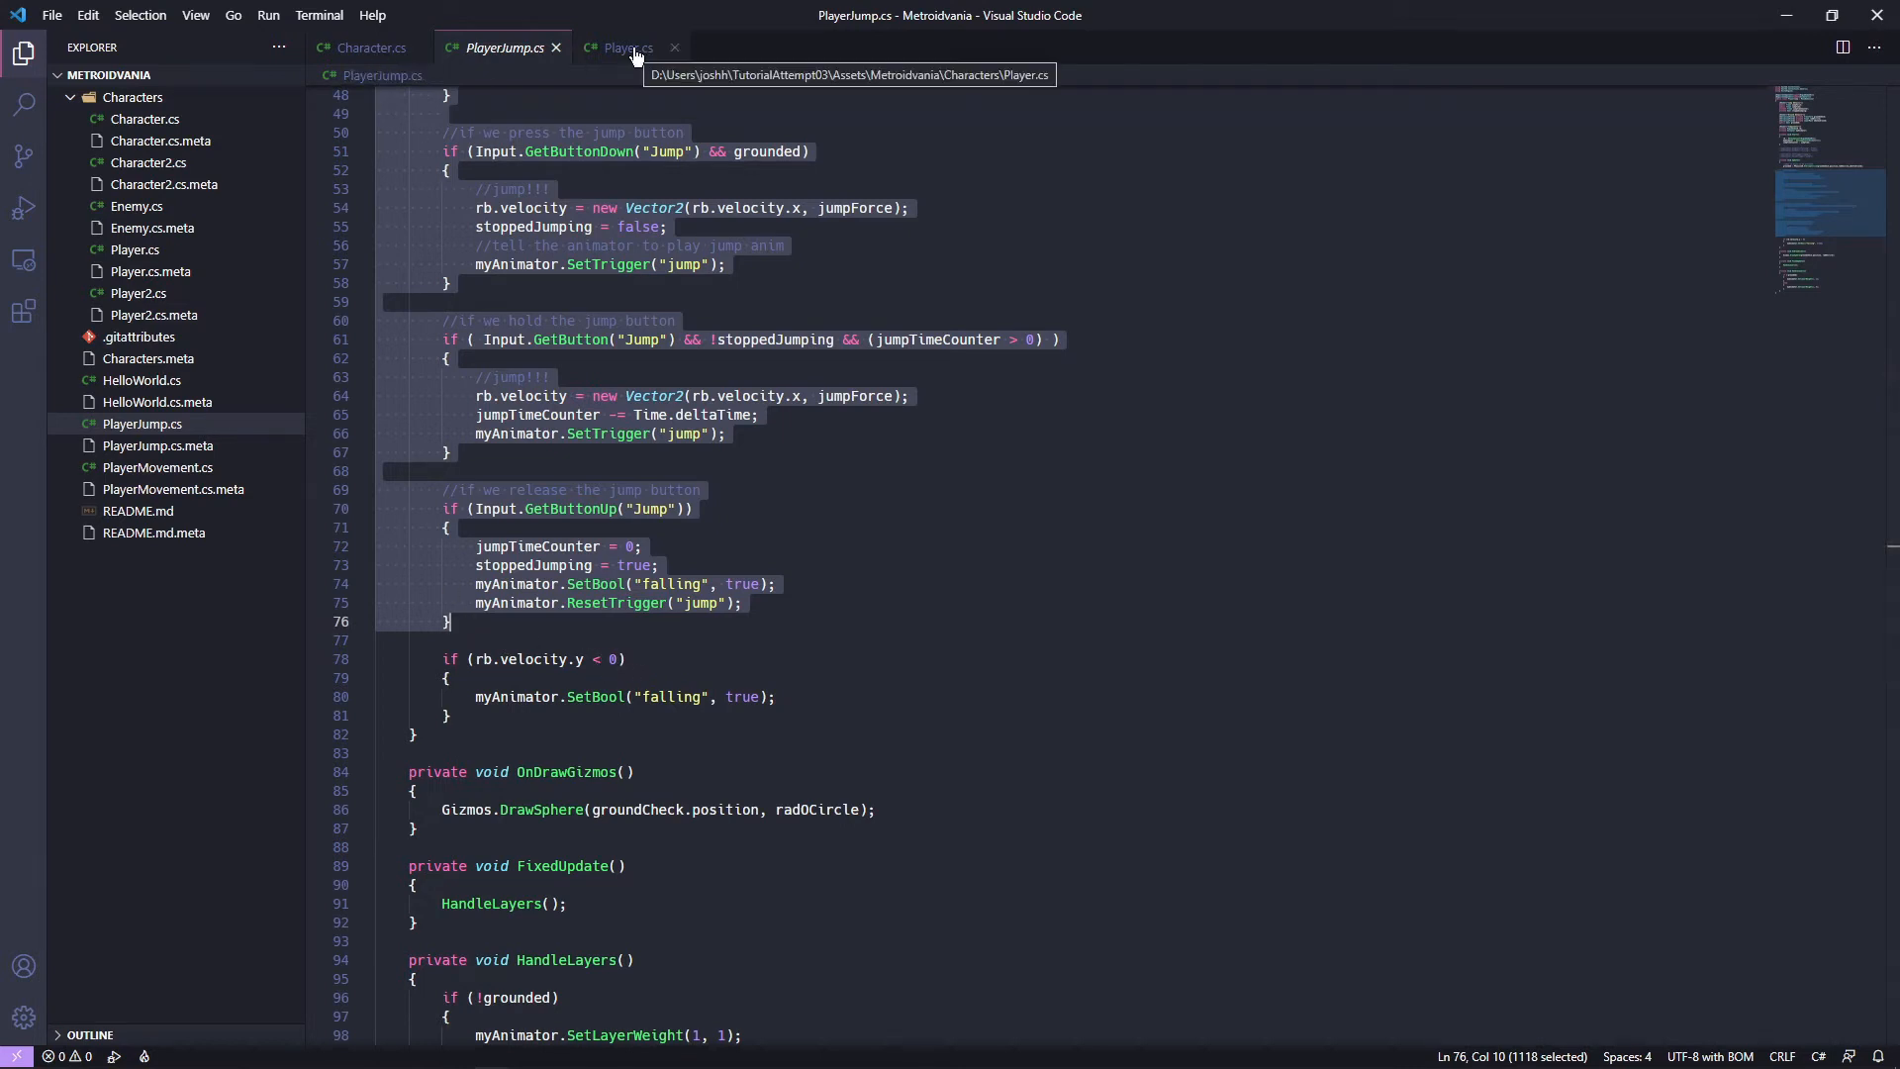
In Player.cs, declare a protected override void HandleJumping method using IntelliSense completion.
click(619, 47)
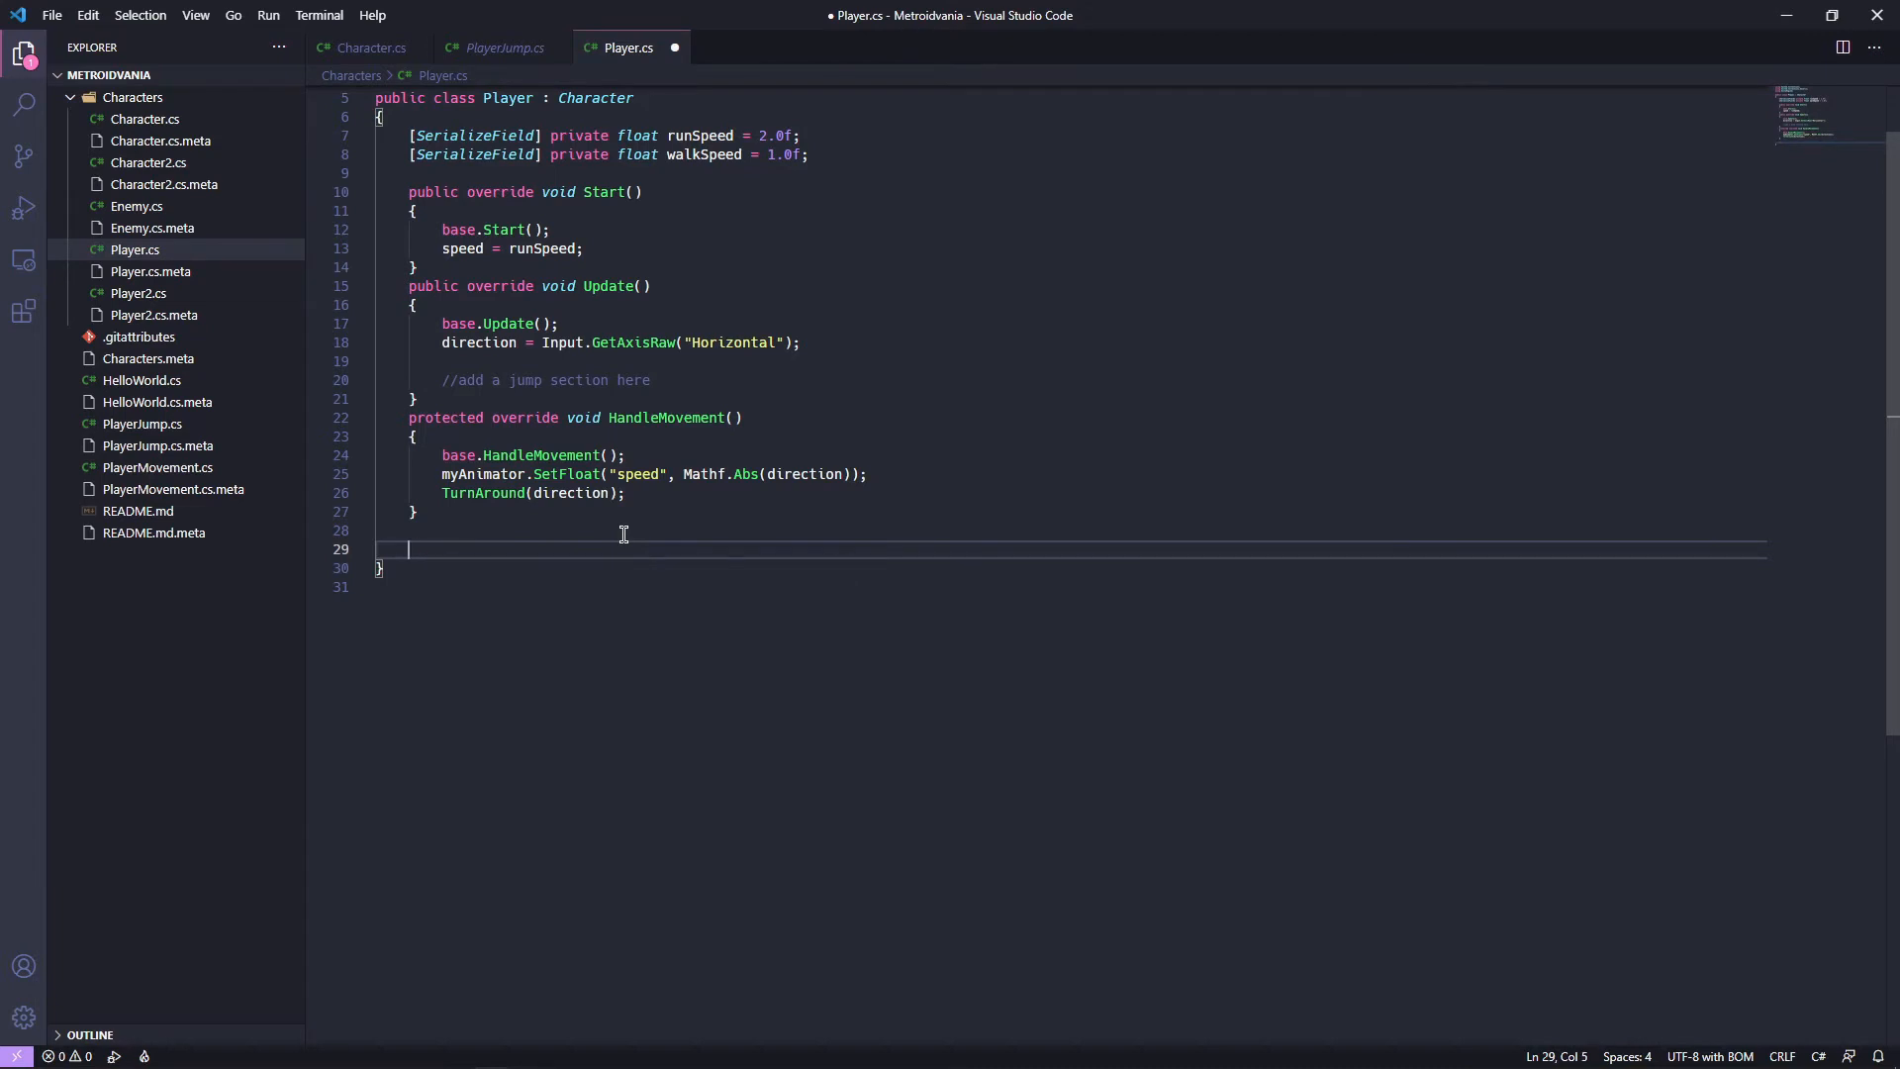
text(protect)
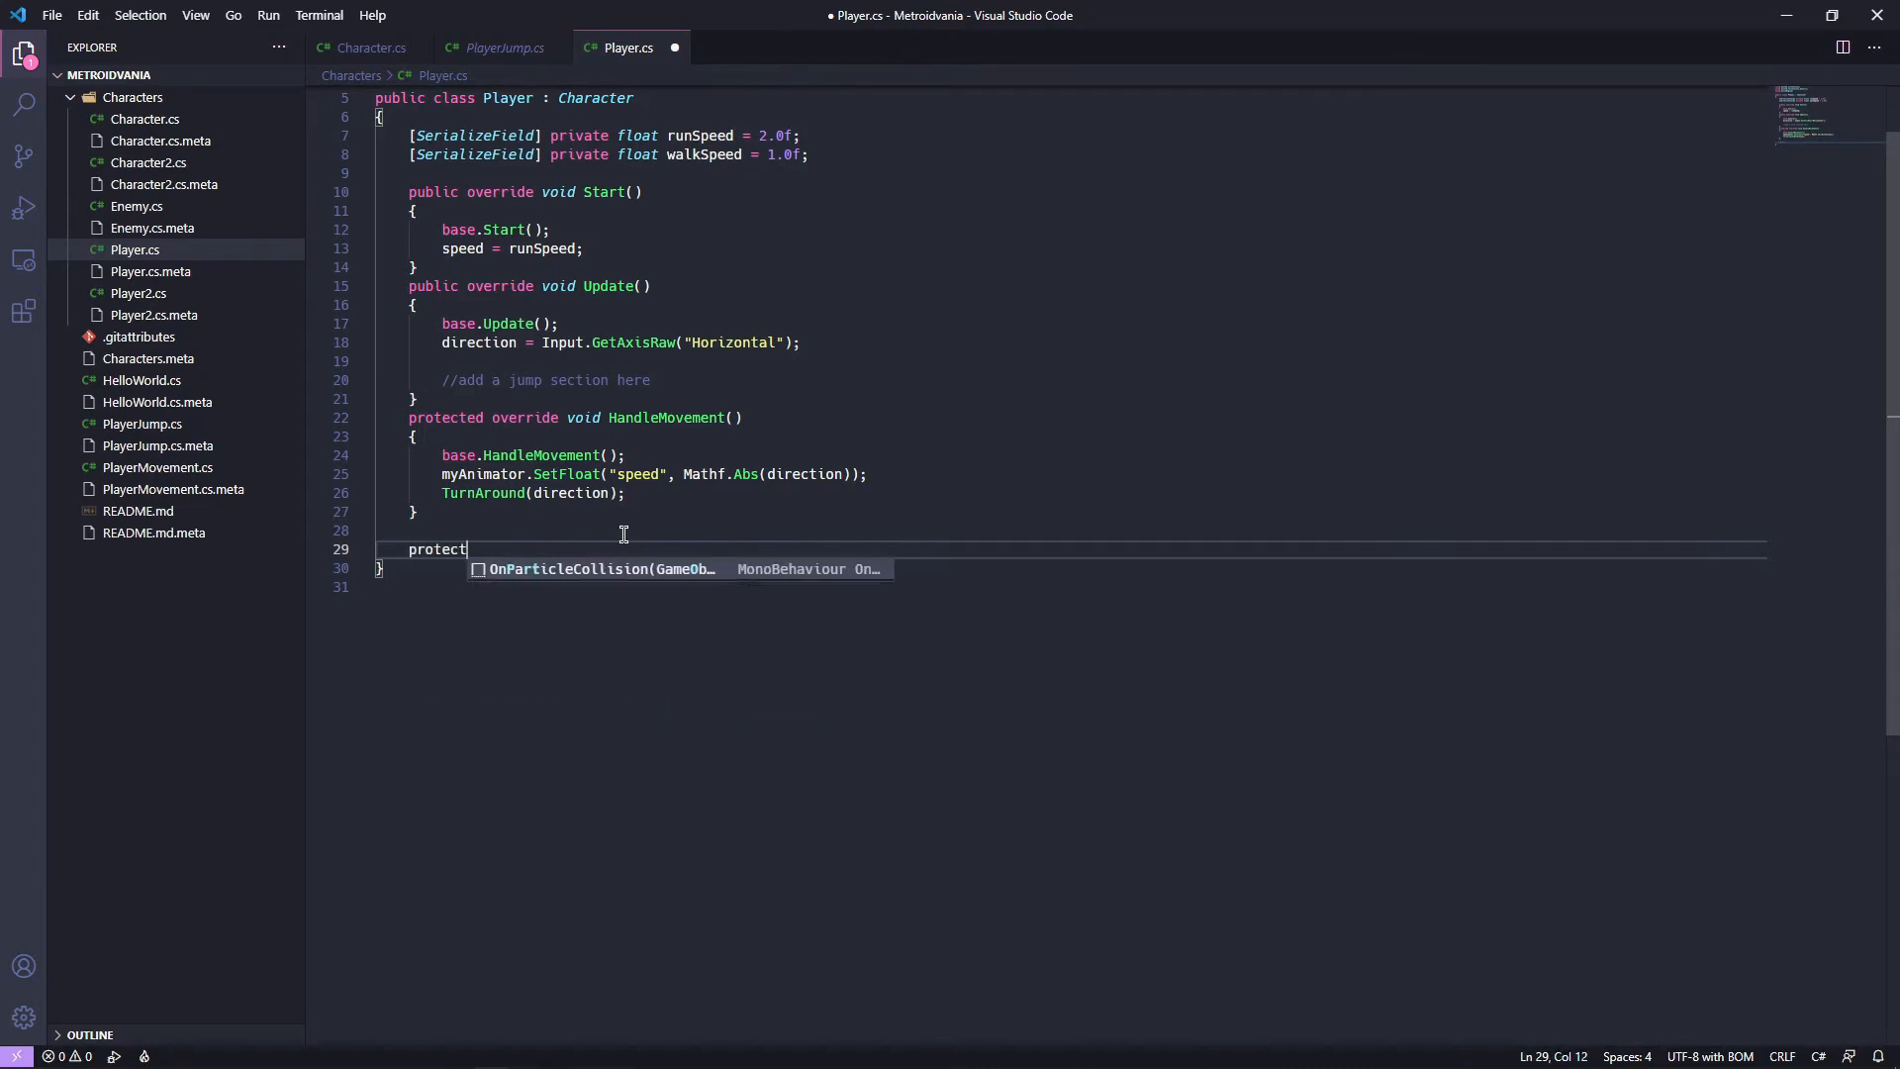
text(t)
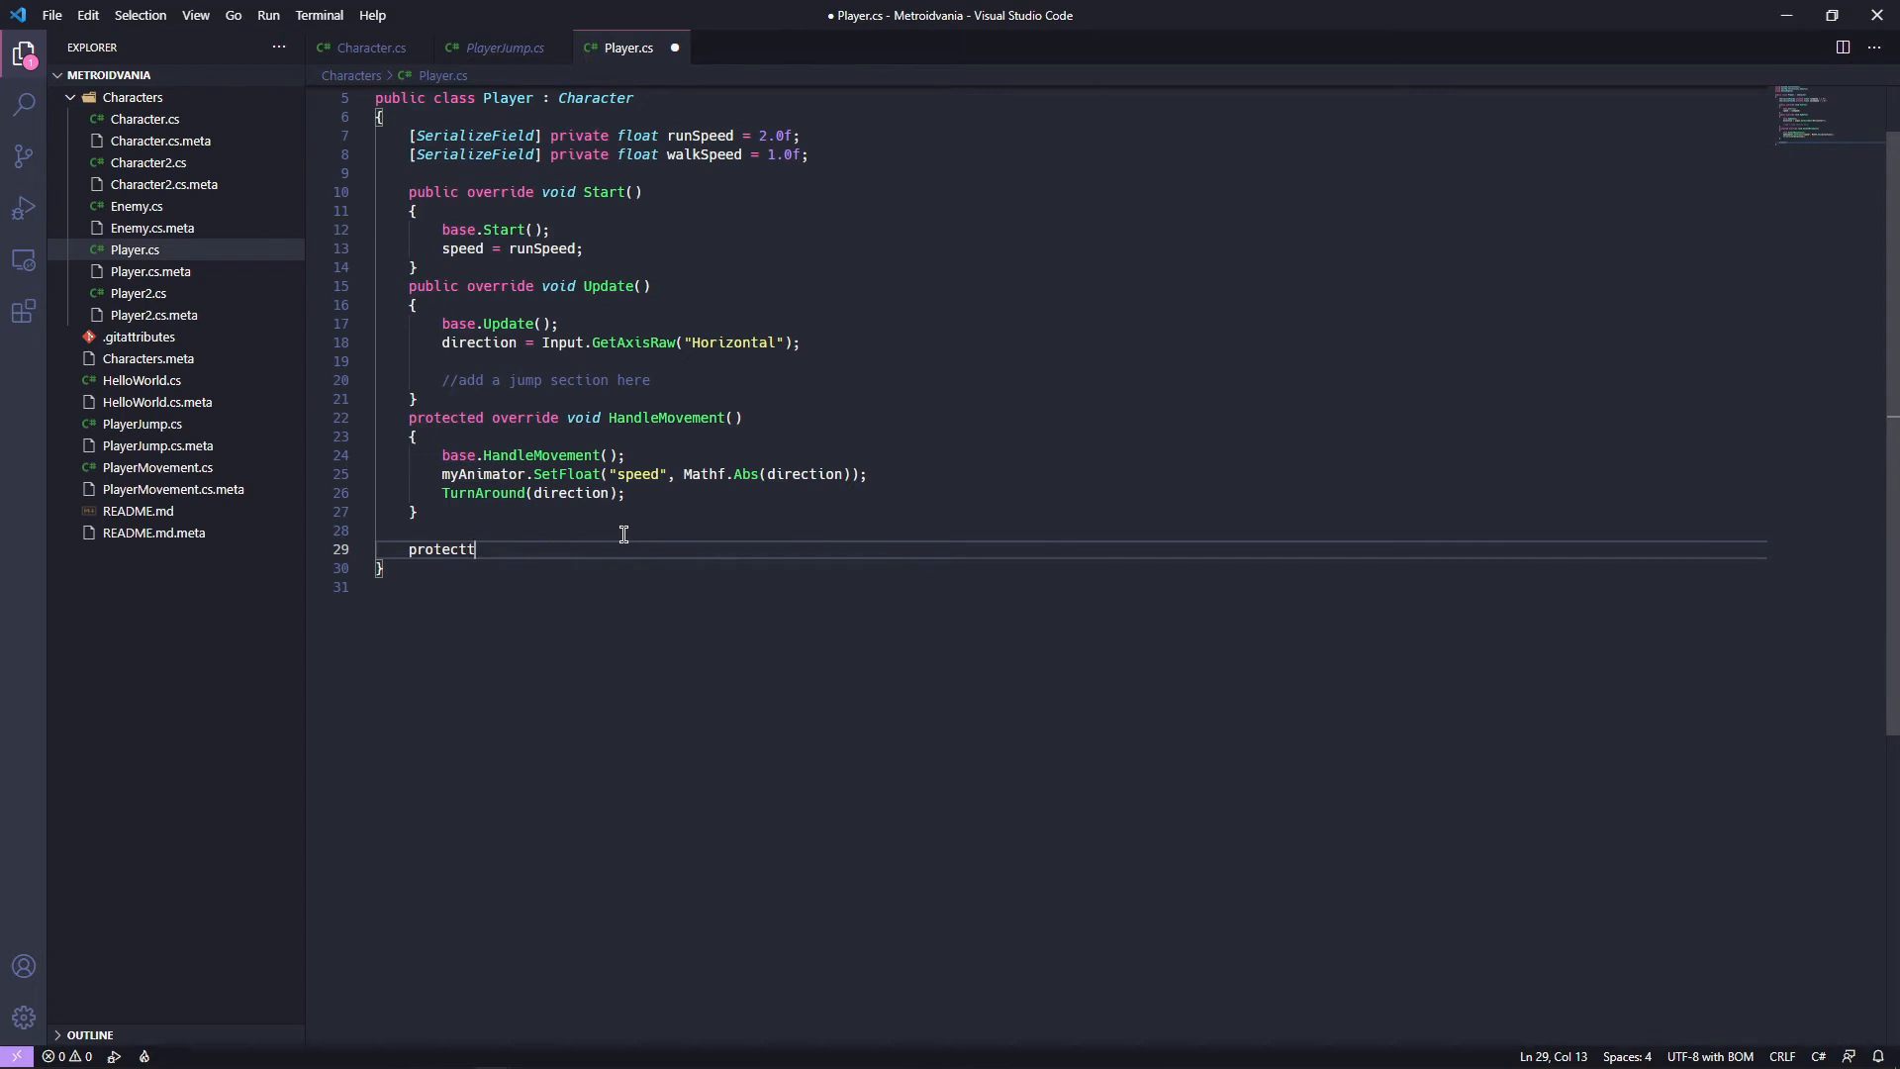
text(ed)
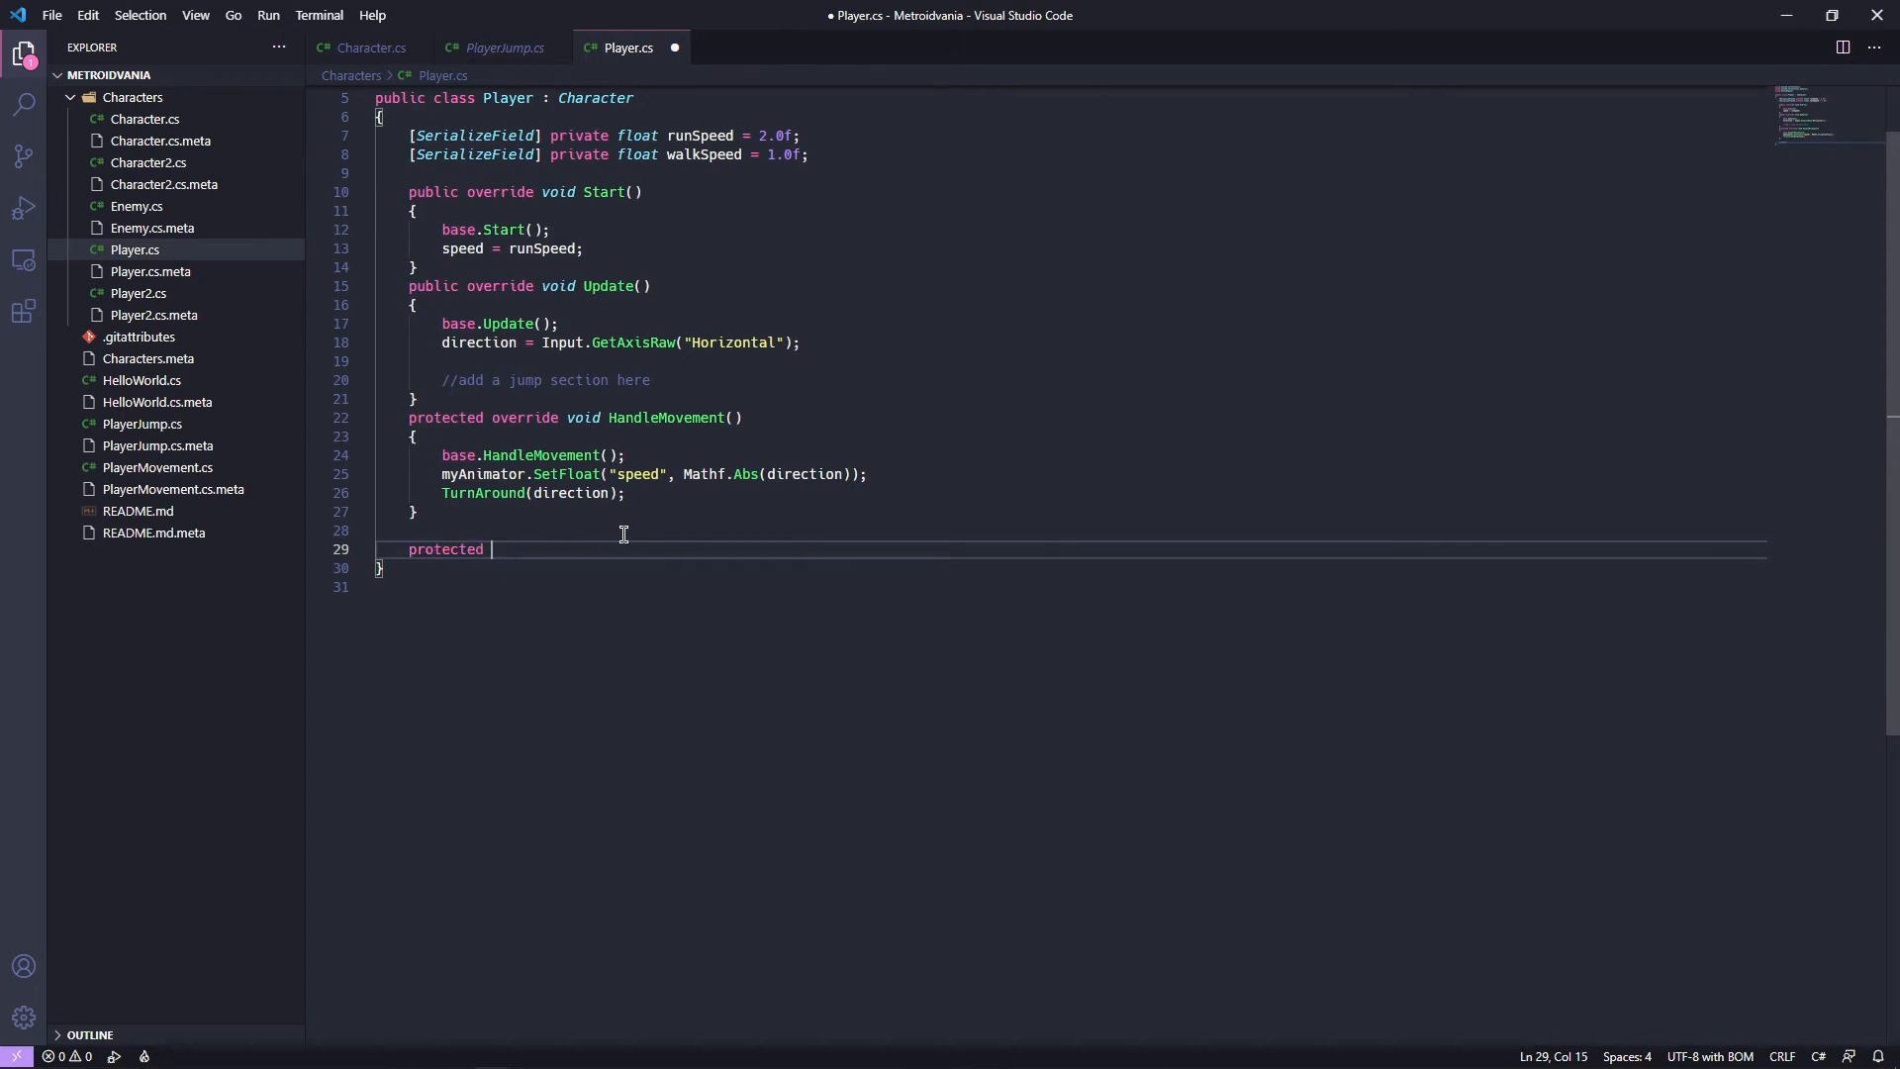
text(o)
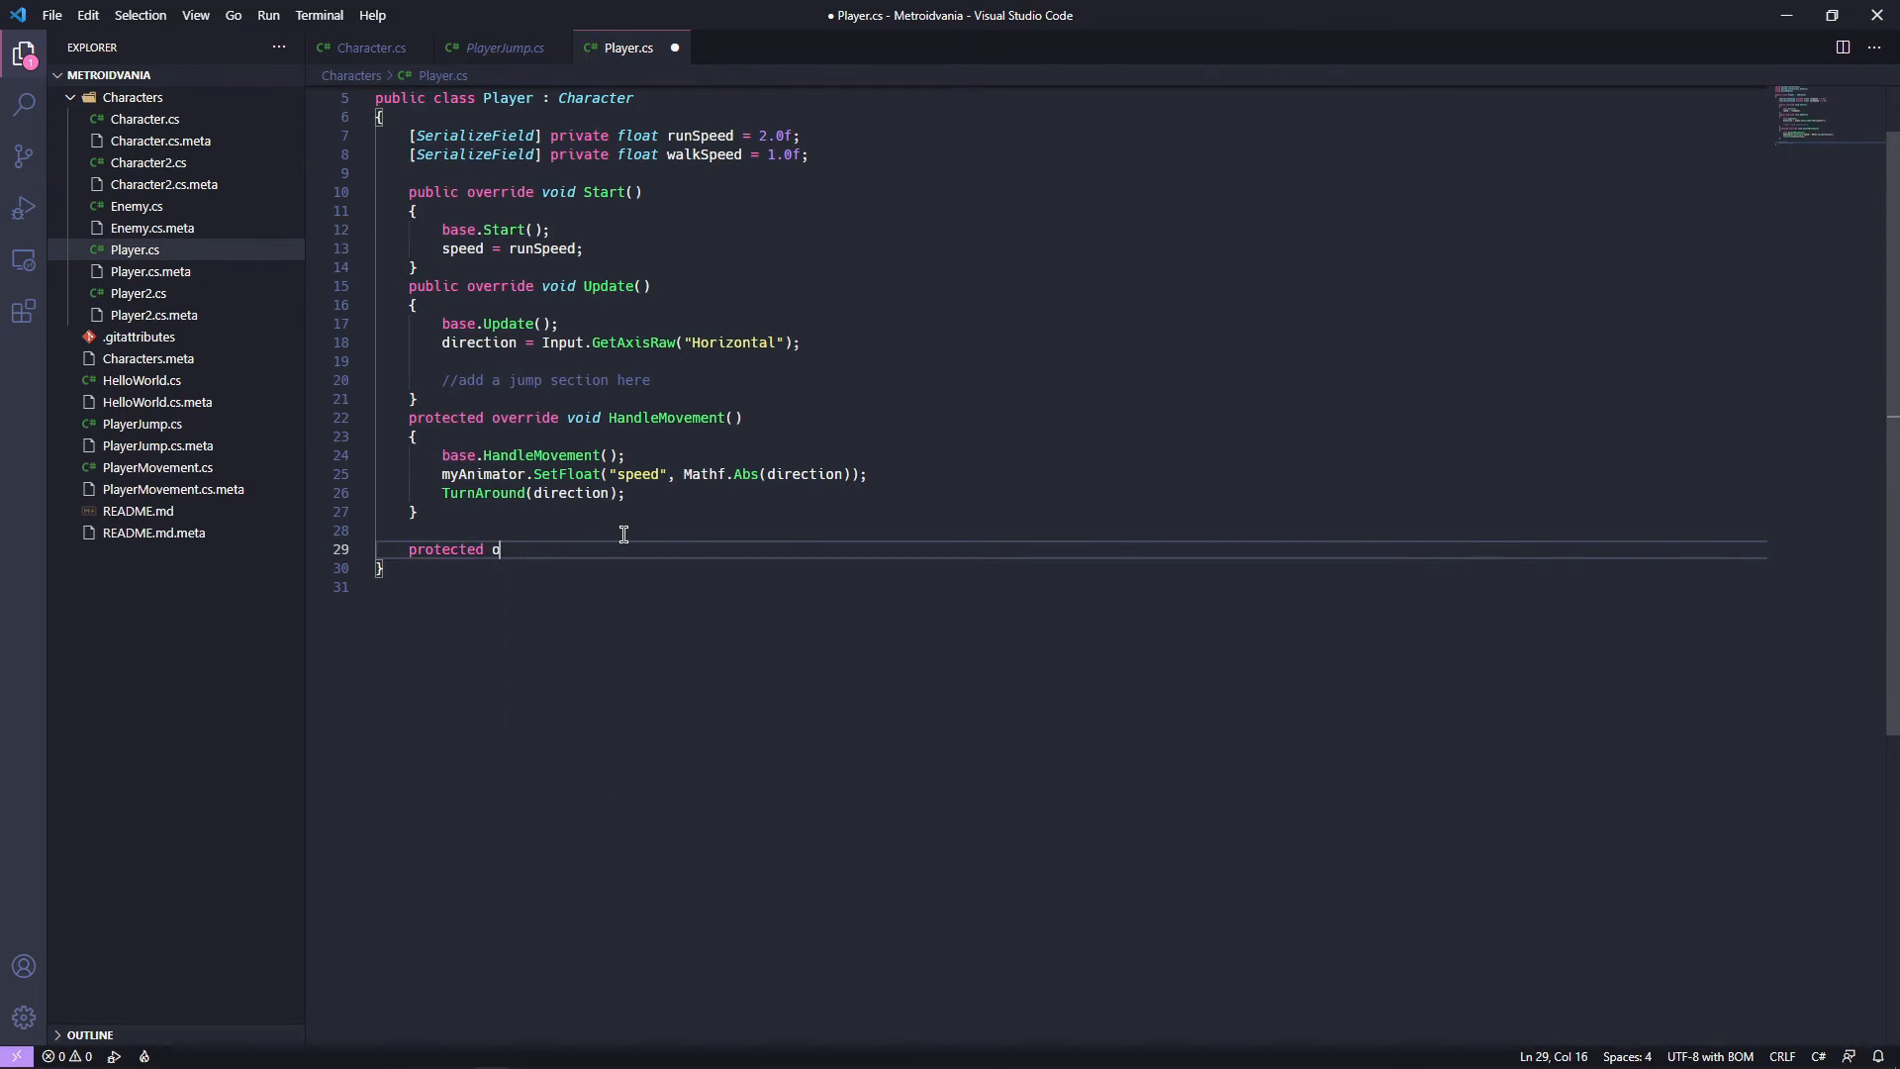
text(verride)
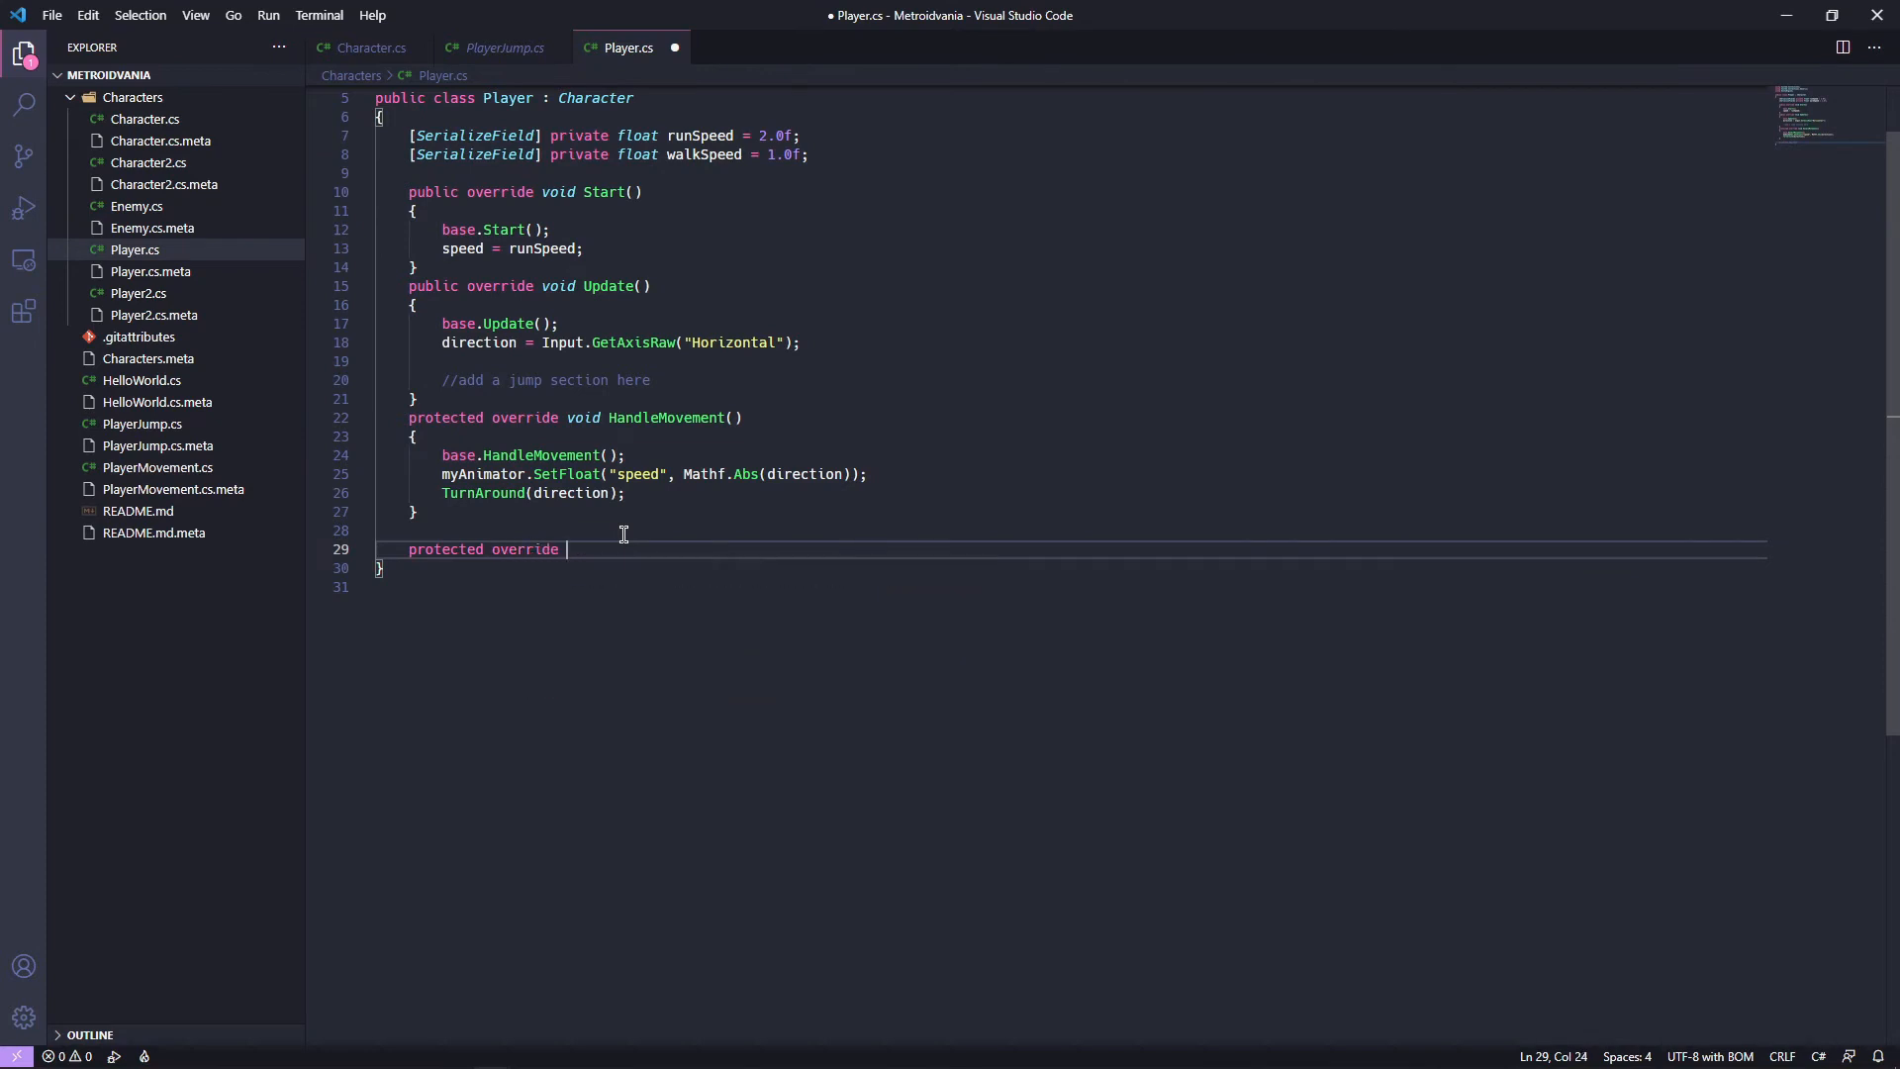
text(void Han)
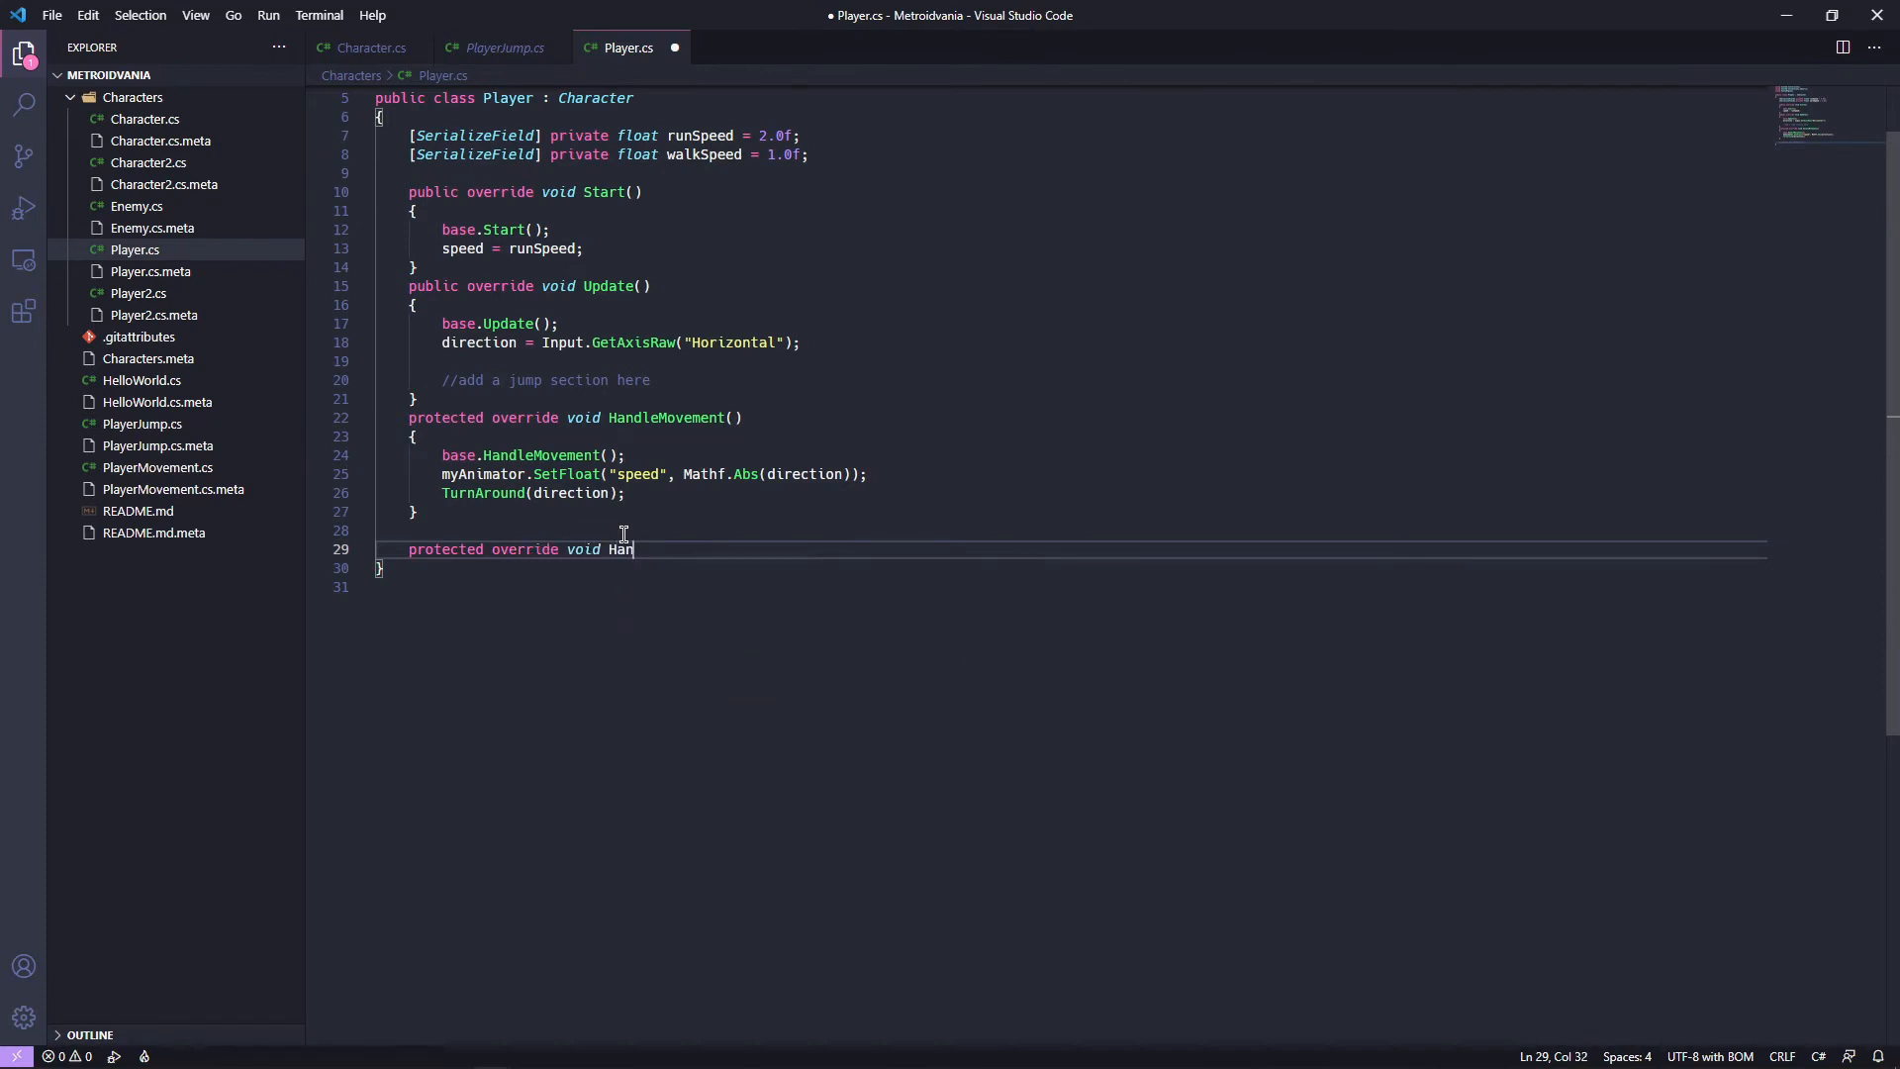
text(dle)
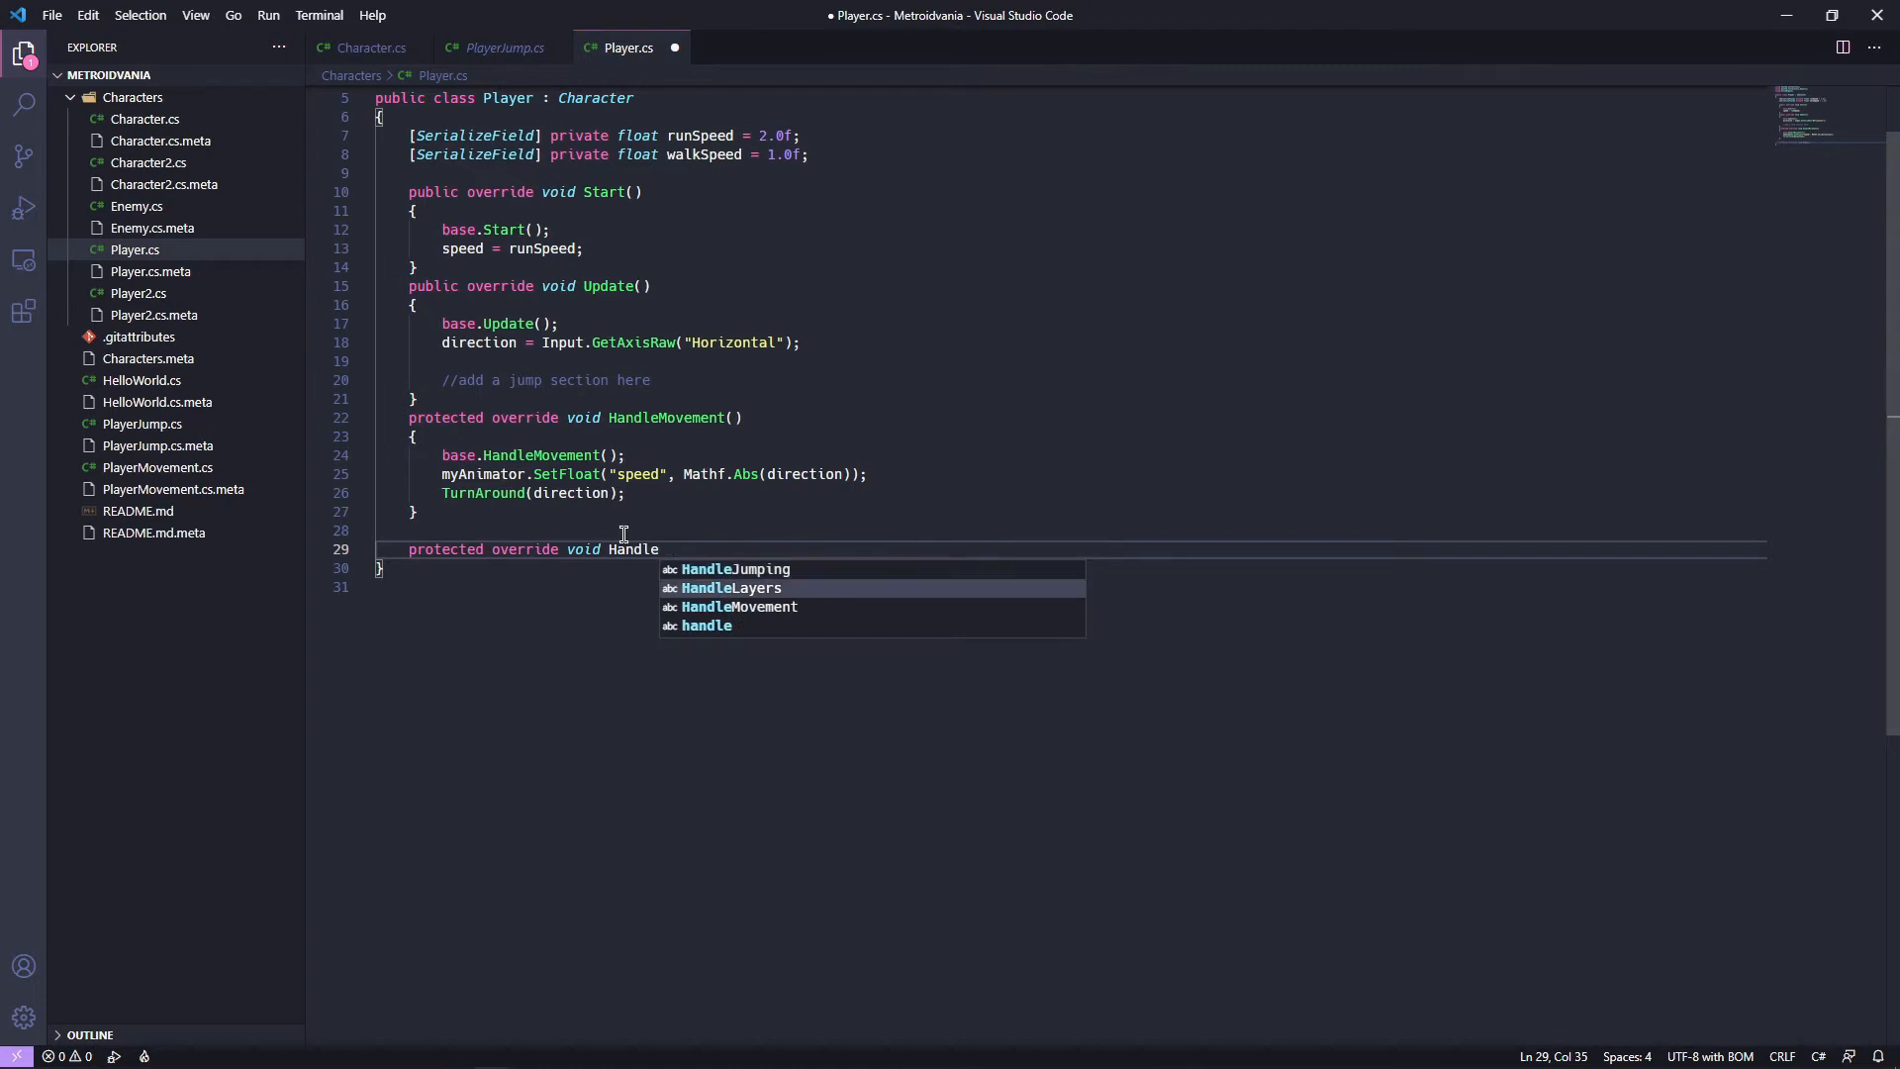
key(Tab)
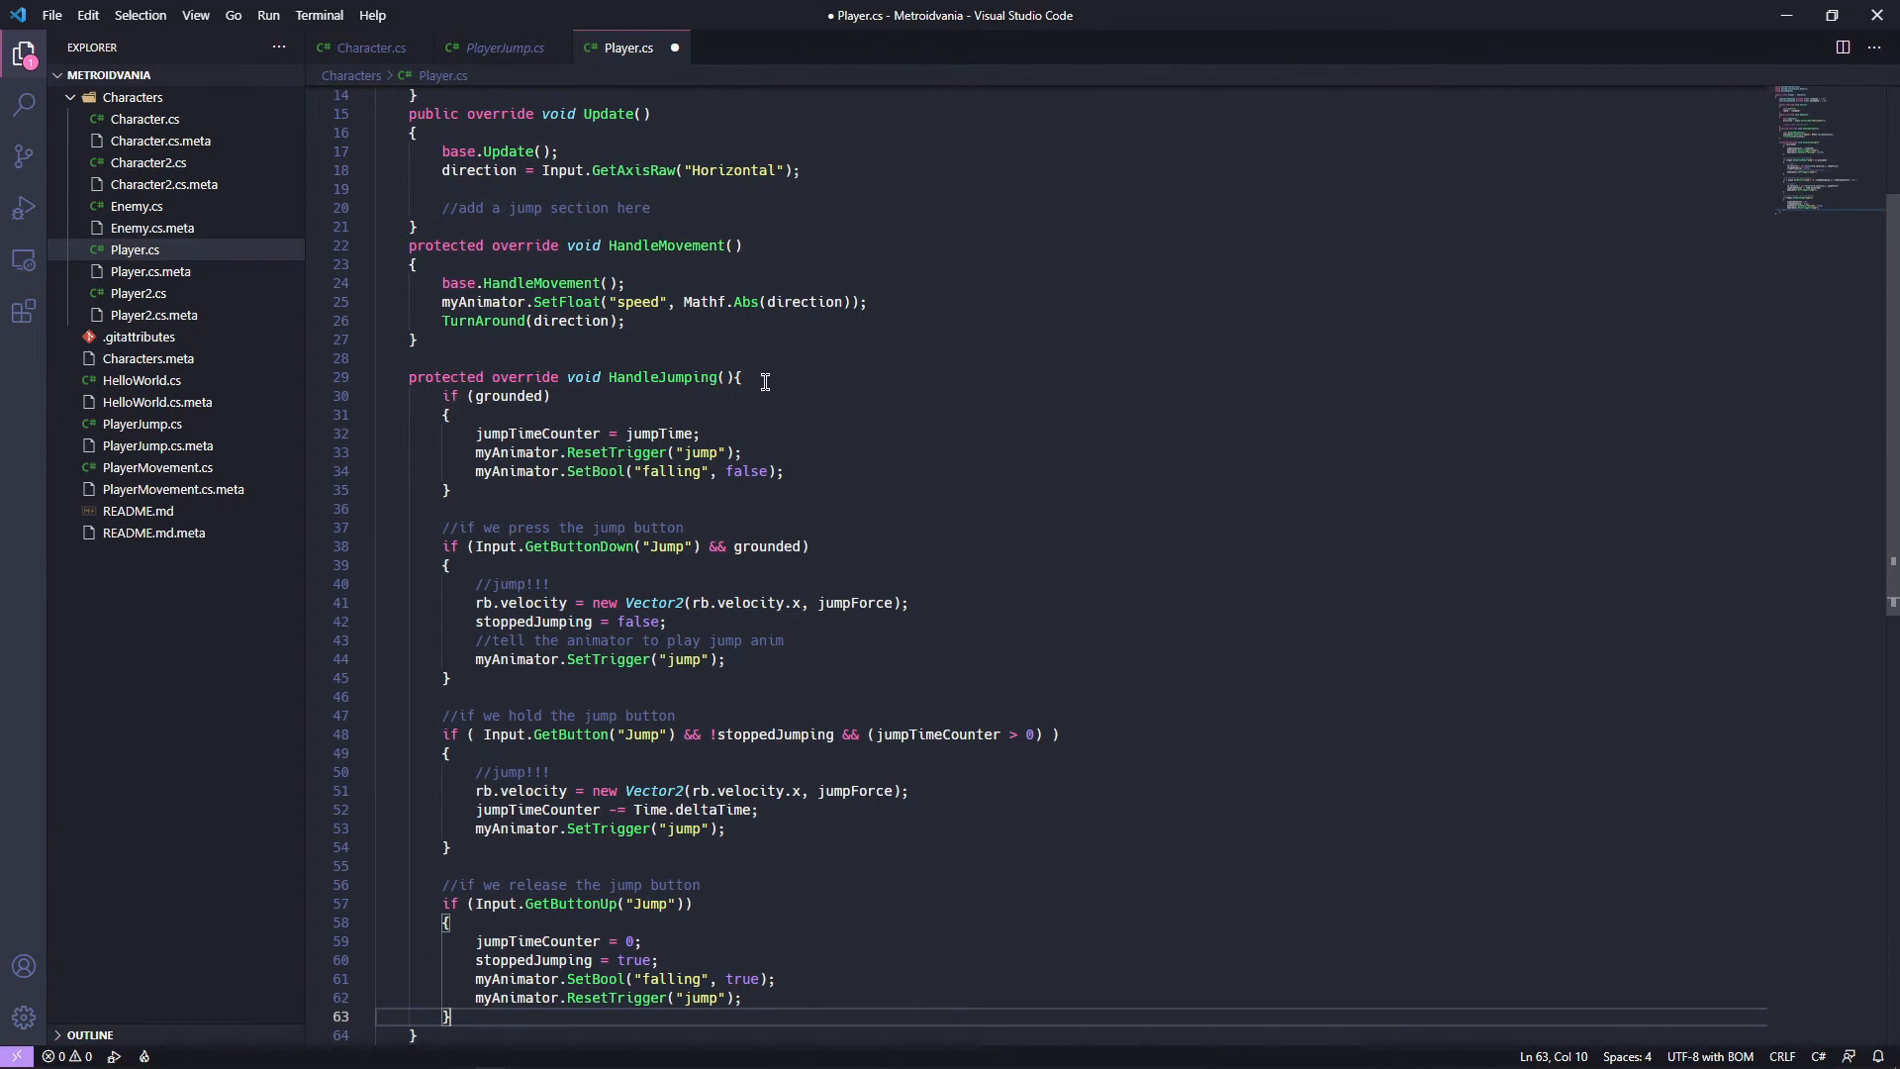
Put Jump(); in the press block and select the hold block's velocity line.
key(Enter)
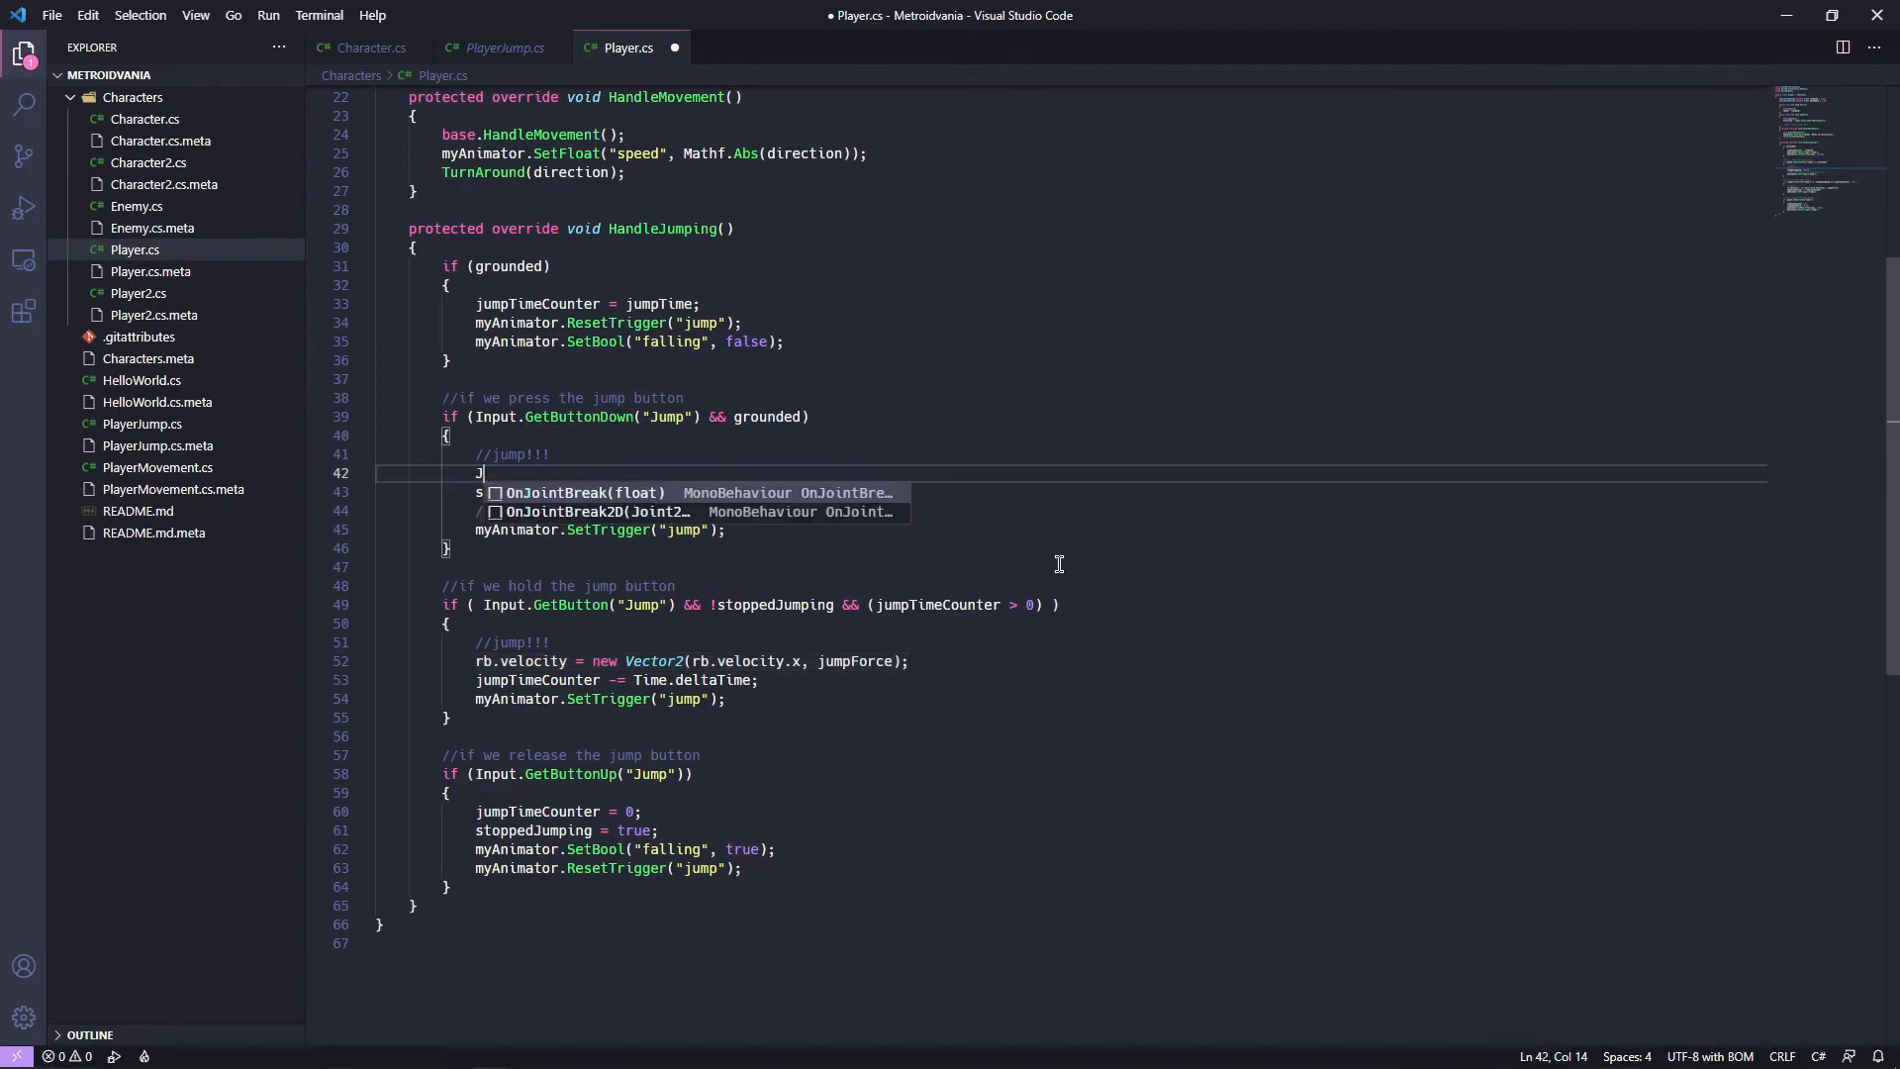
text(Jump();)
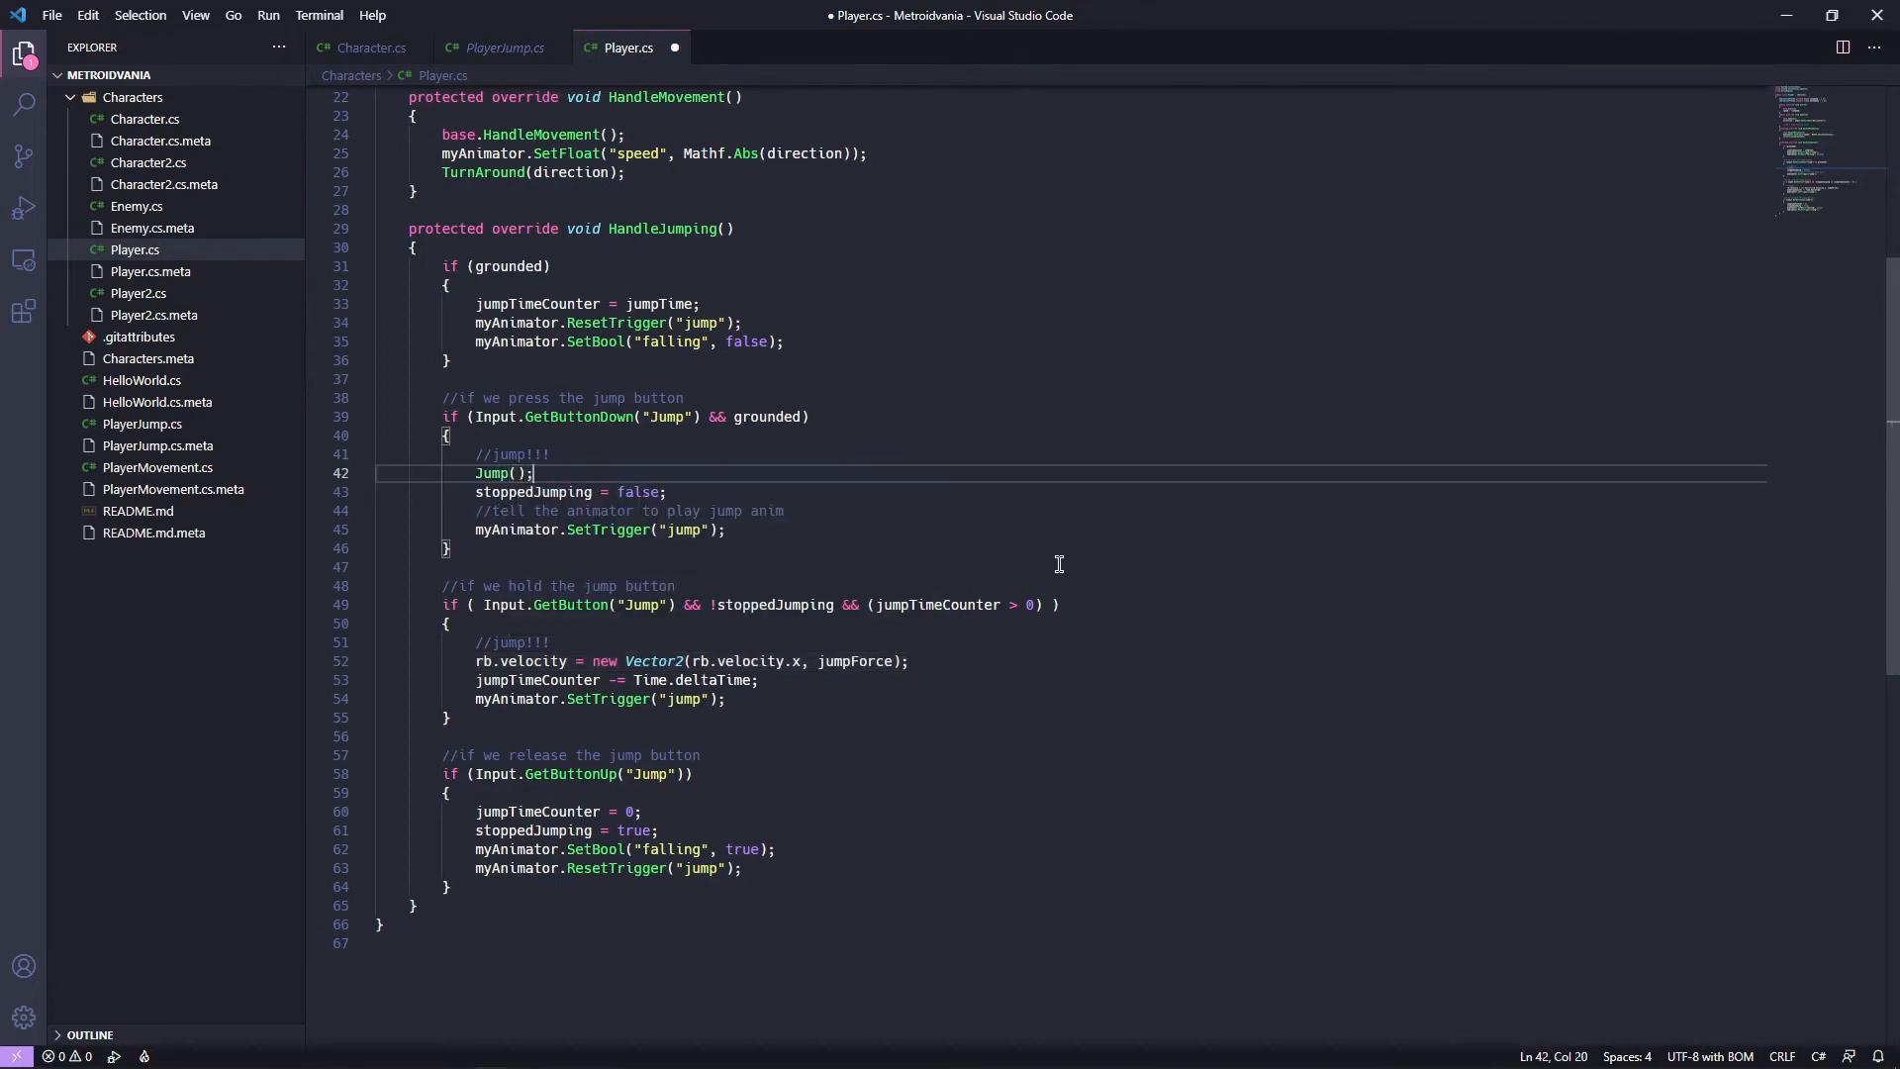
double_click(502, 473)
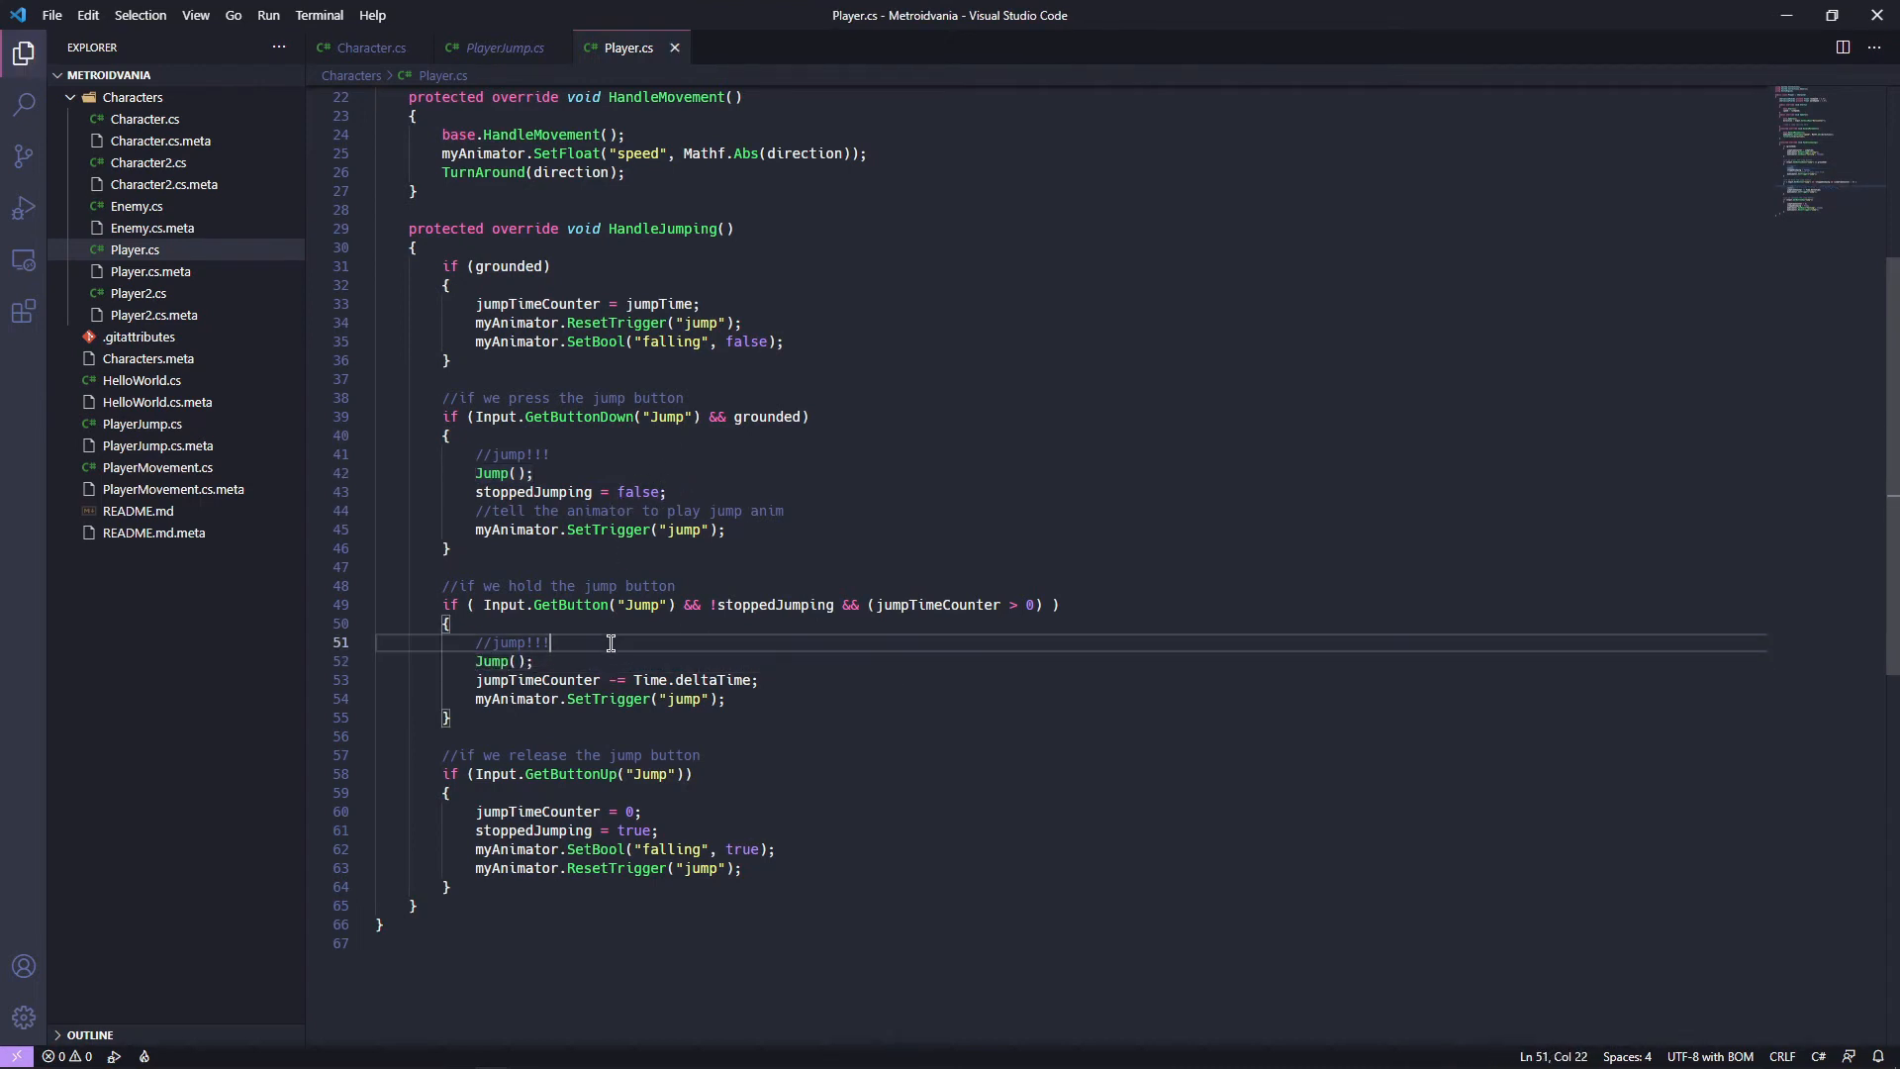
mouse_move(576, 470)
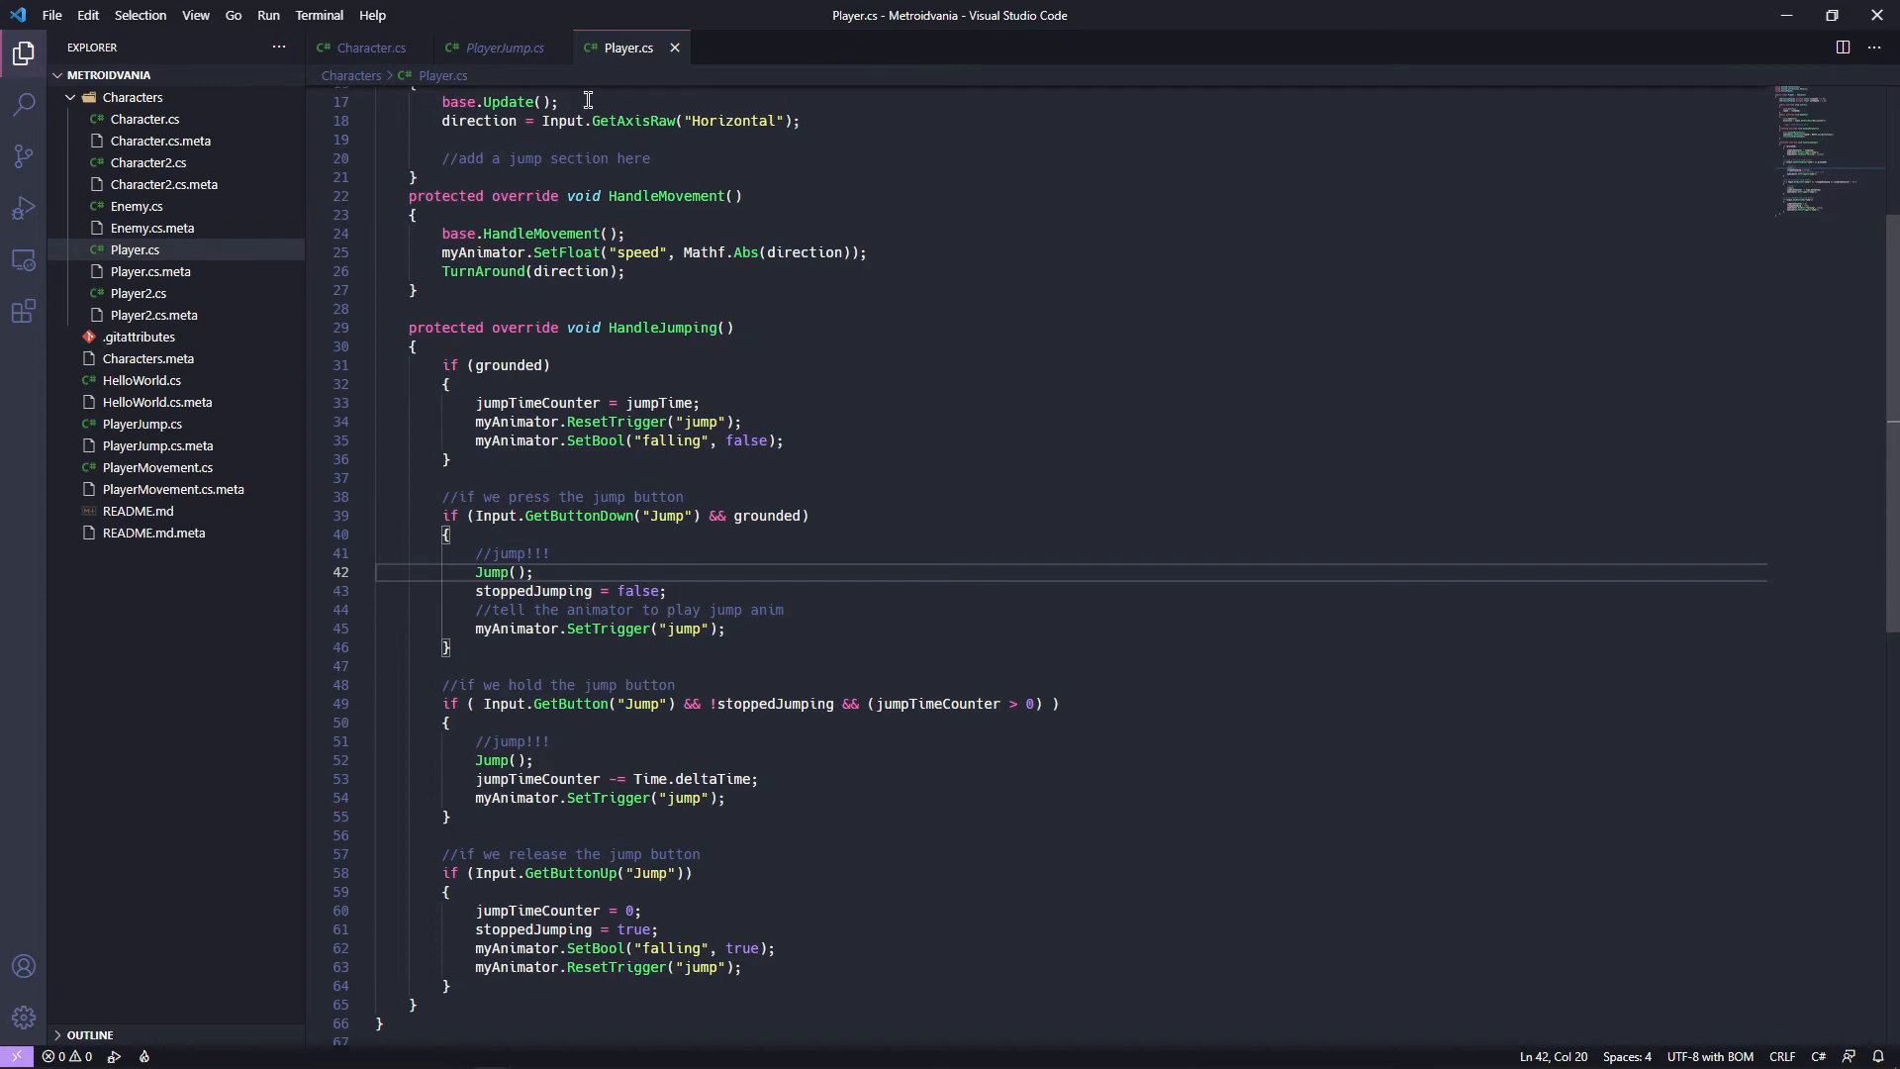
click(503, 48)
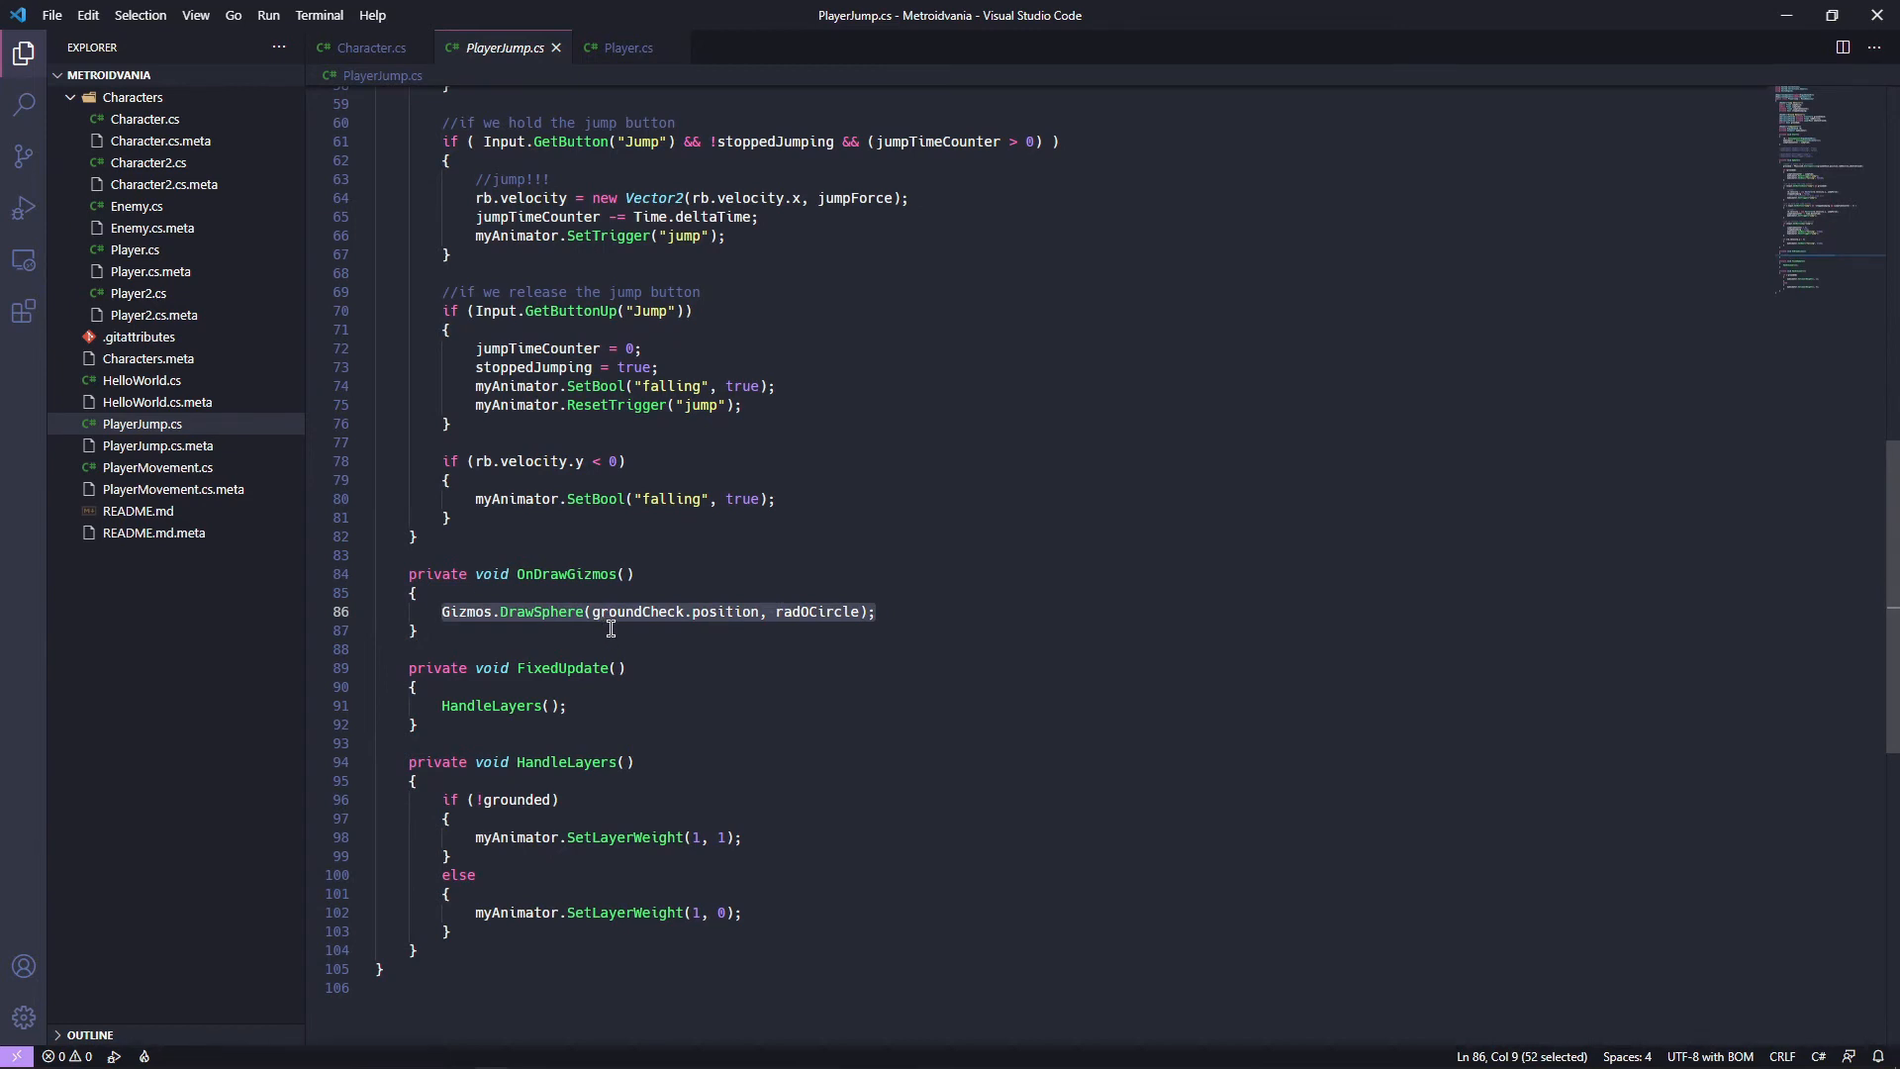
mouse_move(814, 666)
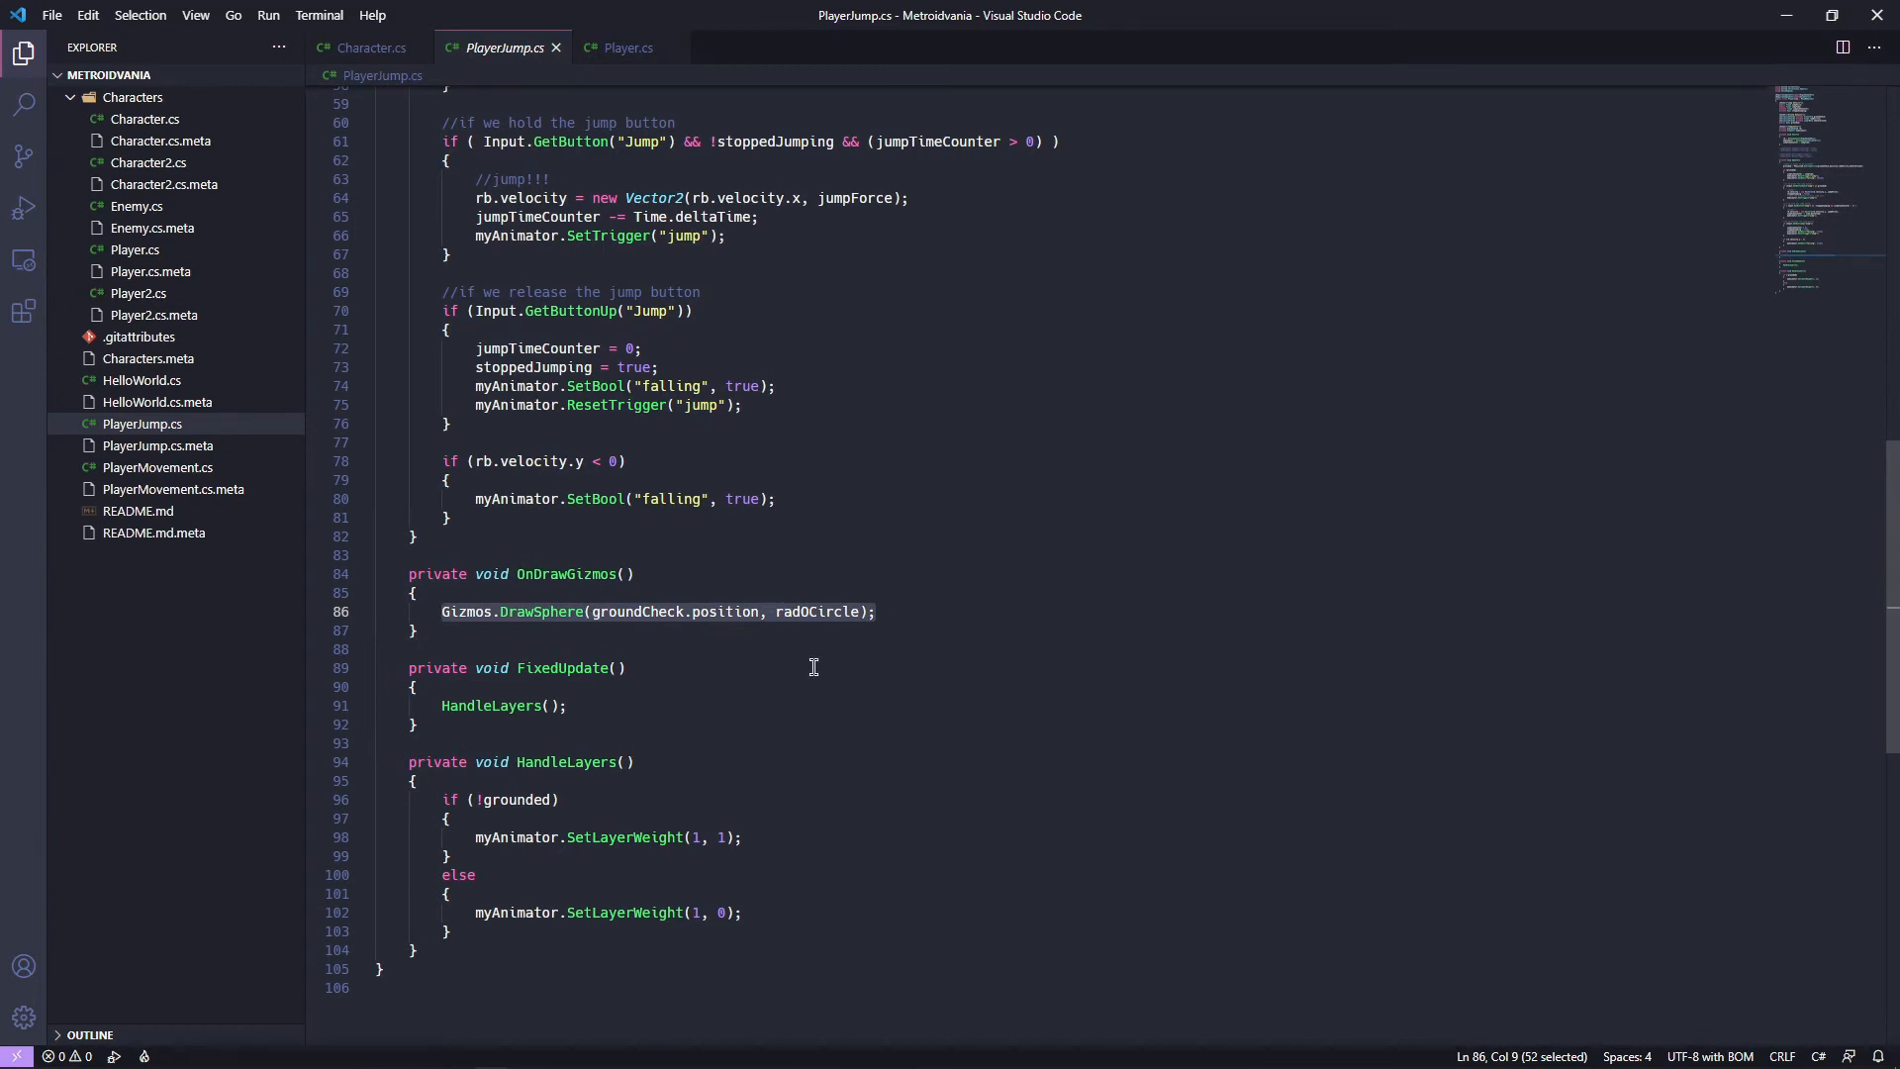
mouse_move(405, 691)
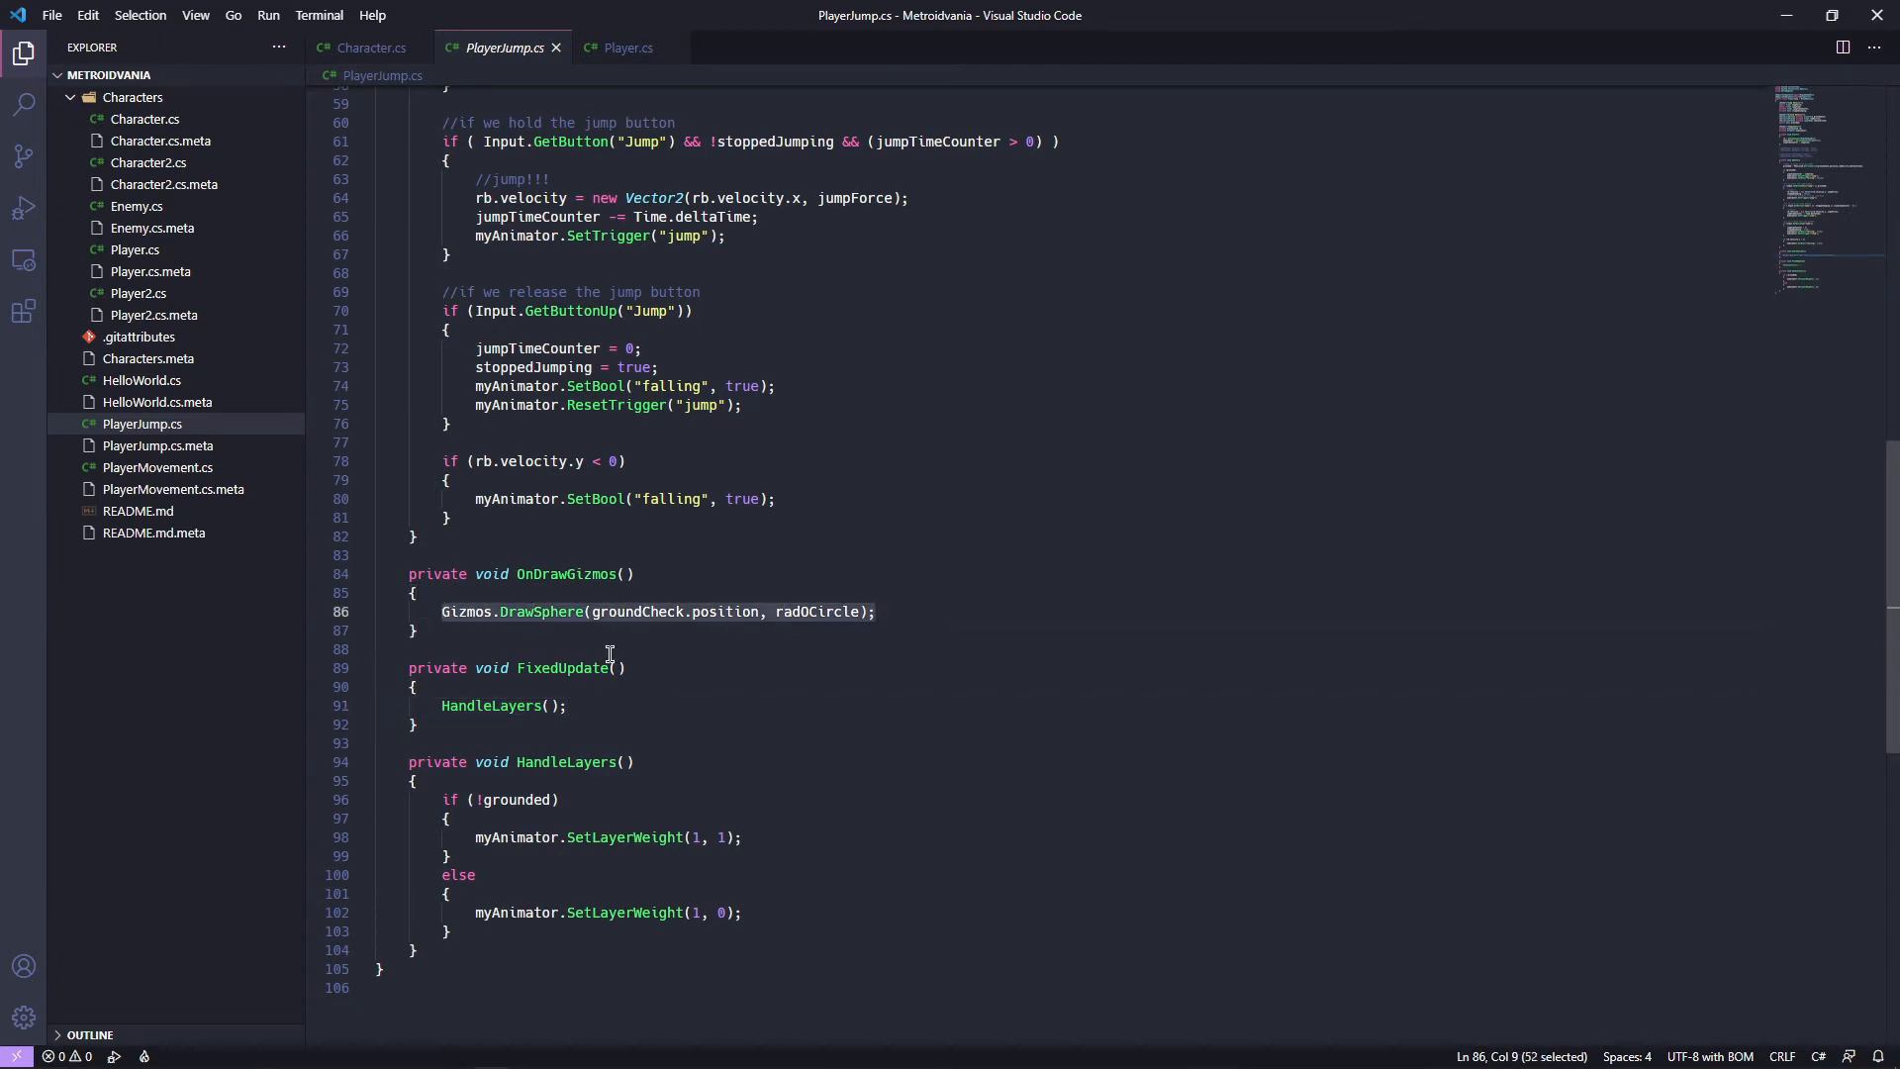
Switch to Character.cs and scroll down to the visdebugs region with OnDrawGizmos.
click(369, 48)
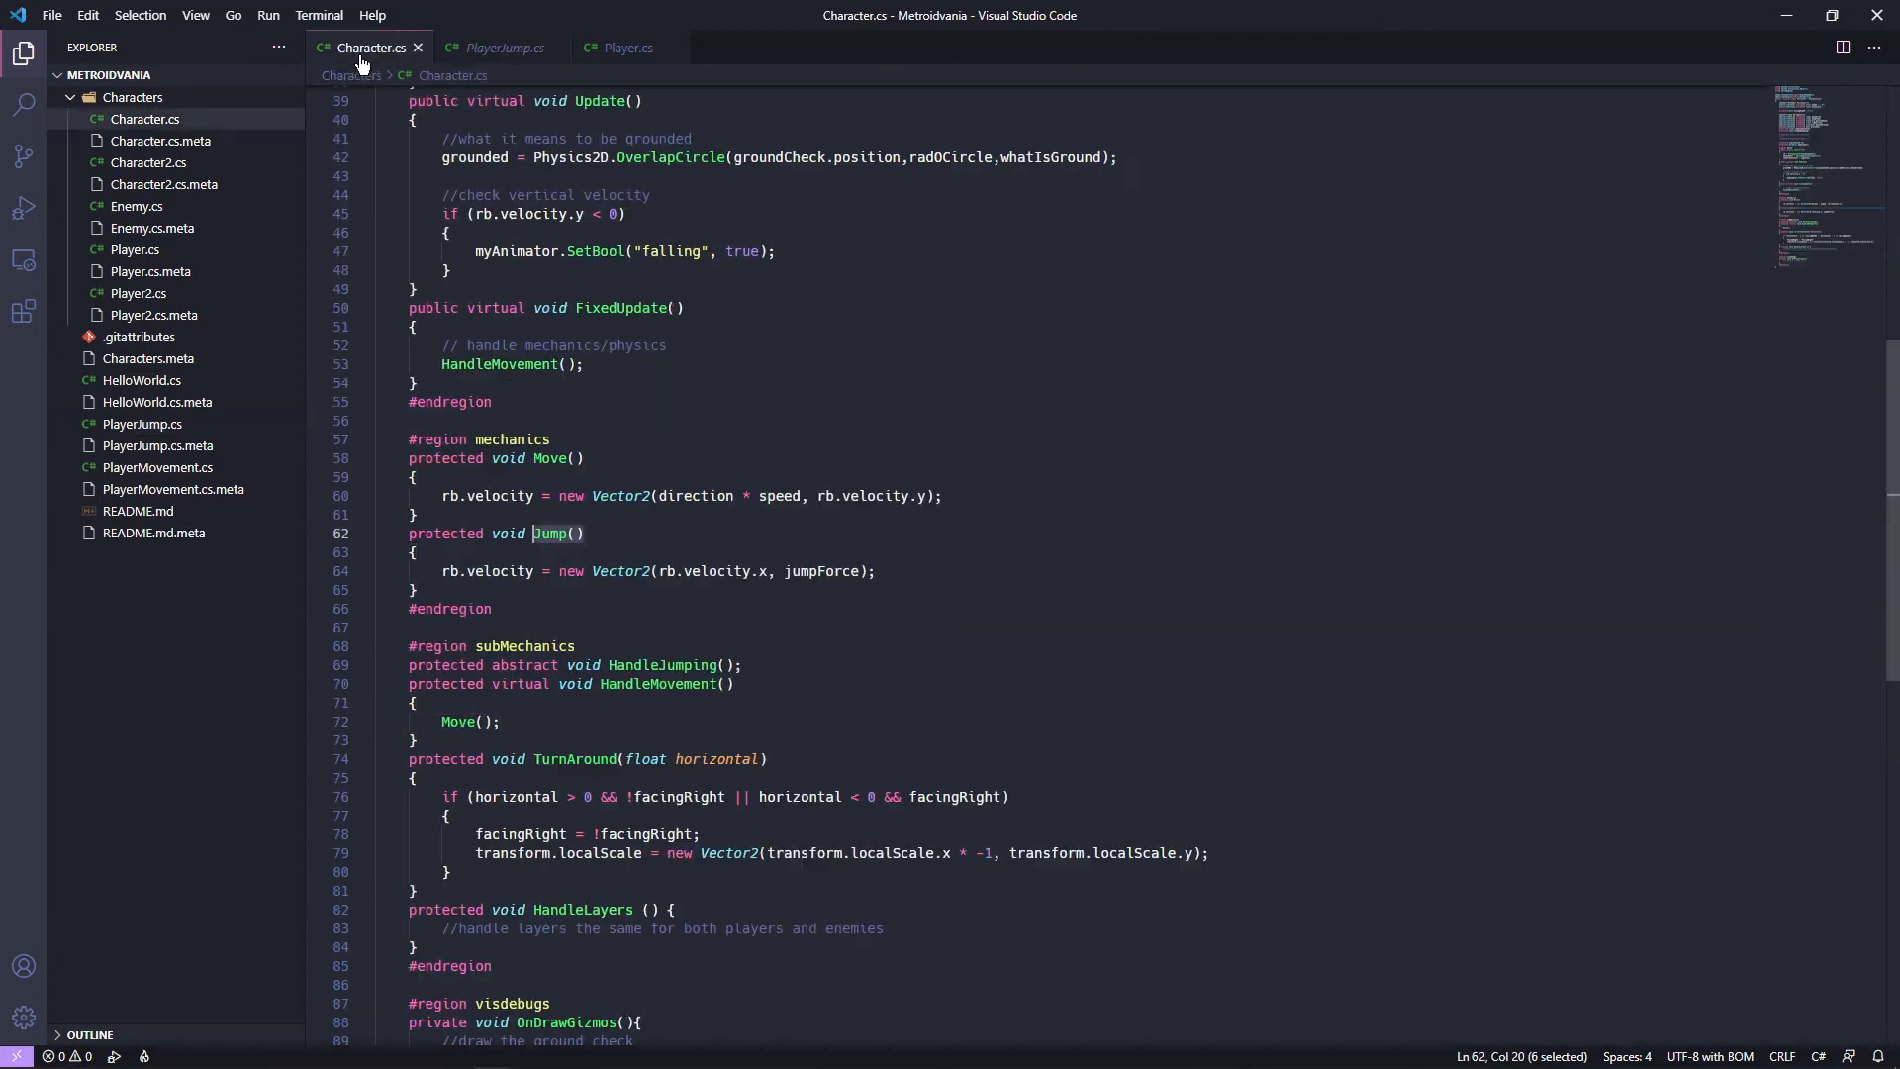
scroll(down, 3)
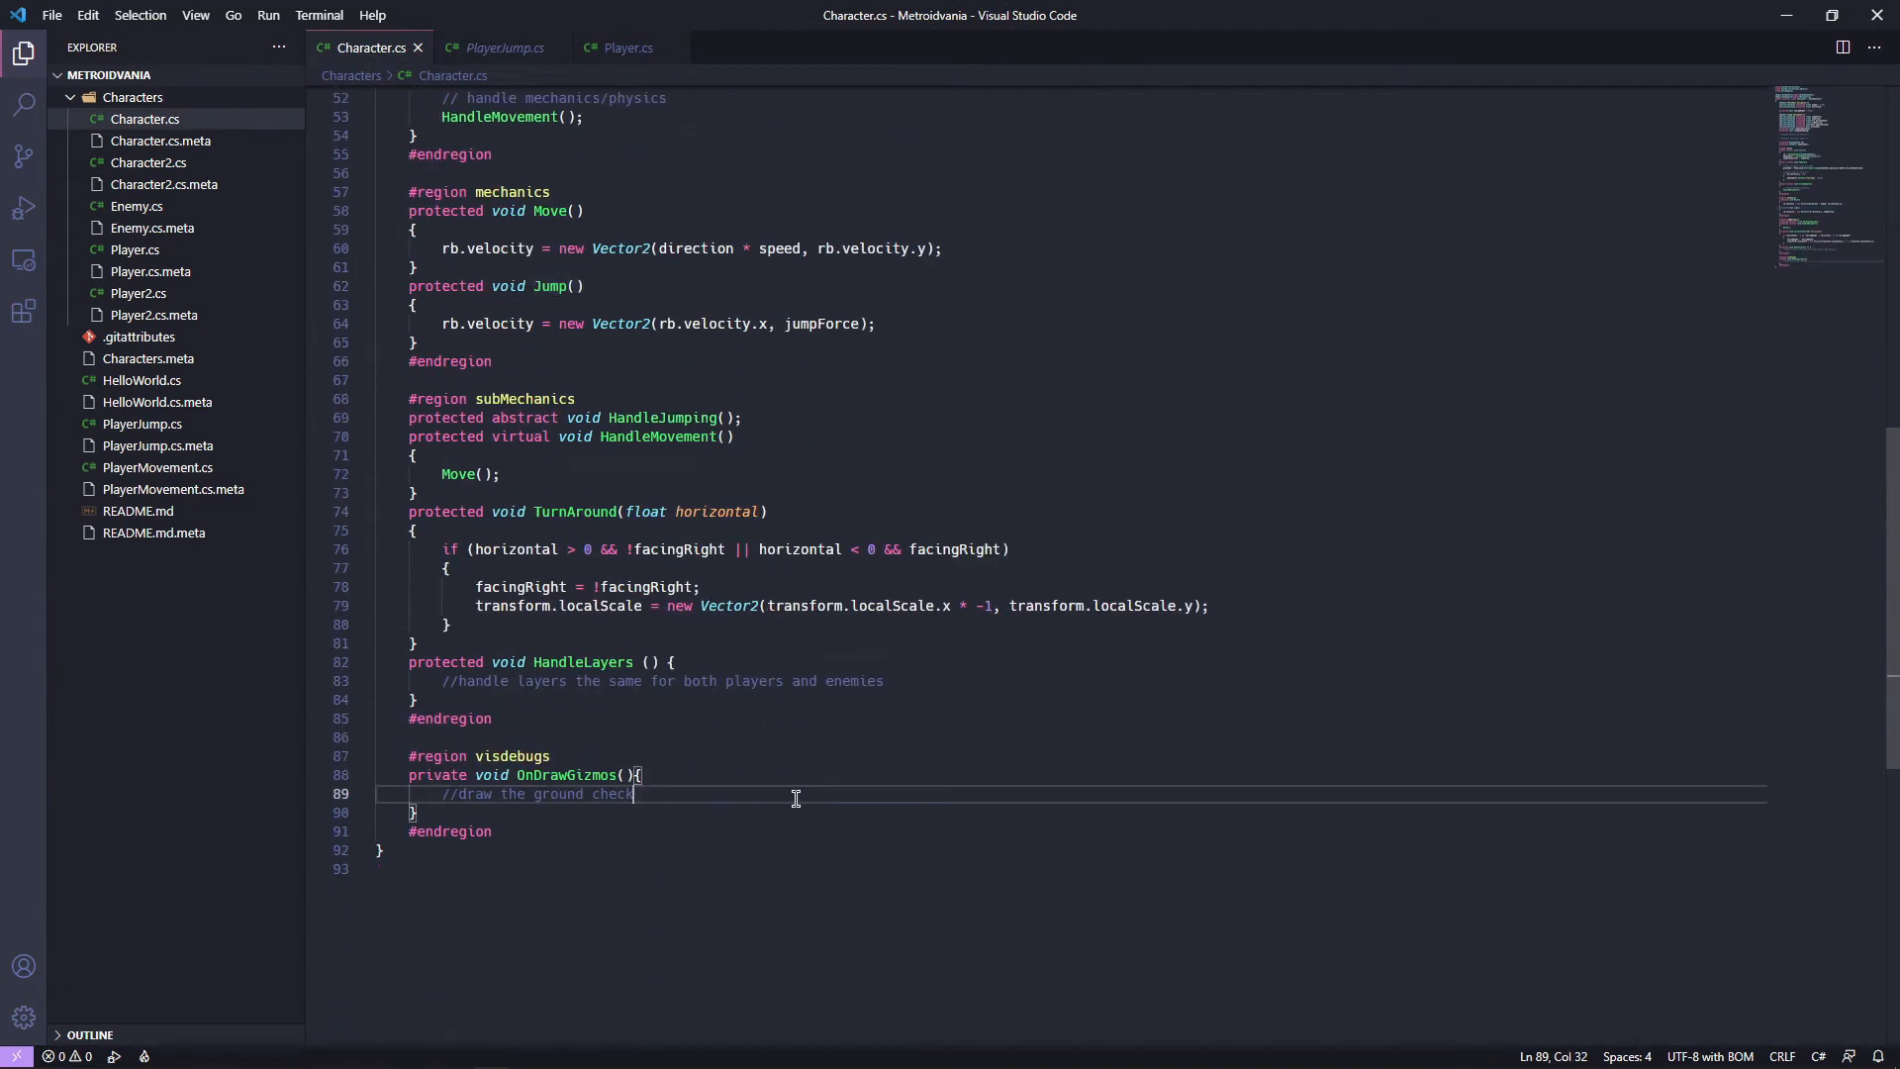
drag(631, 793, 442, 794)
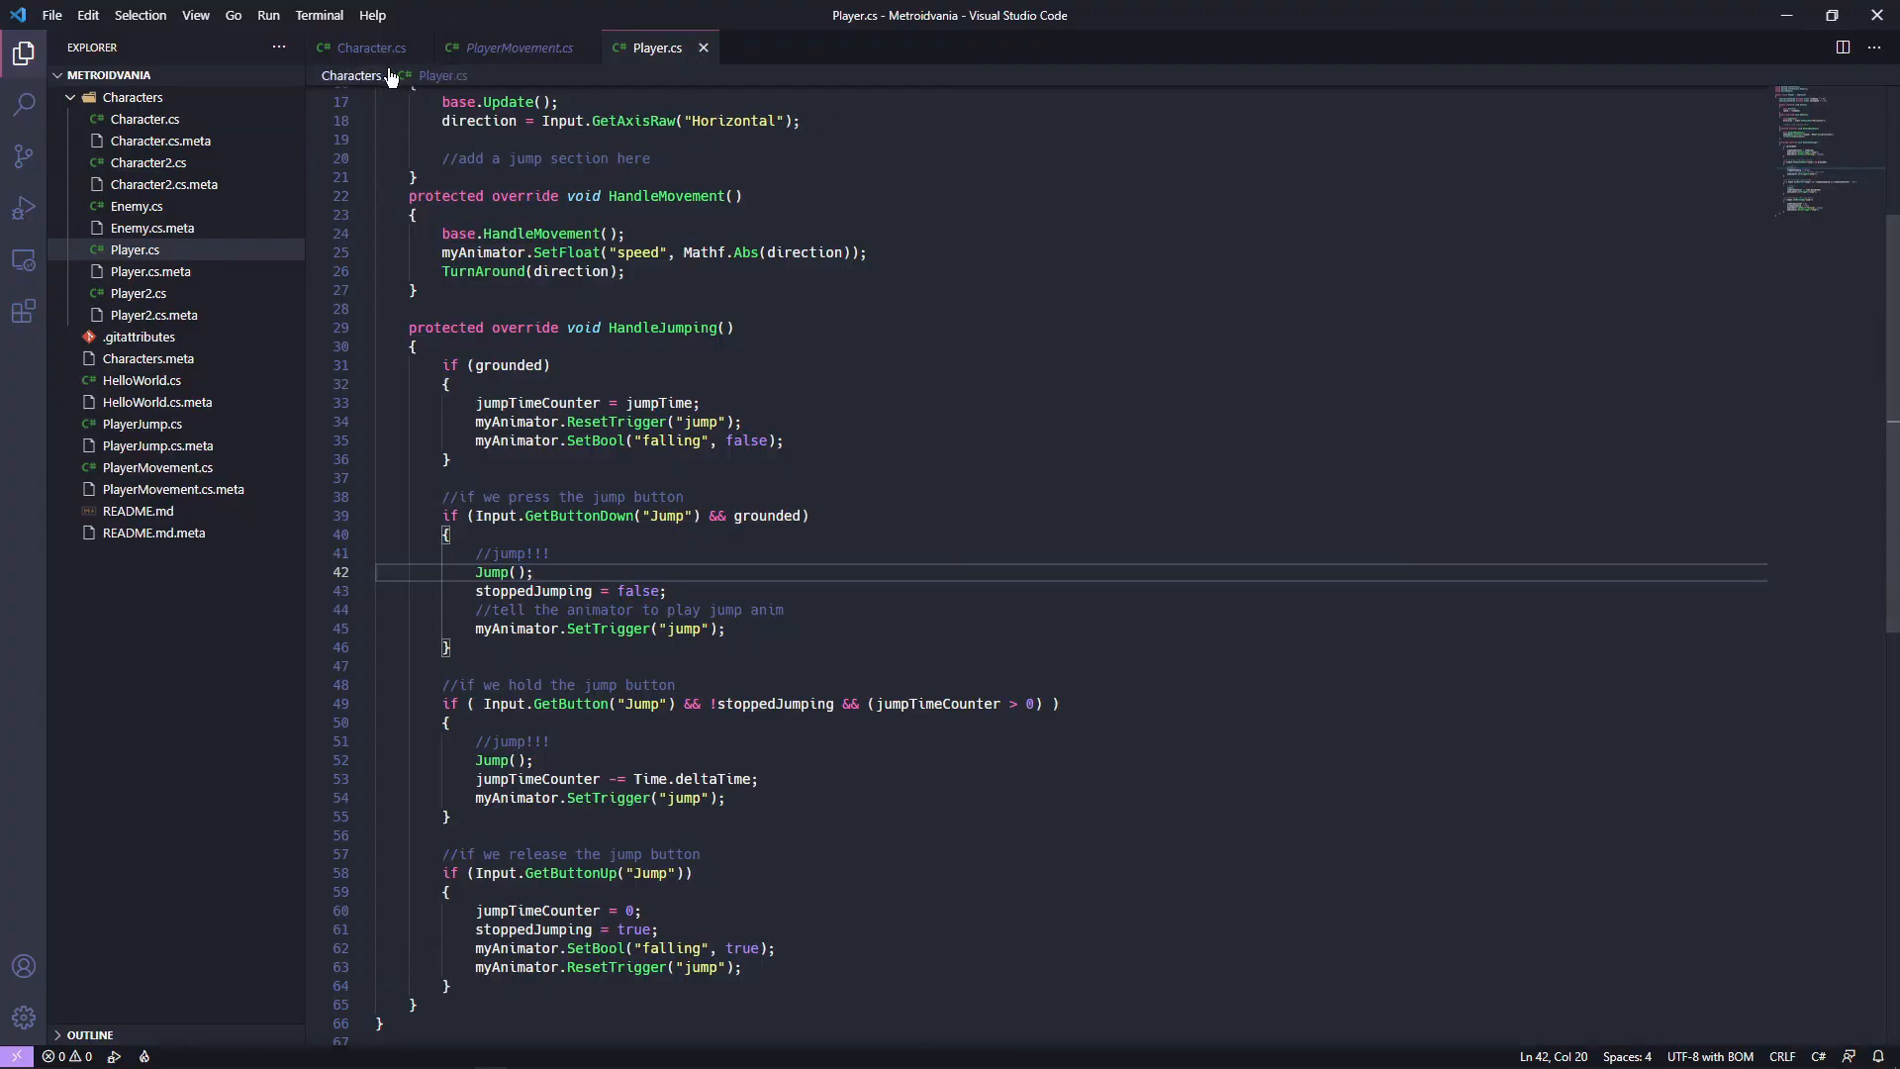
Collapse the HandleJumping method body in Player.cs, then go back to Character.cs.
scroll(down, 3)
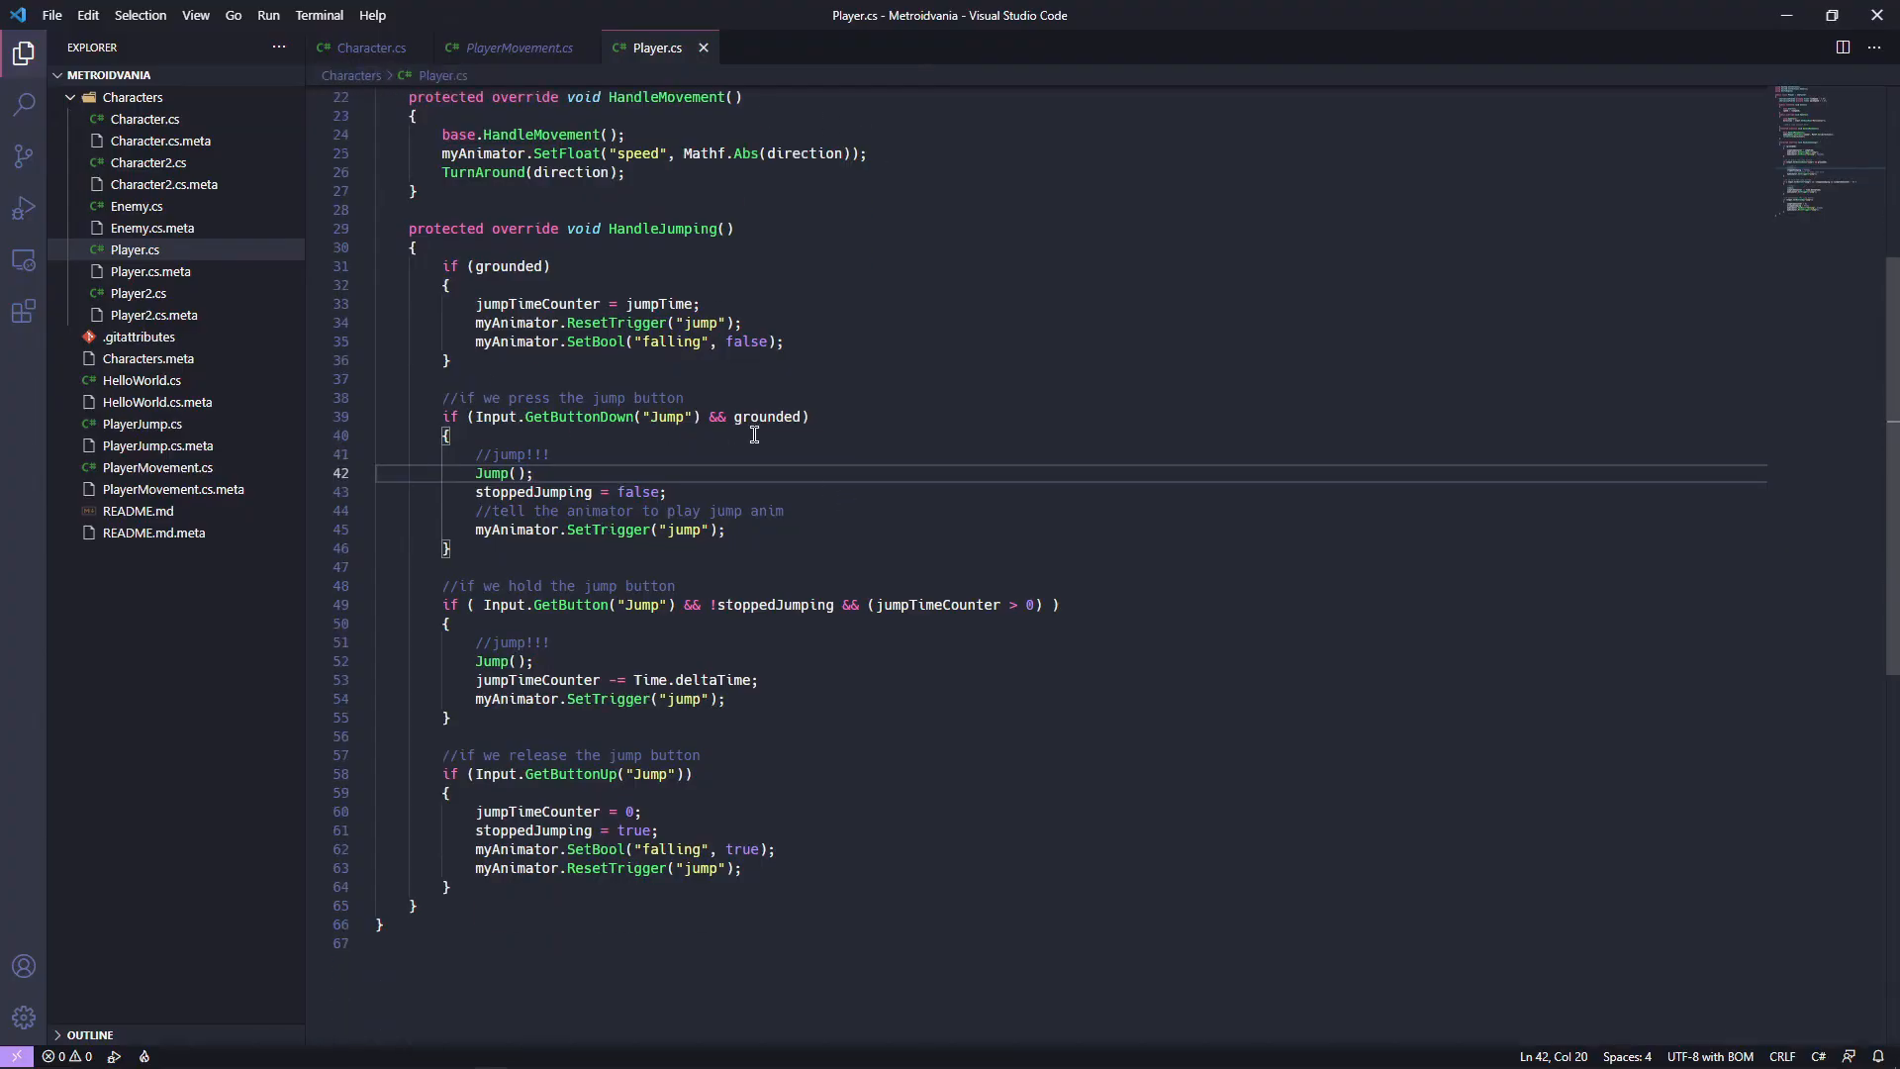
mouse_move(715, 933)
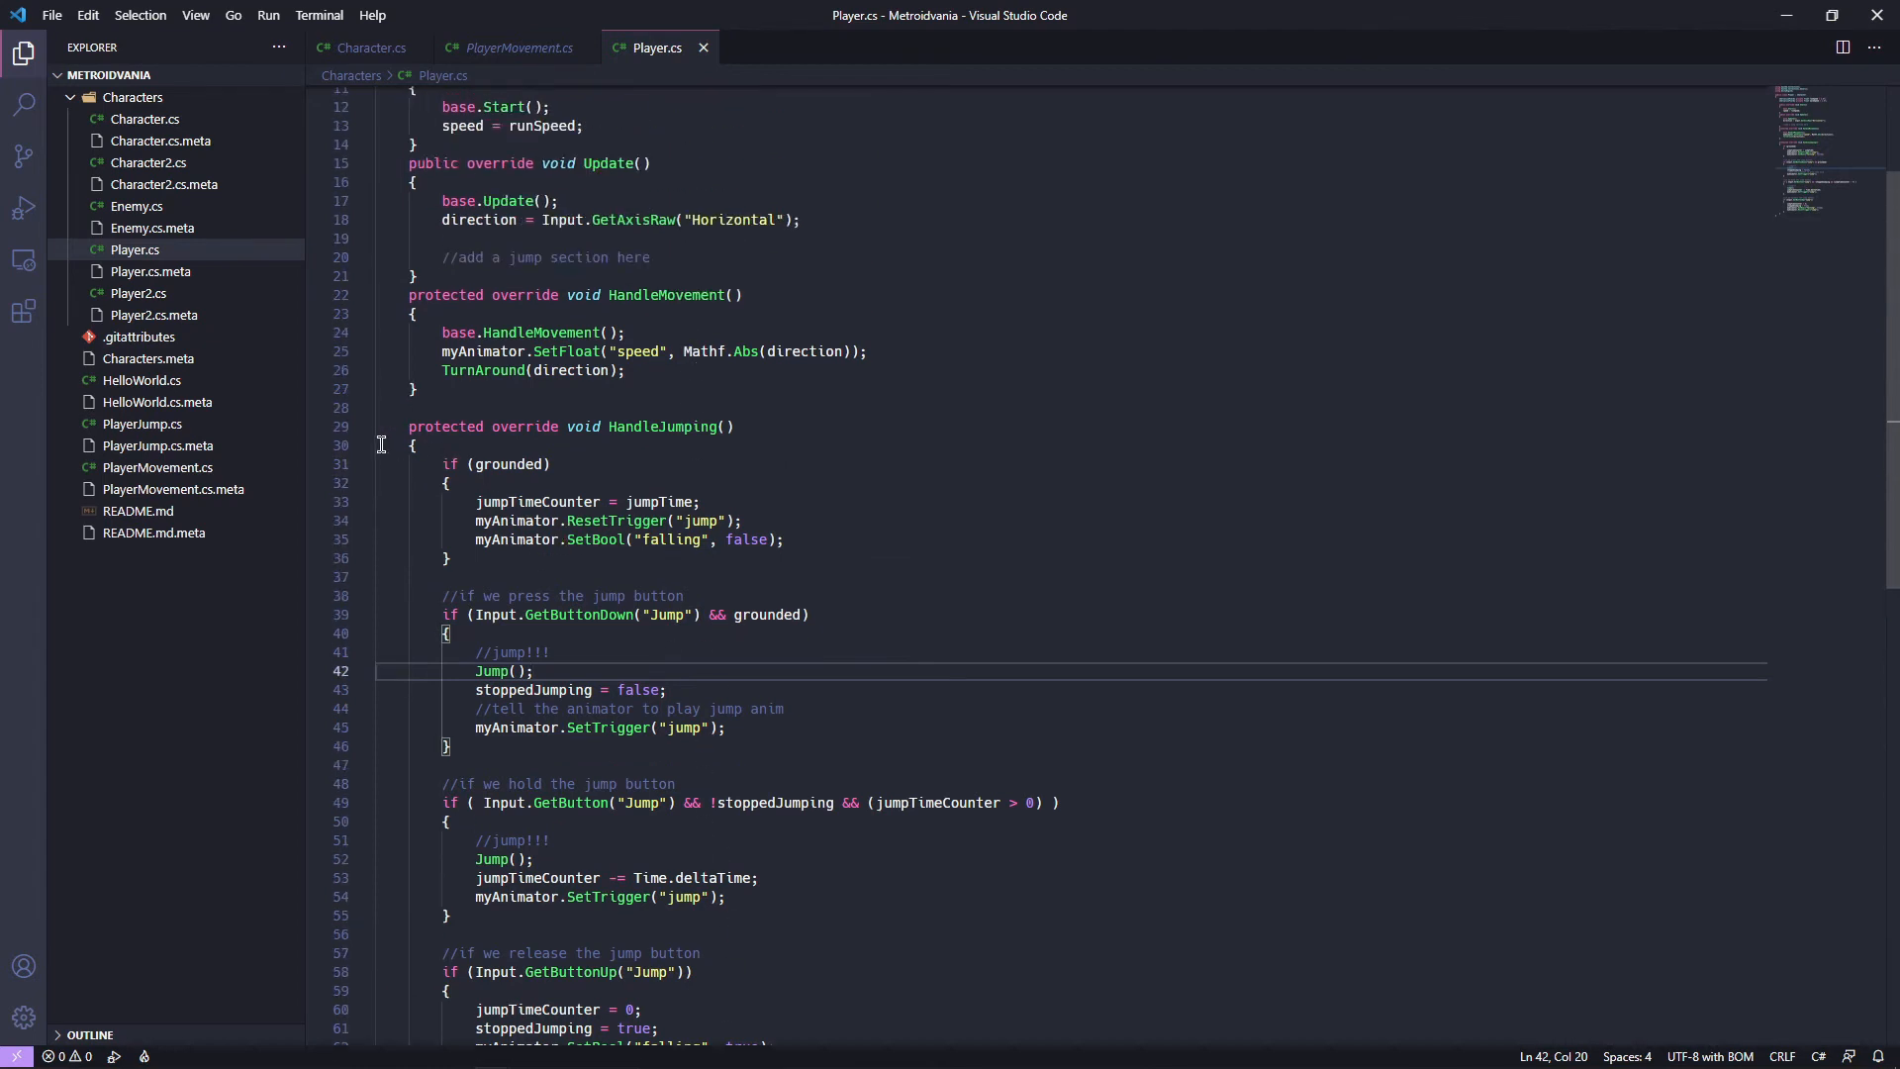
click(363, 545)
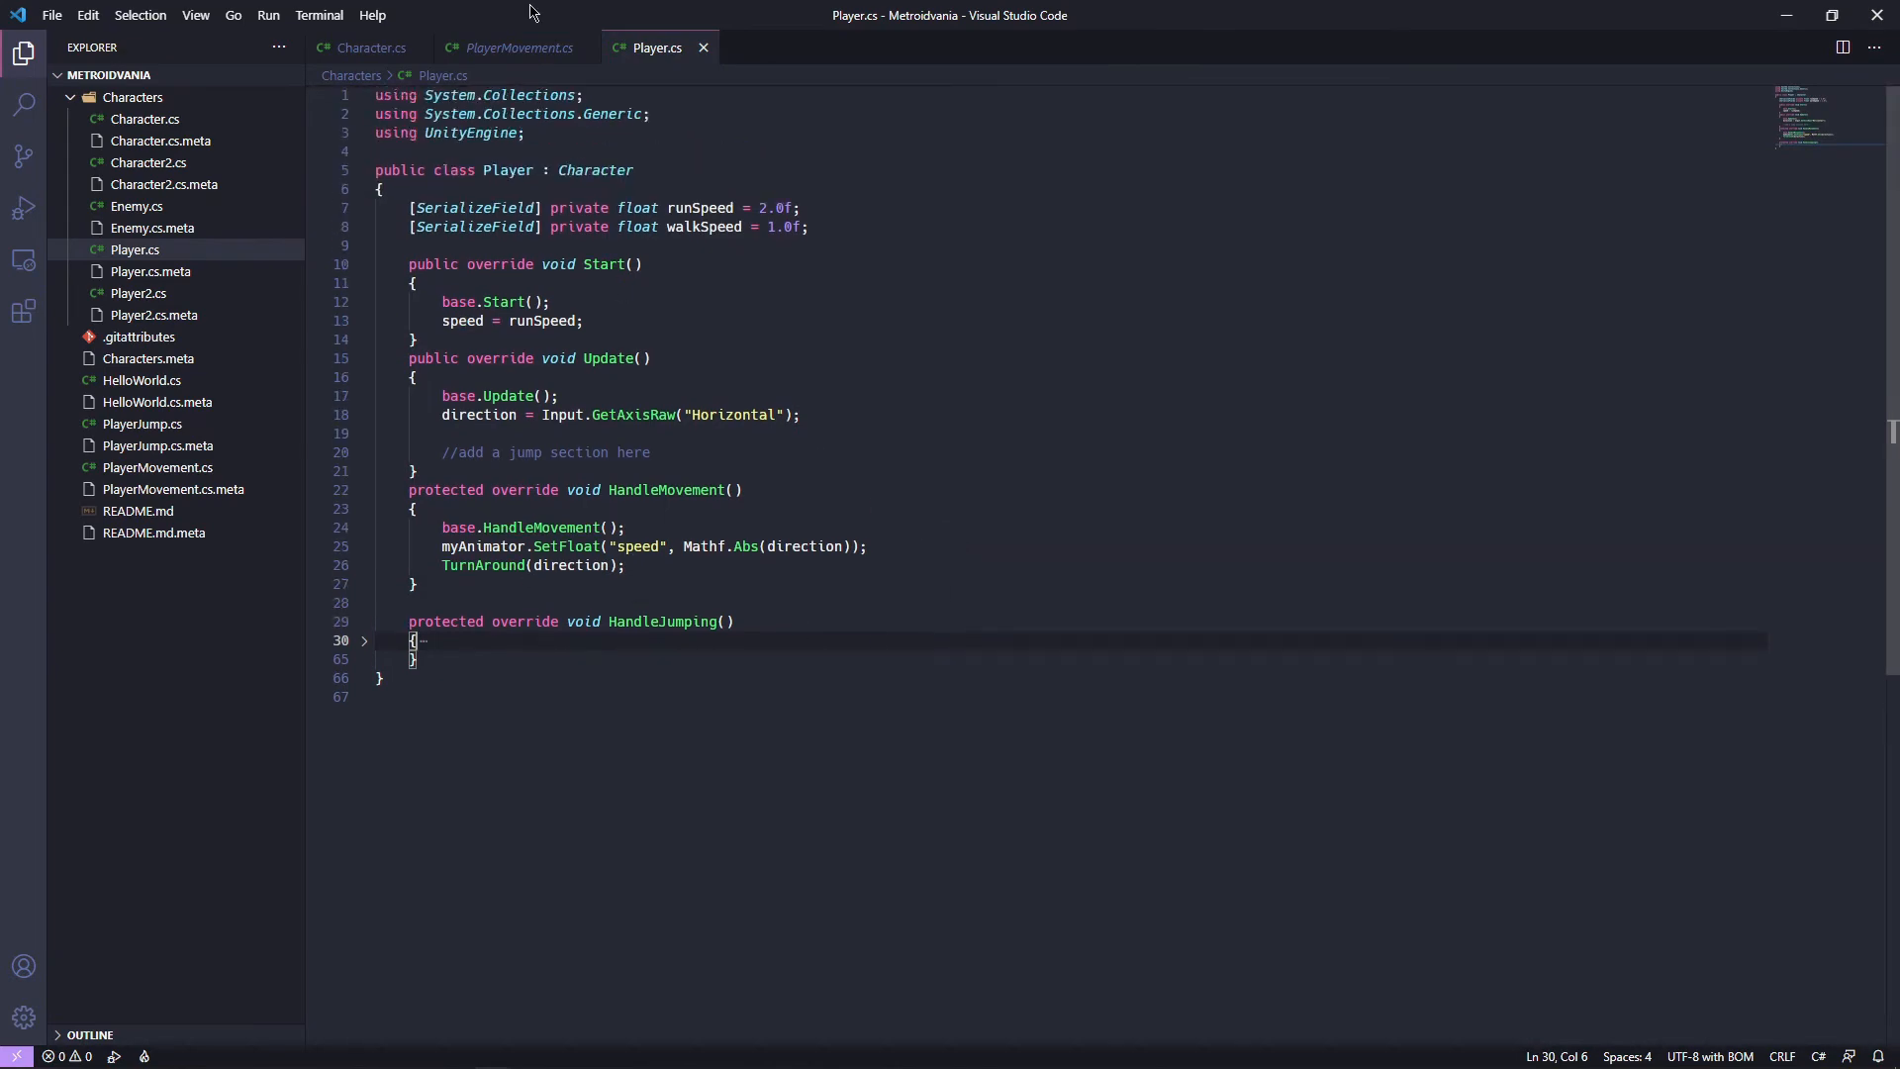
click(369, 47)
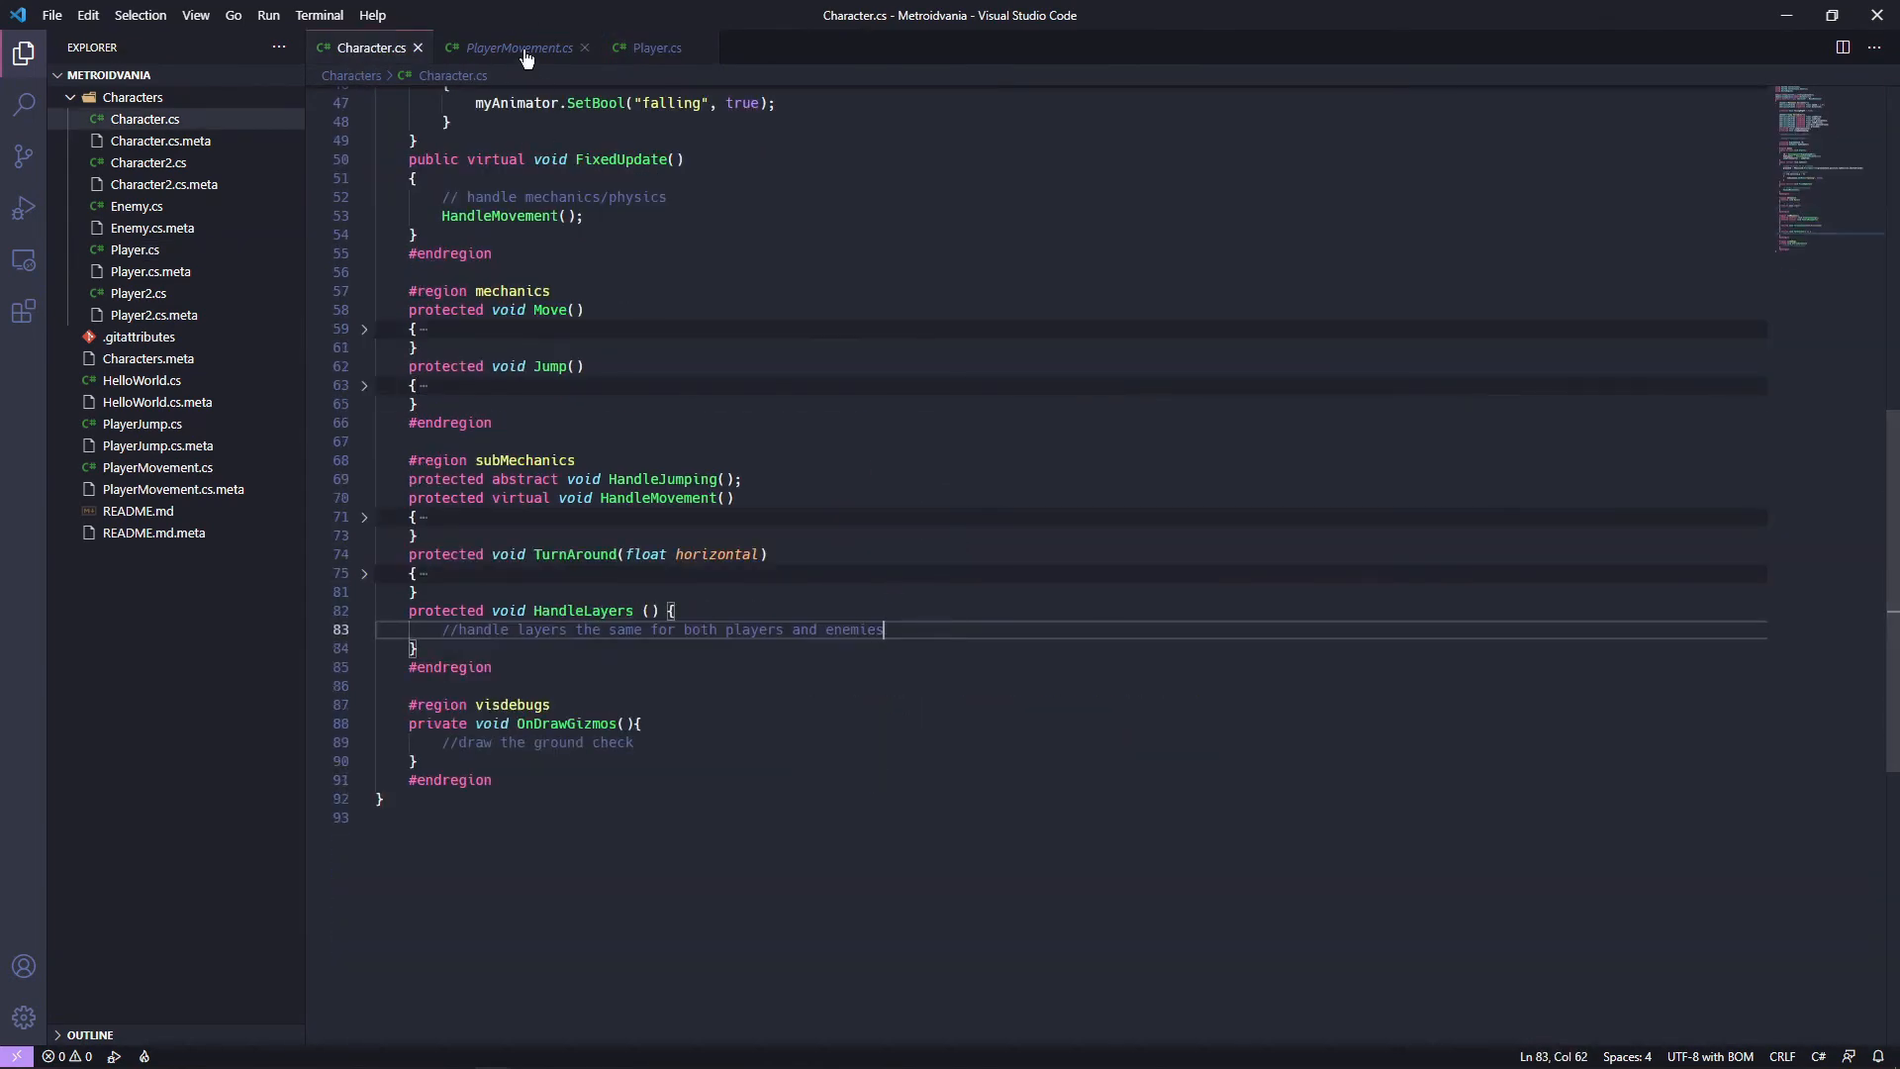
Copy PlayerJump's grounded layer-weight if/else into Character's HandleLayers.
click(519, 47)
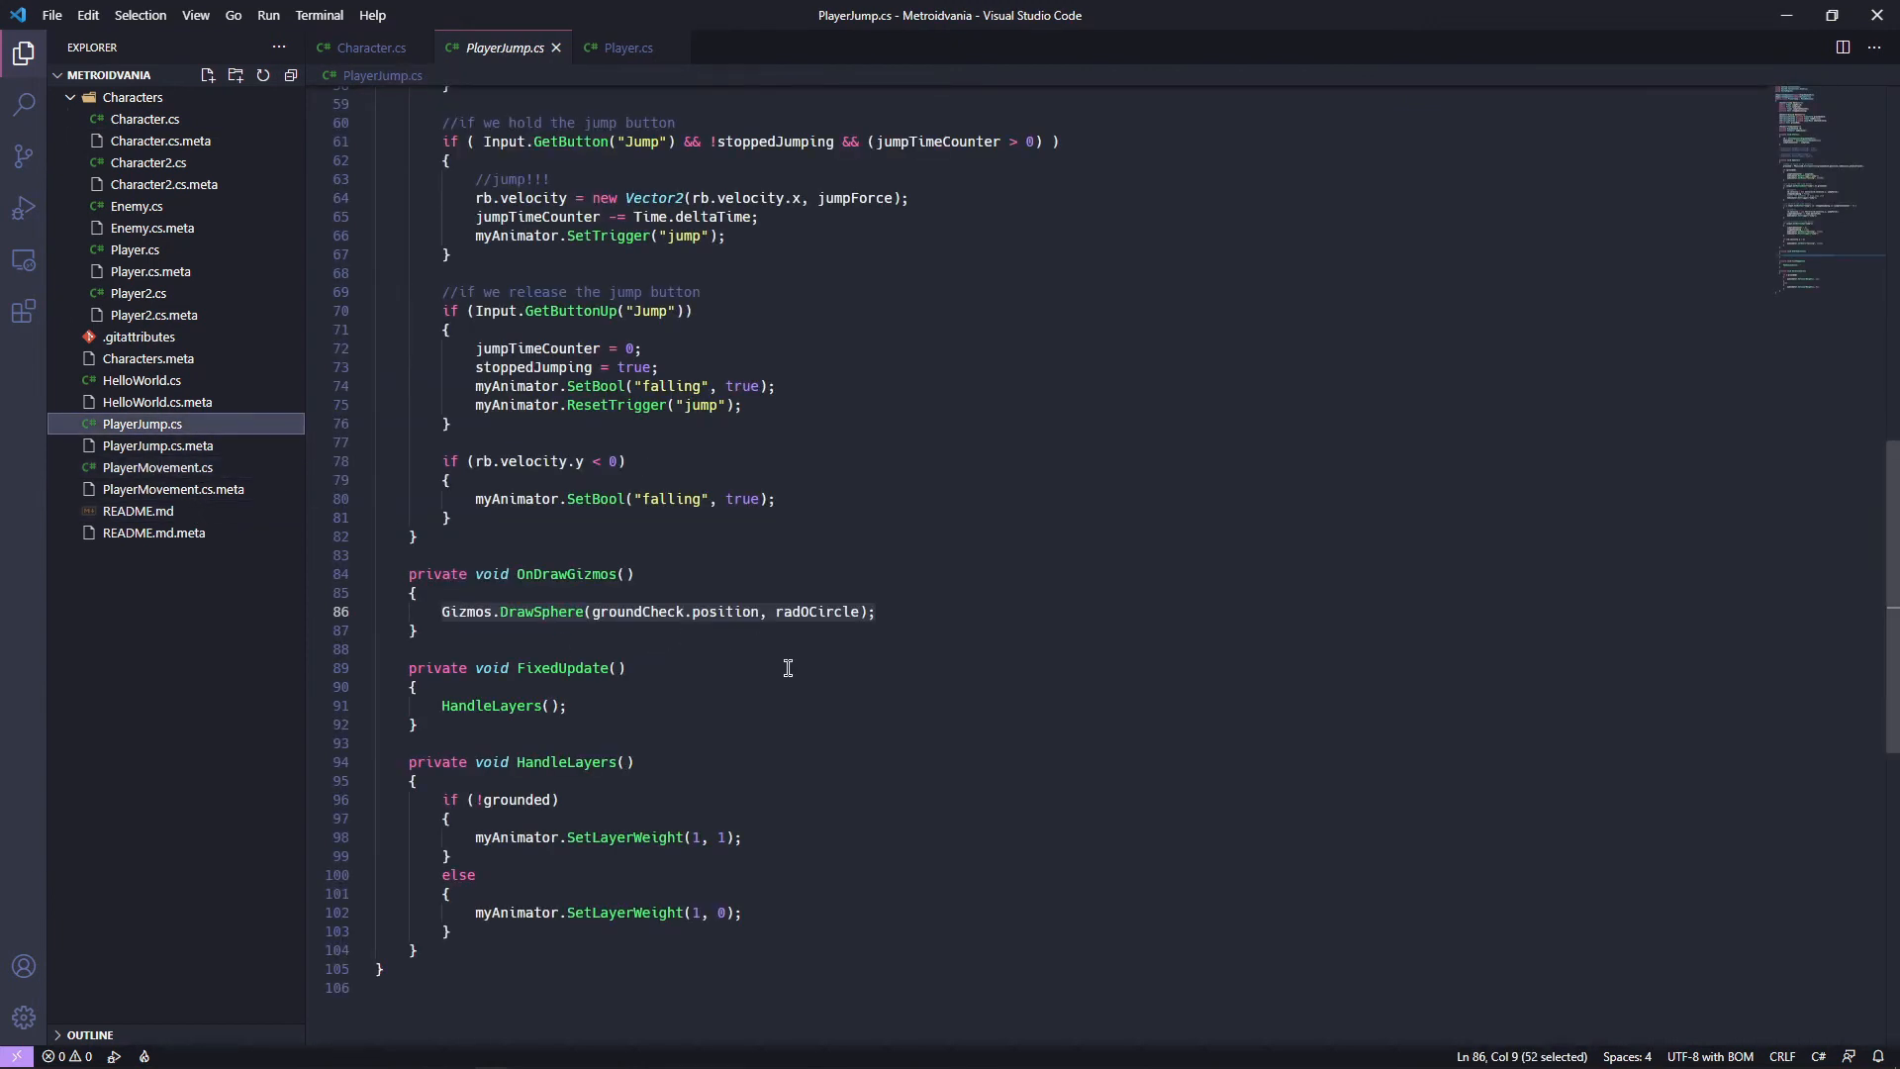
mouse_move(486, 934)
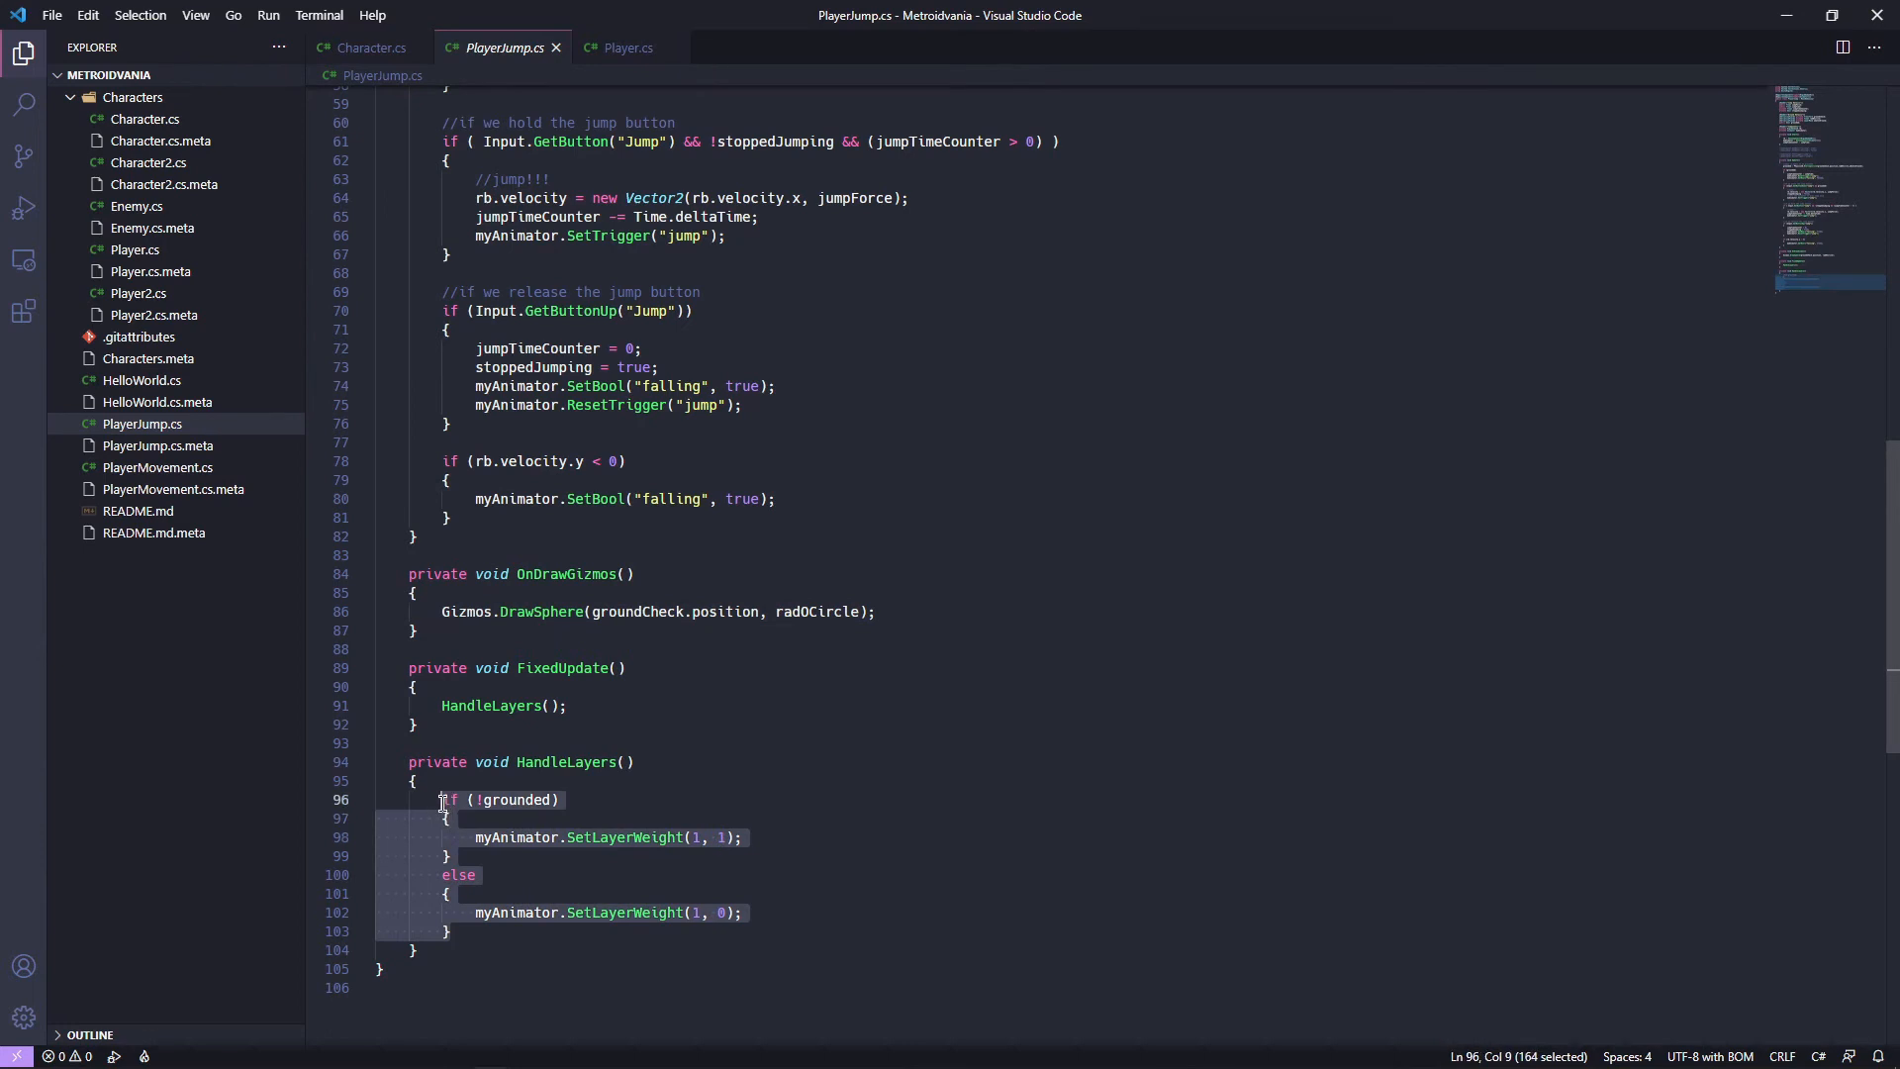
mouse_move(592, 959)
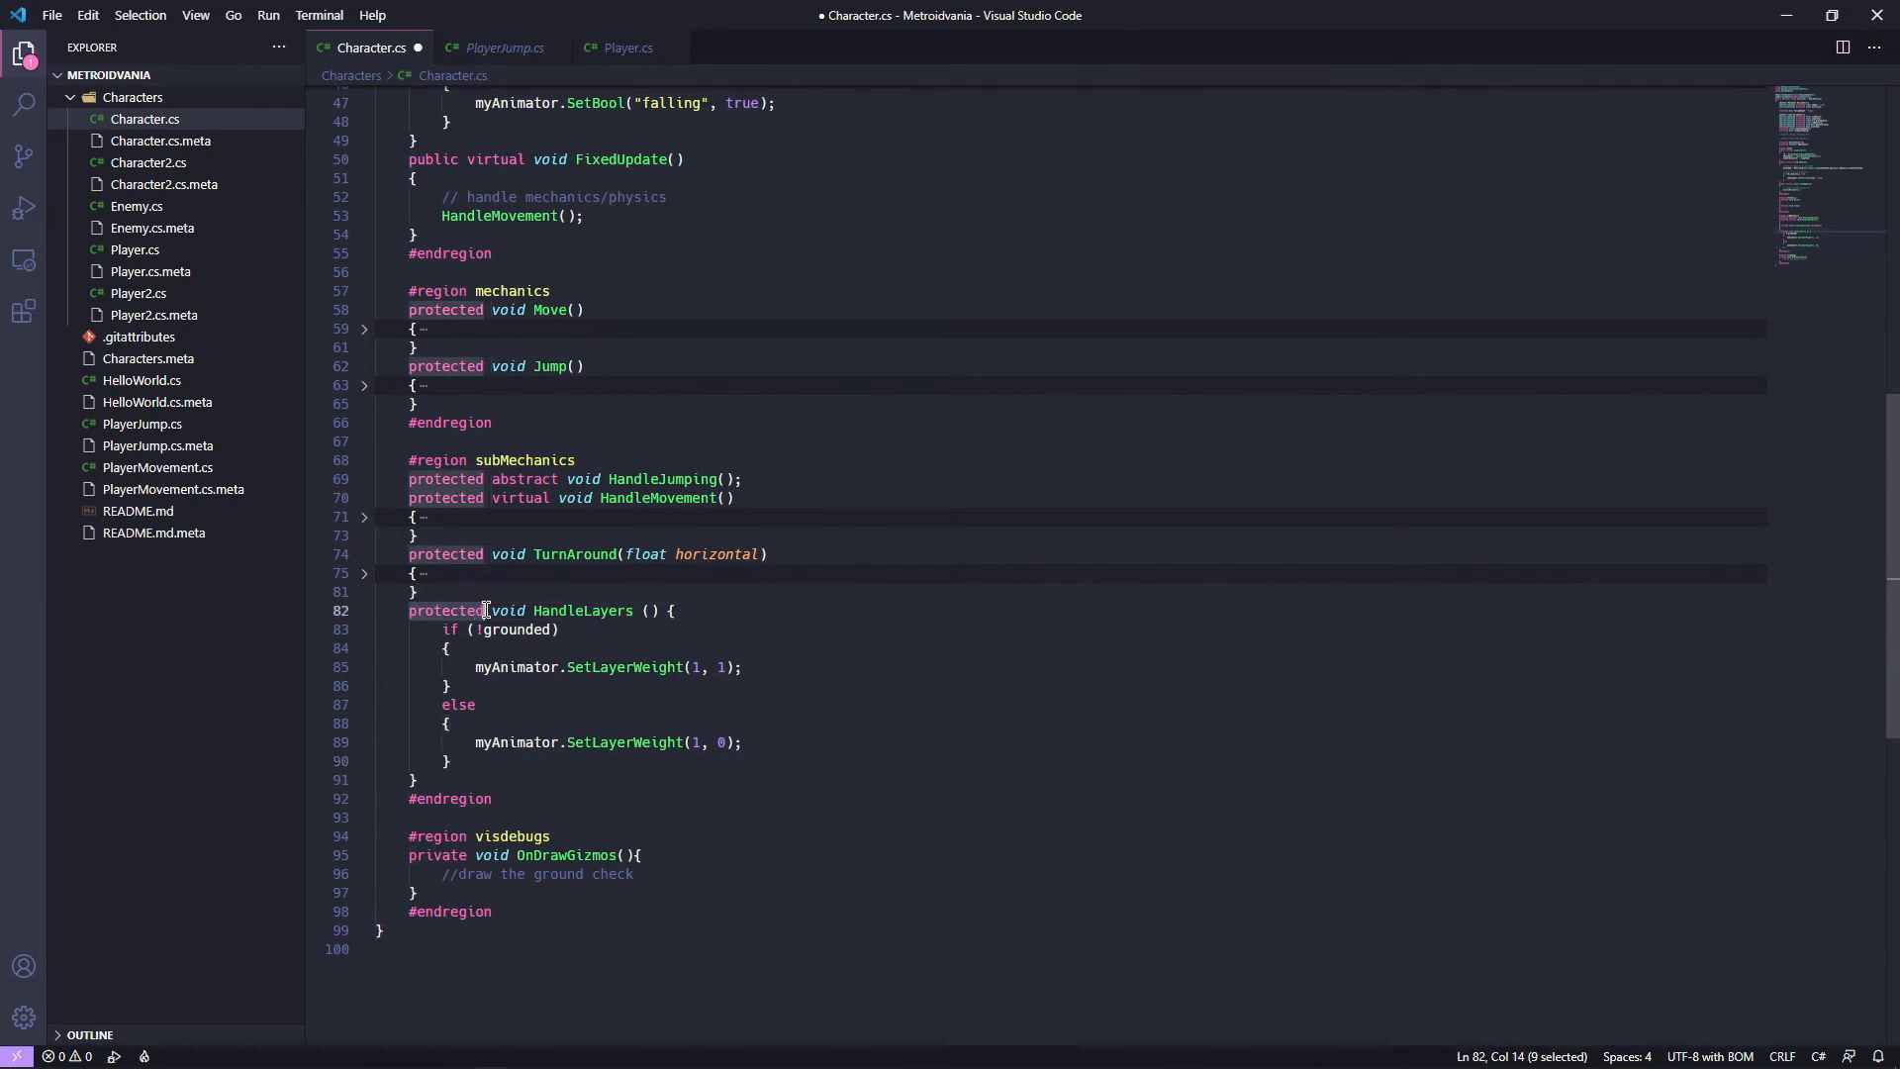
click(502, 47)
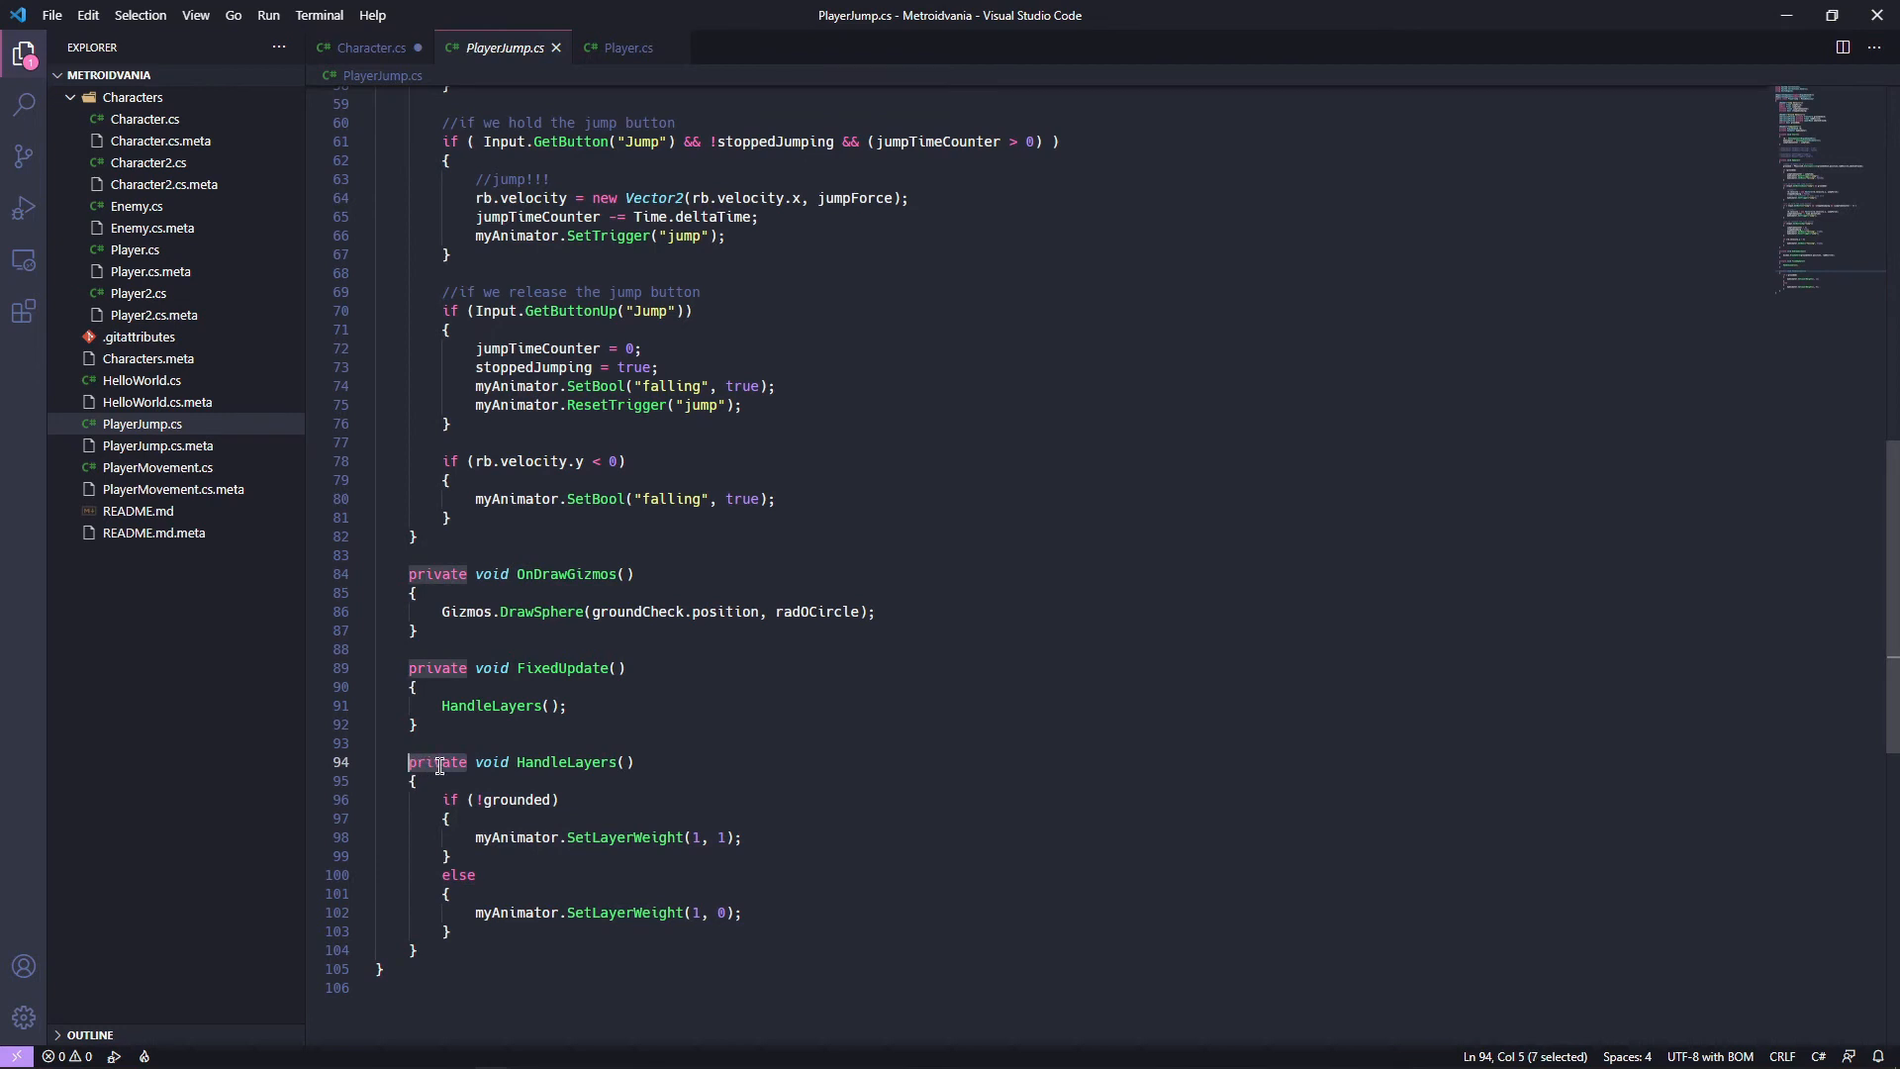
click(369, 48)
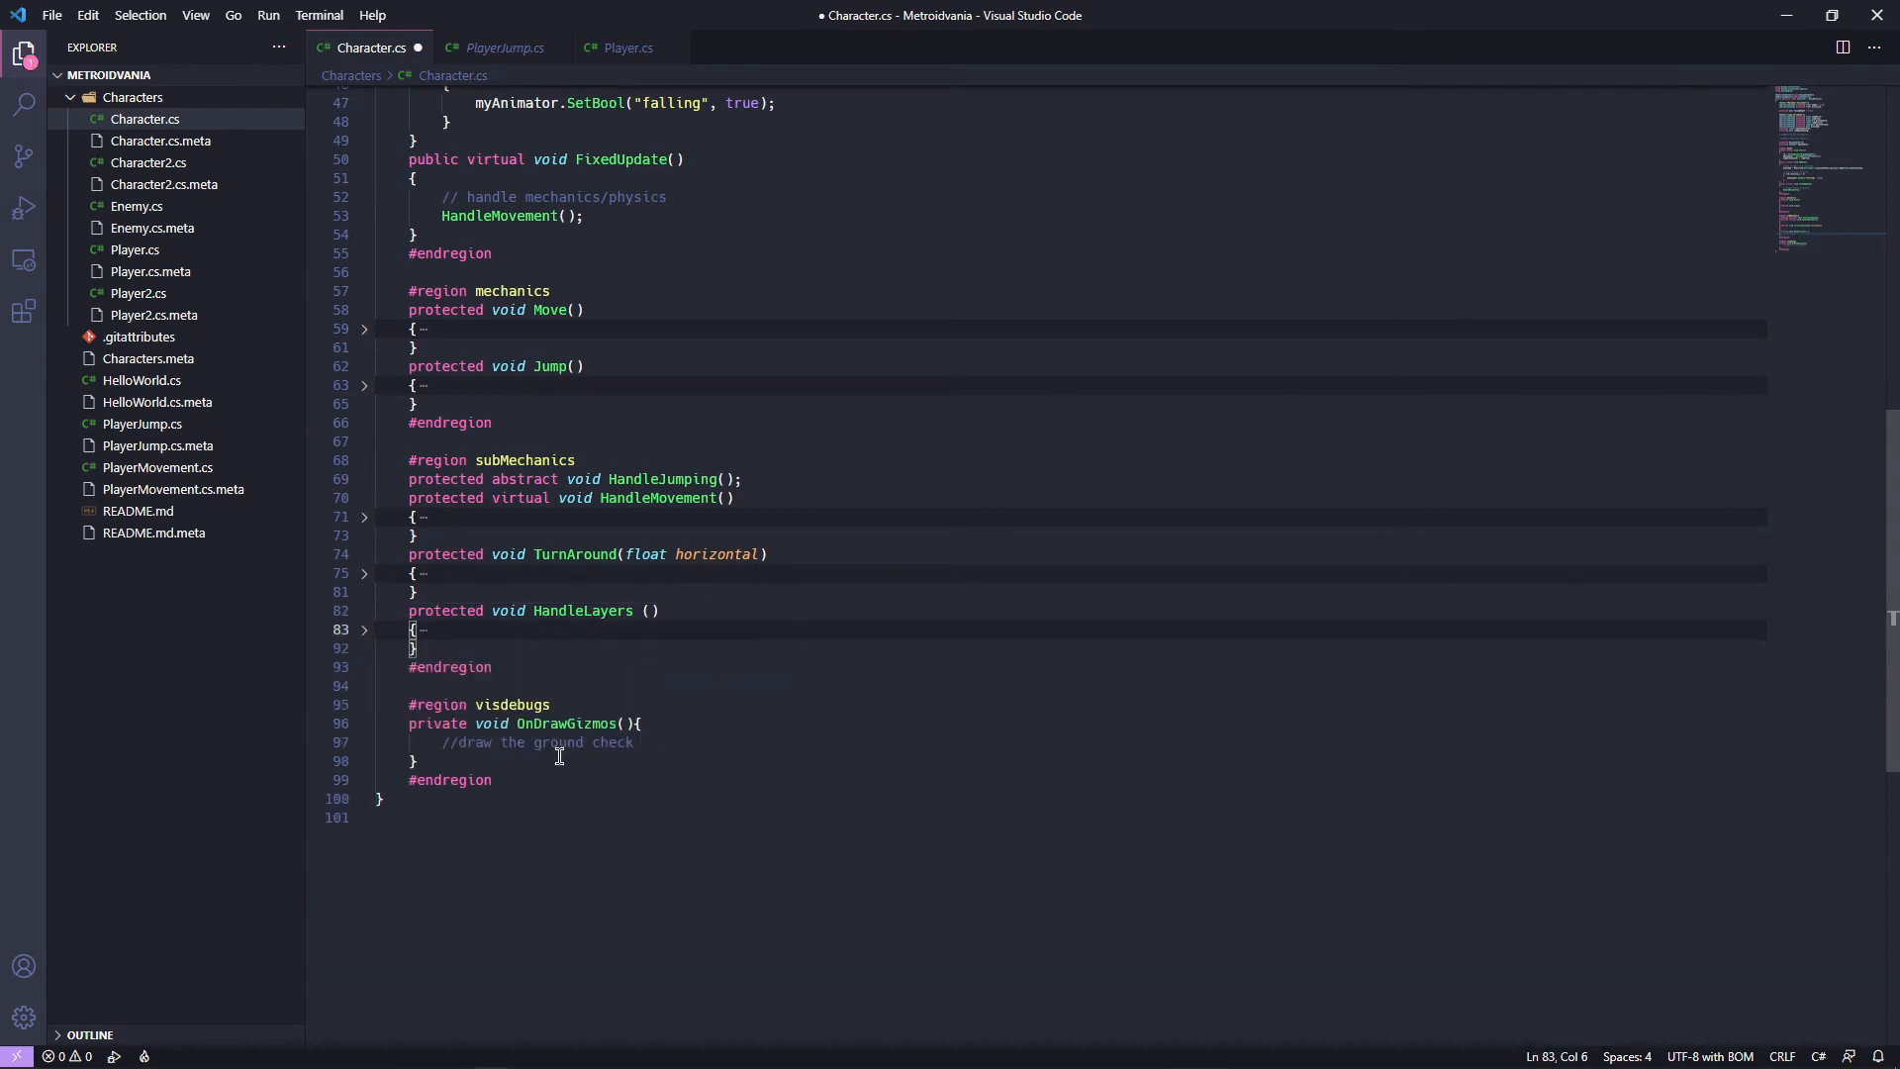
Make OnDrawGizmos call Gizmos.DrawSphere(groundCheck.position, radOCircle).
click(501, 47)
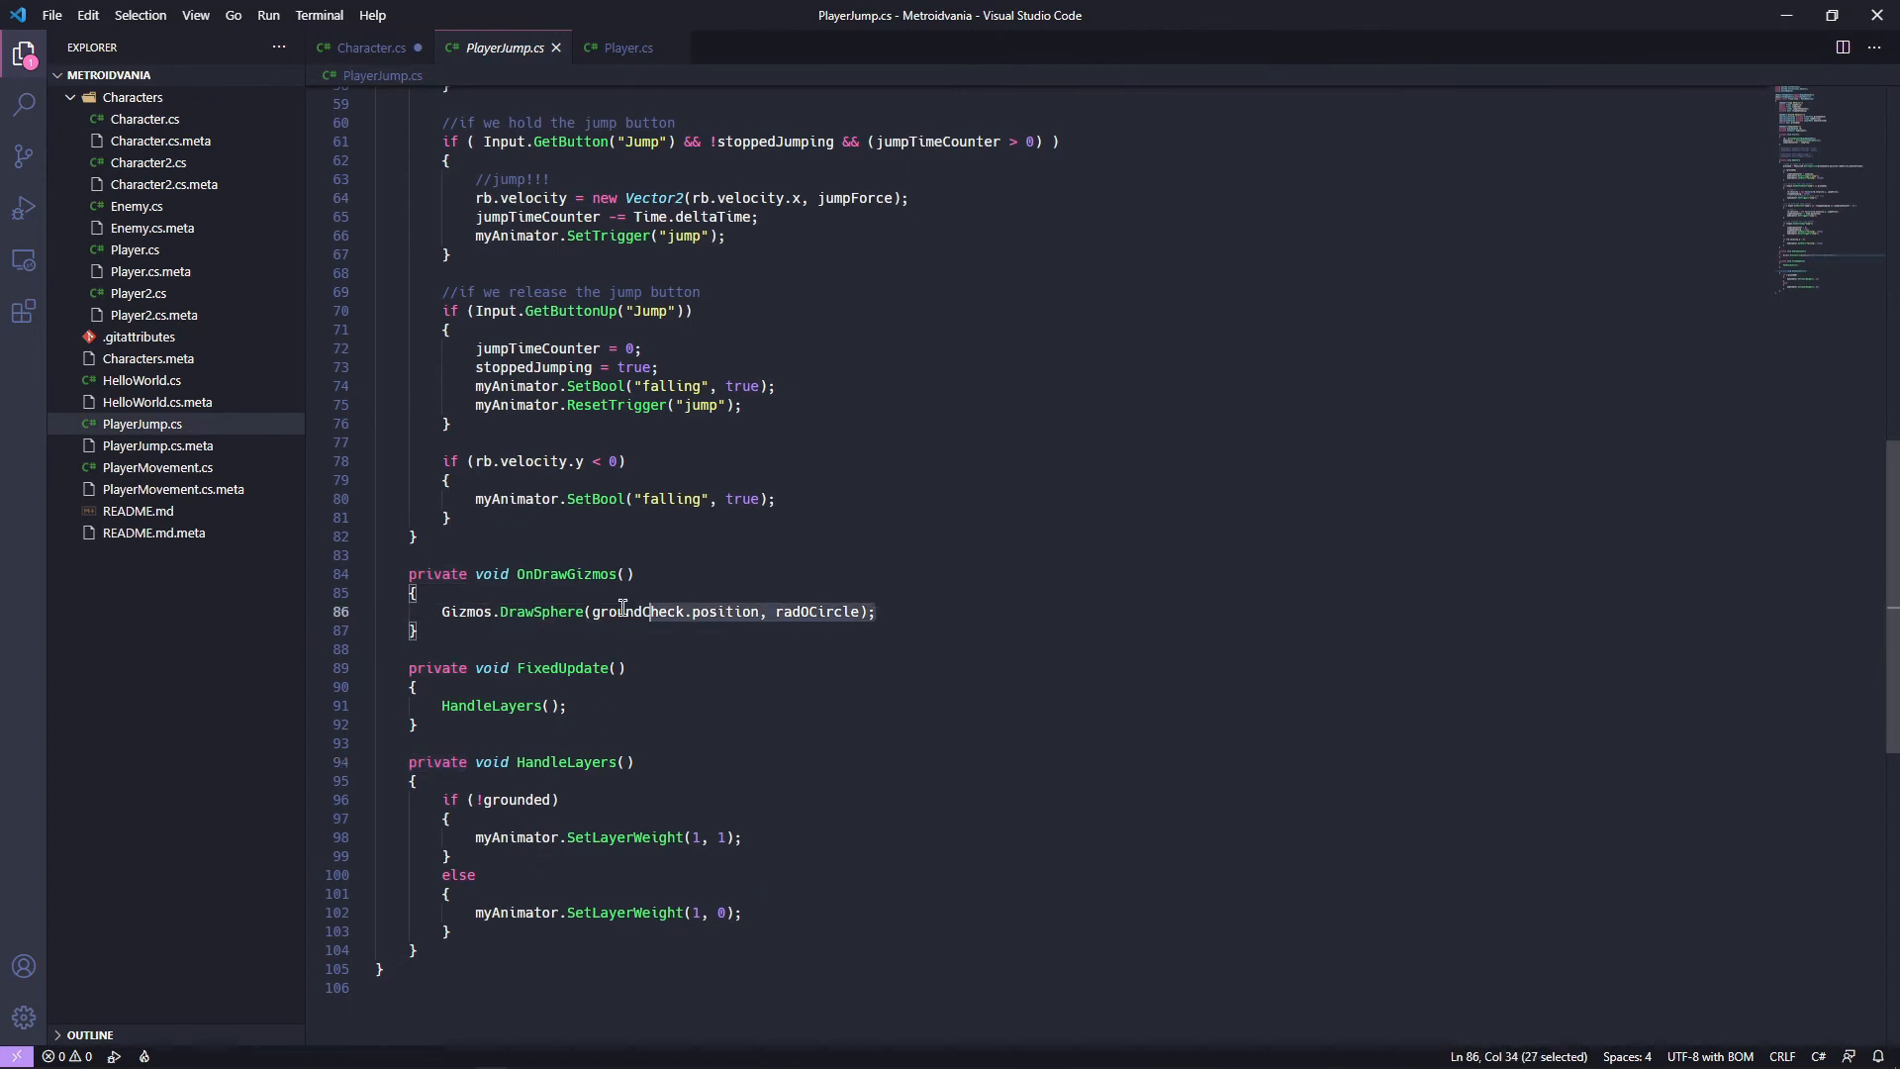
click(369, 47)
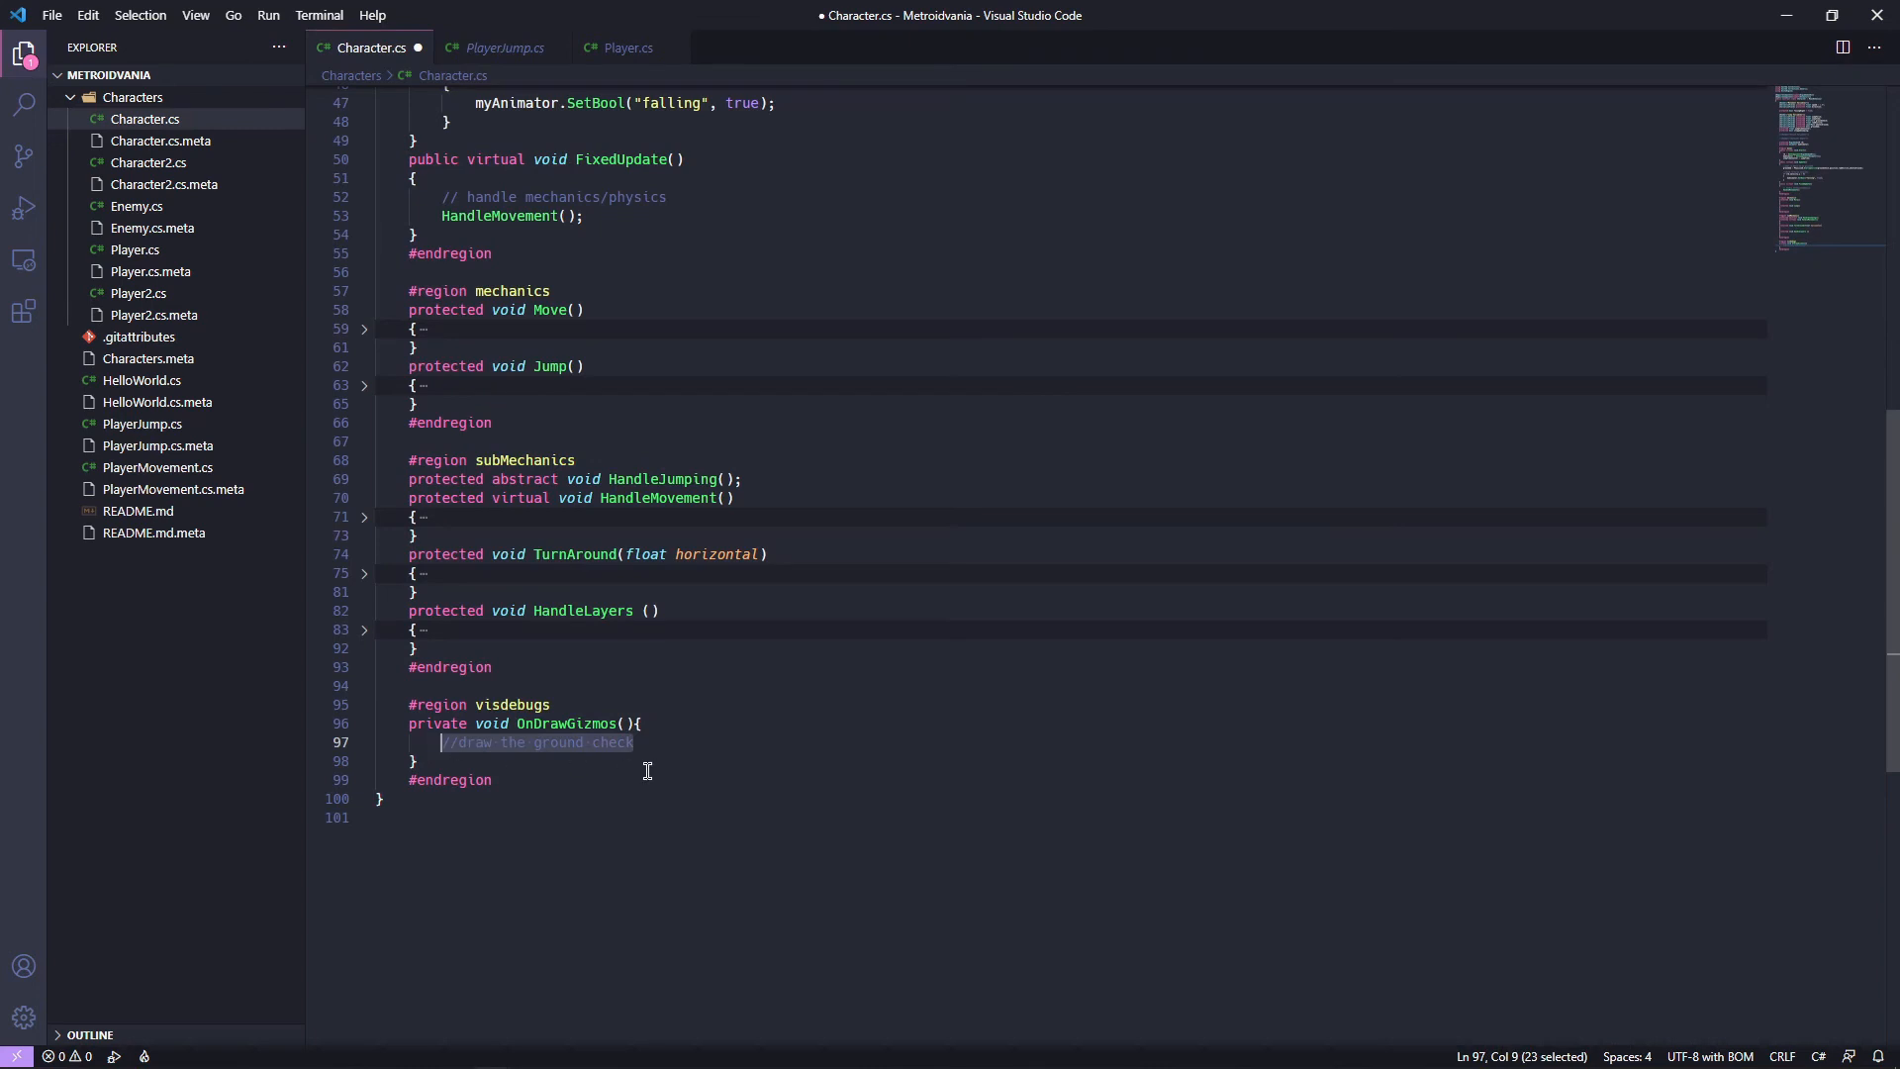
text(Gizmos.DrawSphere(groundCheck.position, radOCircle);)
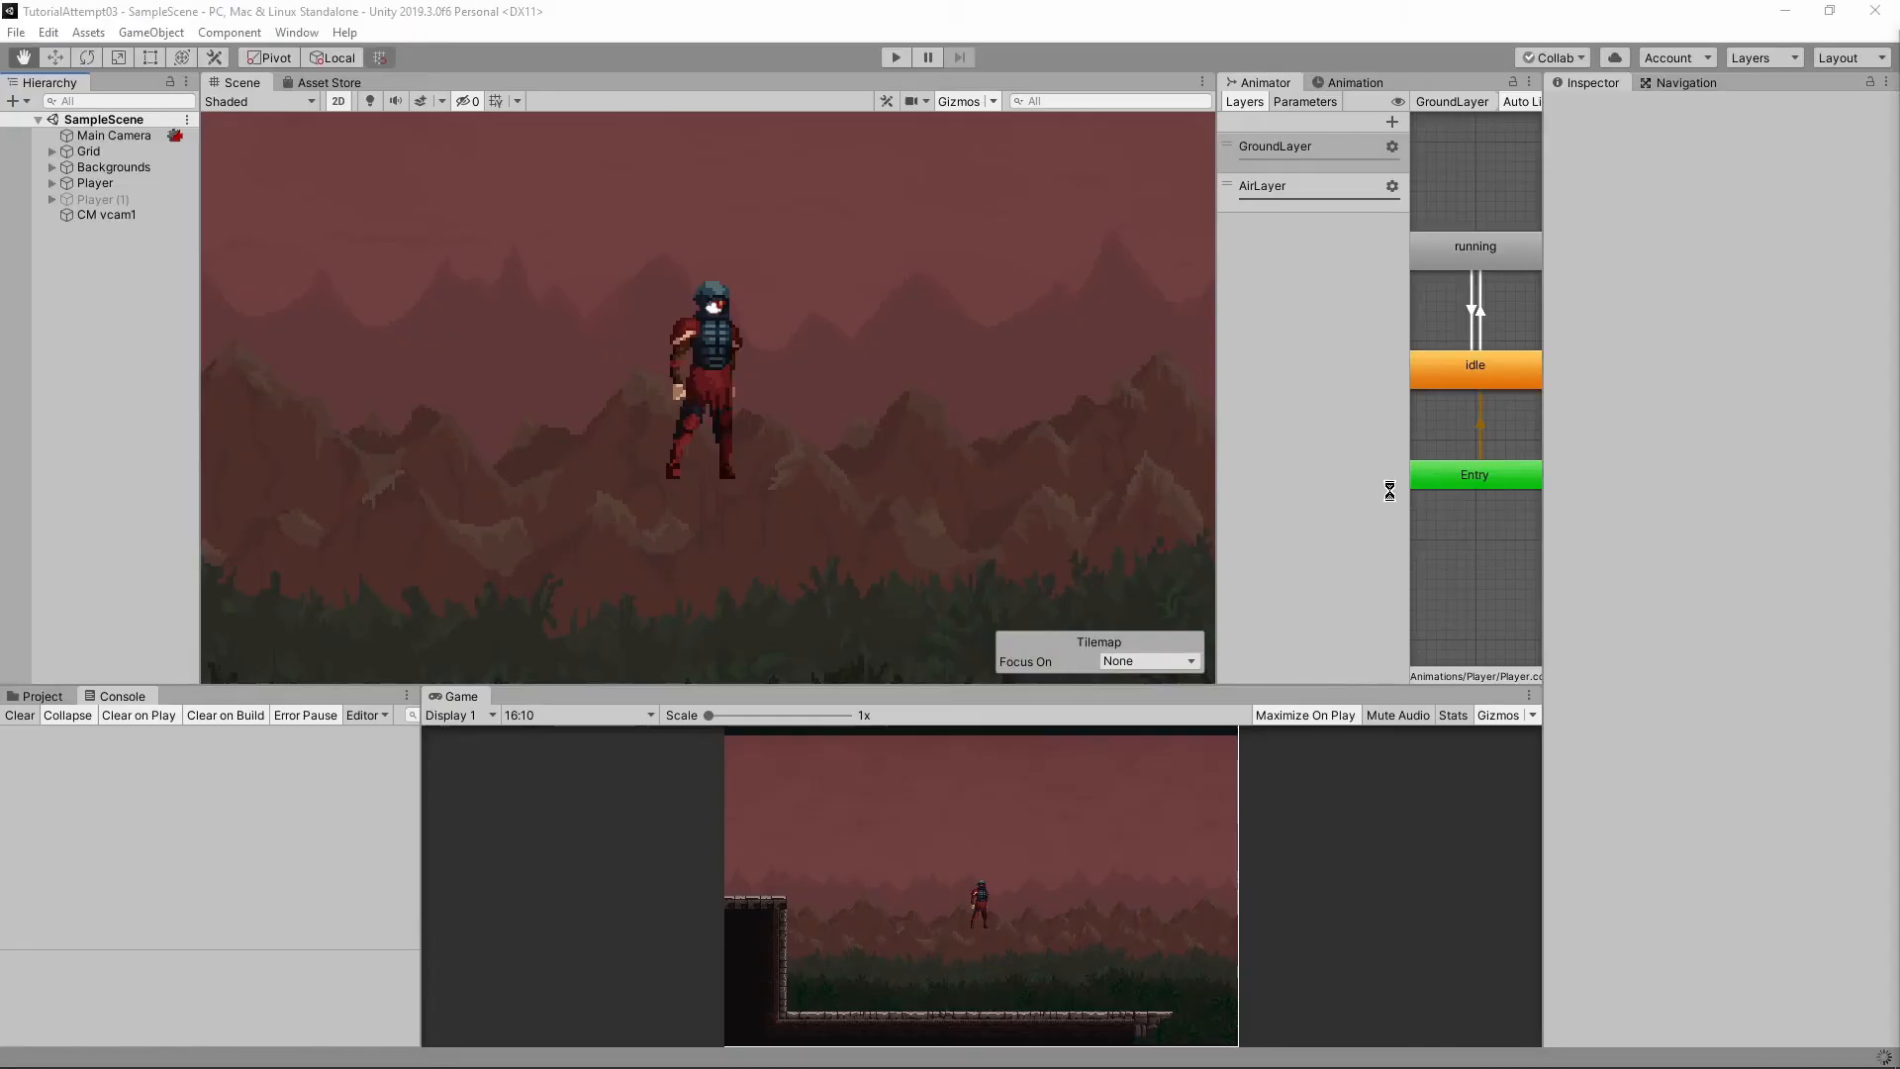
Select the Player, set its Ground layer, and enter Jump Force 2.5 and Jump Time 0.3.
click(93, 183)
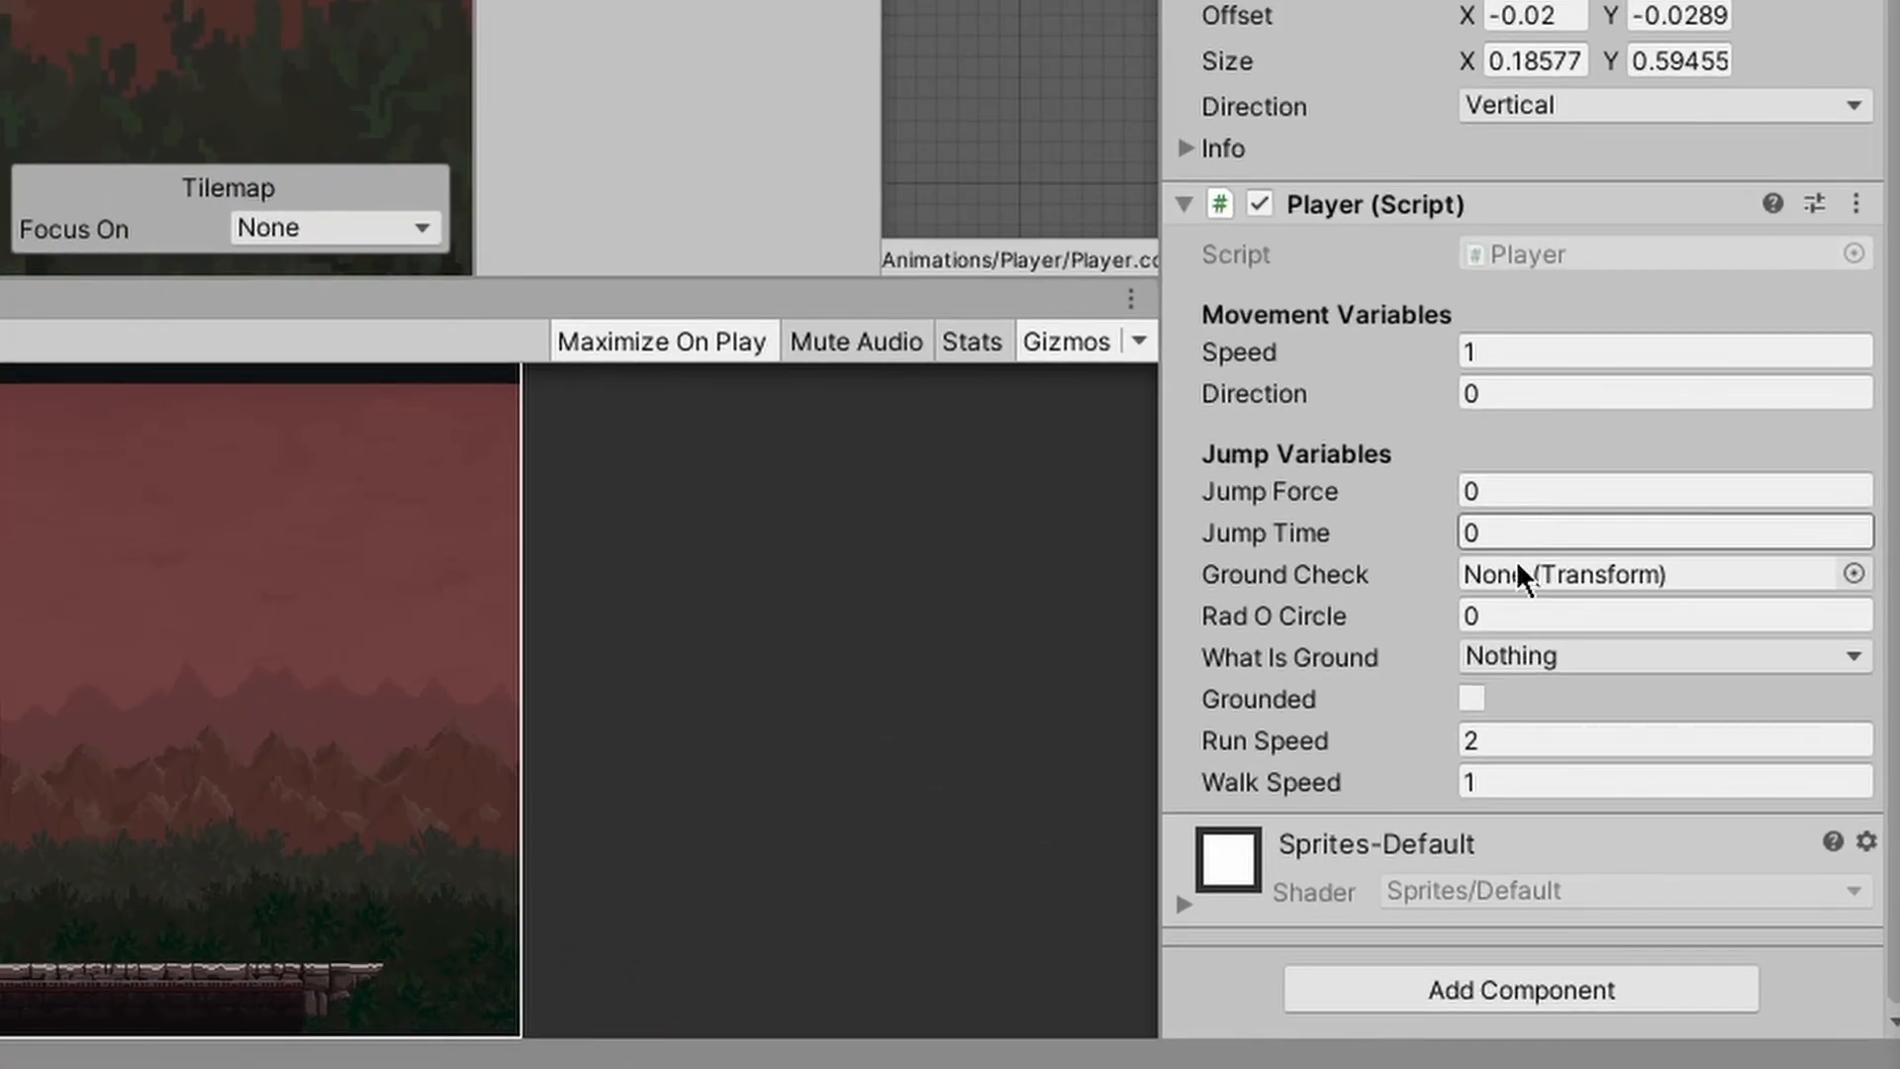
click(1563, 1024)
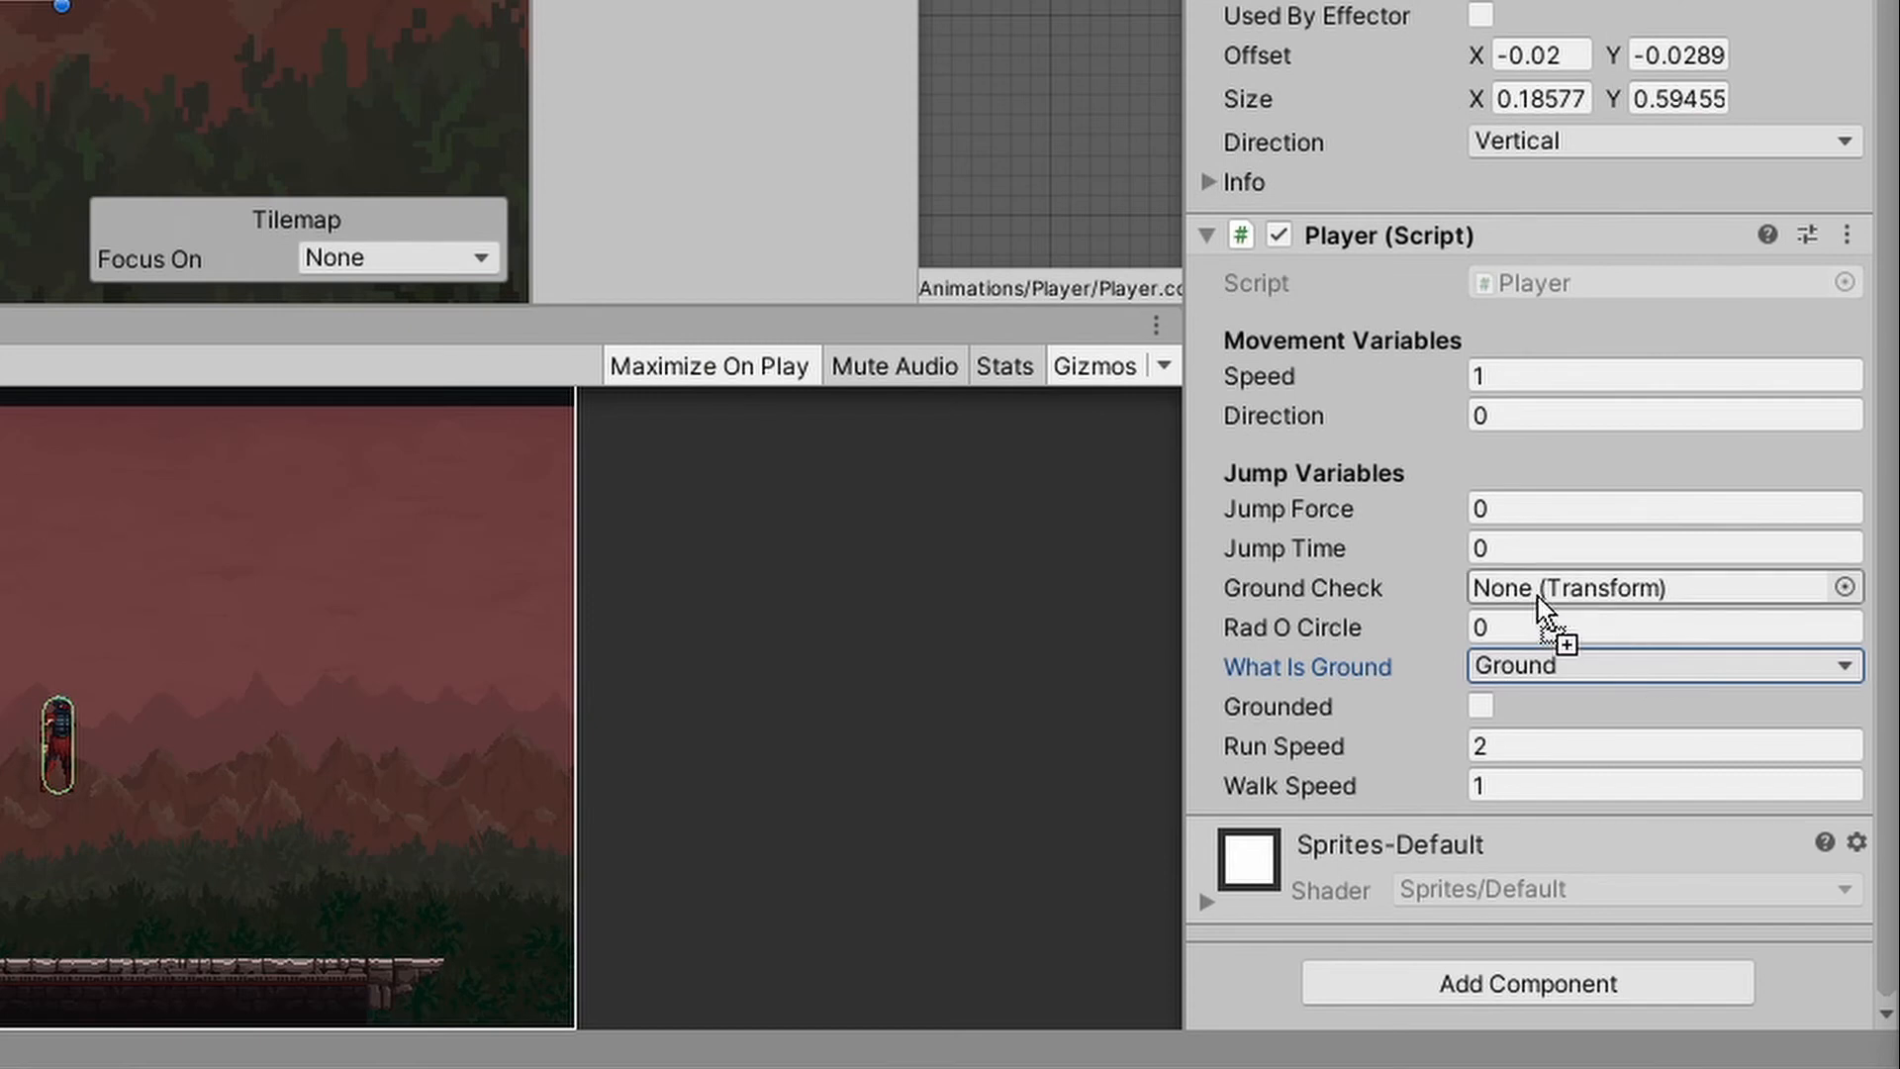
click(1661, 588)
text(.03)
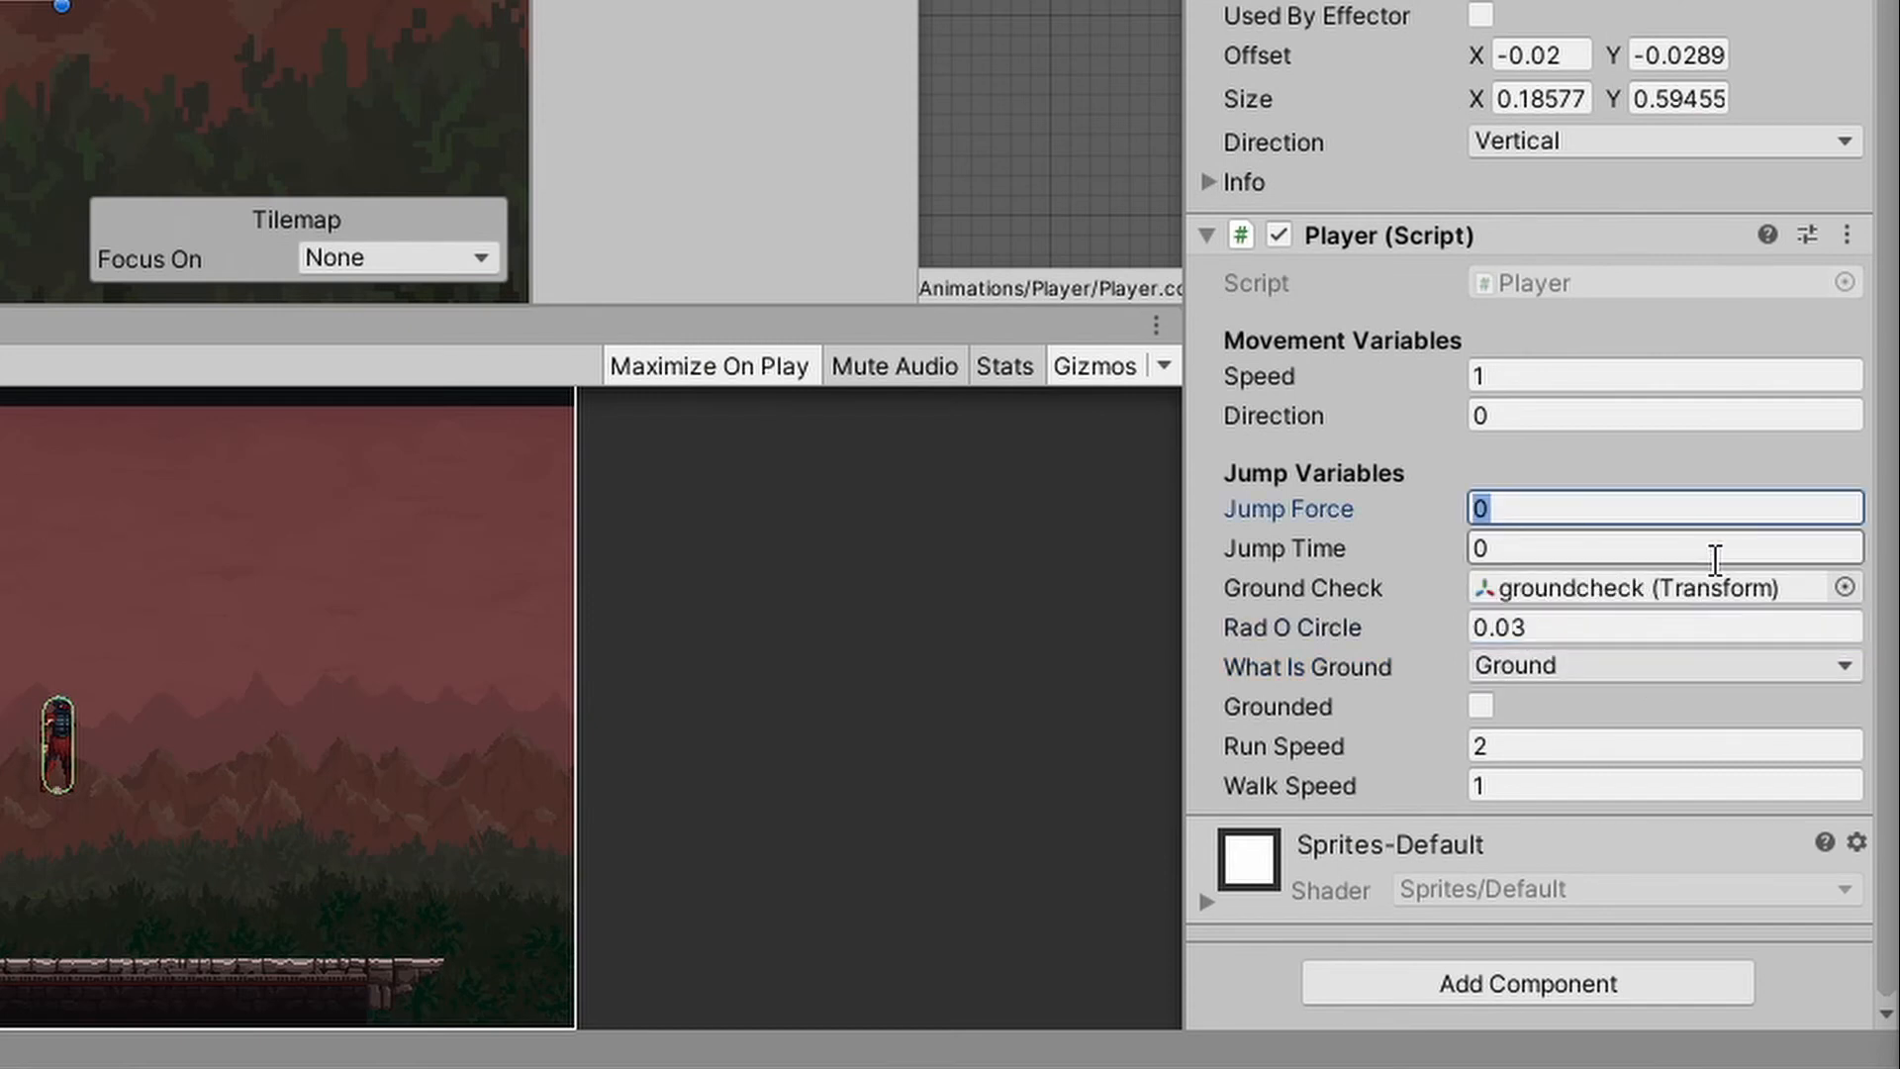
text(2.5)
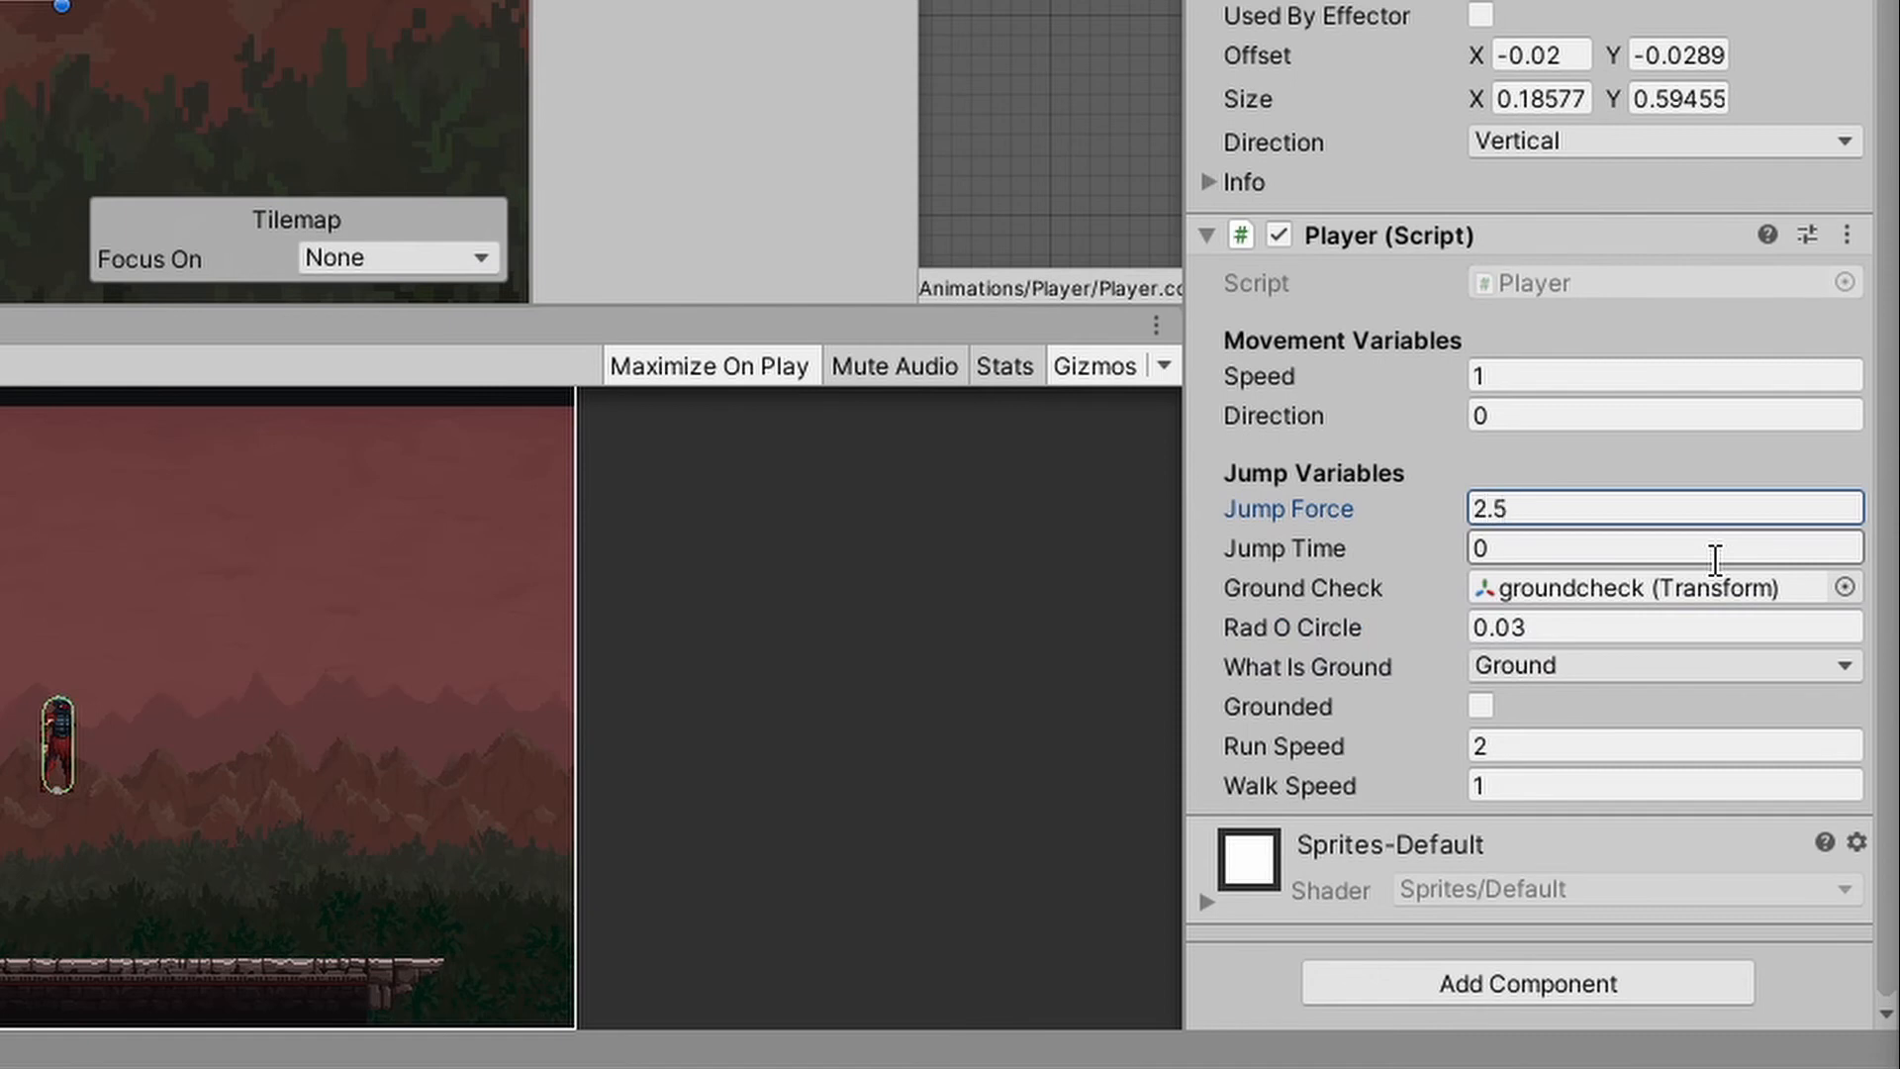
click(1661, 547)
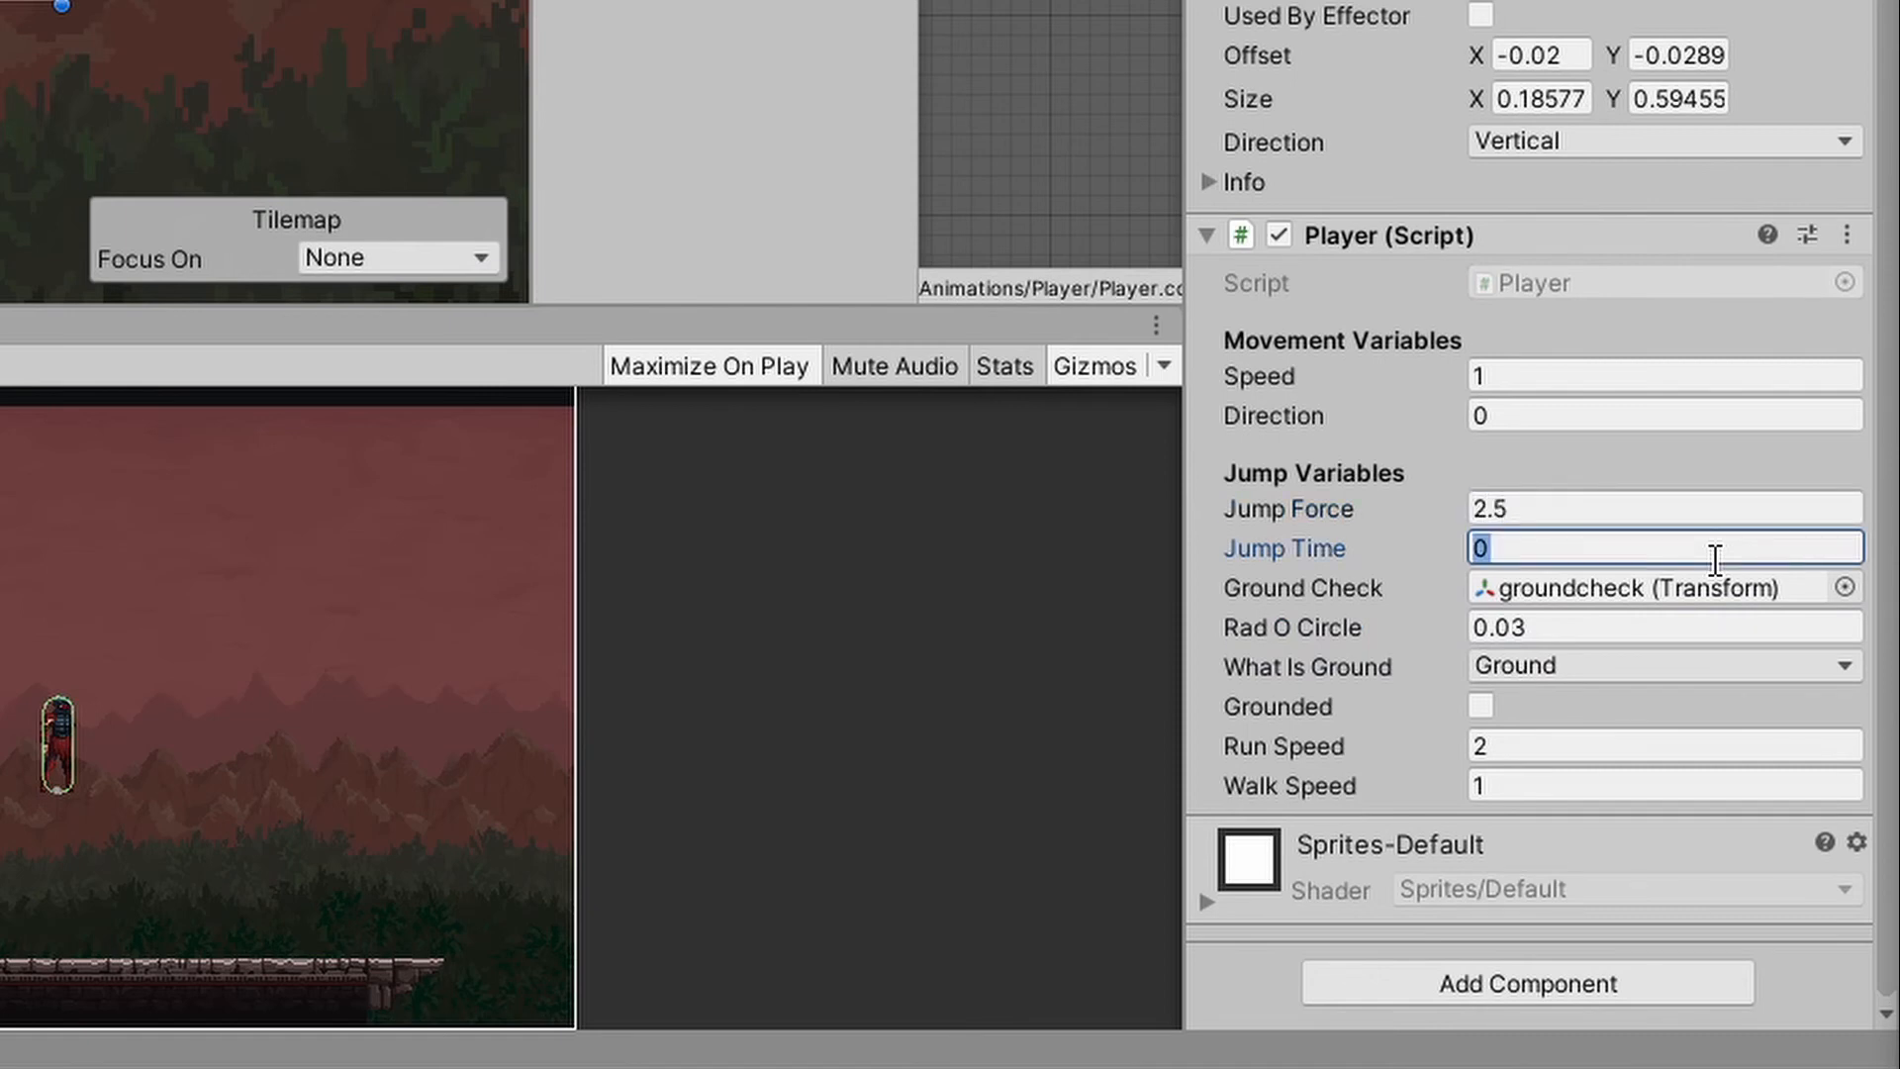
text(.3)
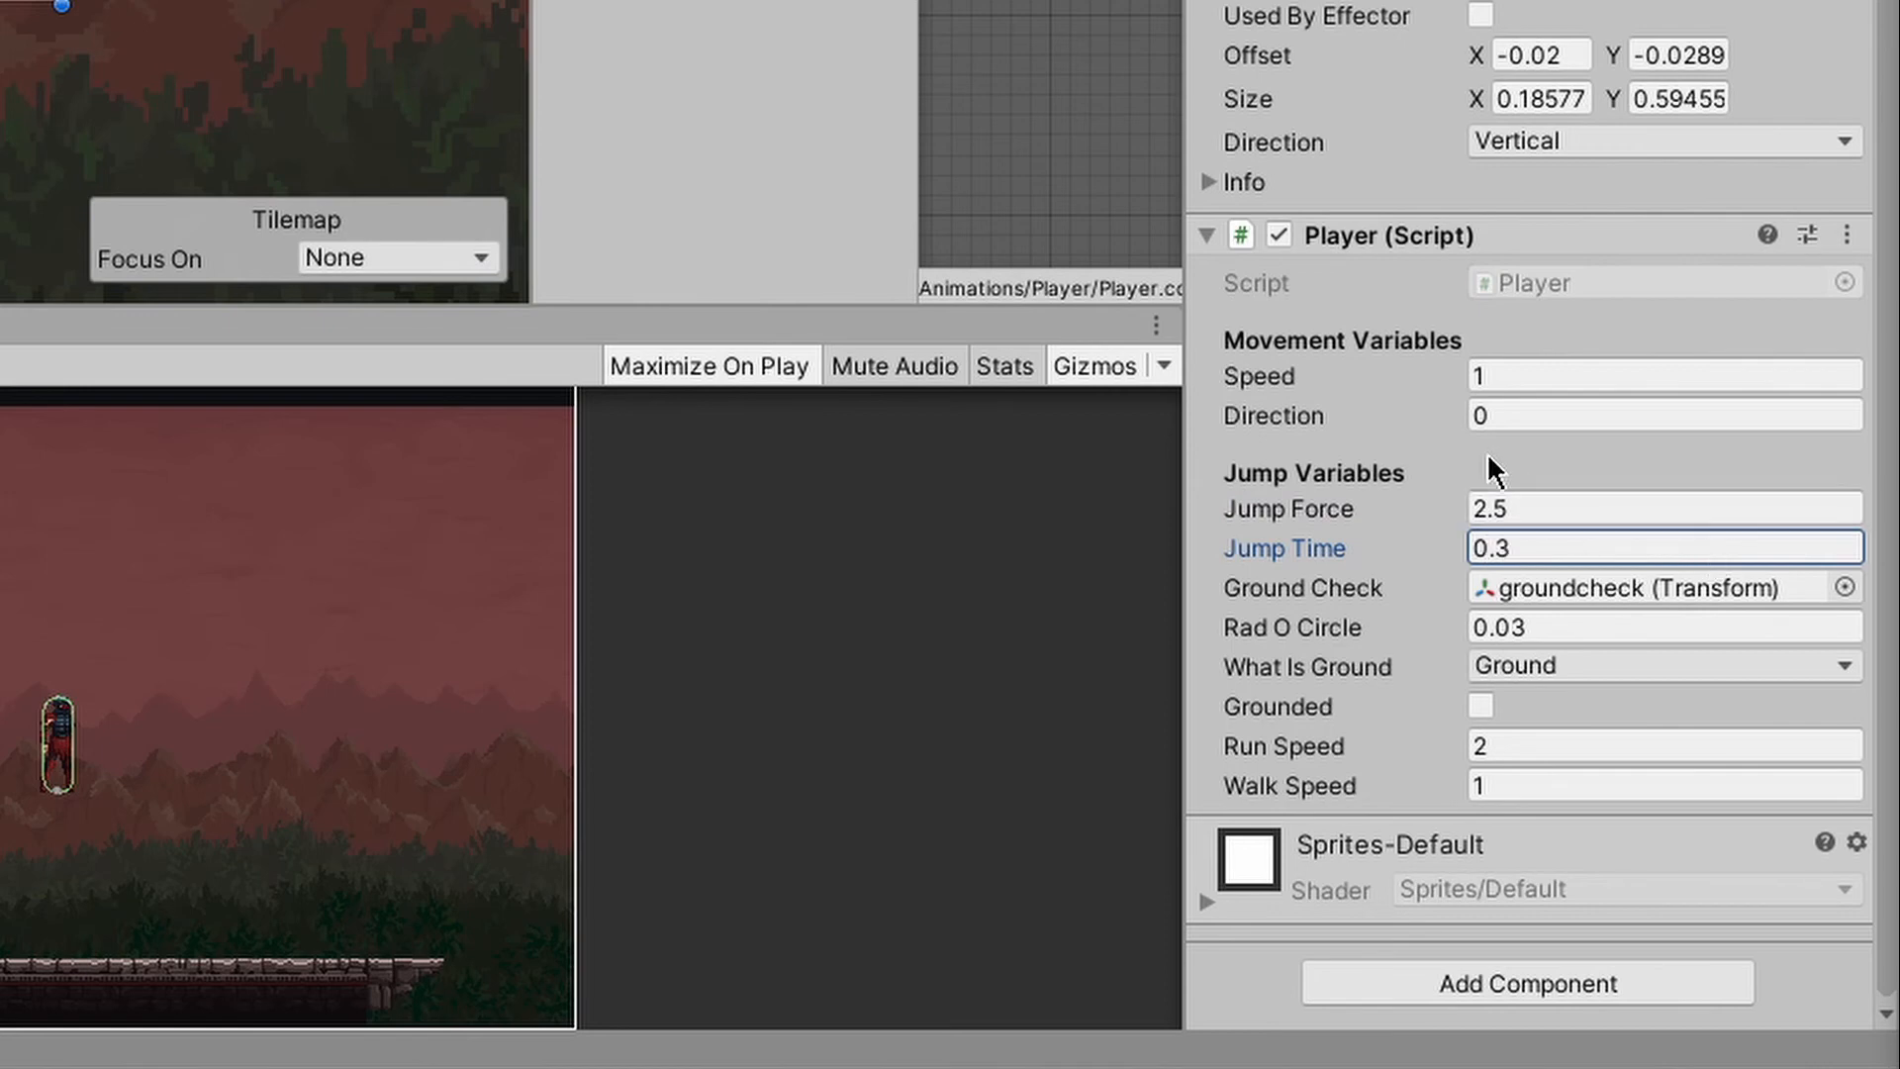
mouse_move(1463, 410)
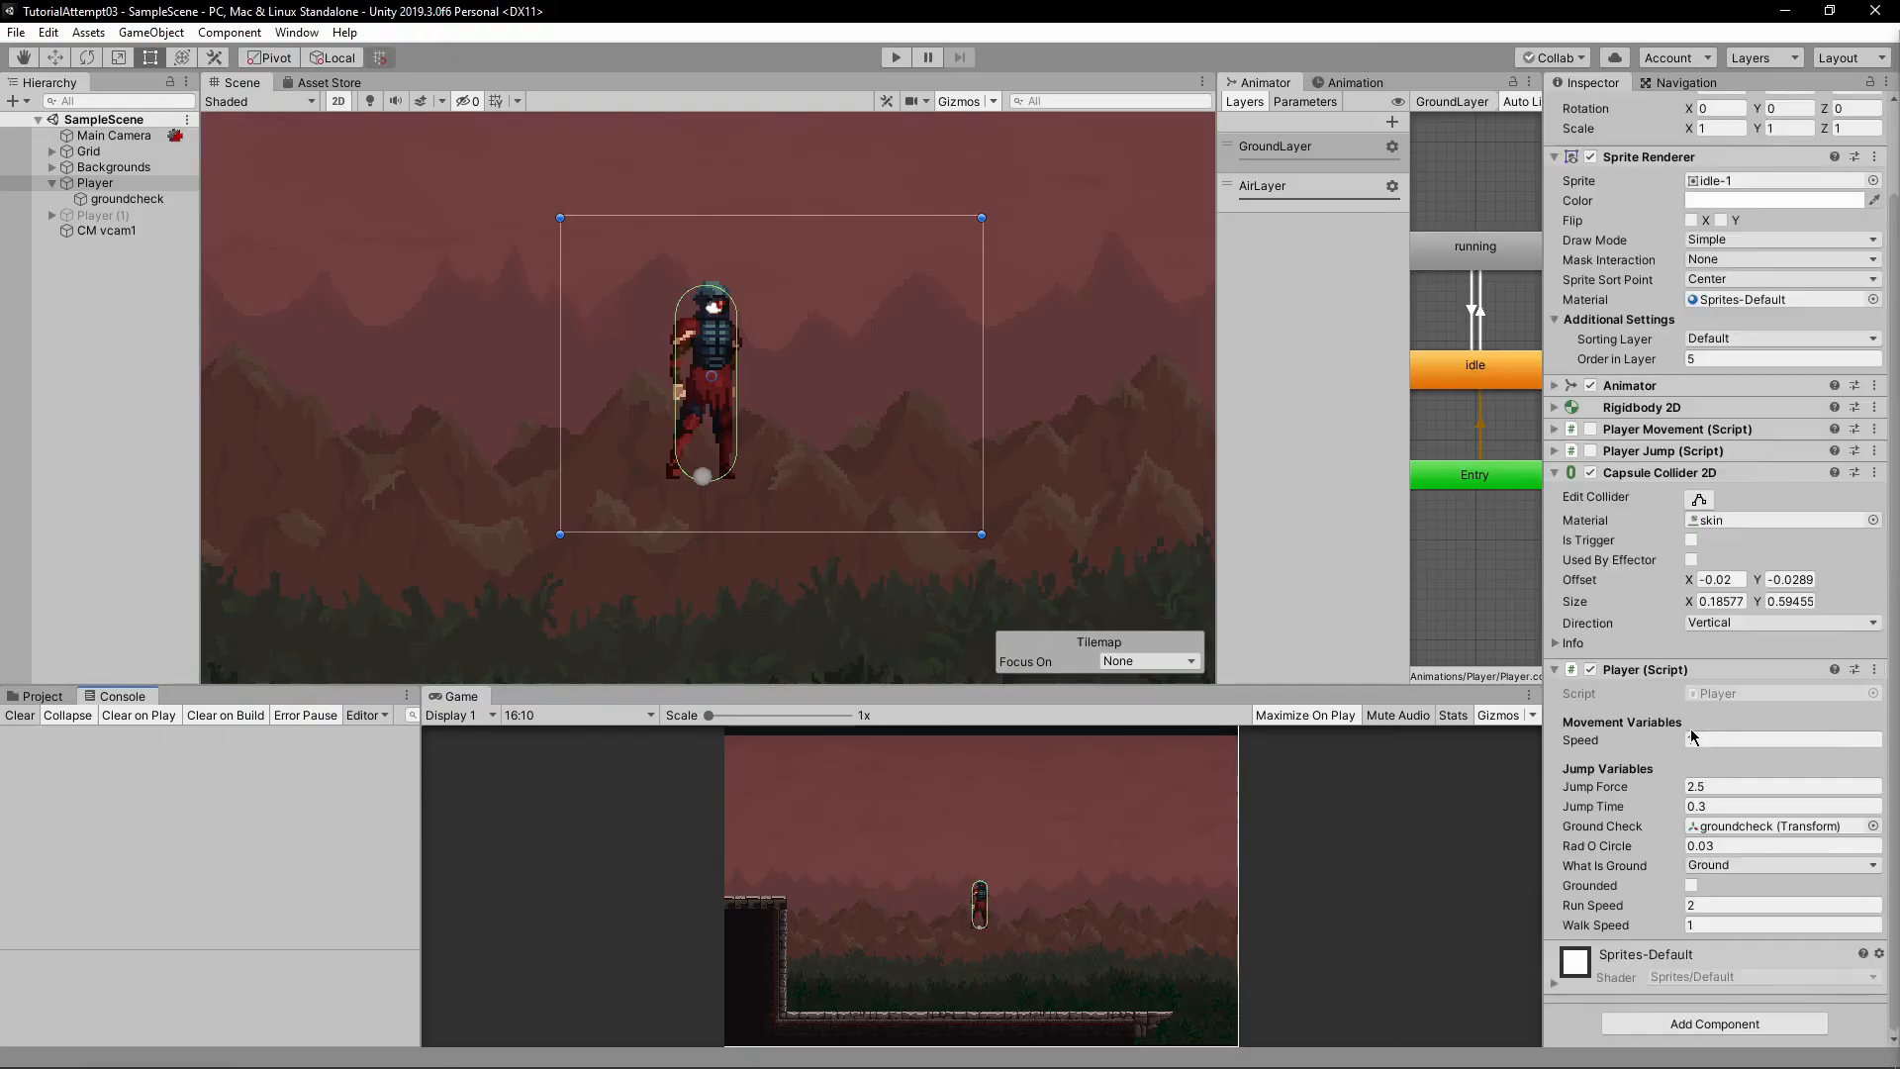
click(894, 58)
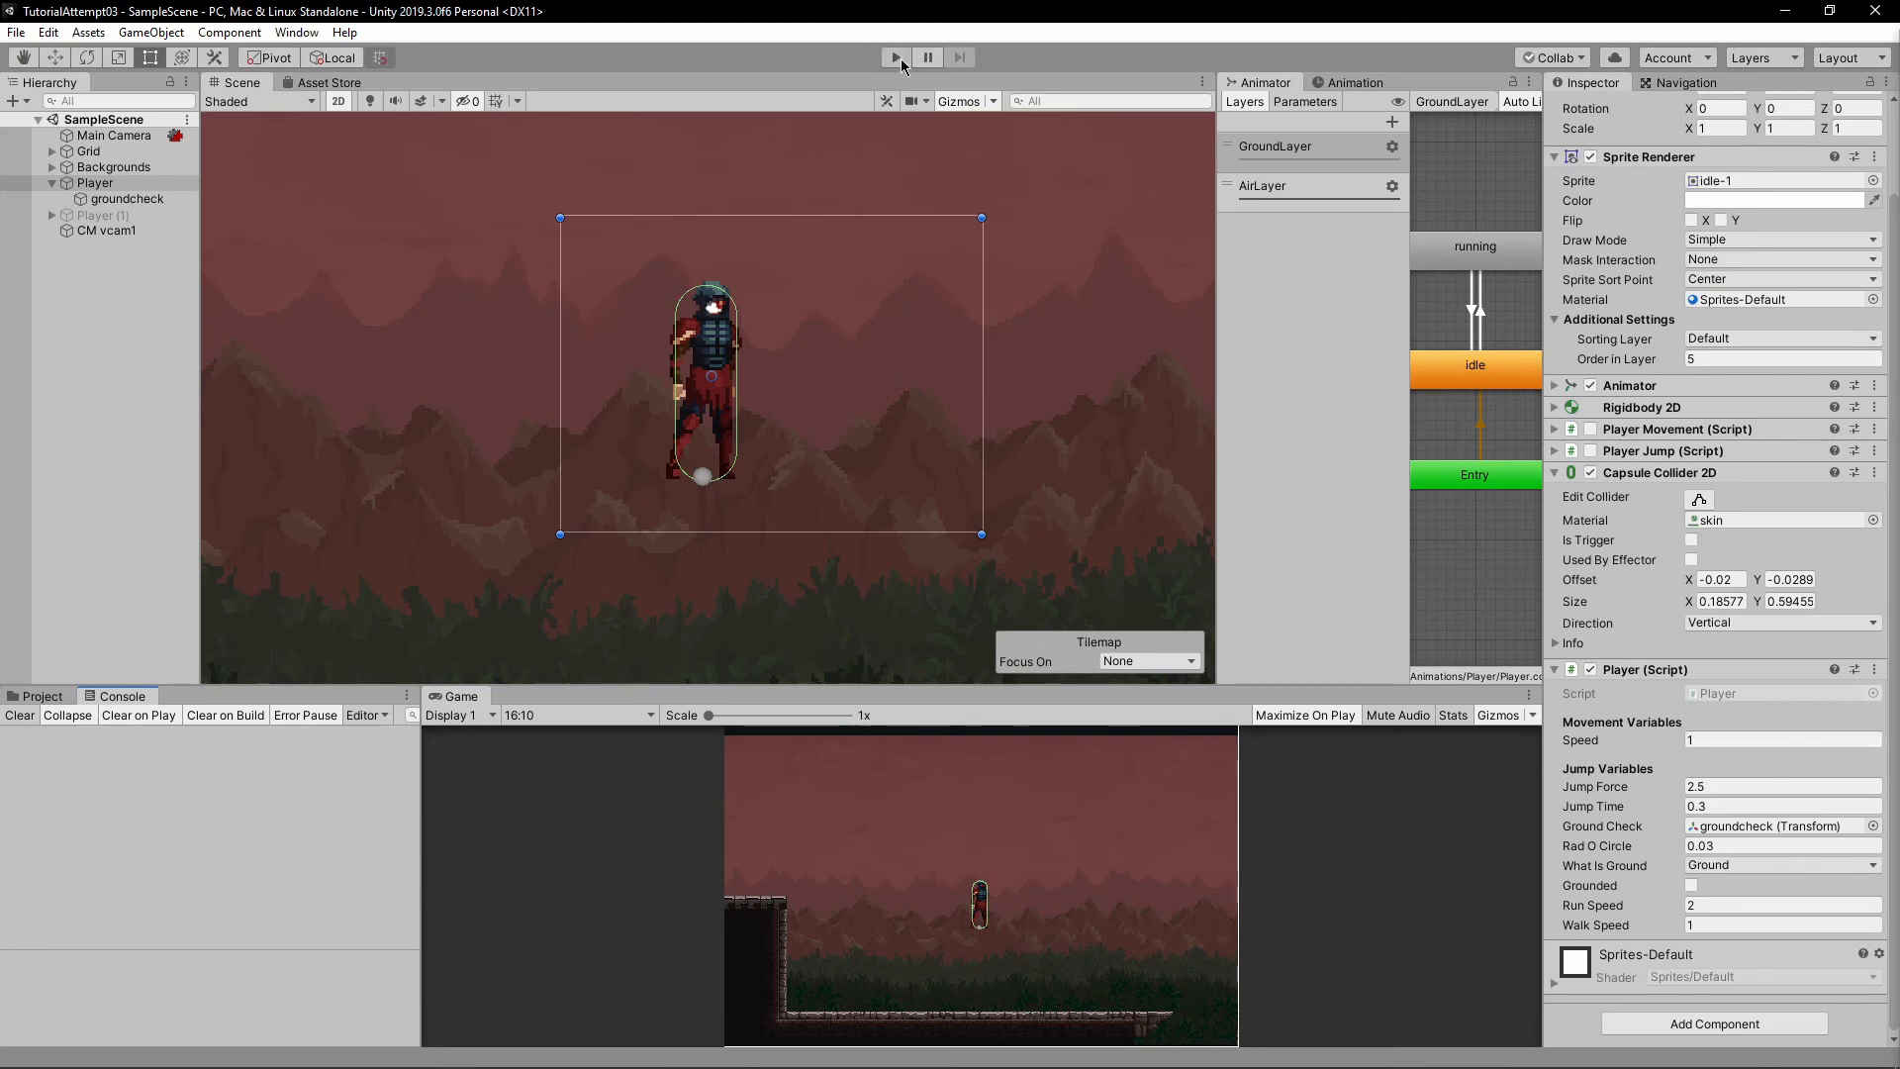
click(894, 58)
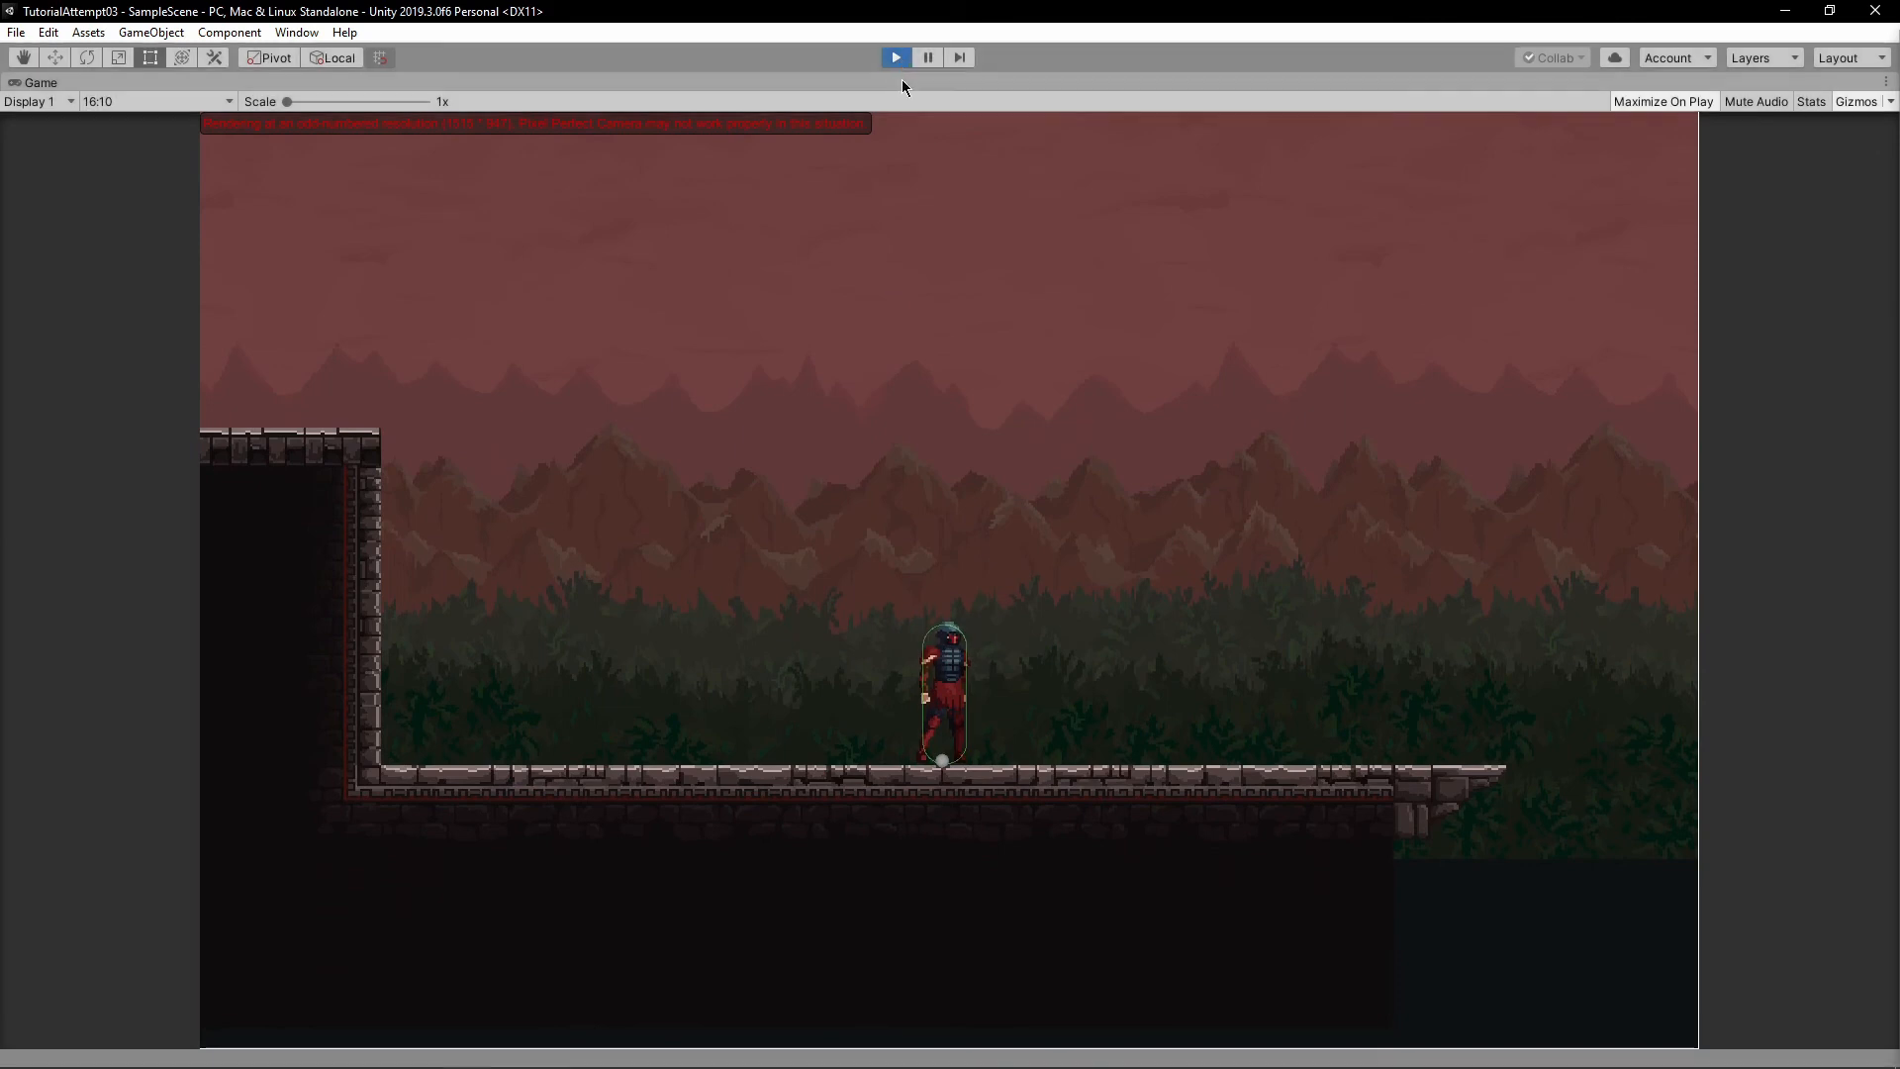
key(alt+tab)
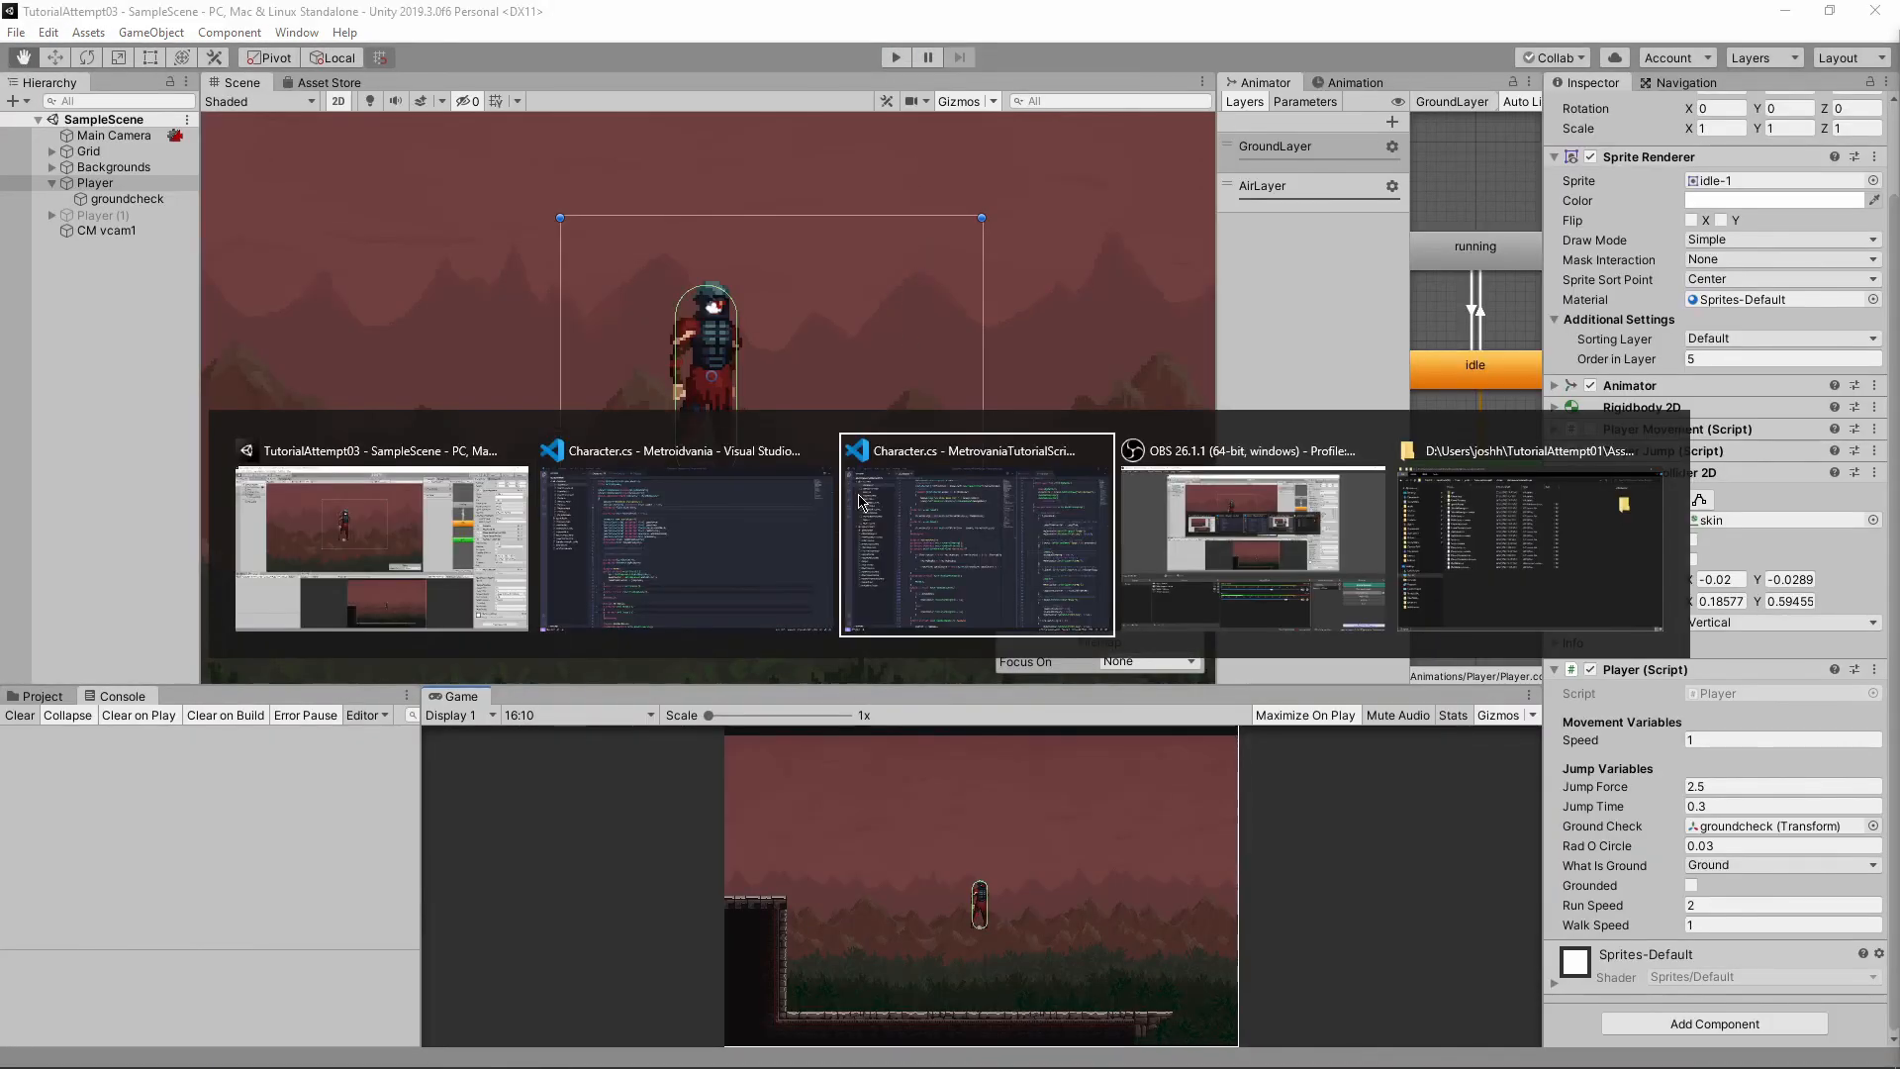
Add a HandleJumping(); call to Player.cs's Update method.
click(976, 537)
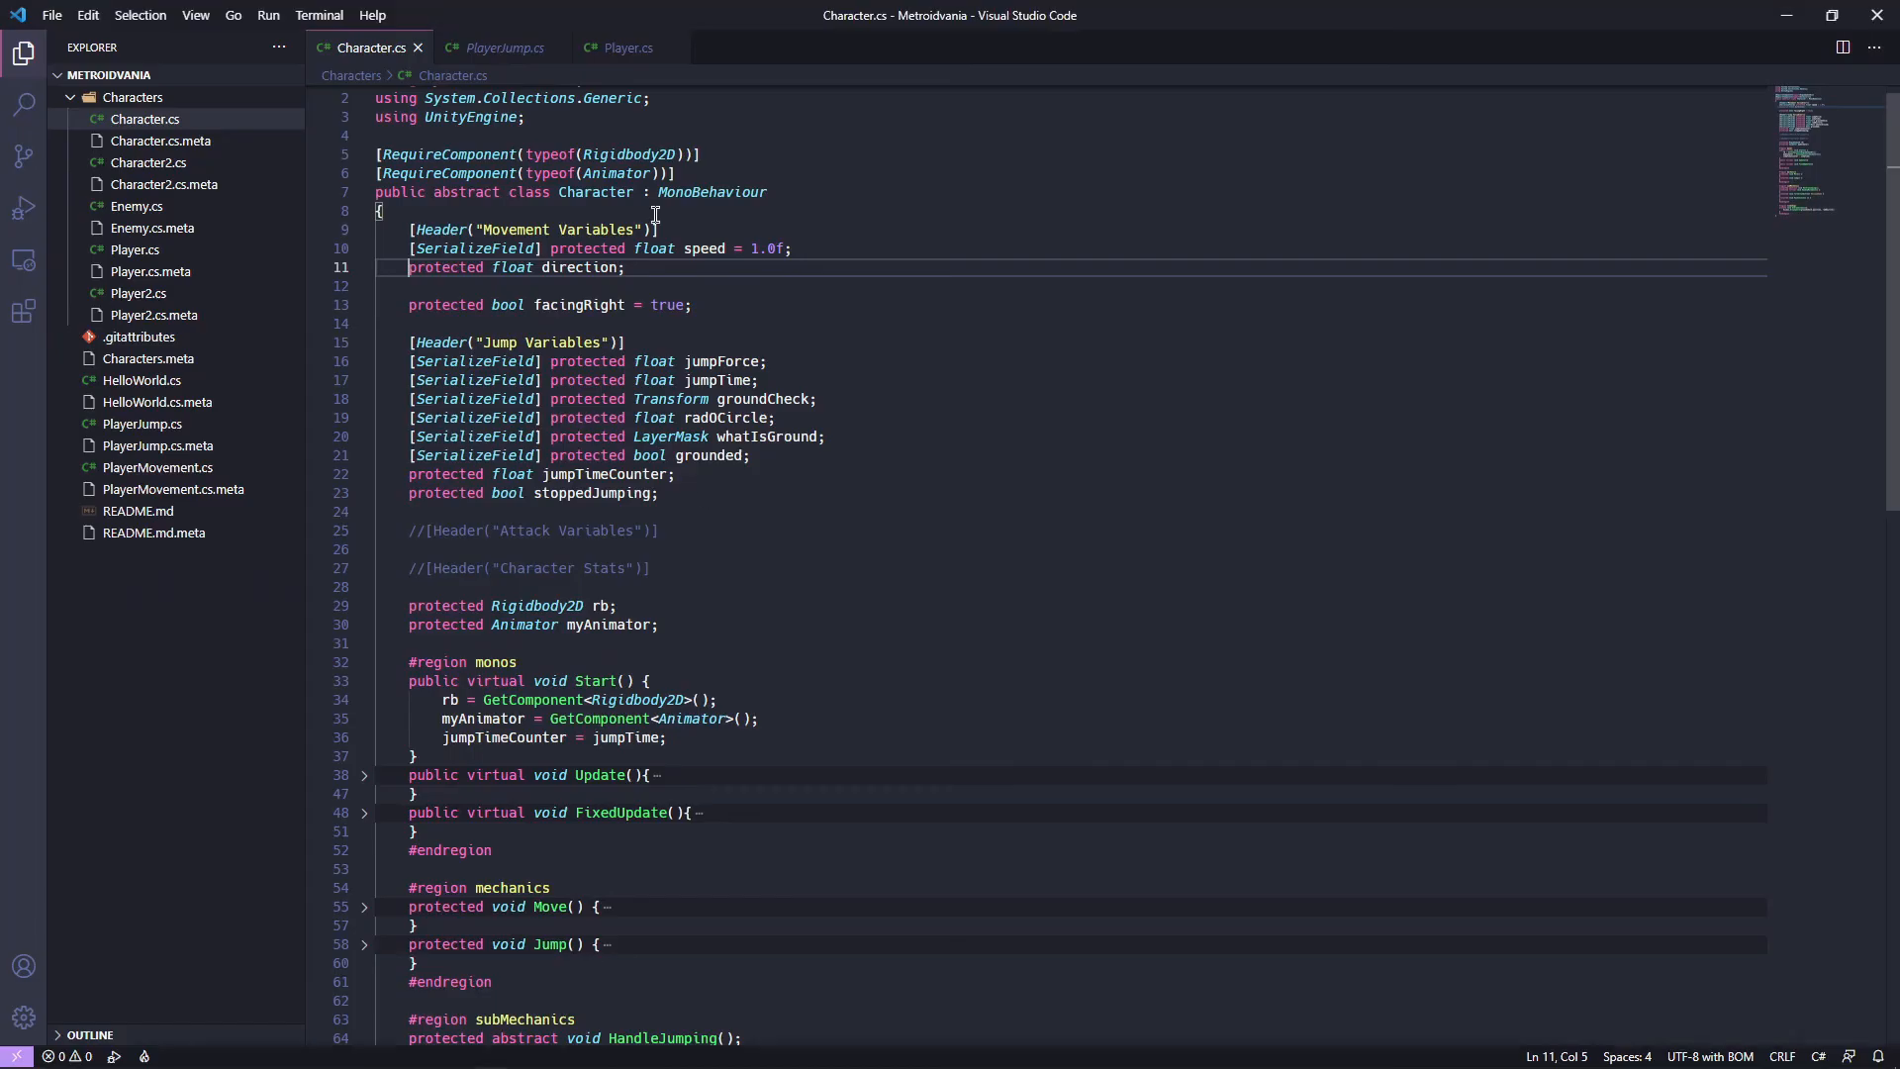
click(627, 48)
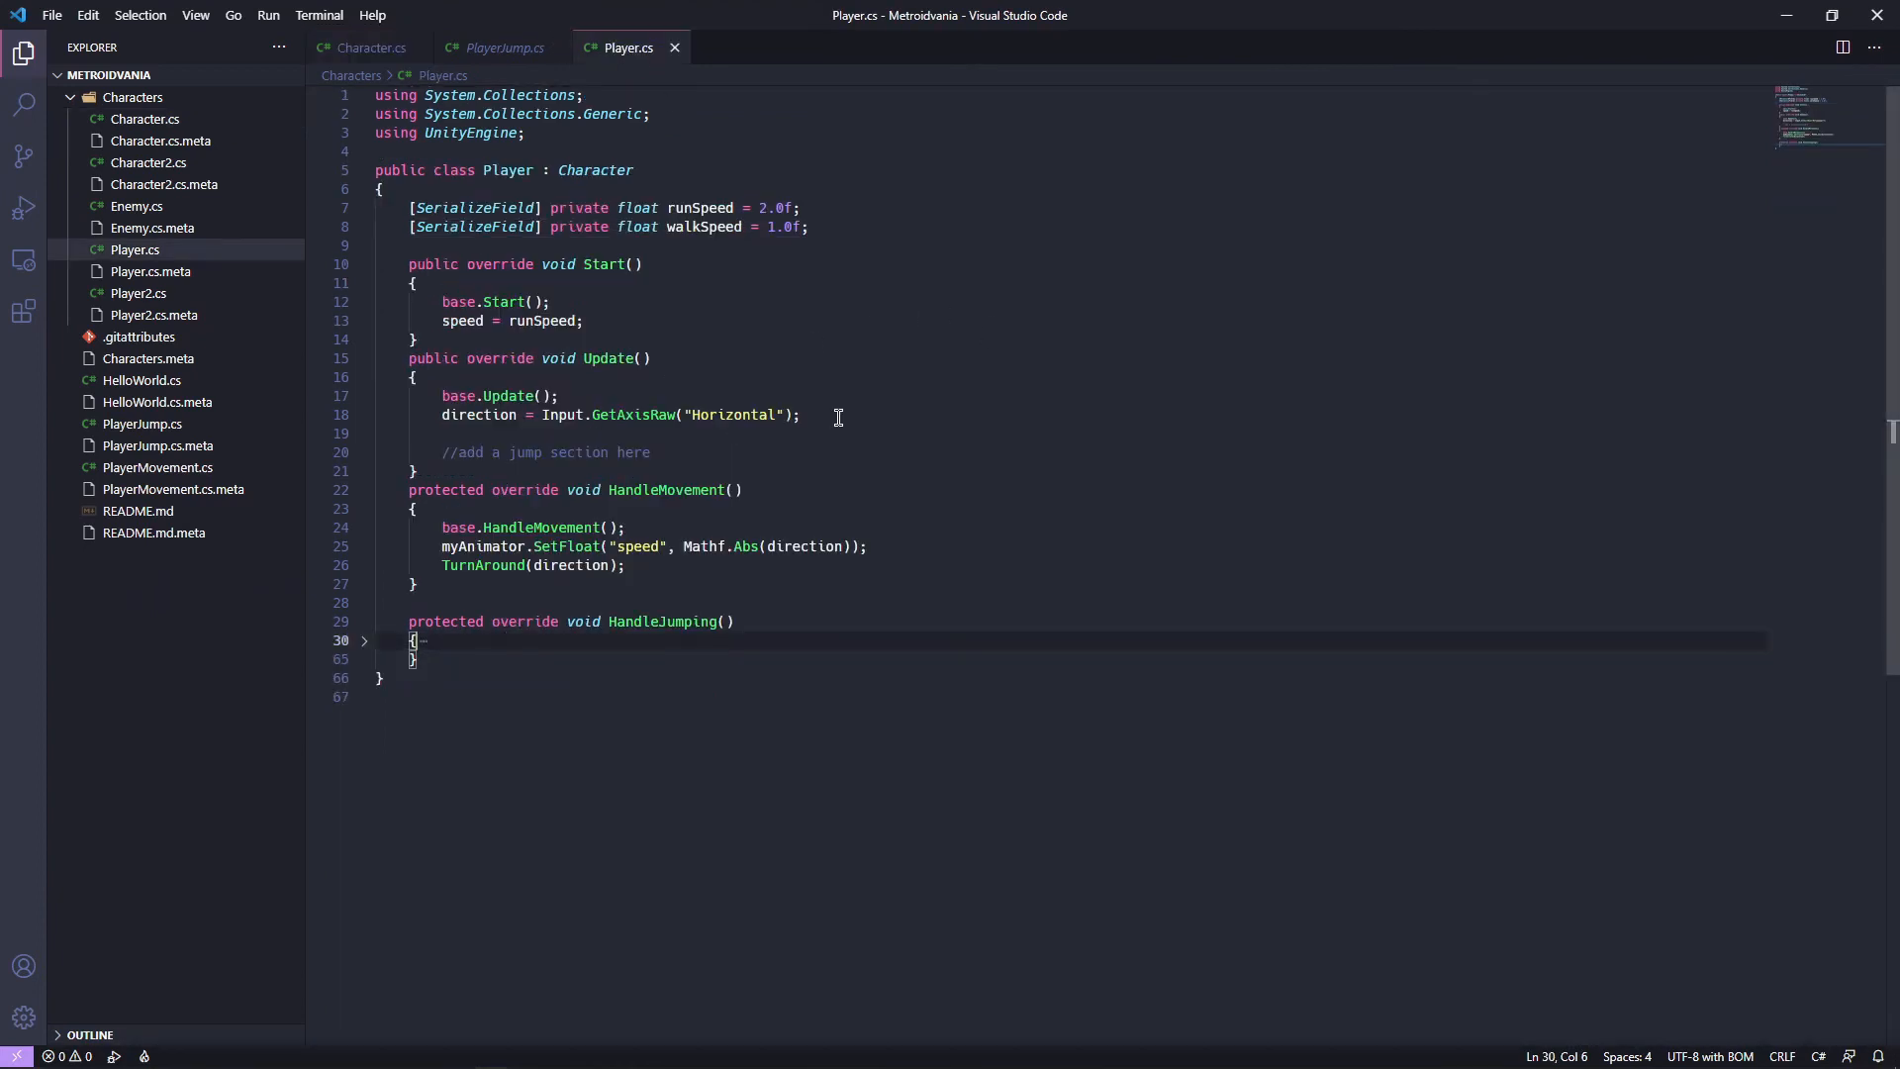
key(enter)
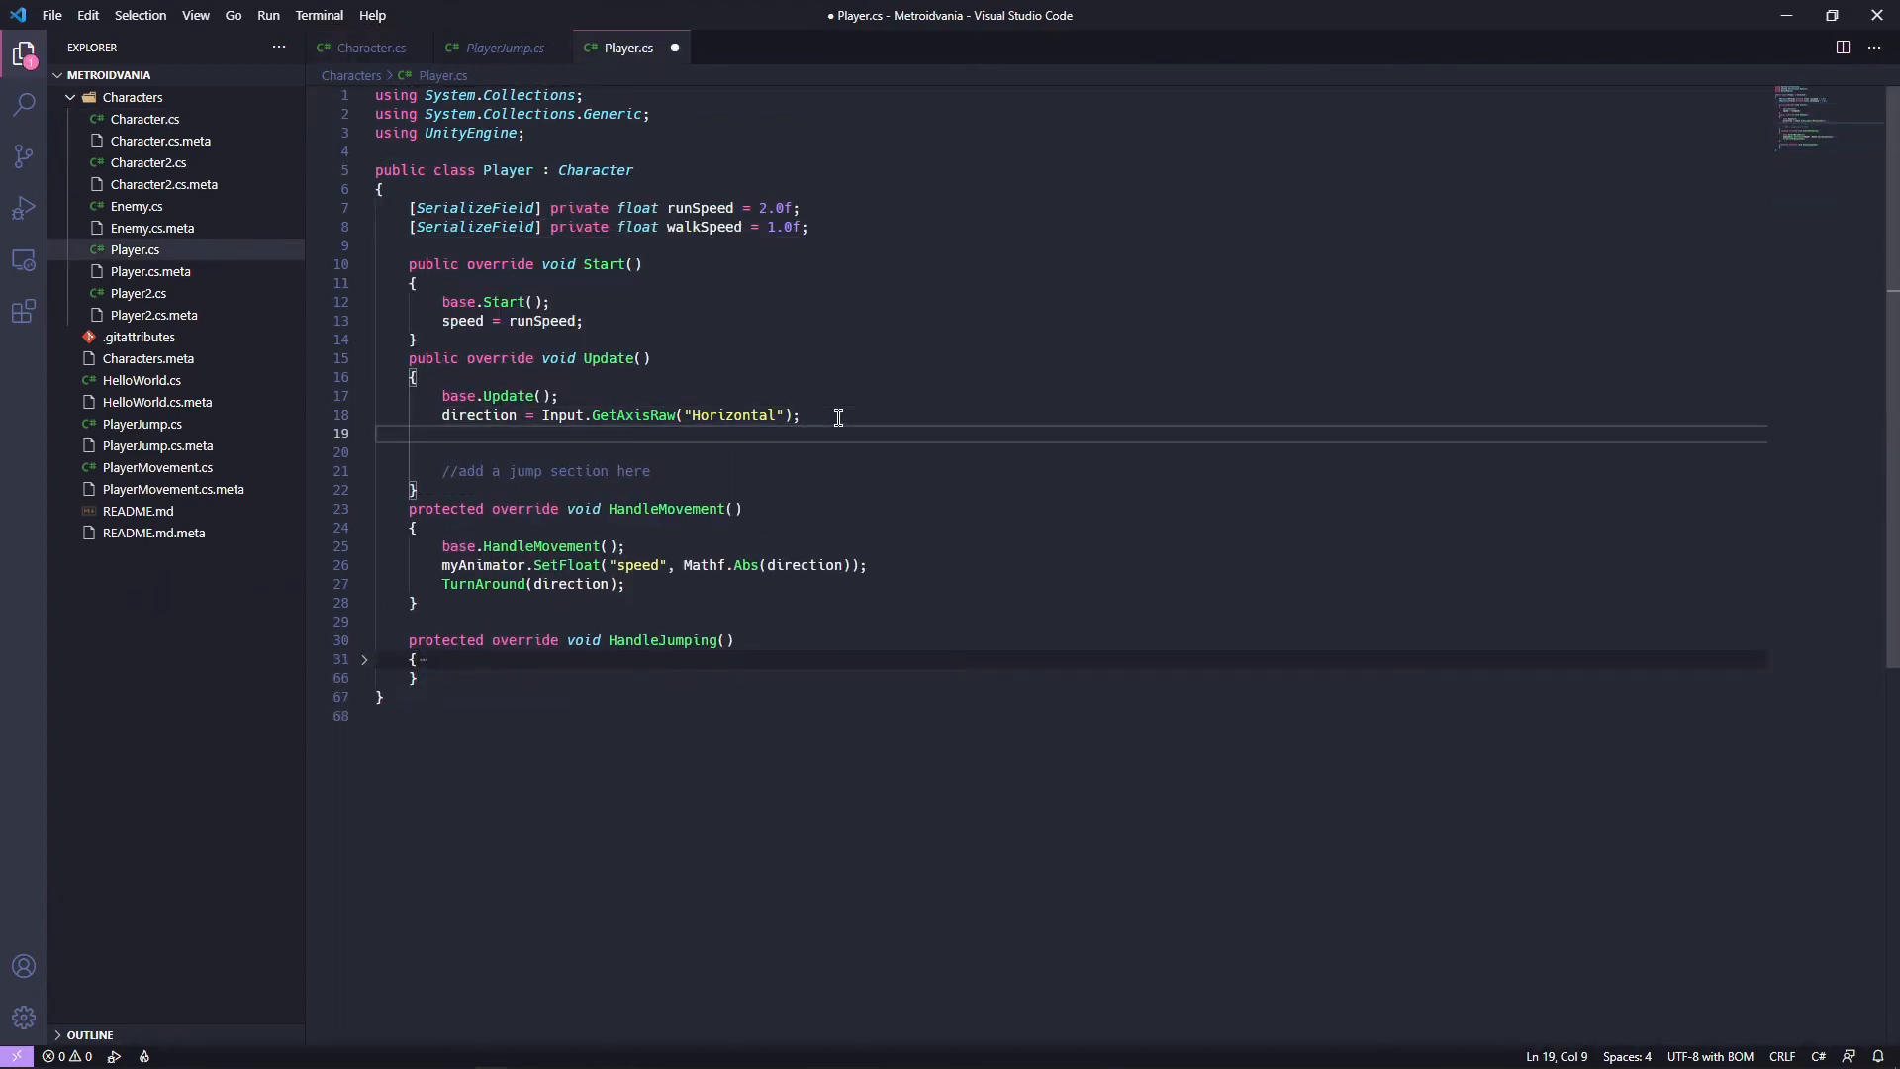
text(HandleJumping()
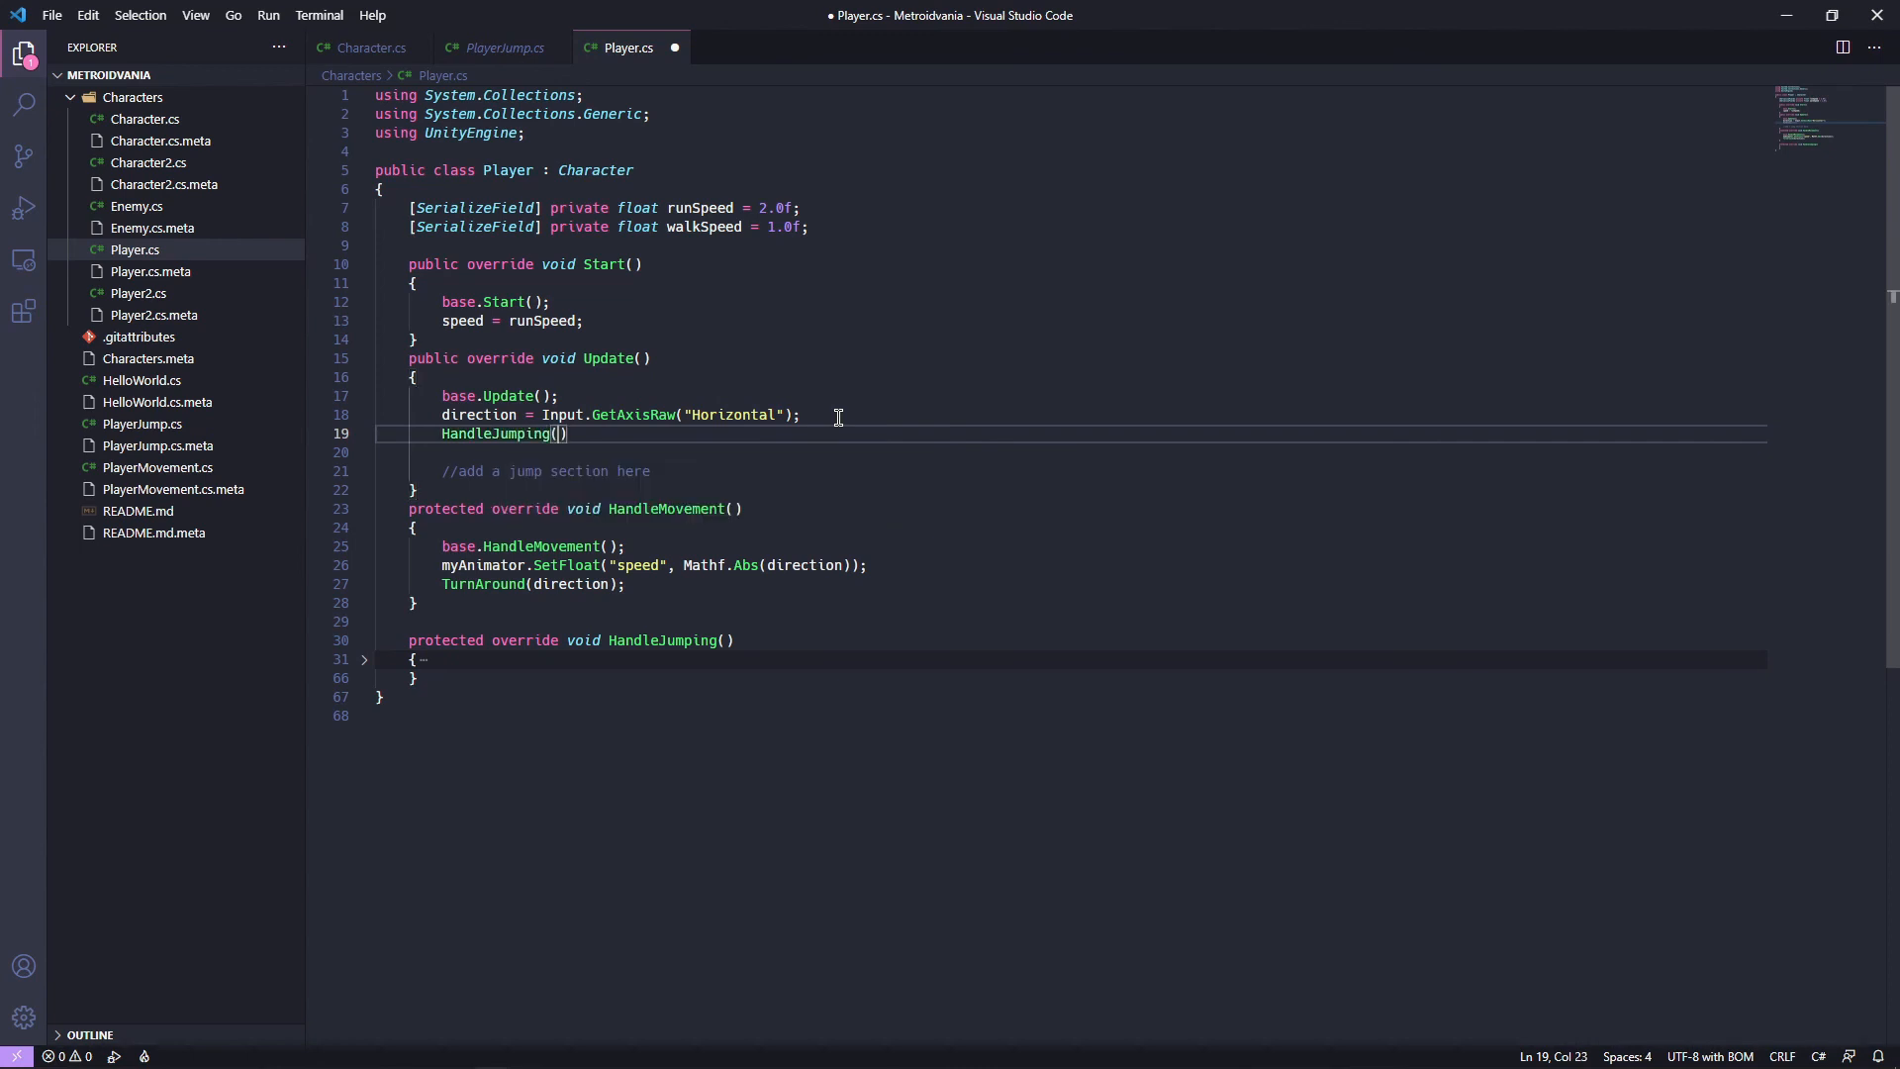
text(;)
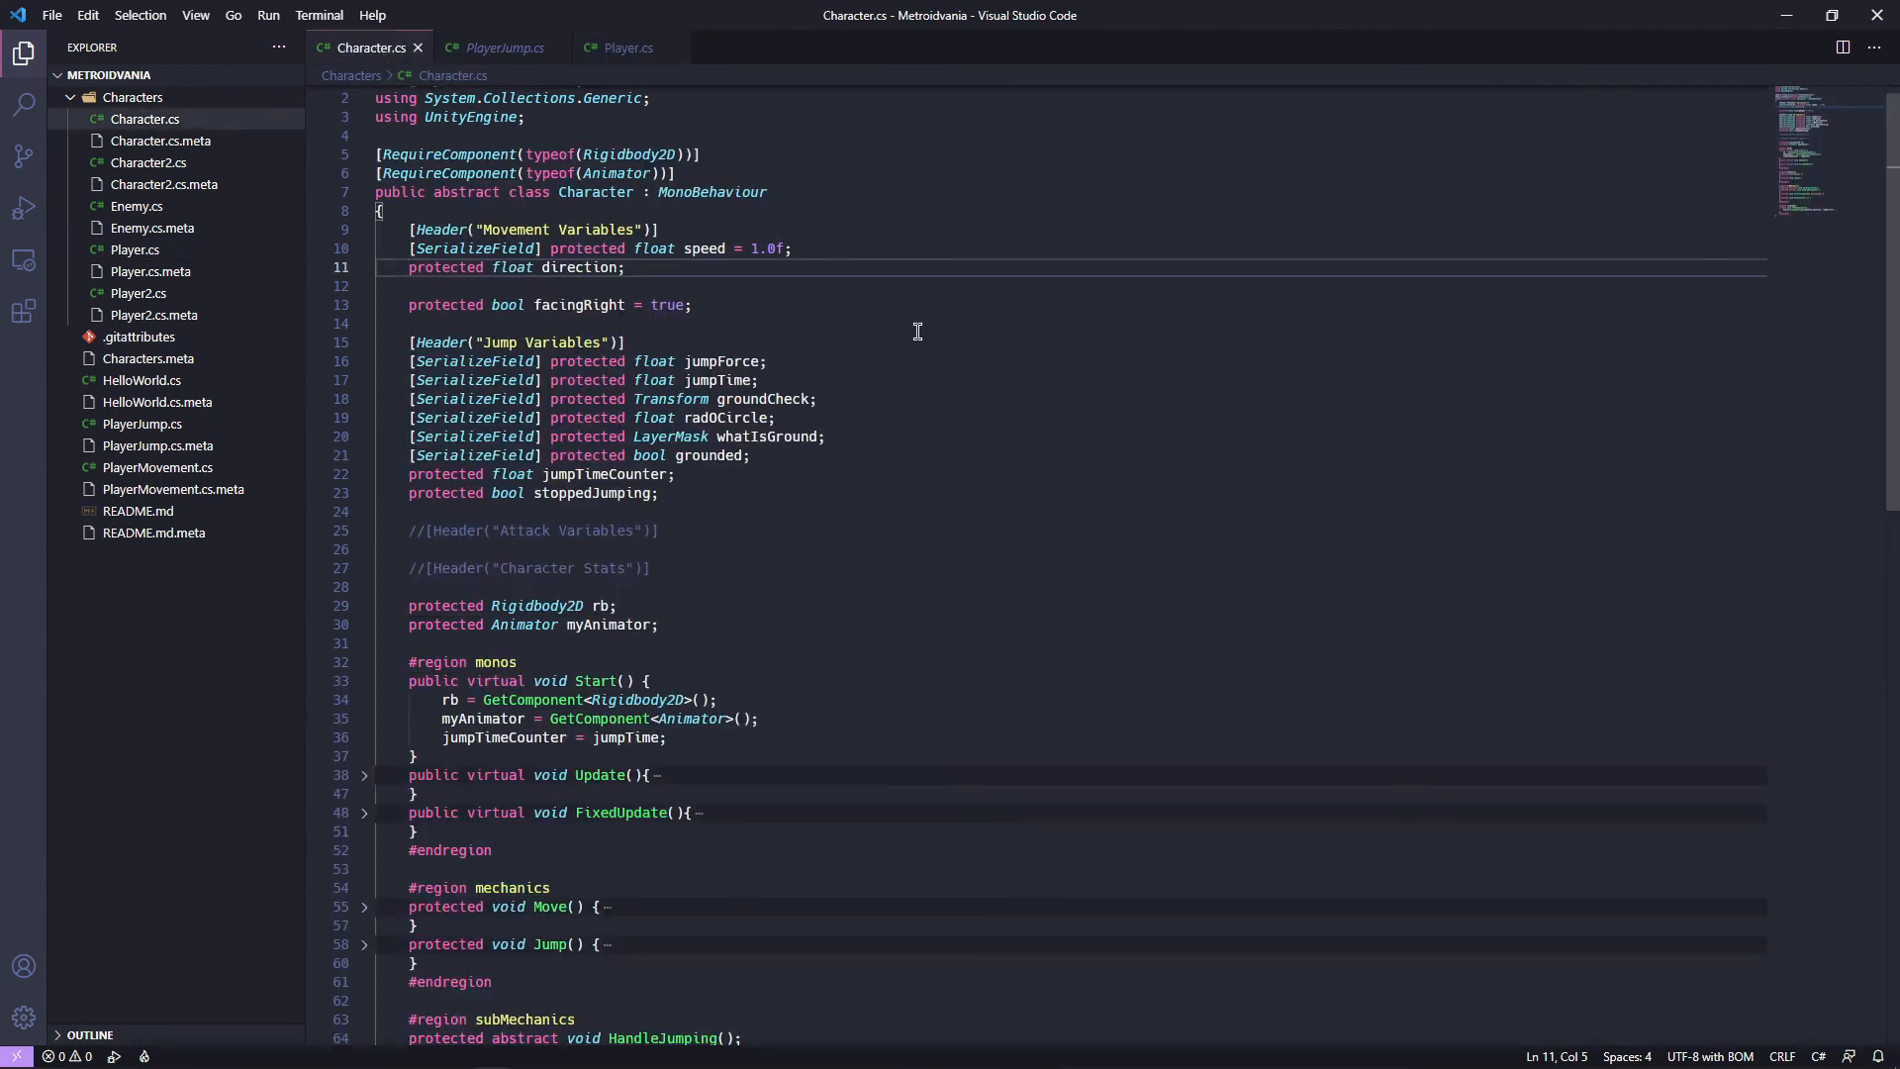
Add a HandleLayers(); call to Character.cs's FixedUpdate method.
click(626, 48)
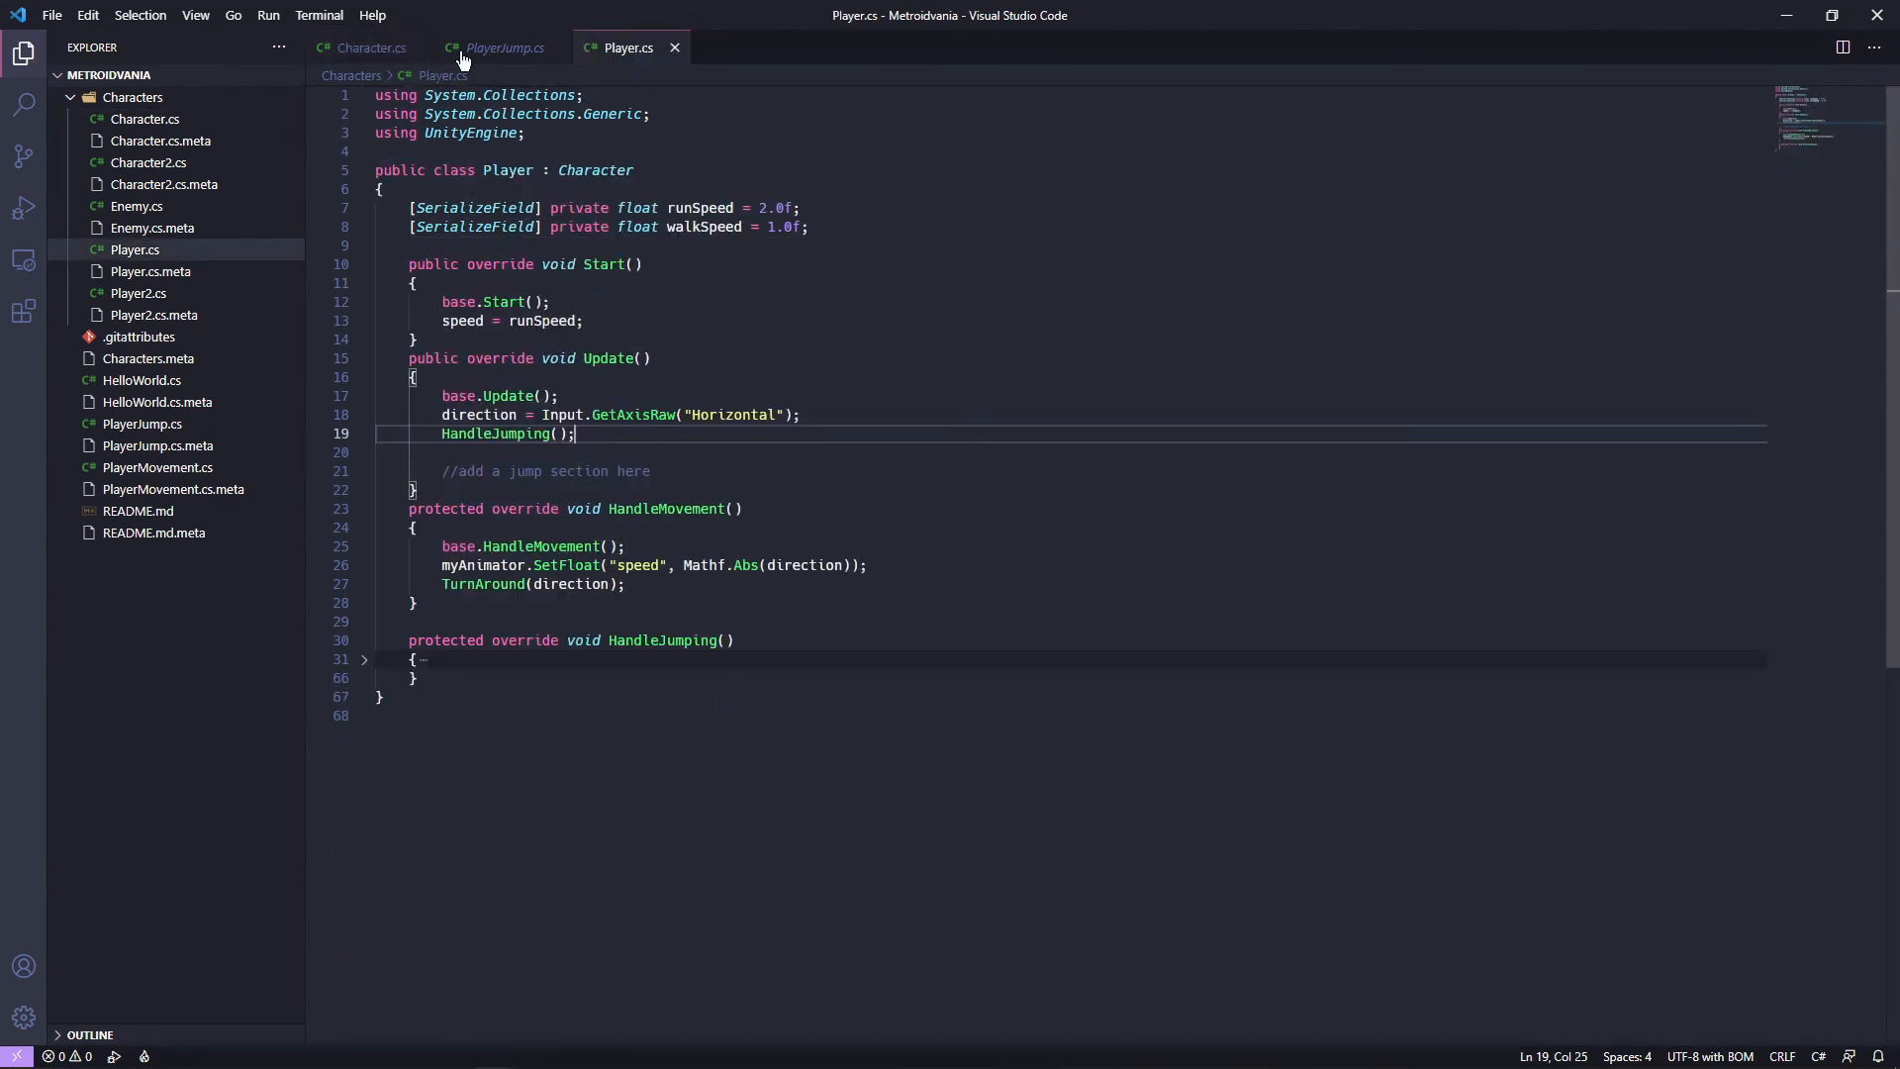
click(371, 47)
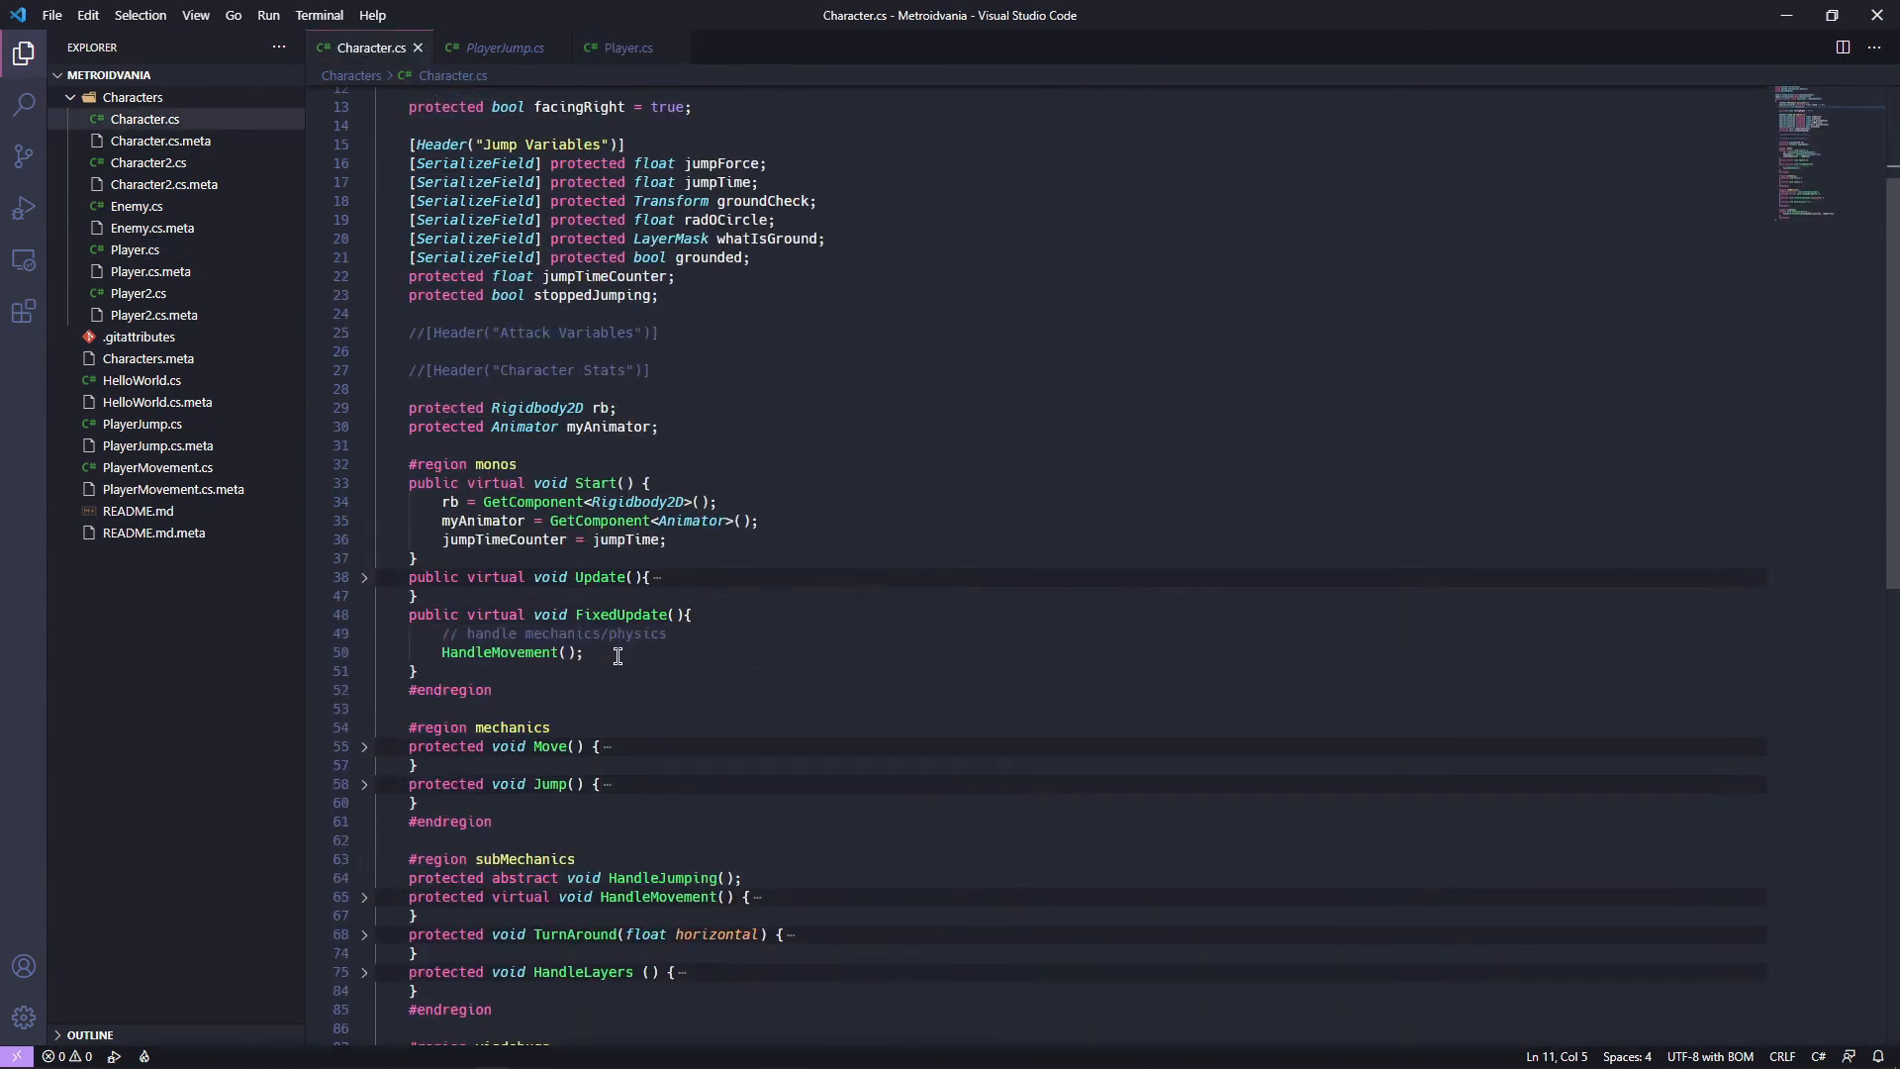
text(Han)
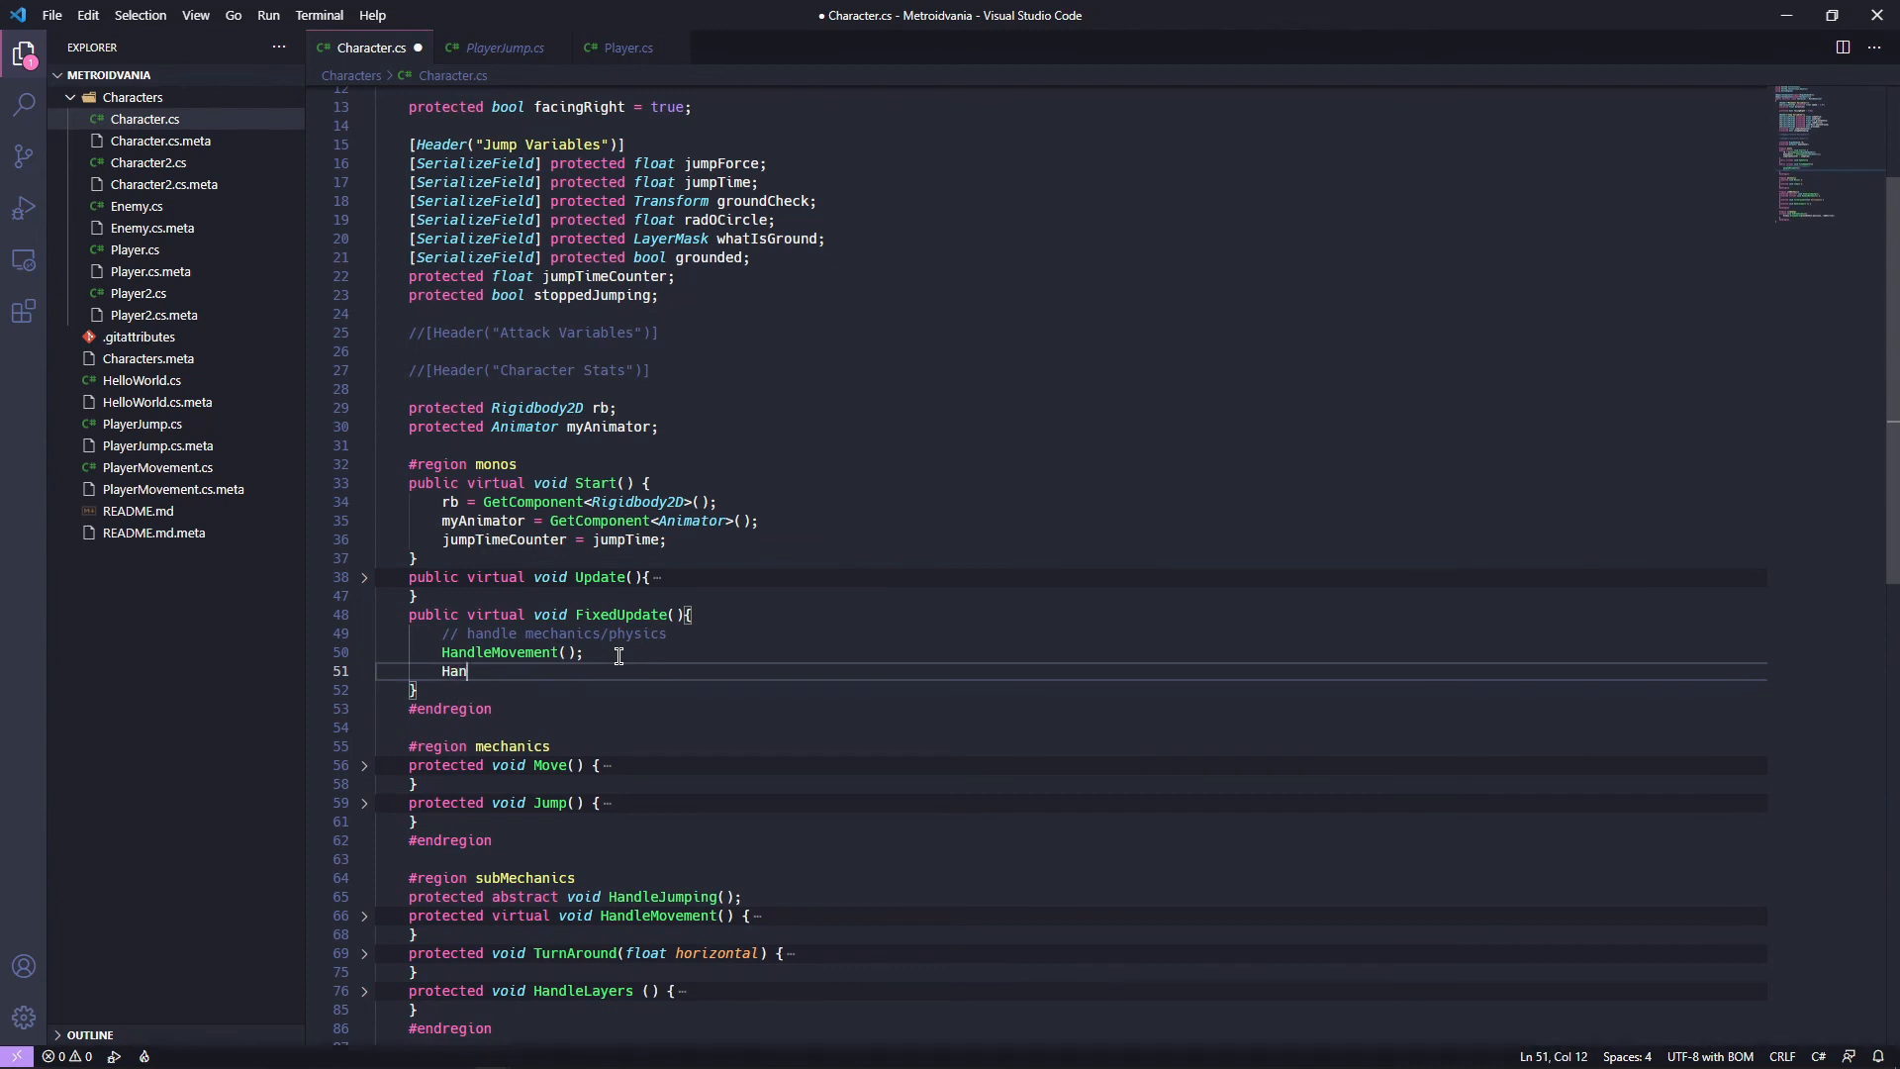
text(dleLay)
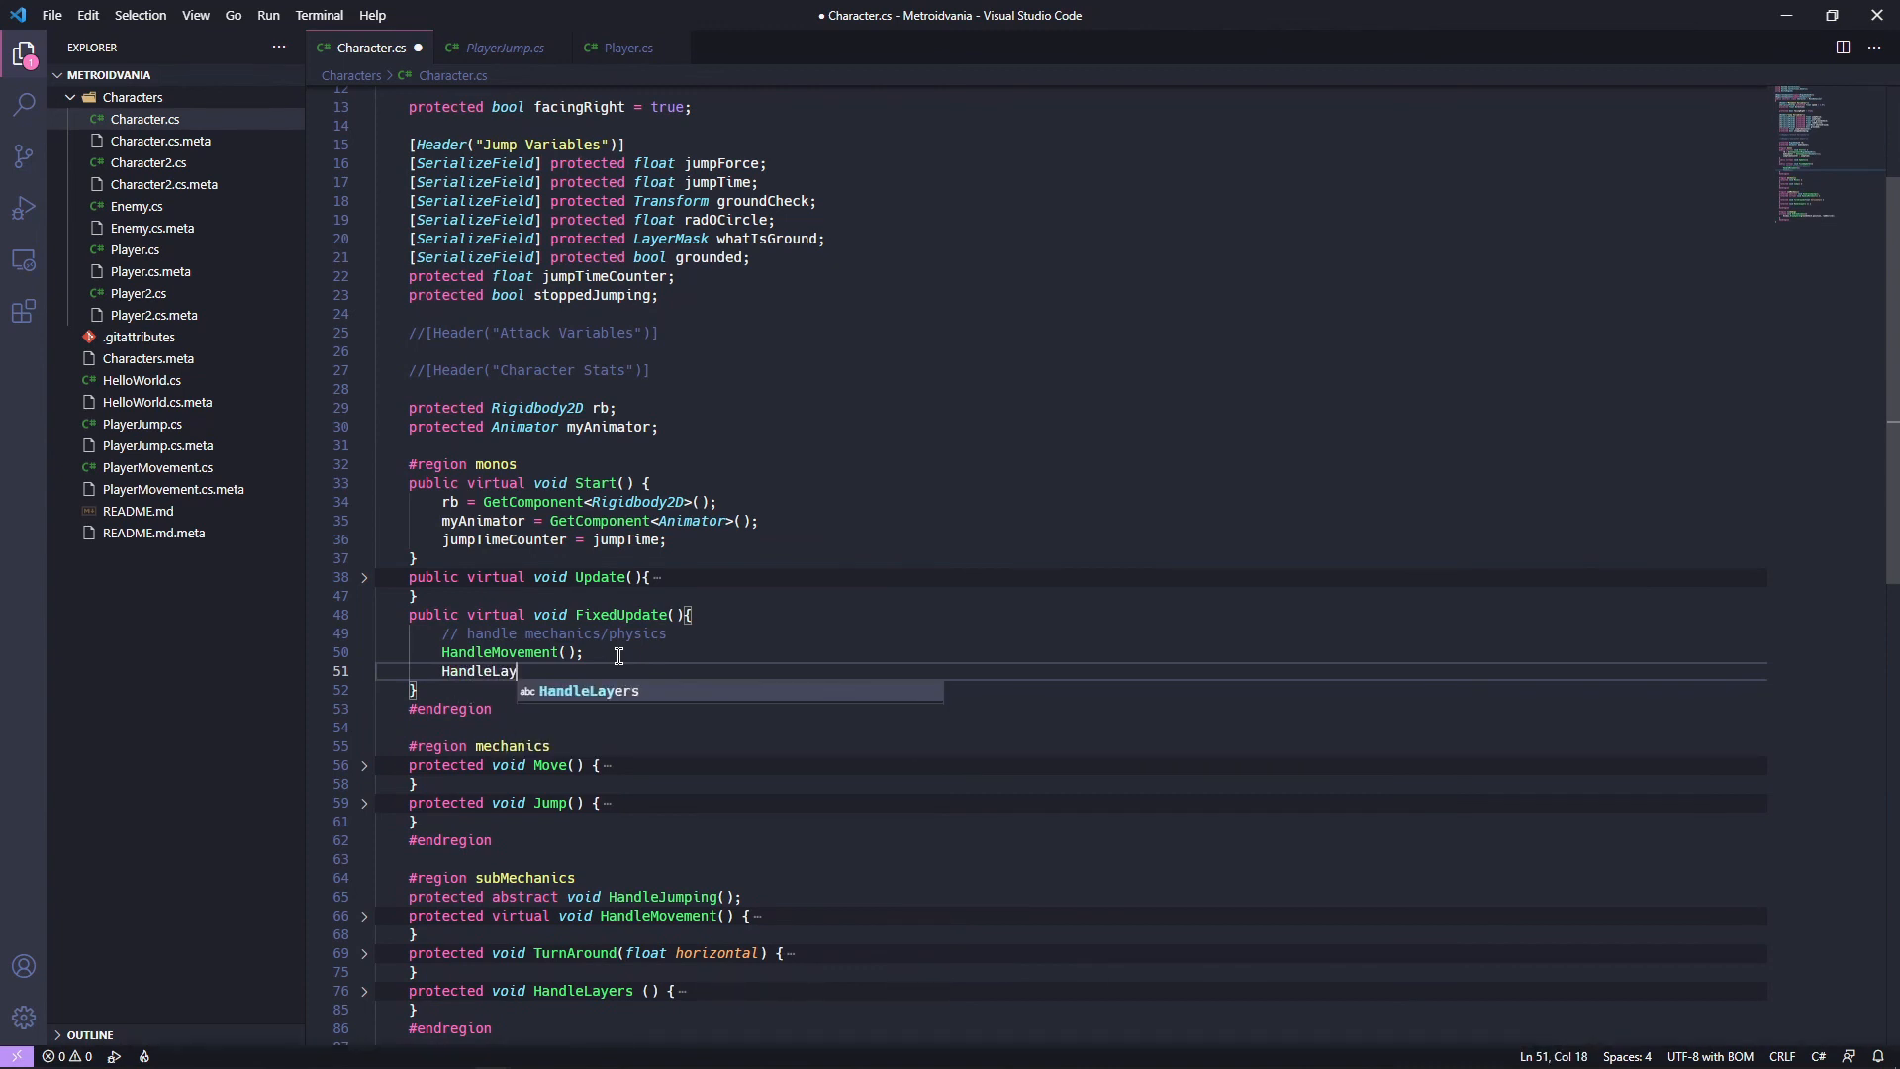
key(Tab)
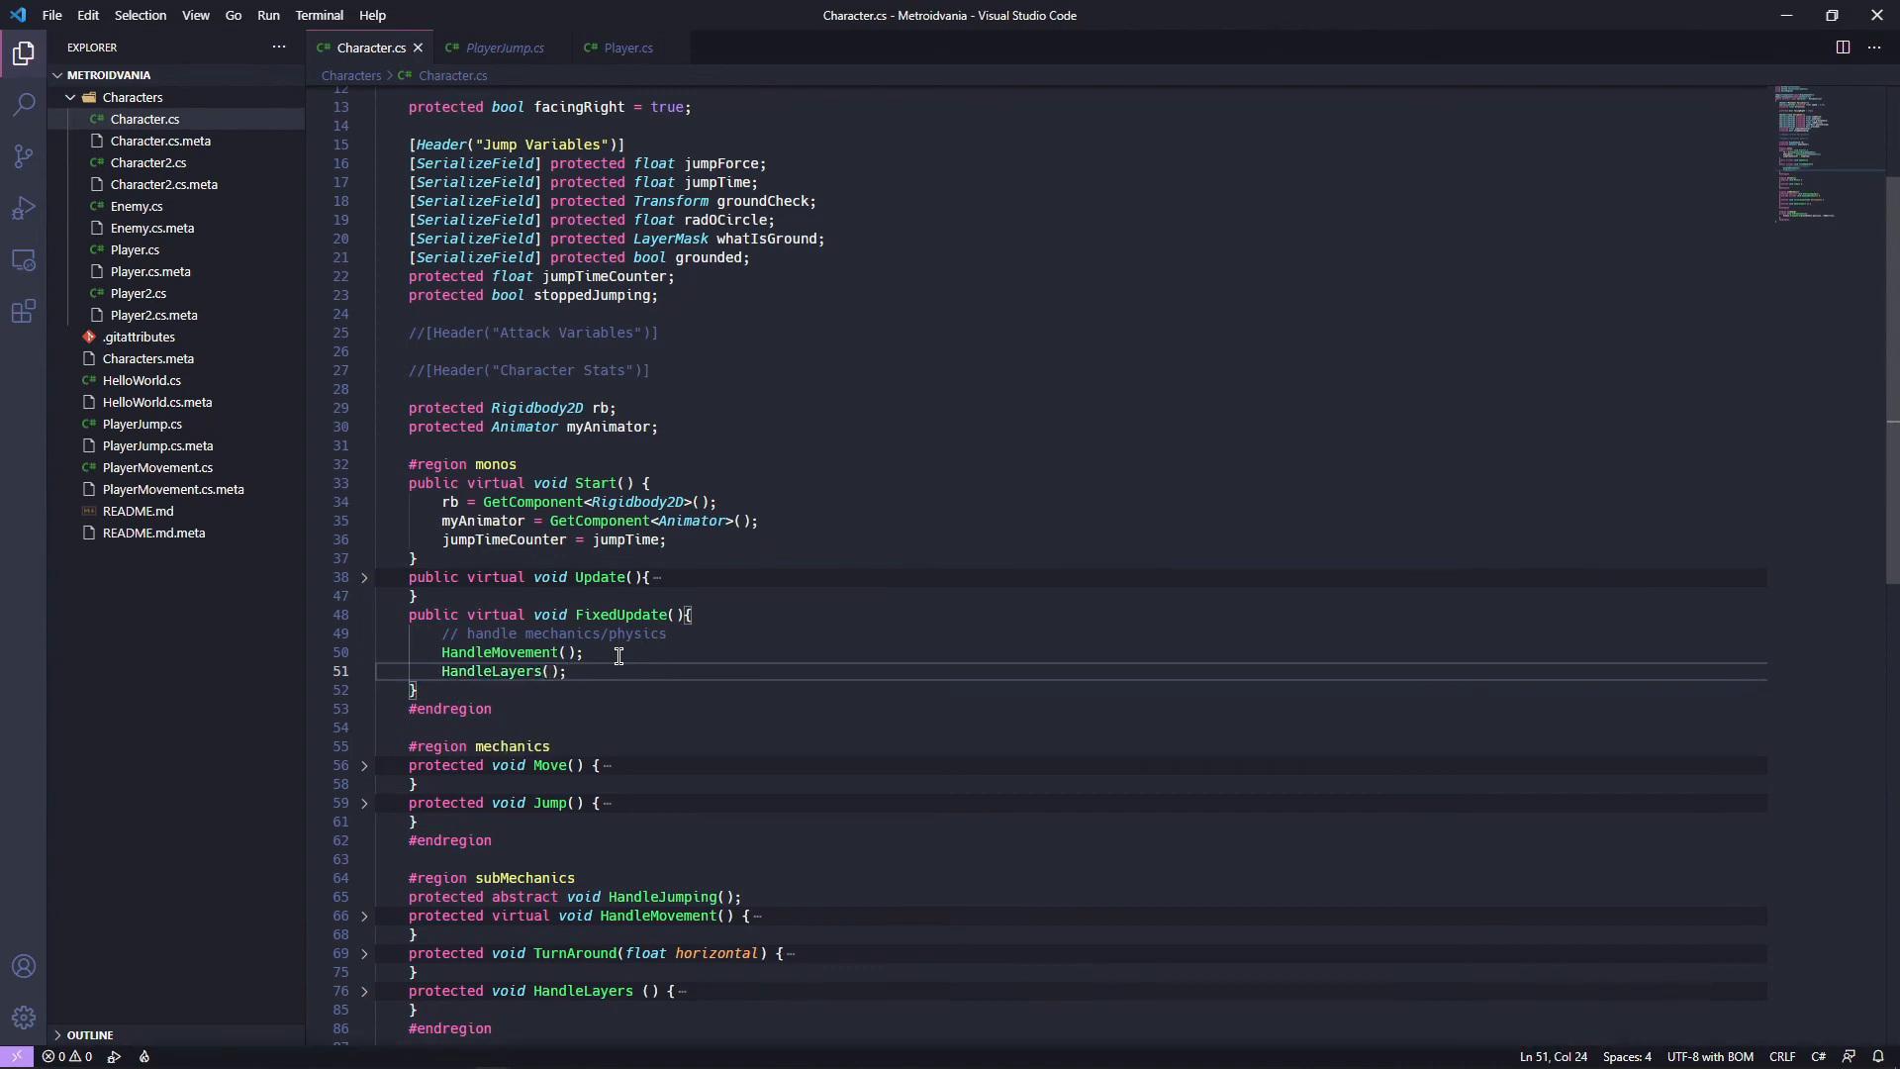
mouse_move(728, 603)
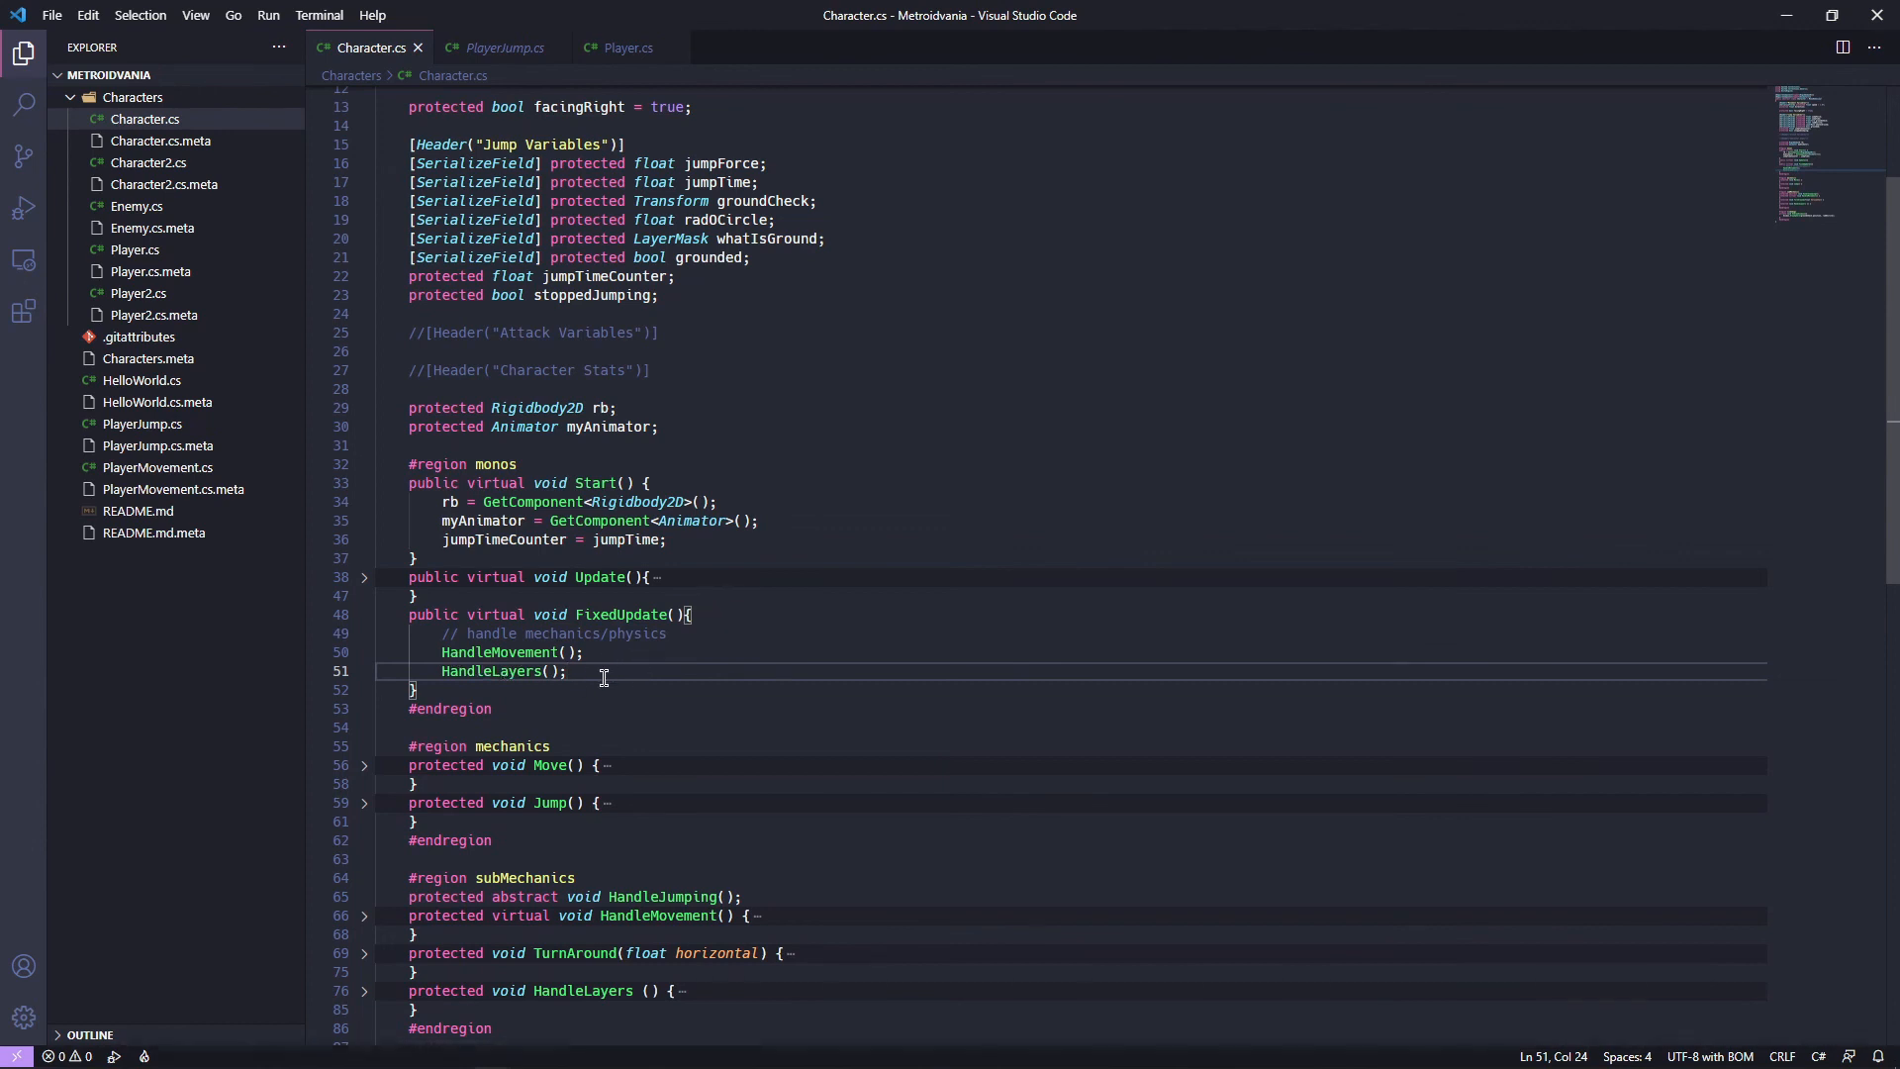
mouse_move(574, 685)
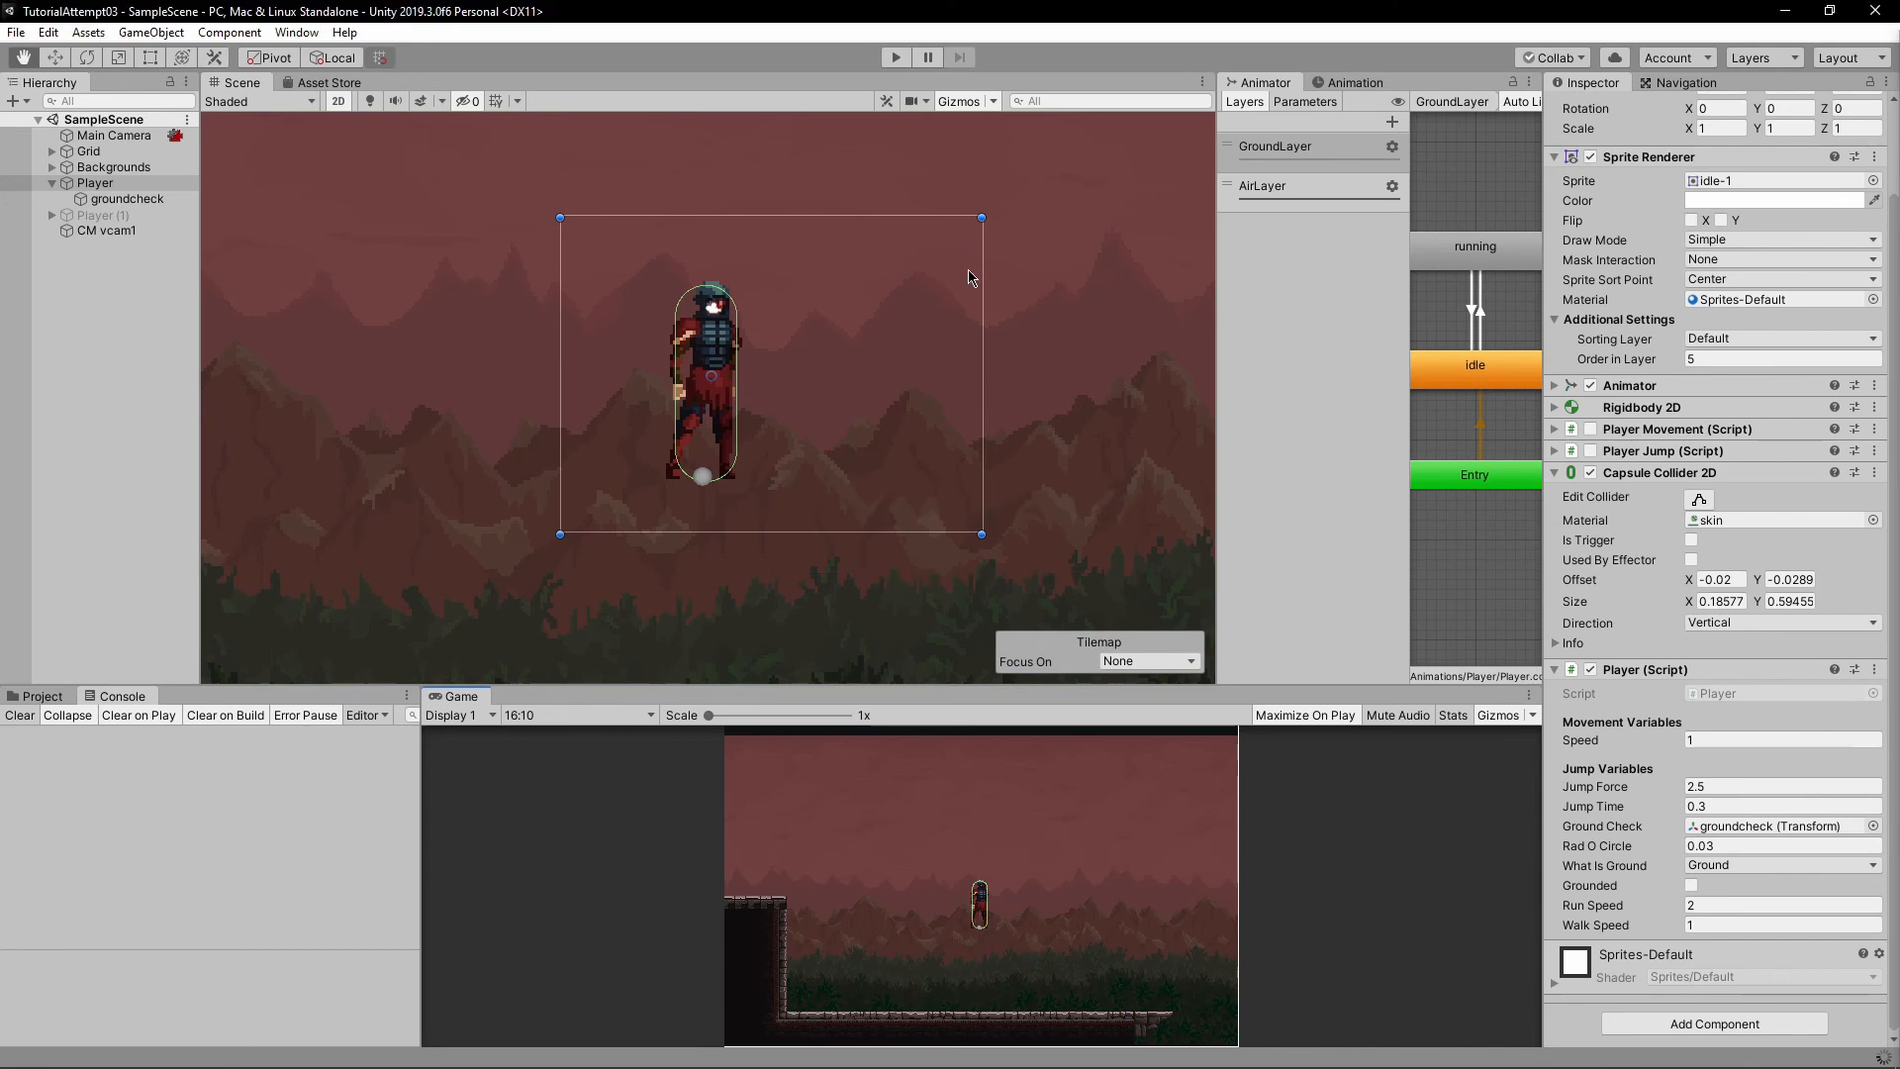
click(1305, 713)
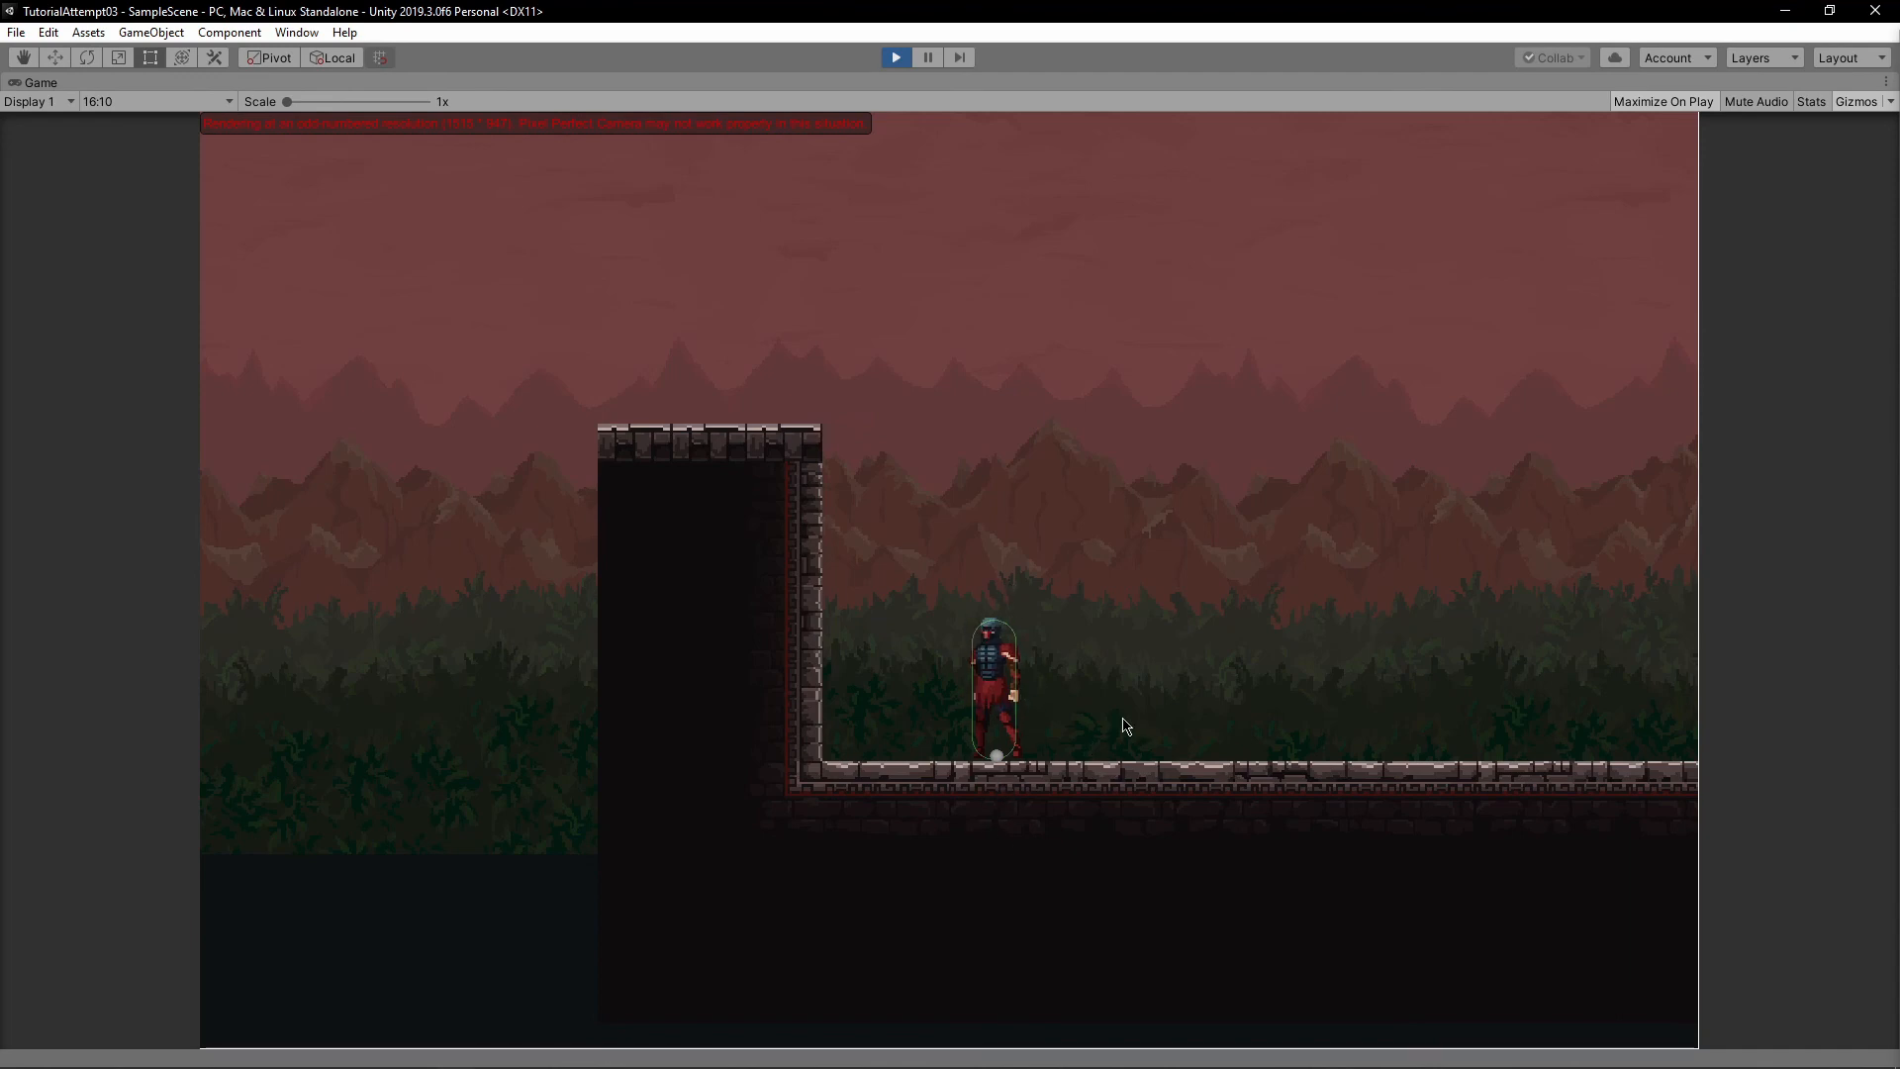
mouse_move(1003, 631)
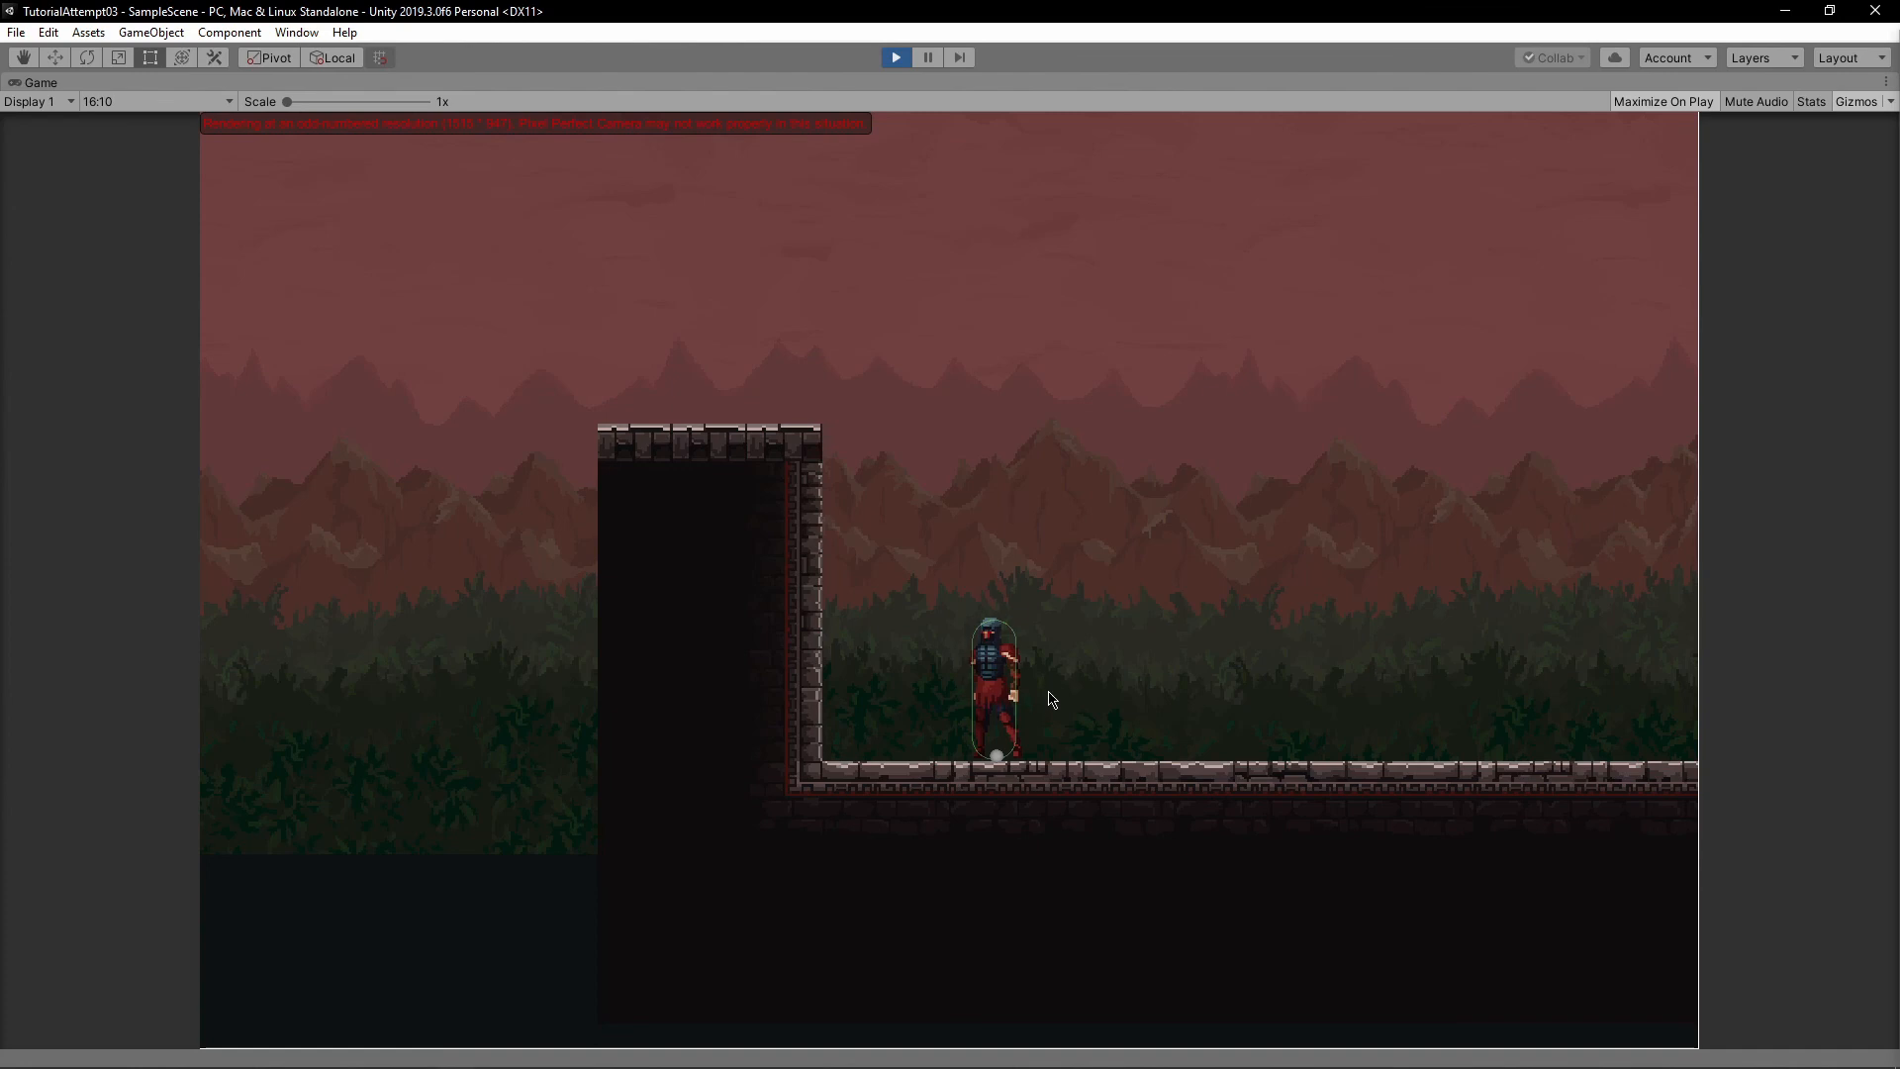
mouse_move(1036, 651)
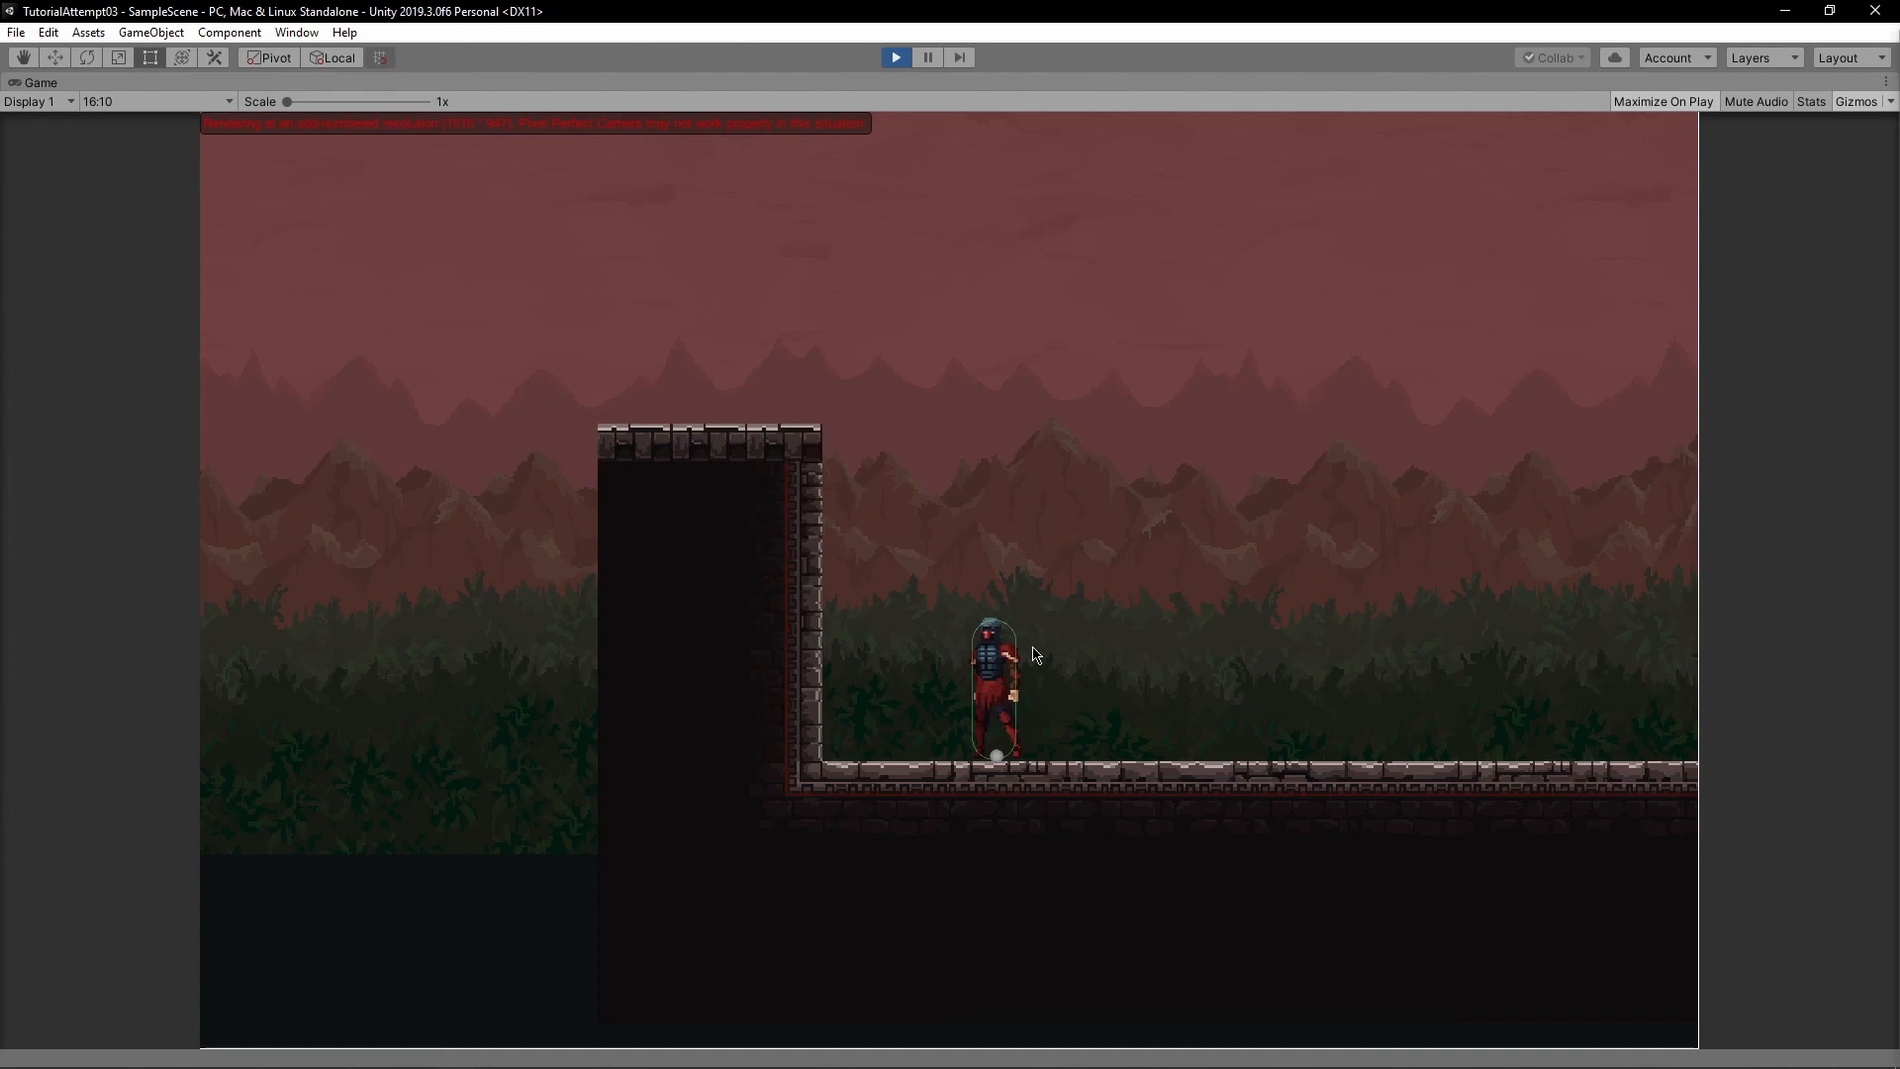
mouse_move(1115, 711)
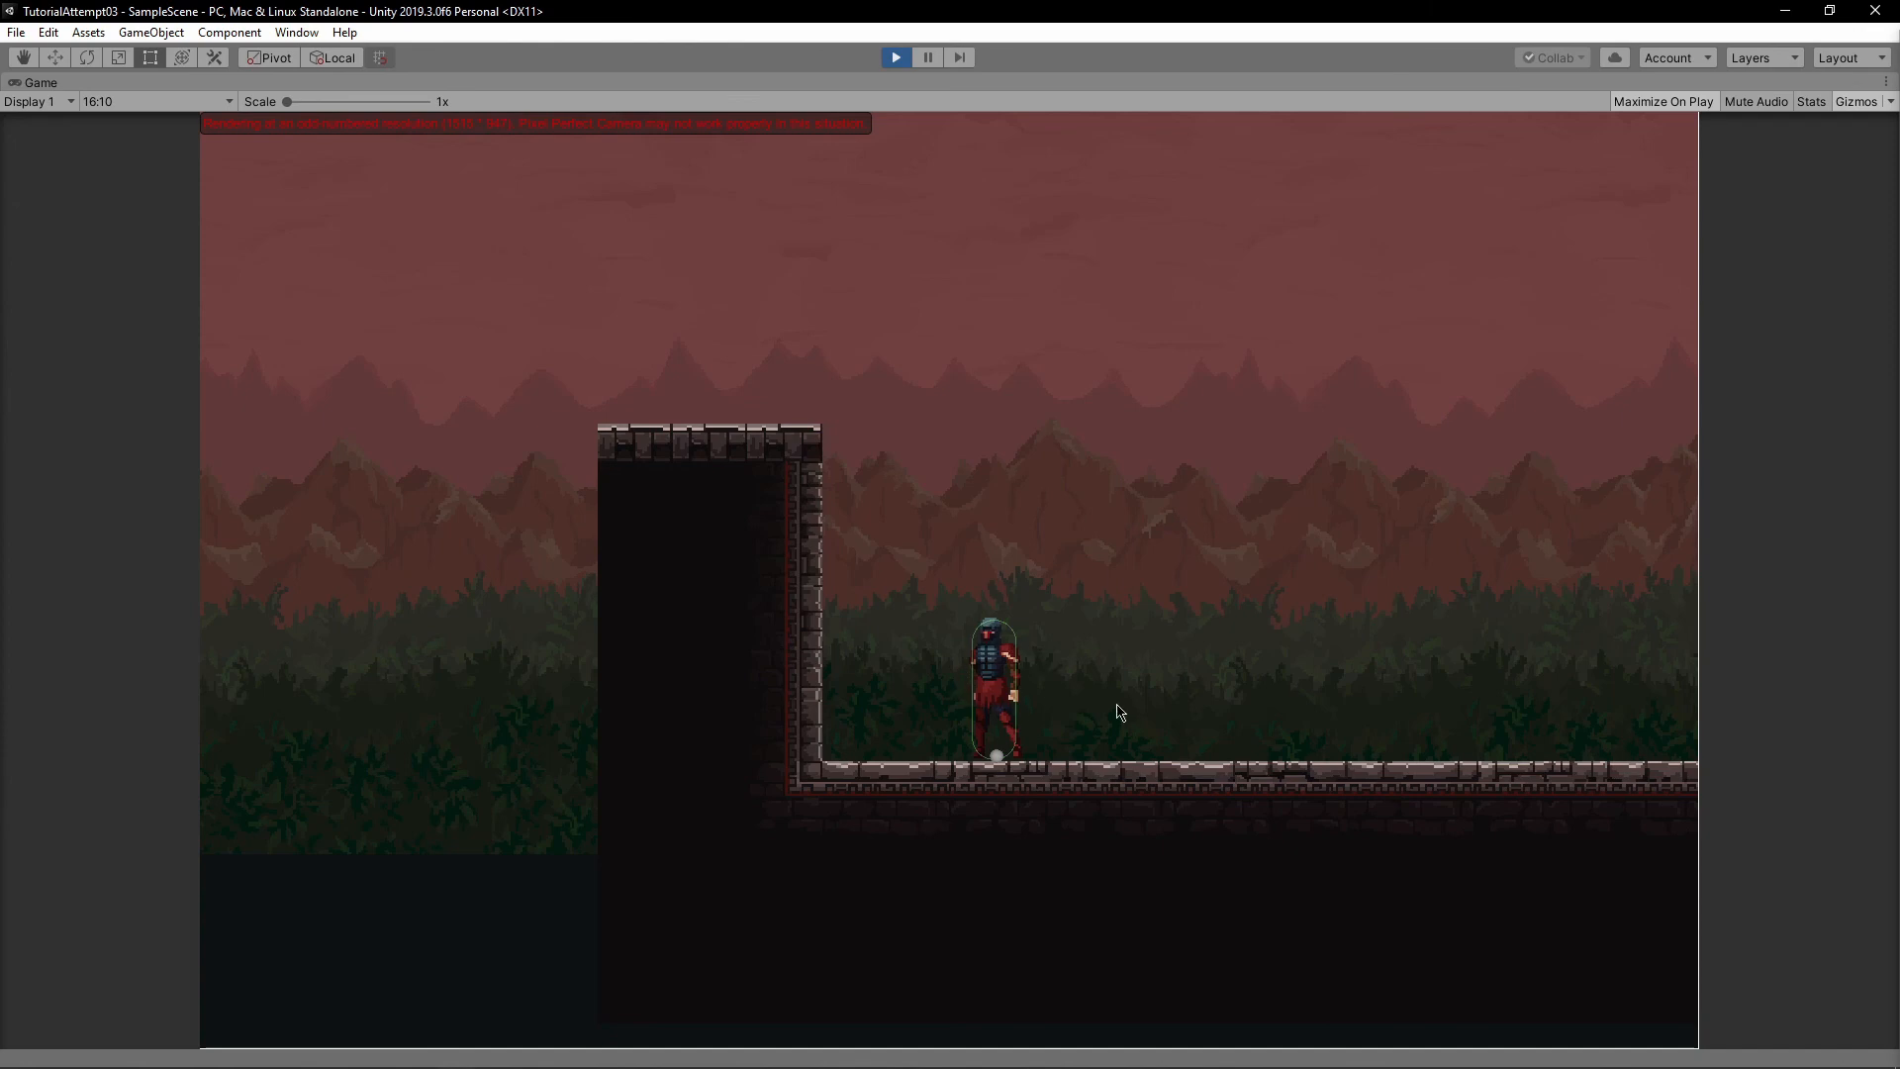
mouse_move(996, 763)
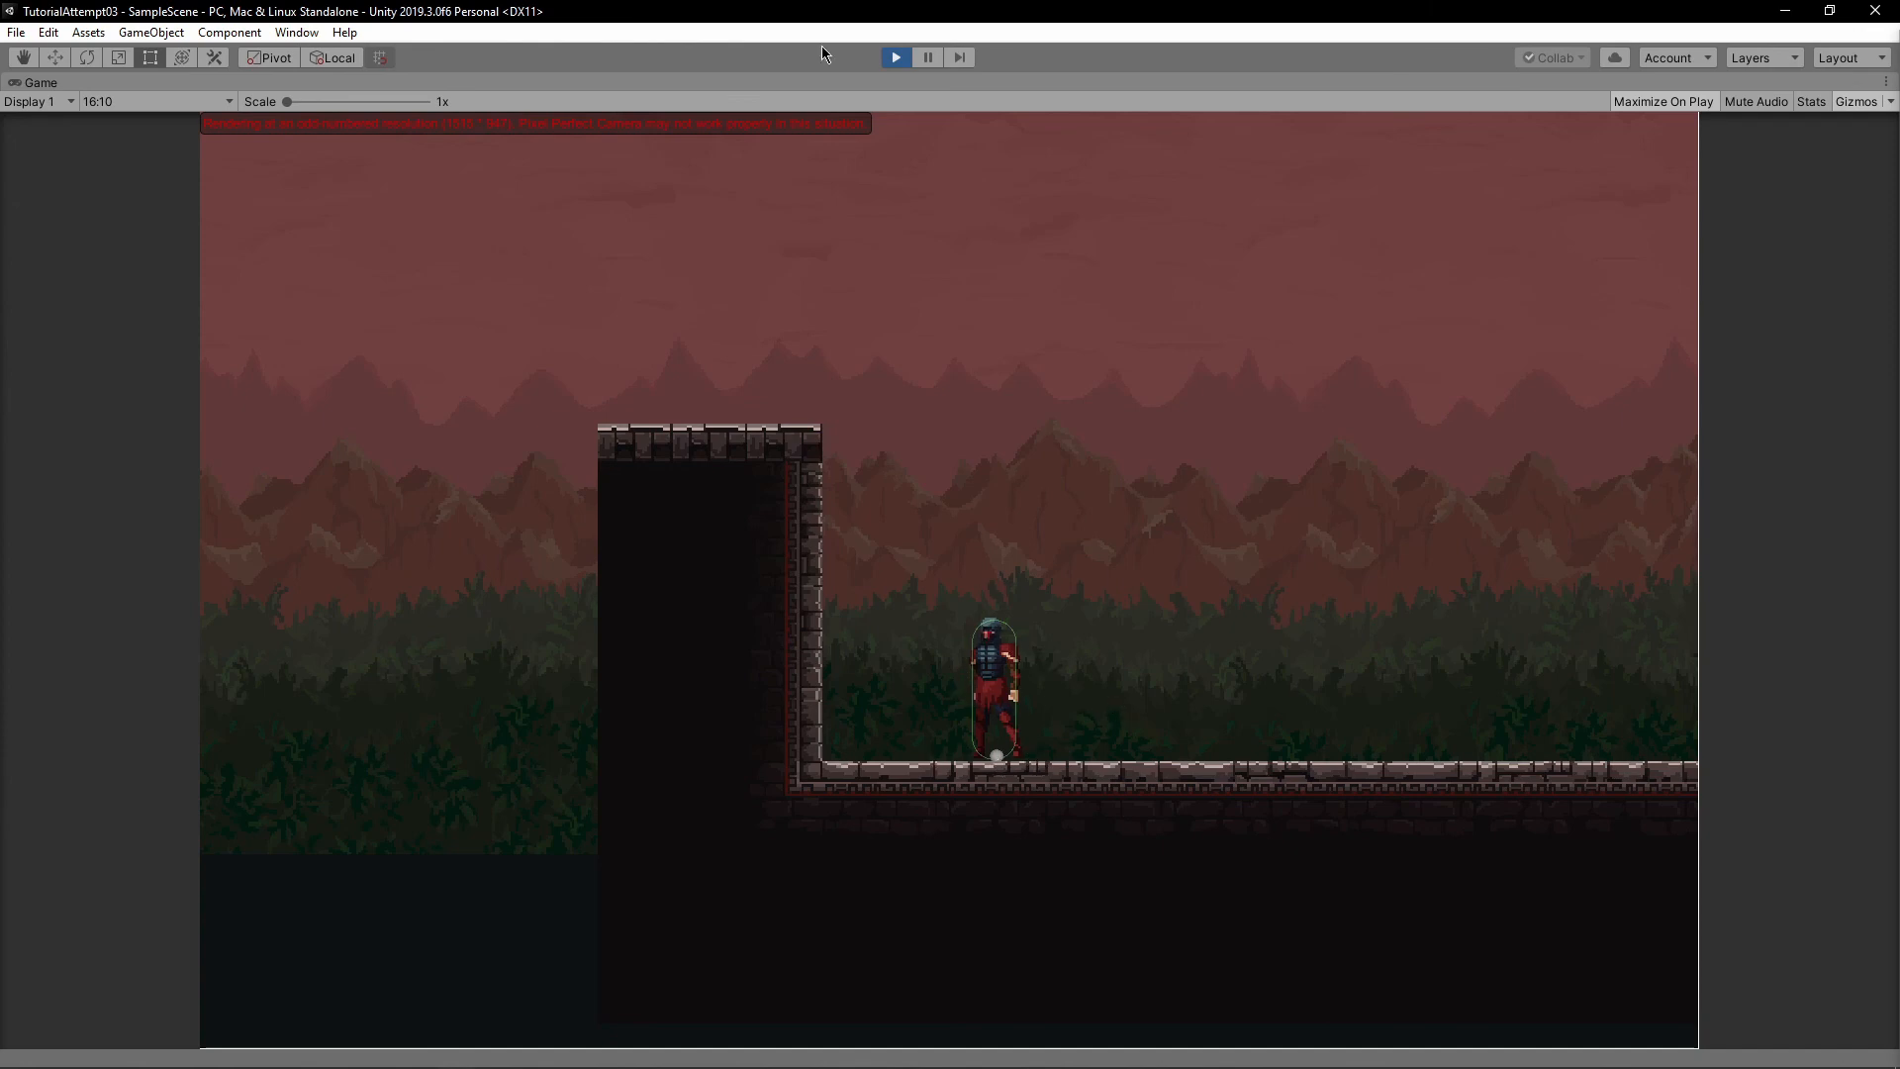
click(894, 58)
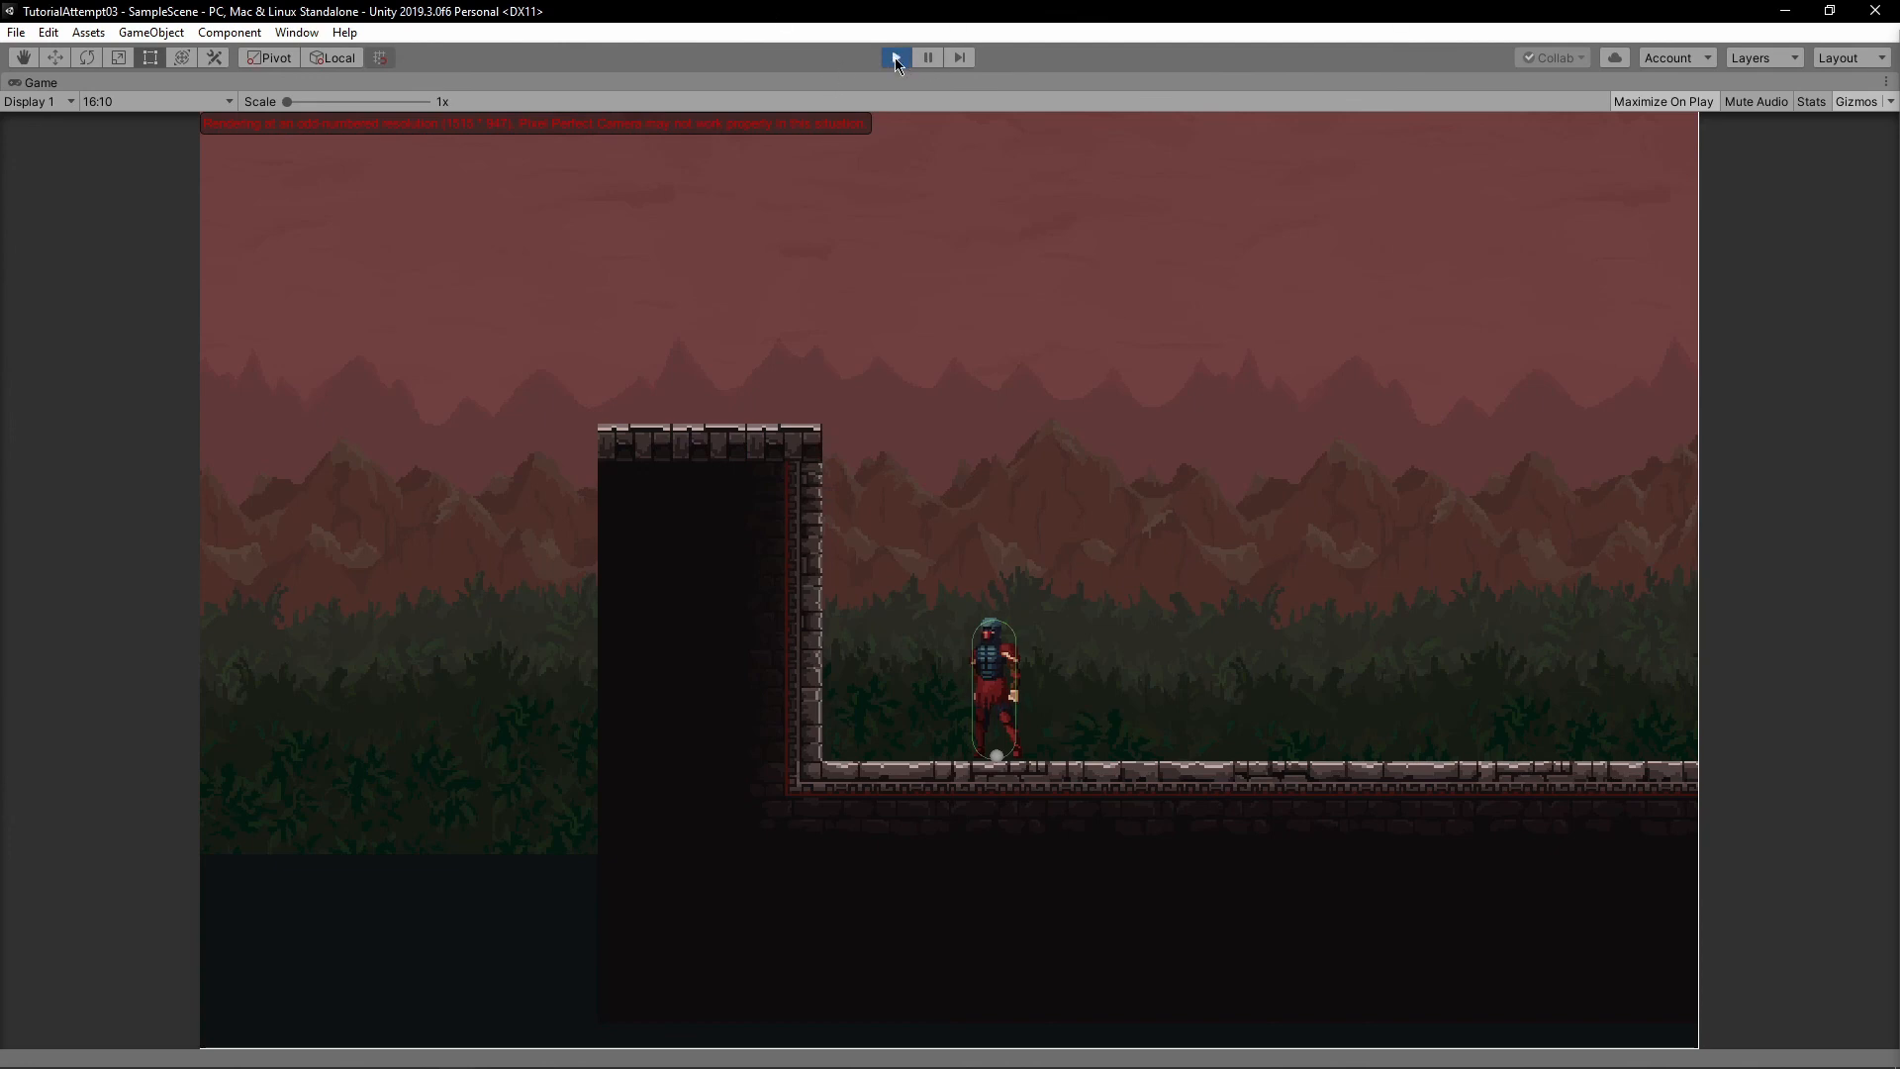